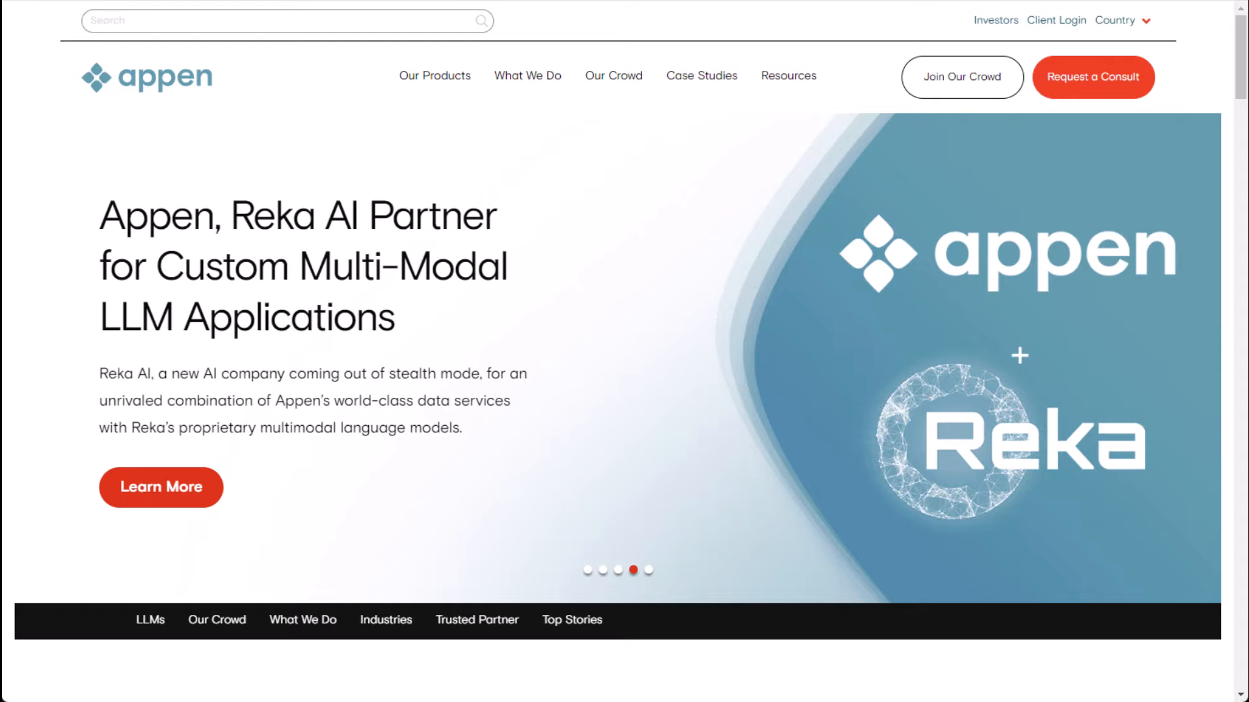
- Go from the Appen homepage to the Arrow: Search Ads Evaluator project page
{"action": "left_click", "coordinate": [648, 570]}
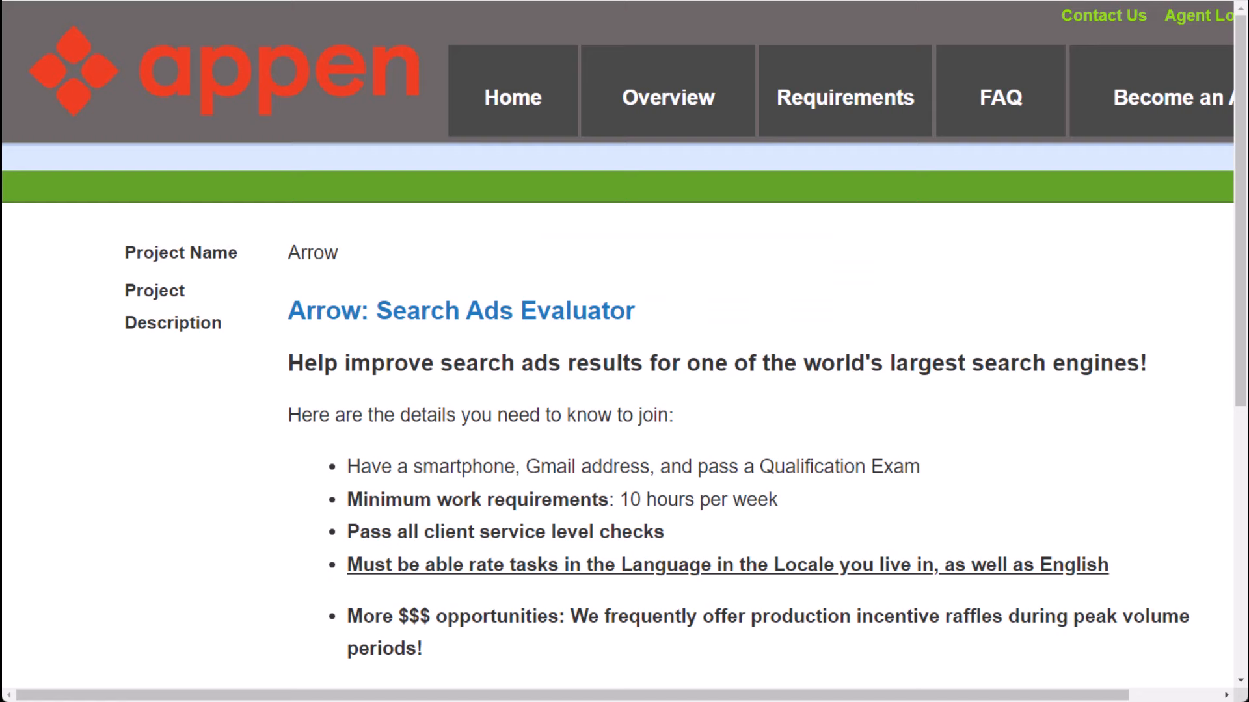
{"action": "scroll", "scroll_direction": "down", "scroll_amount": 3}
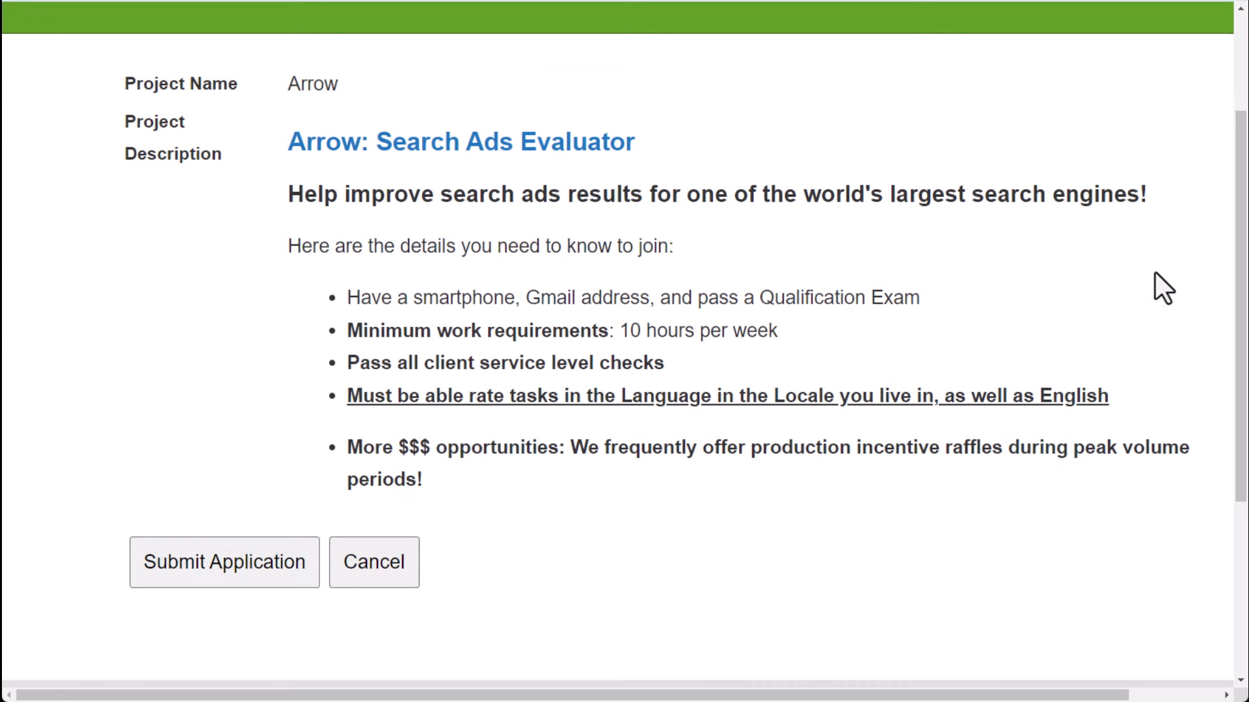
{"action": "scroll", "scroll_direction": "up", "scroll_amount": 3}
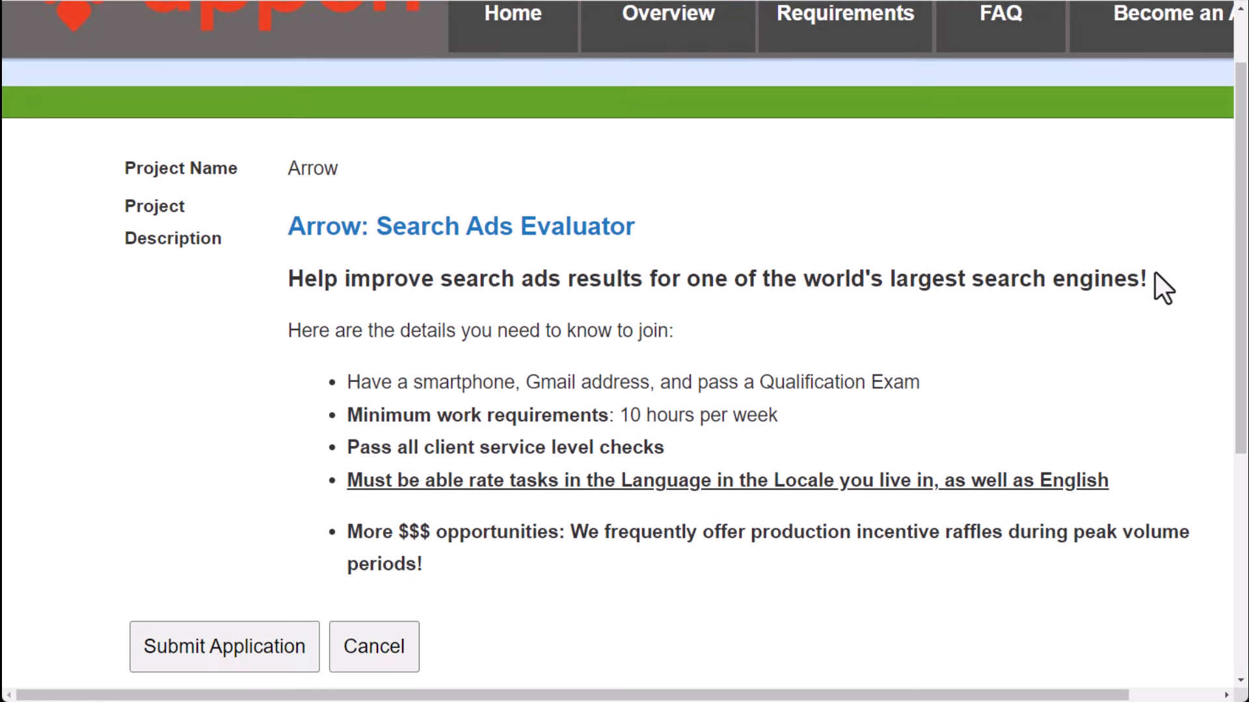
{"action": "mouse_move", "coordinate": [653, 420]}
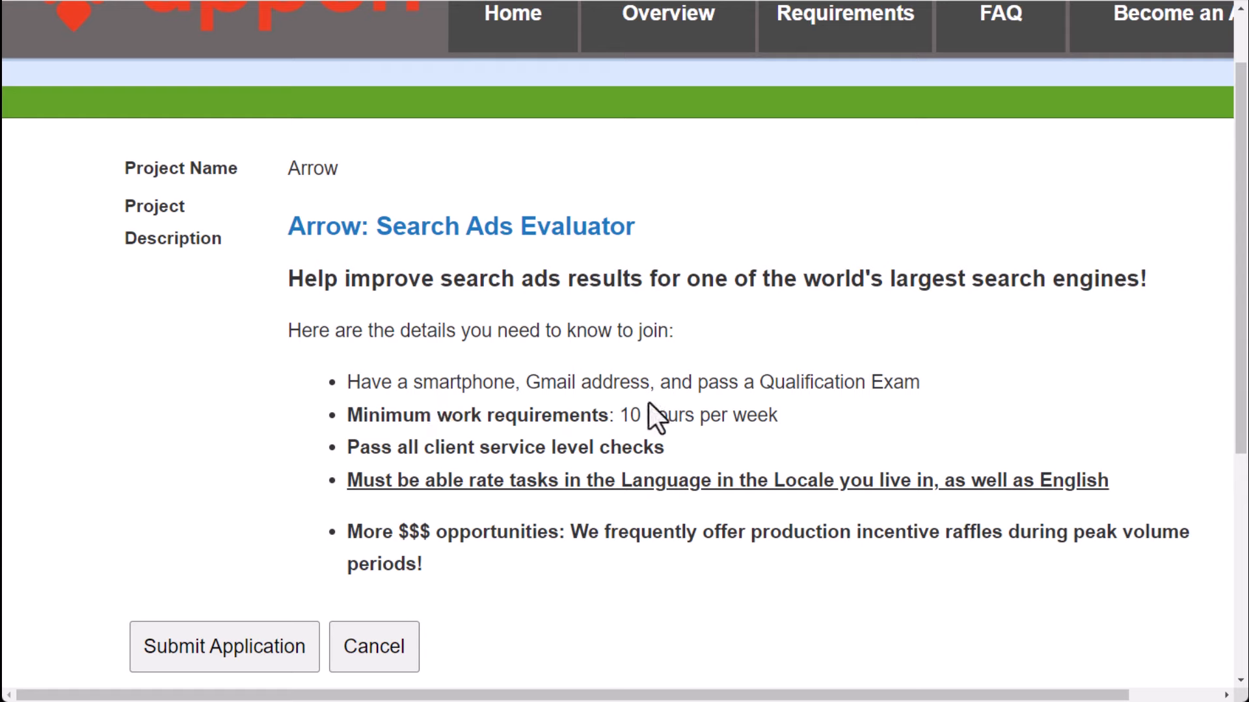
{"action": "mouse_move", "coordinate": [936, 405]}
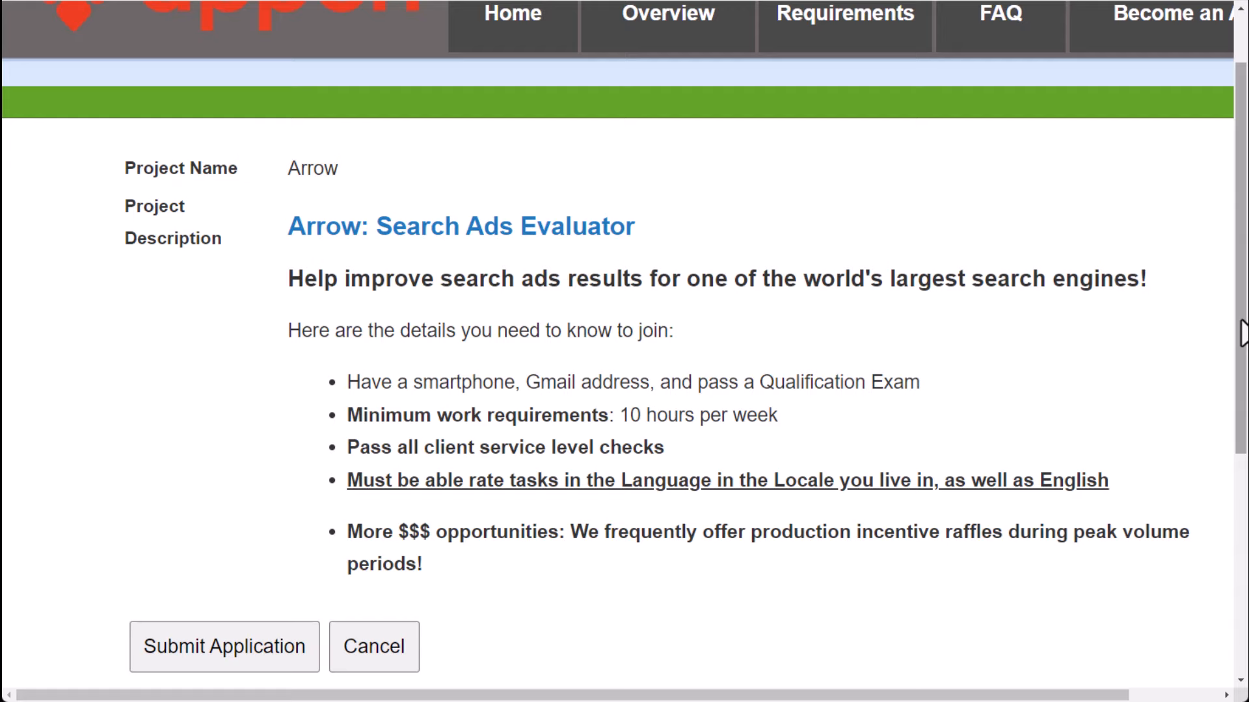
{"action": "mouse_move", "coordinate": [1240, 320]}
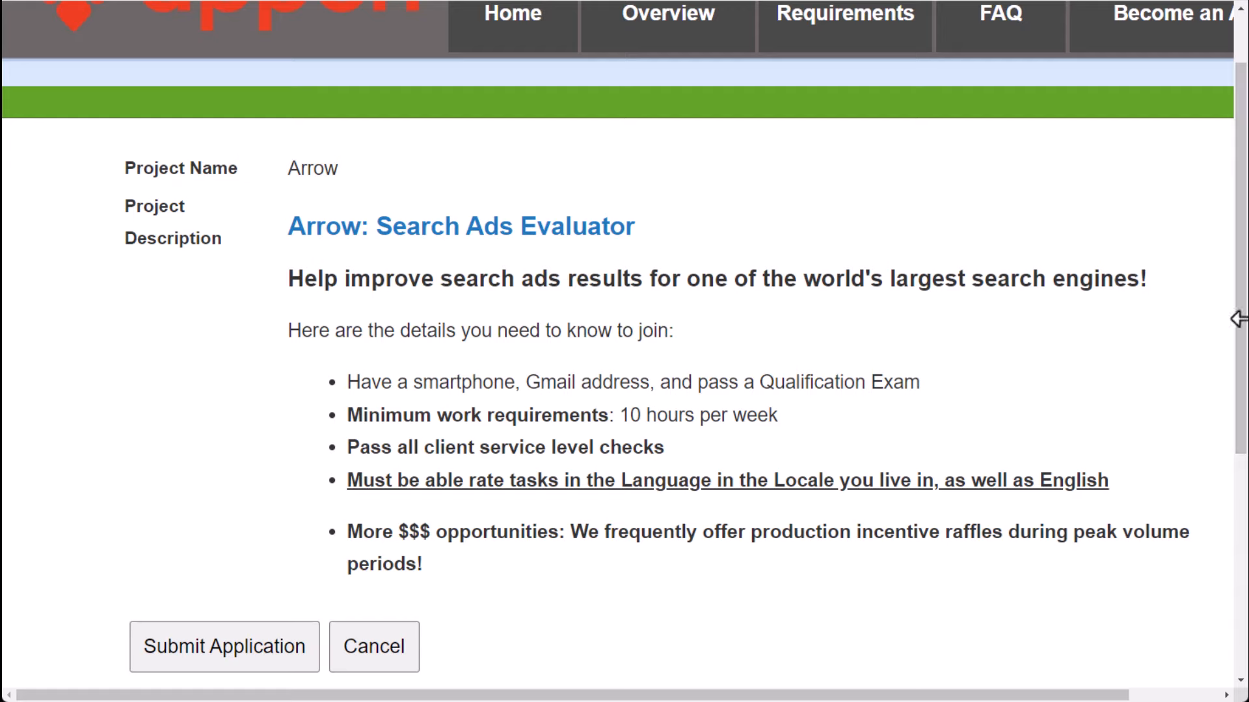
{"action": "mouse_move", "coordinate": [1040, 413]}
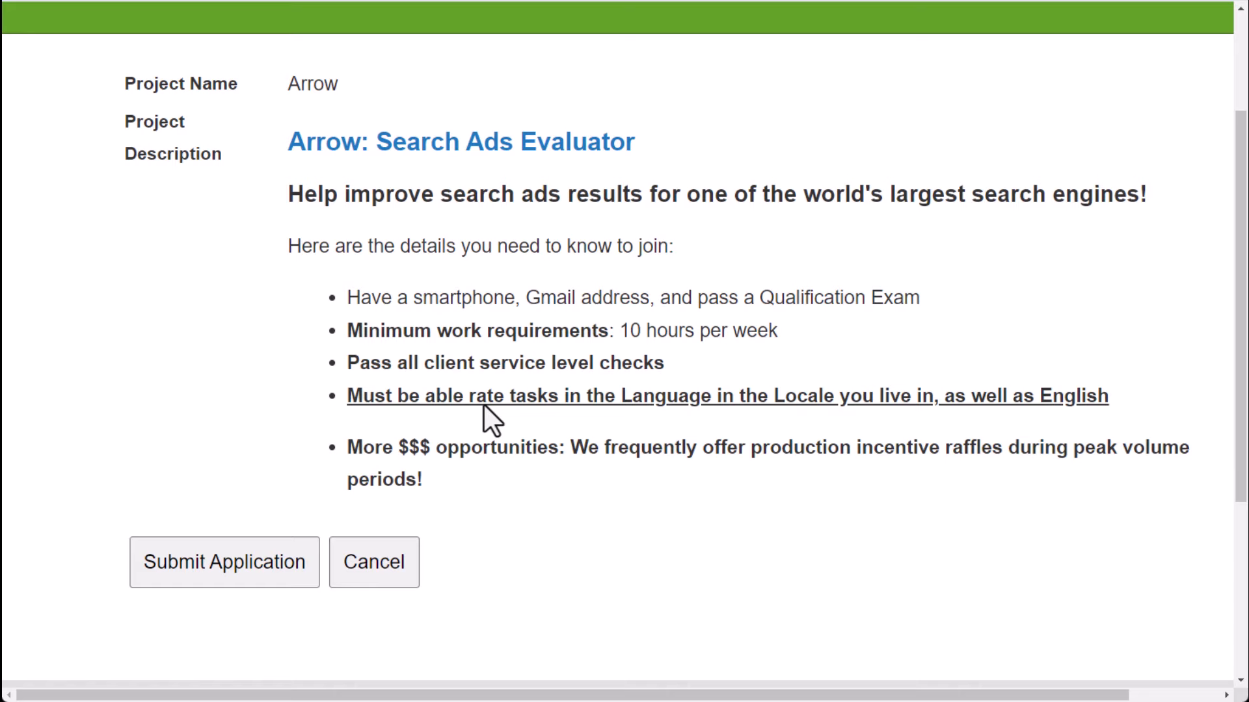
{"action": "mouse_move", "coordinate": [932, 421]}
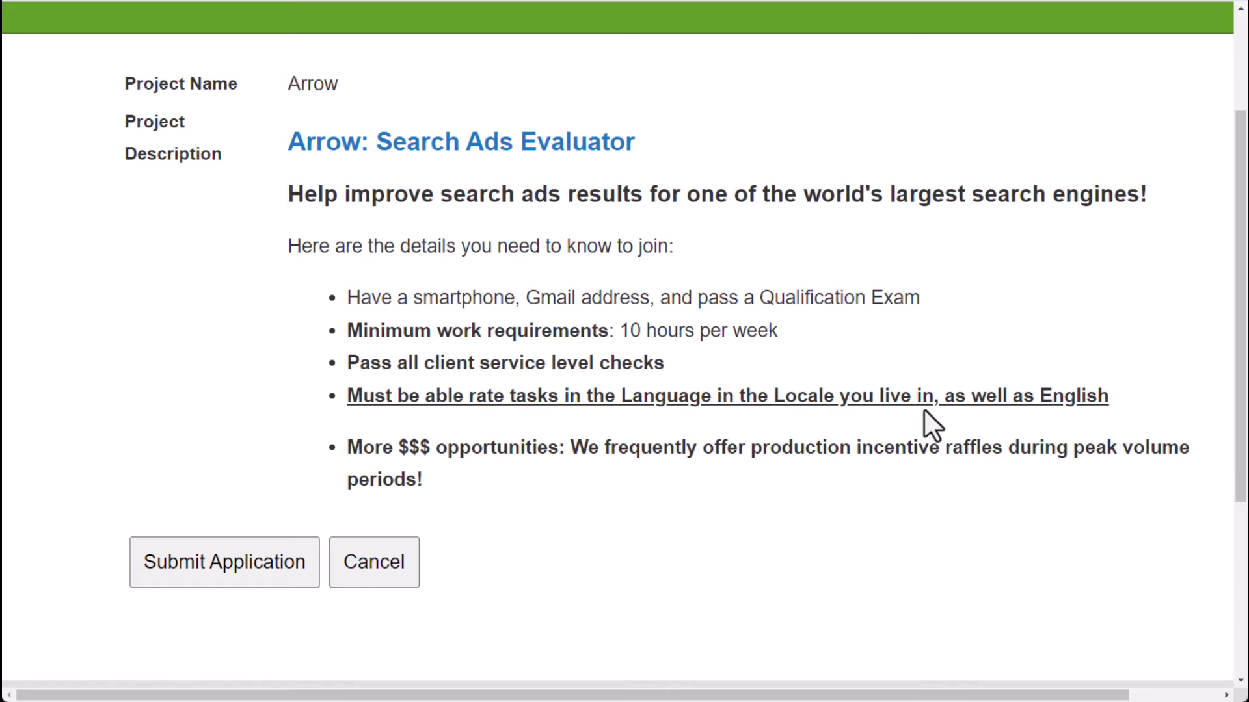
{"action": "mouse_move", "coordinate": [1130, 413]}
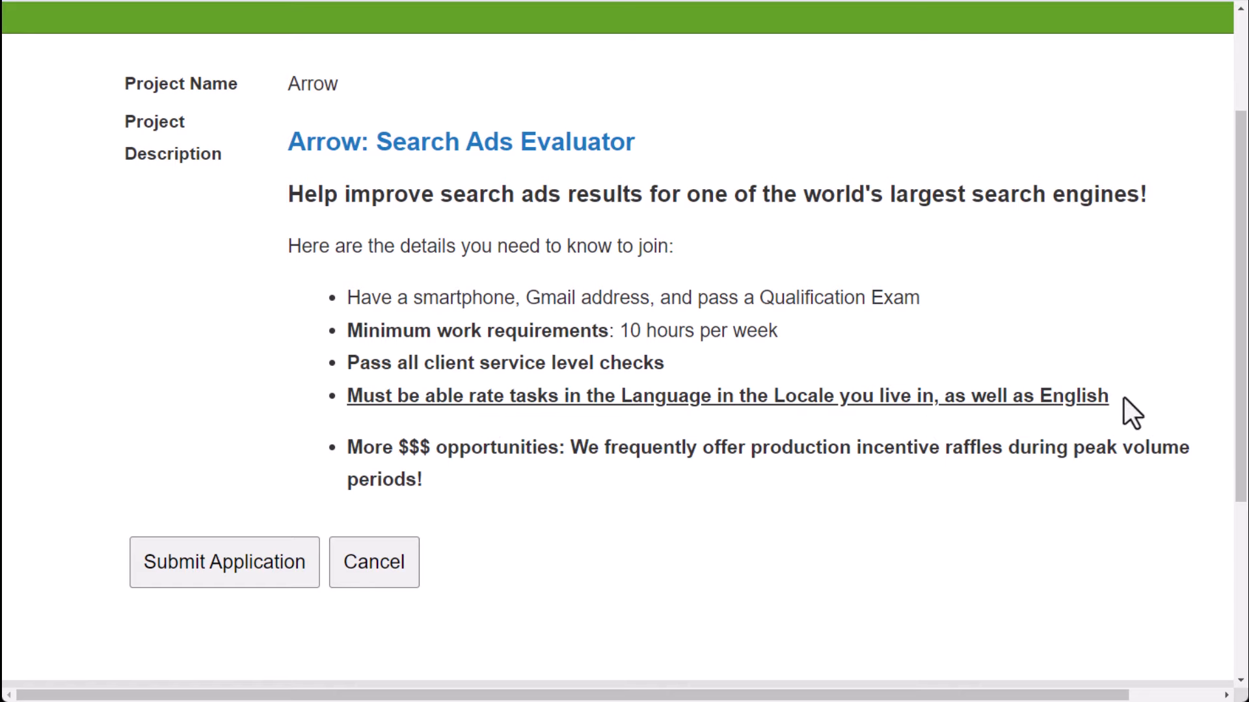
{"action": "mouse_move", "coordinate": [398, 396]}
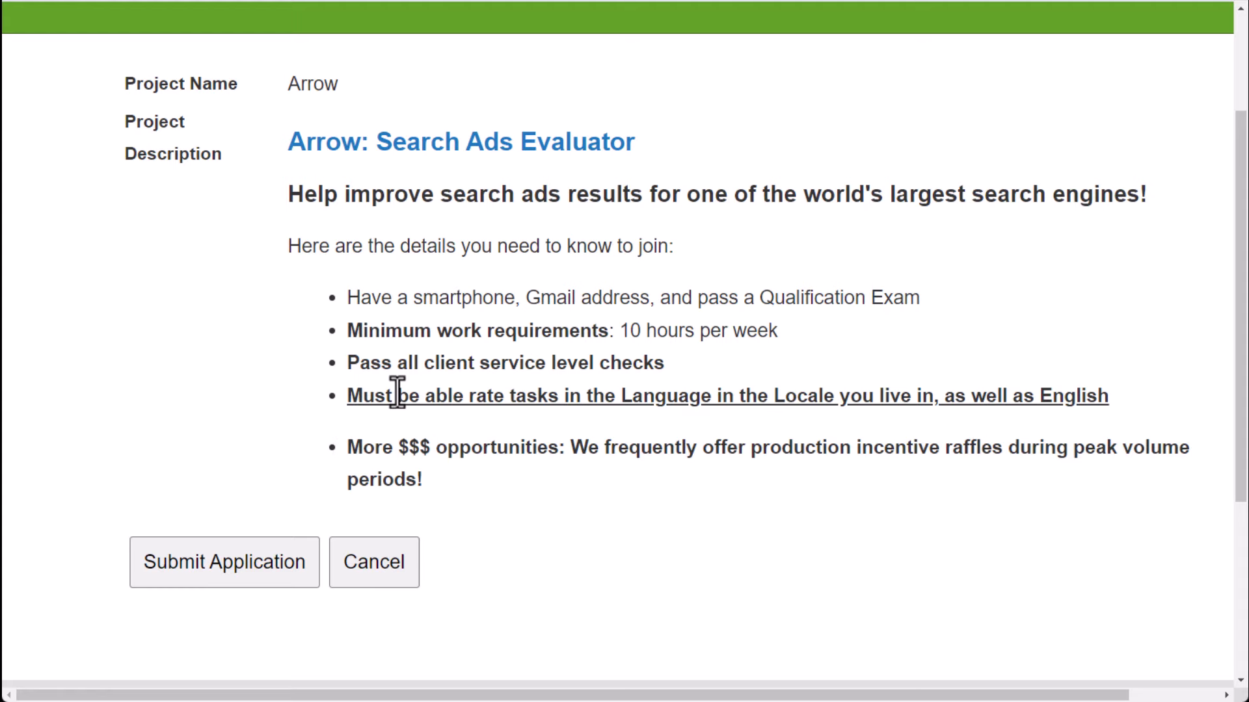
{"action": "scroll", "scroll_direction": "up", "scroll_amount": 3}
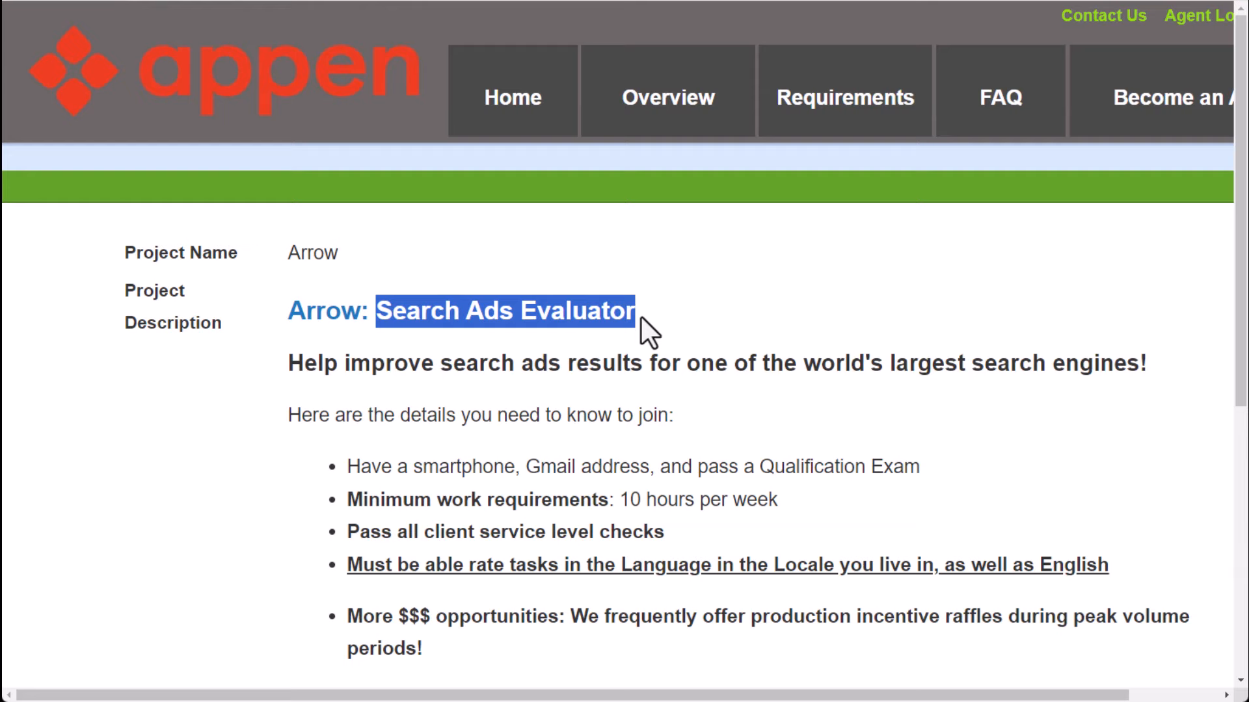
{"action": "mouse_move", "coordinate": [754, 308]}
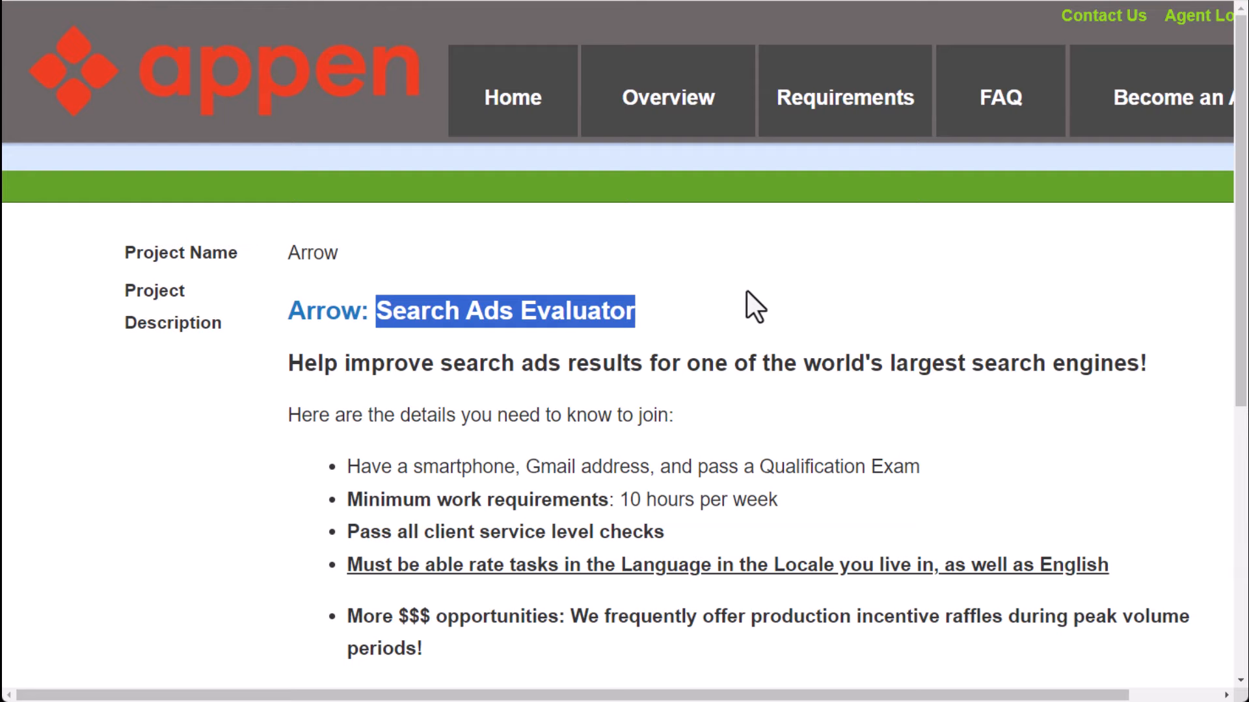
{"action": "mouse_move", "coordinate": [1073, 7]}
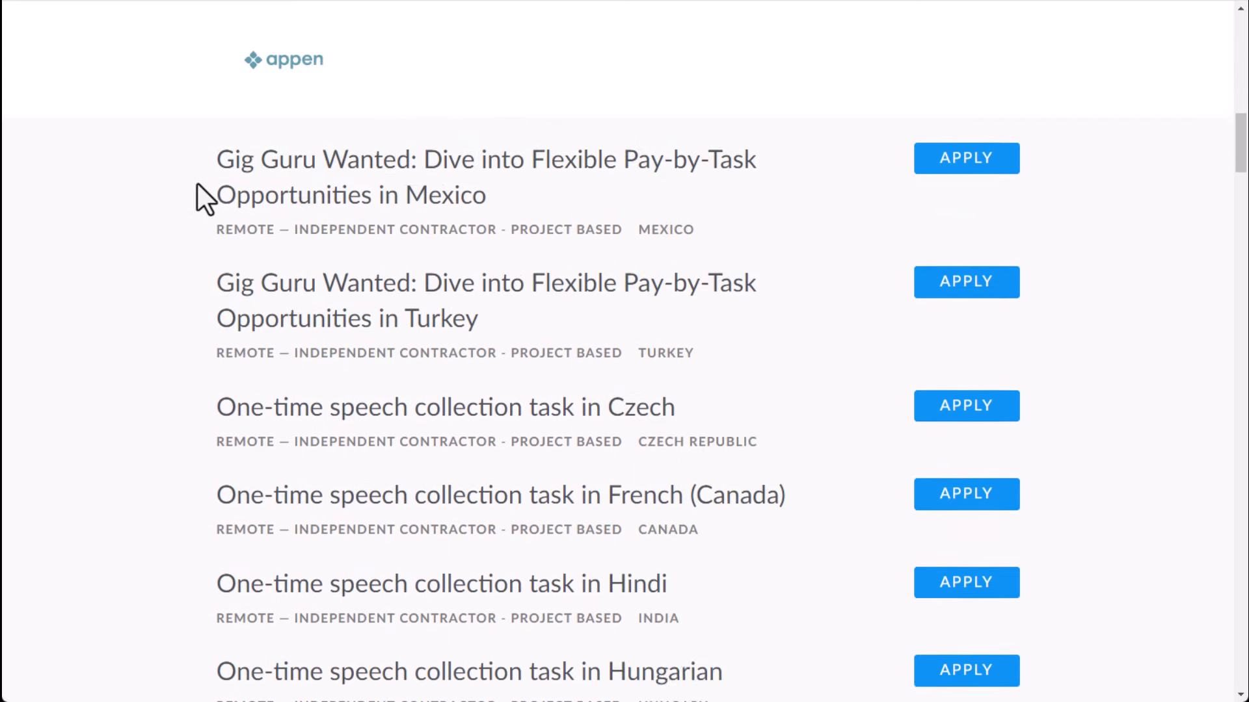
- Scroll Appen's remote contractor project list down to the Search Evaluation and Social Media roles
{"action": "scroll", "scroll_direction": "down", "scroll_amount": 3}
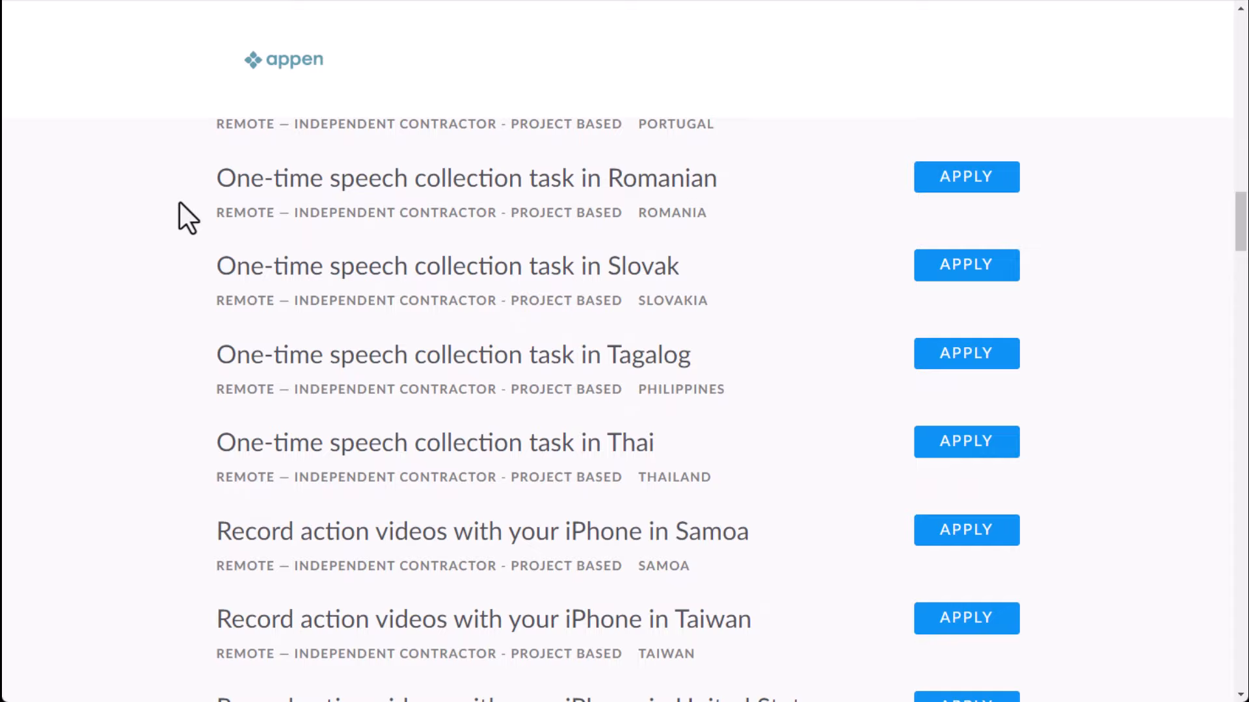
{"action": "scroll", "scroll_direction": "down", "scroll_amount": 3}
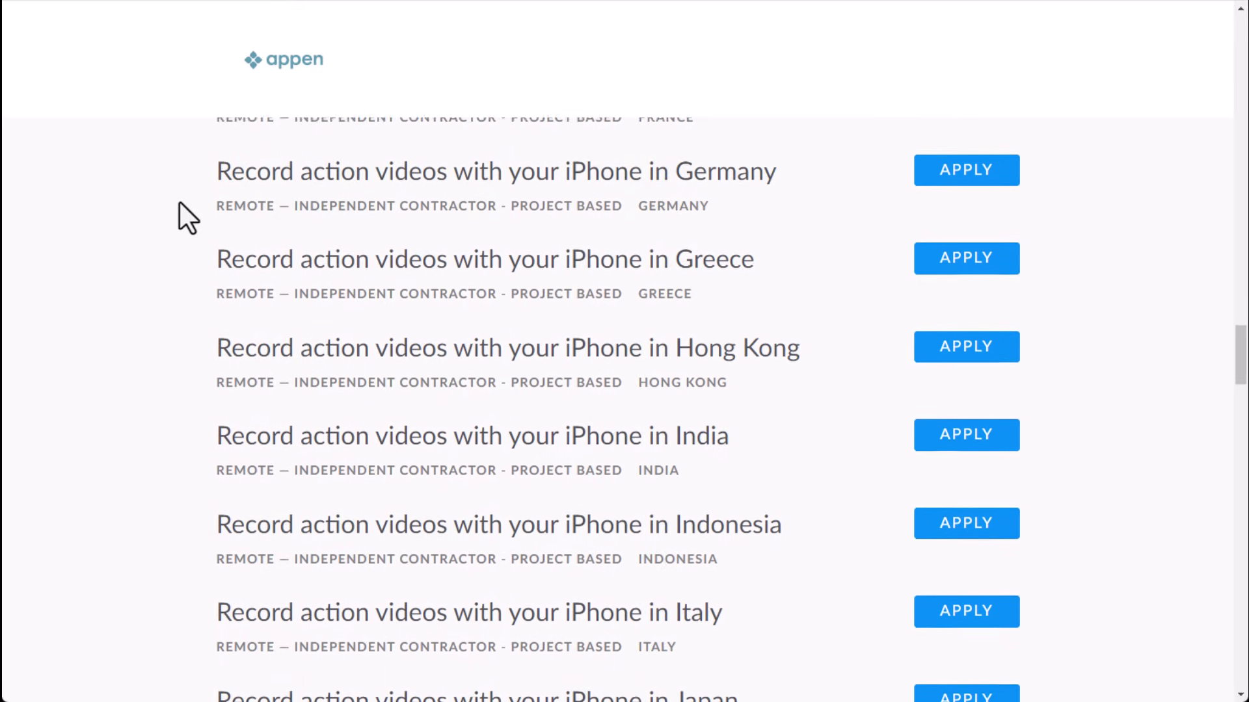
{"action": "scroll", "scroll_direction": "down", "scroll_amount": 3}
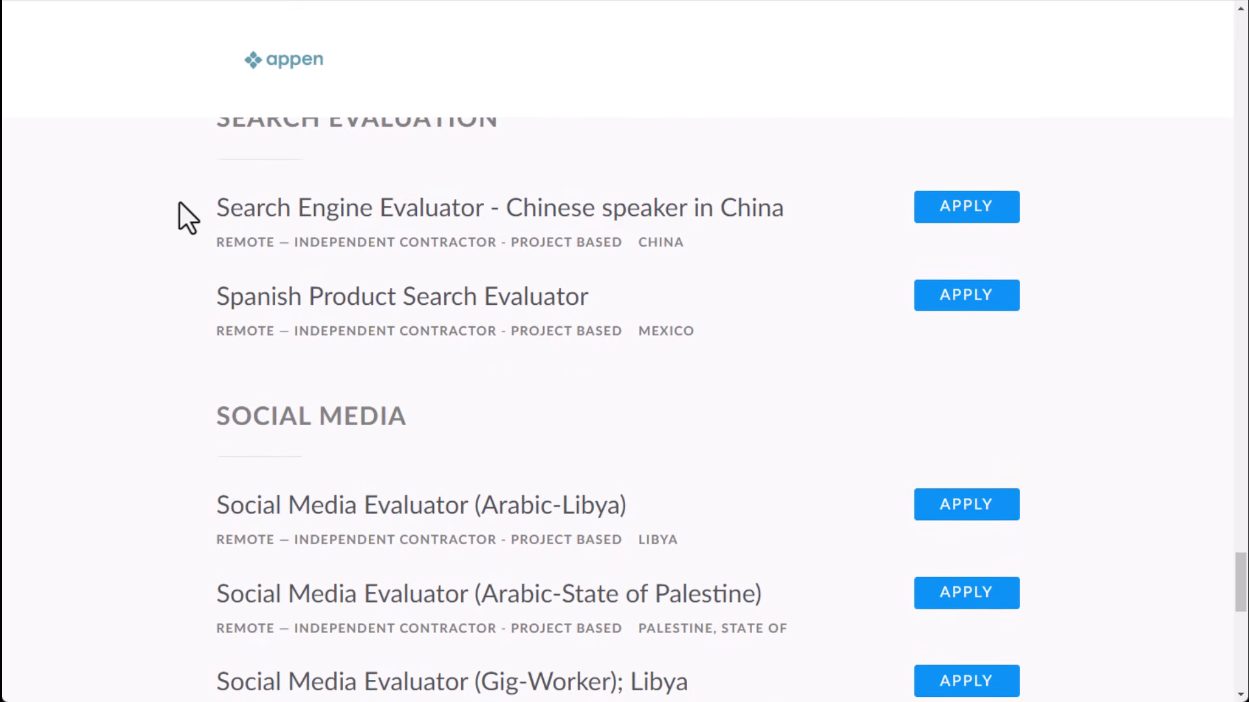
{"action": "scroll", "scroll_direction": "down", "scroll_amount": 3}
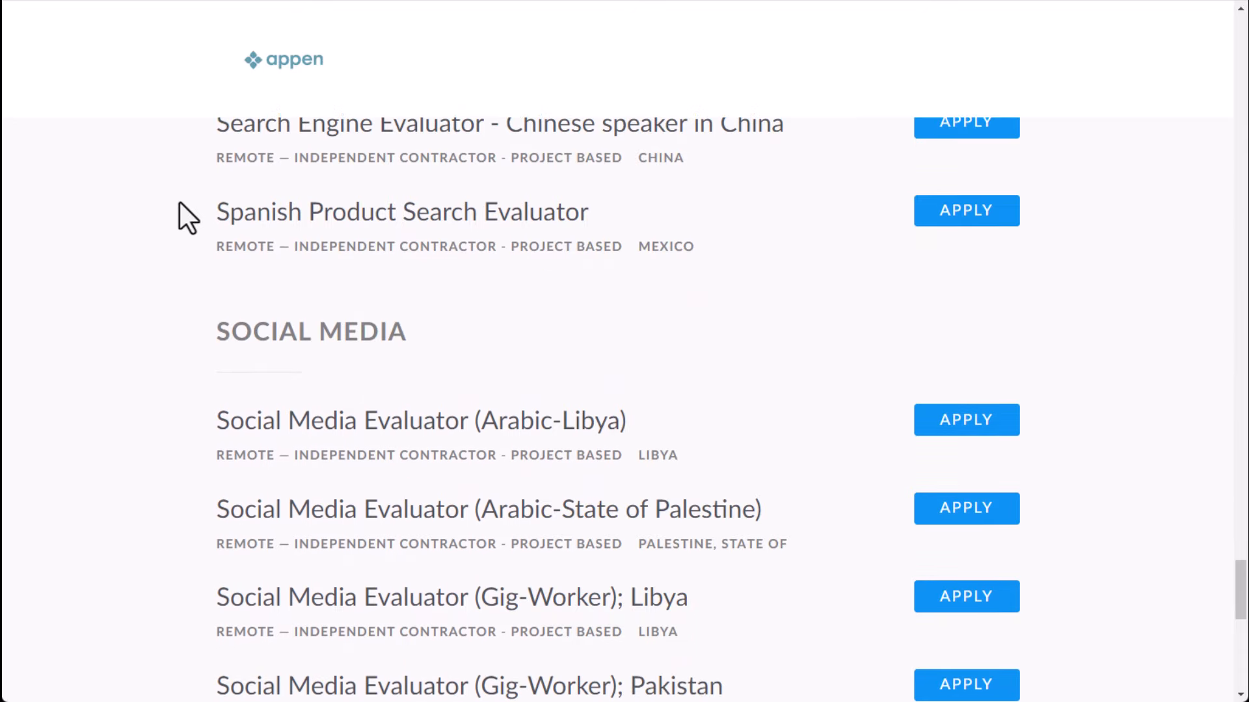
{"action": "scroll", "scroll_direction": "down", "scroll_amount": 3}
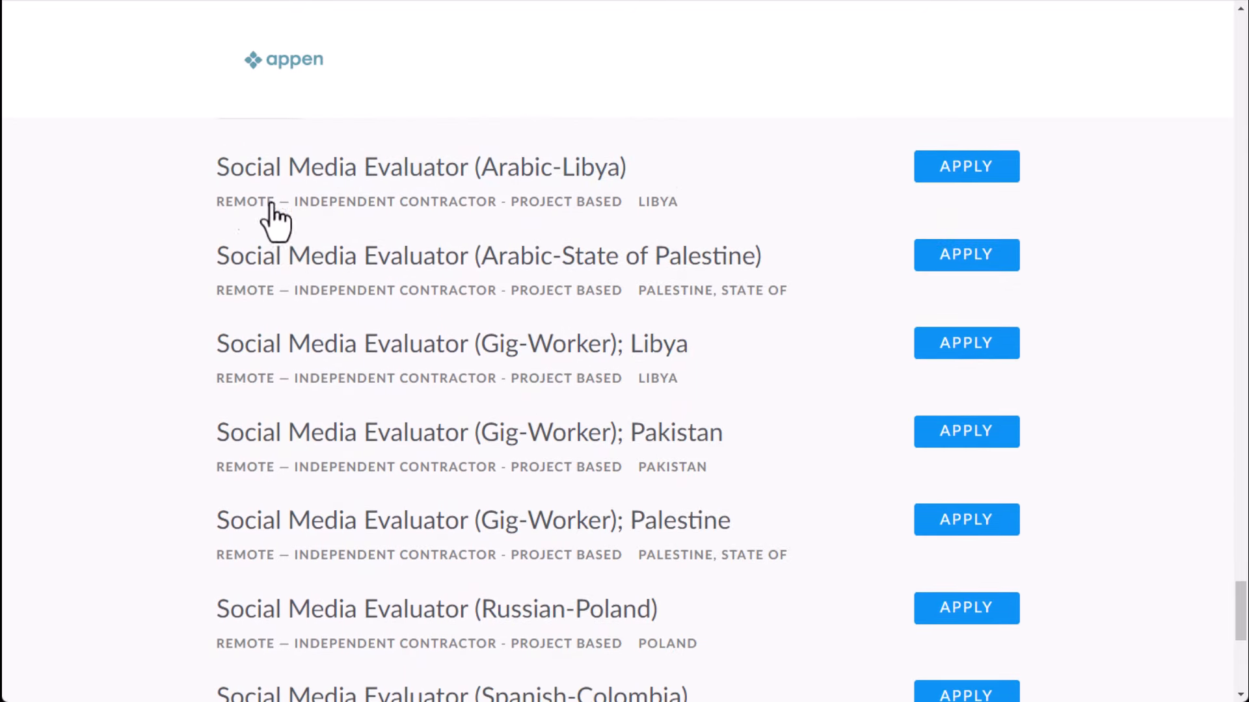
{"action": "scroll", "scroll_direction": "down", "scroll_amount": 3}
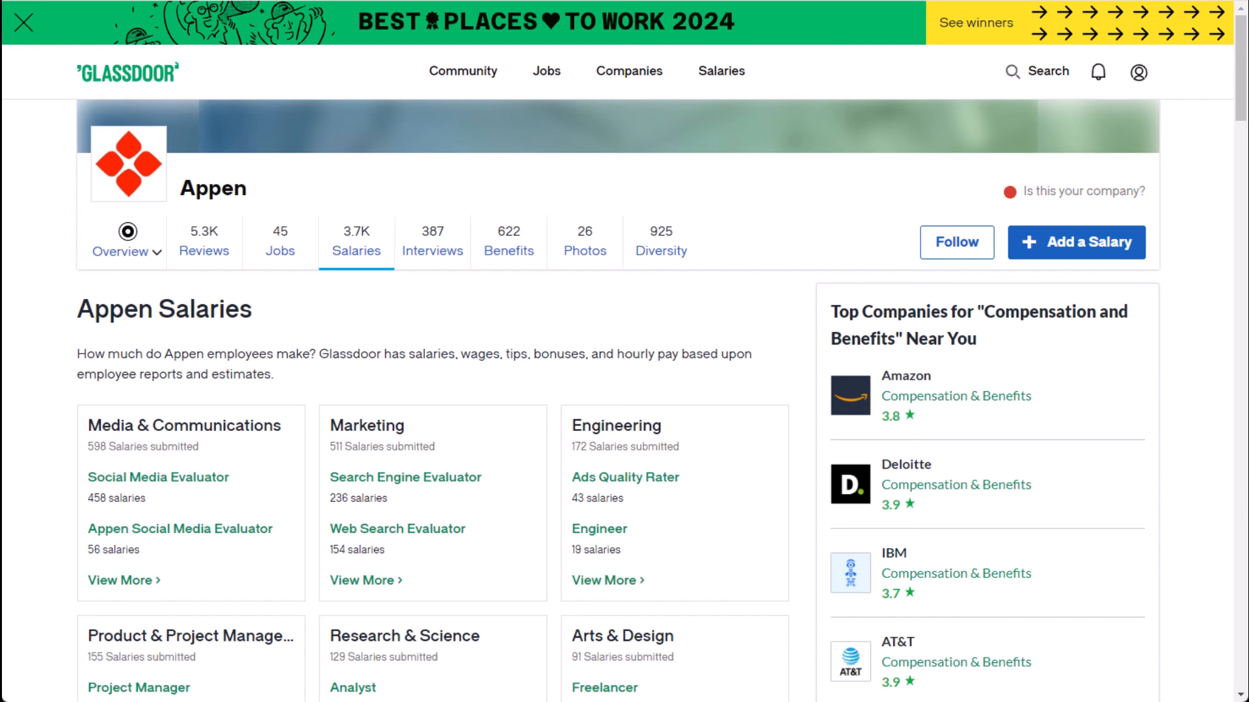
{"action": "mouse_move", "coordinate": [300, 297]}
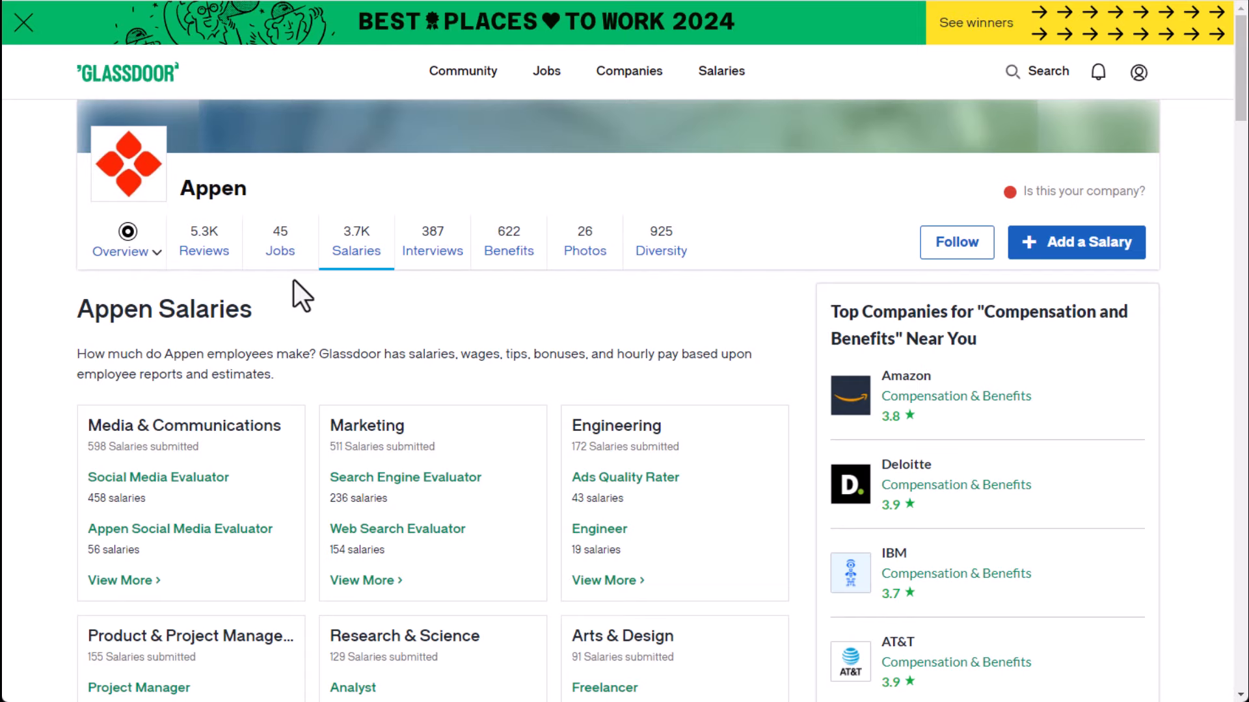
- Switch Appen's Glassdoor salary table to Hourly Pay and locate Ads Quality Rater at $19–$31/hr
{"action": "scroll", "scroll_direction": "down", "scroll_amount": 3}
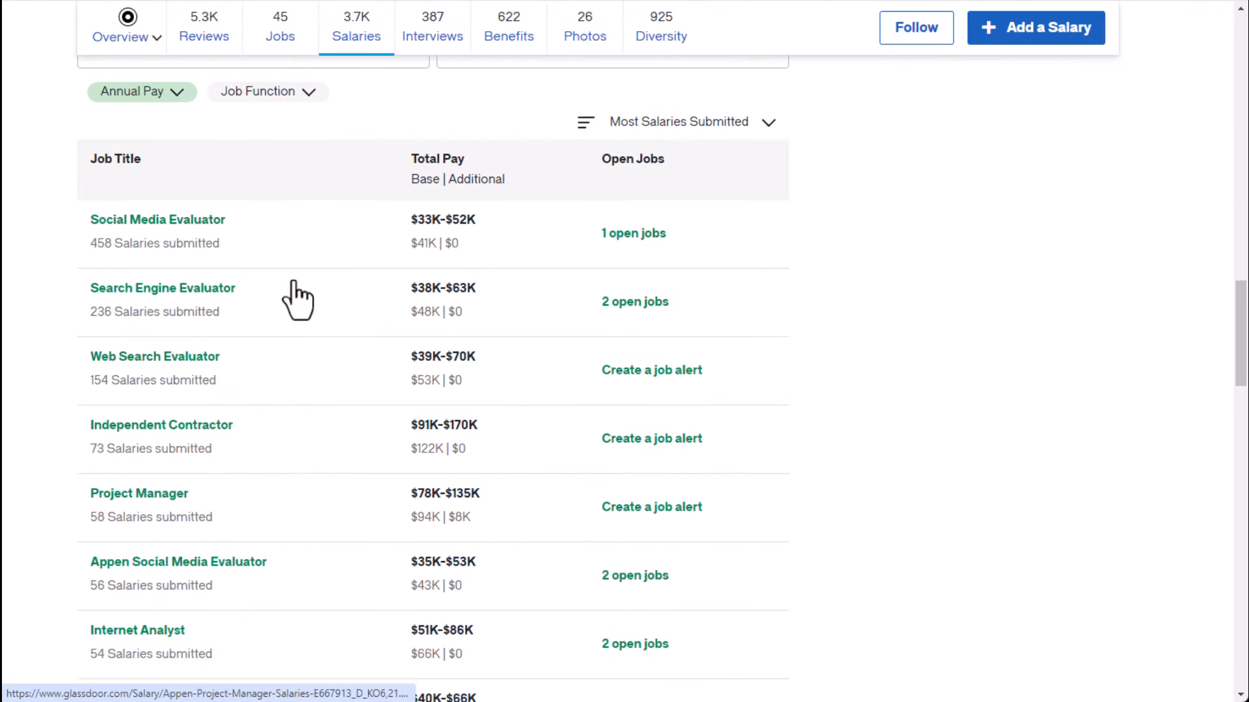
{"action": "left_click", "coordinate": [142, 91]}
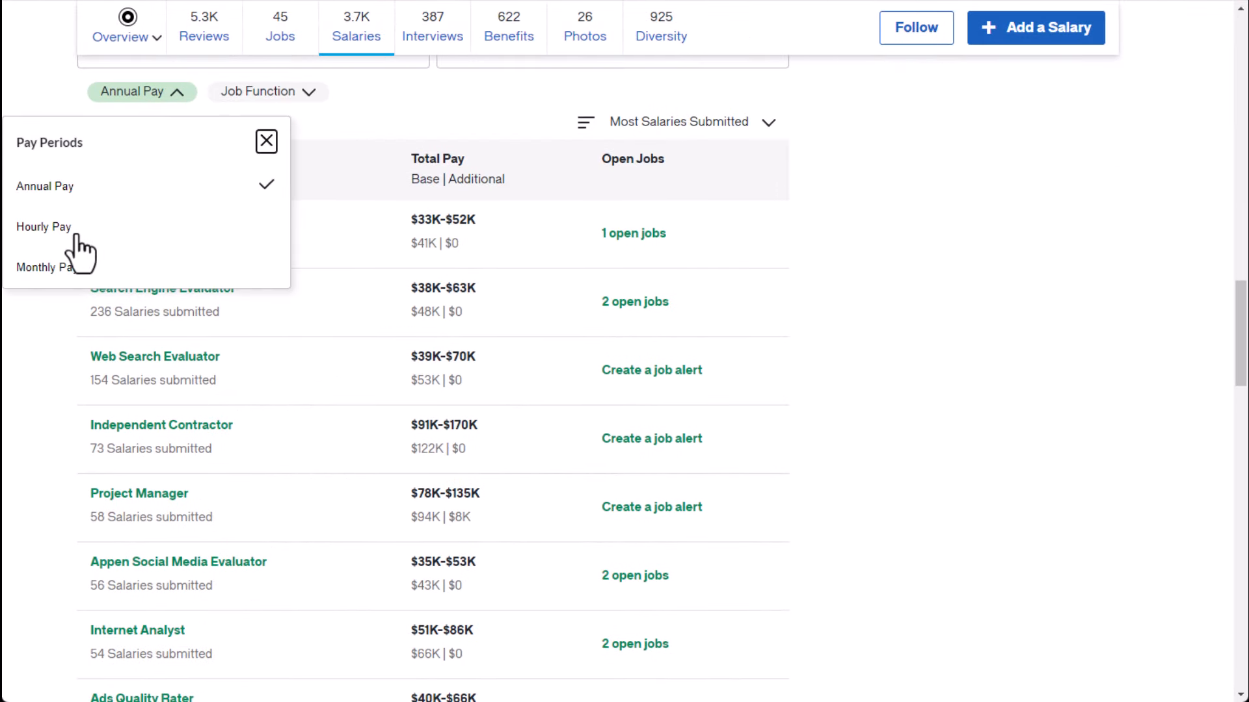
{"action": "left_click", "coordinate": [43, 226]}
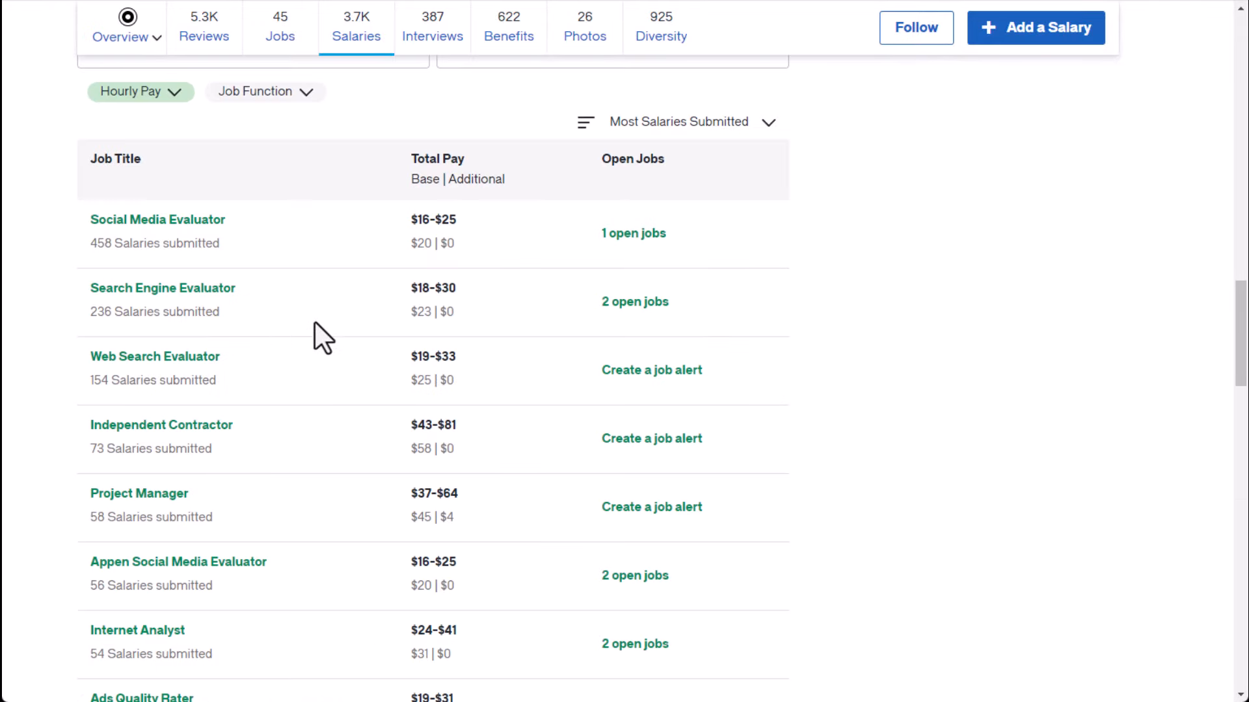
{"action": "scroll", "scroll_direction": "down", "scroll_amount": 3}
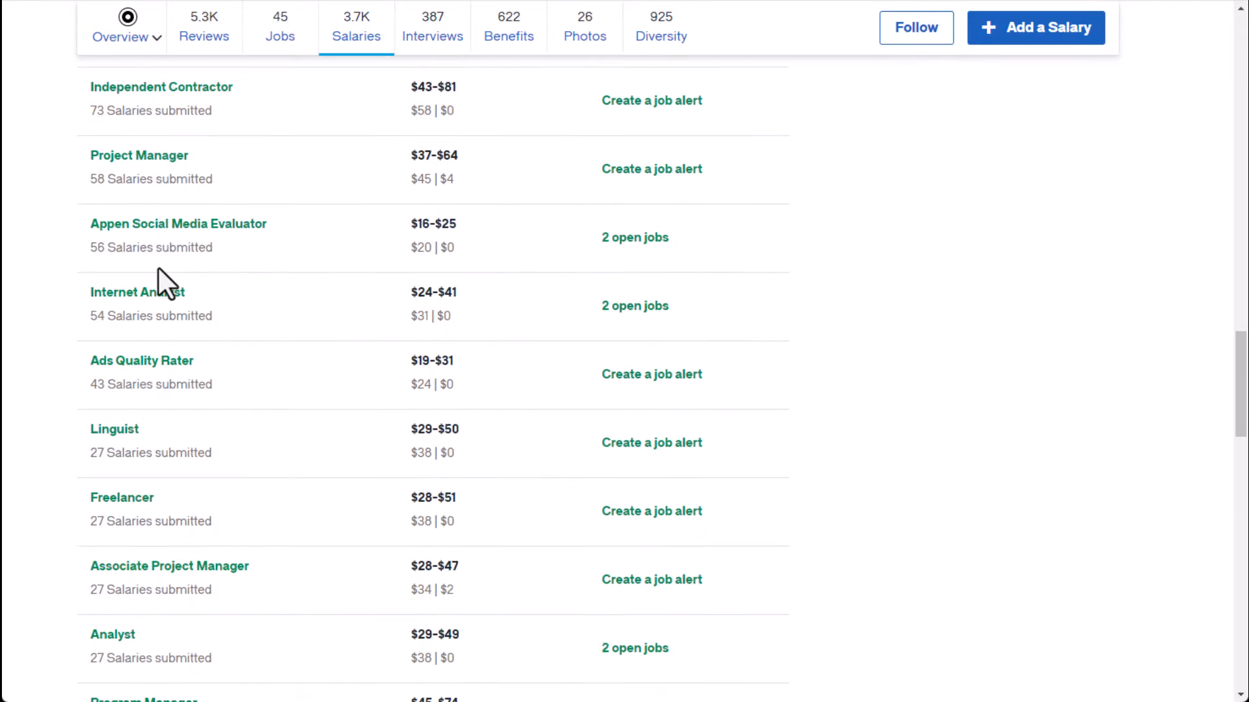
{"action": "mouse_move", "coordinate": [278, 411]}
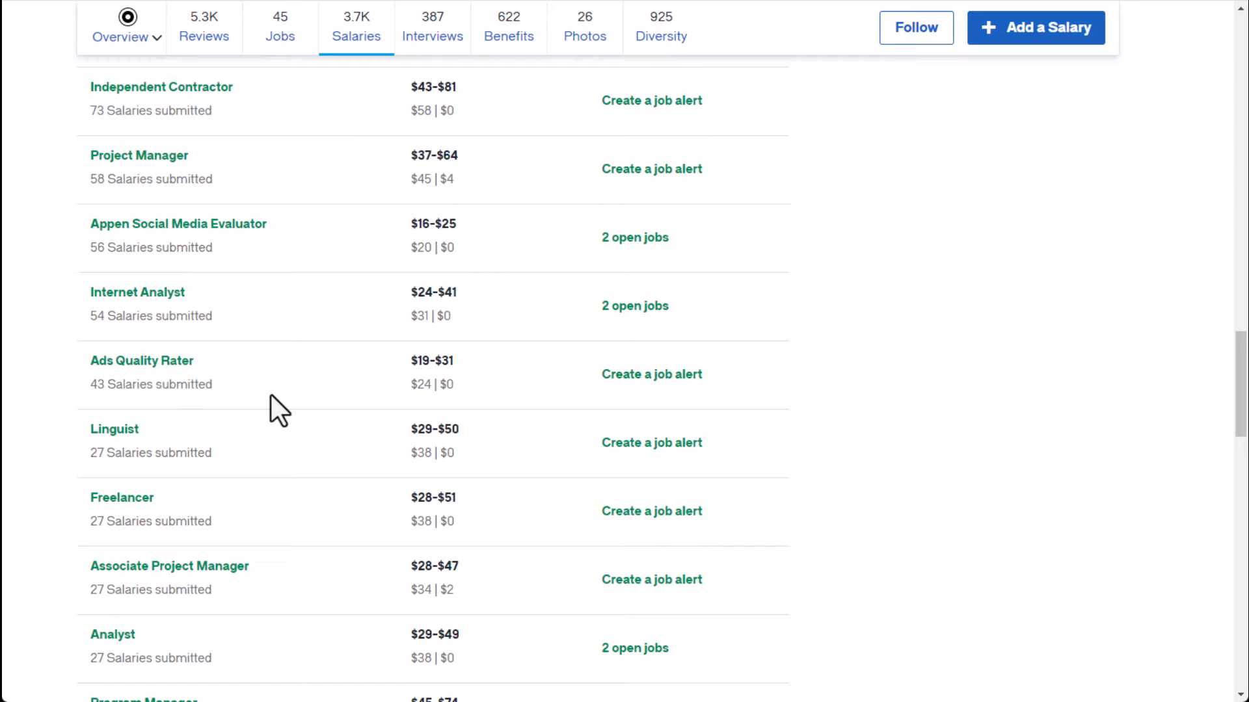
{"action": "mouse_move", "coordinate": [95, 402]}
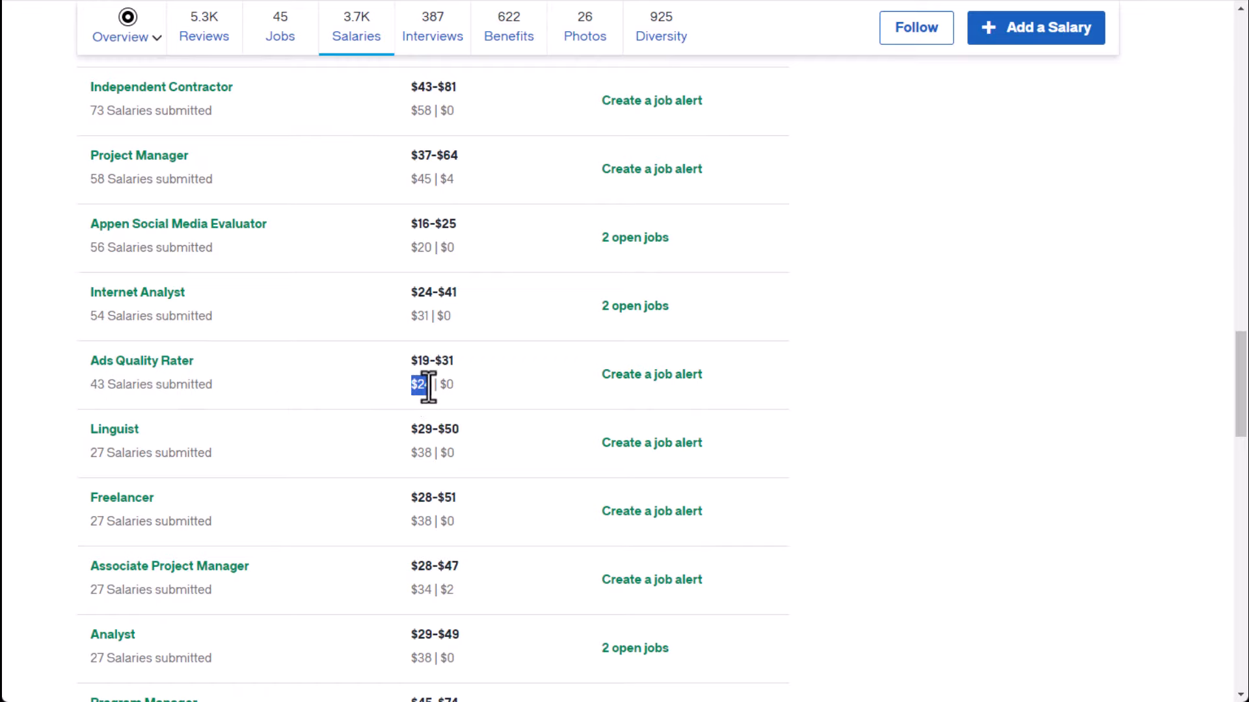
{"action": "scroll", "scroll_direction": "up", "scroll_amount": 3}
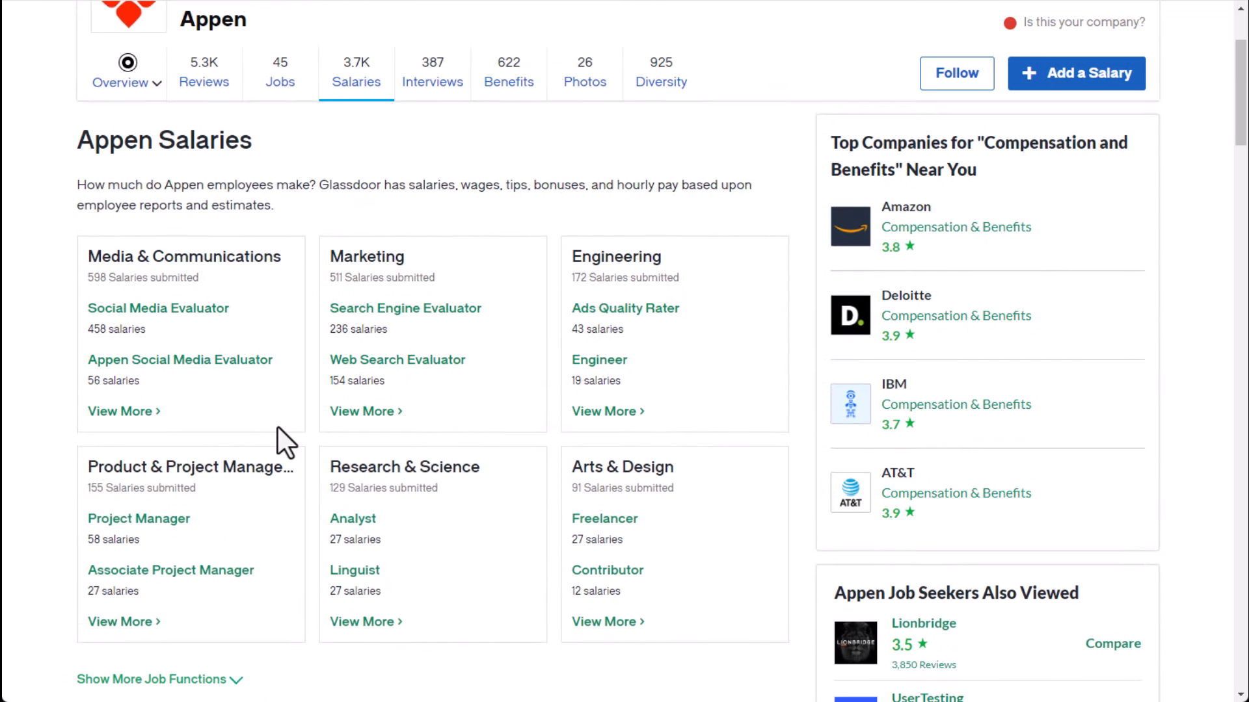
{"action": "scroll", "scroll_direction": "up", "scroll_amount": 3}
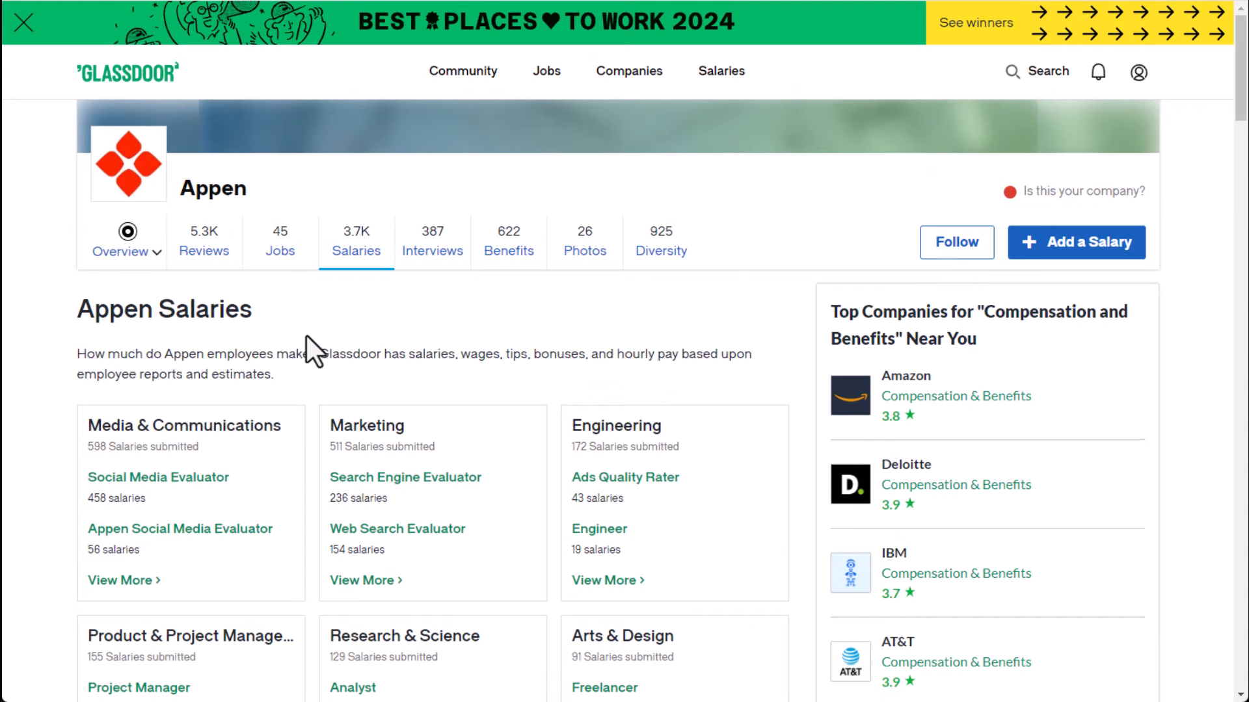
{"action": "mouse_move", "coordinate": [307, 331]}
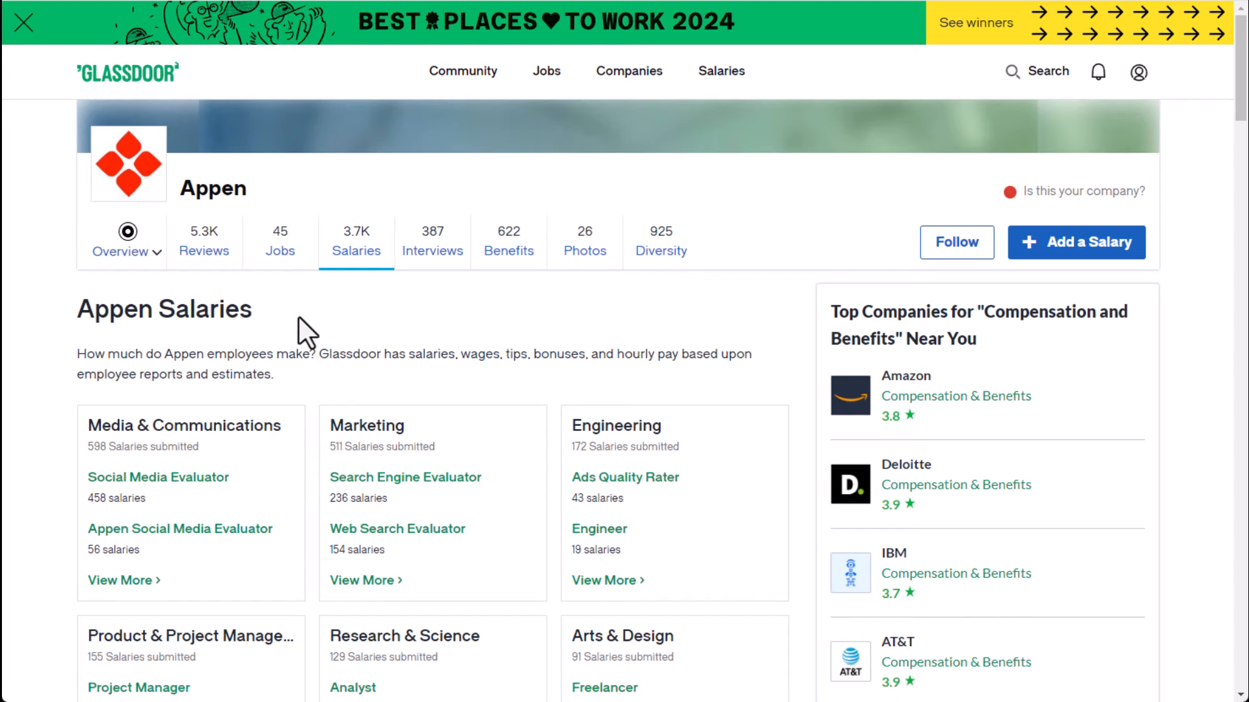
{"action": "mouse_move", "coordinate": [414, 184]}
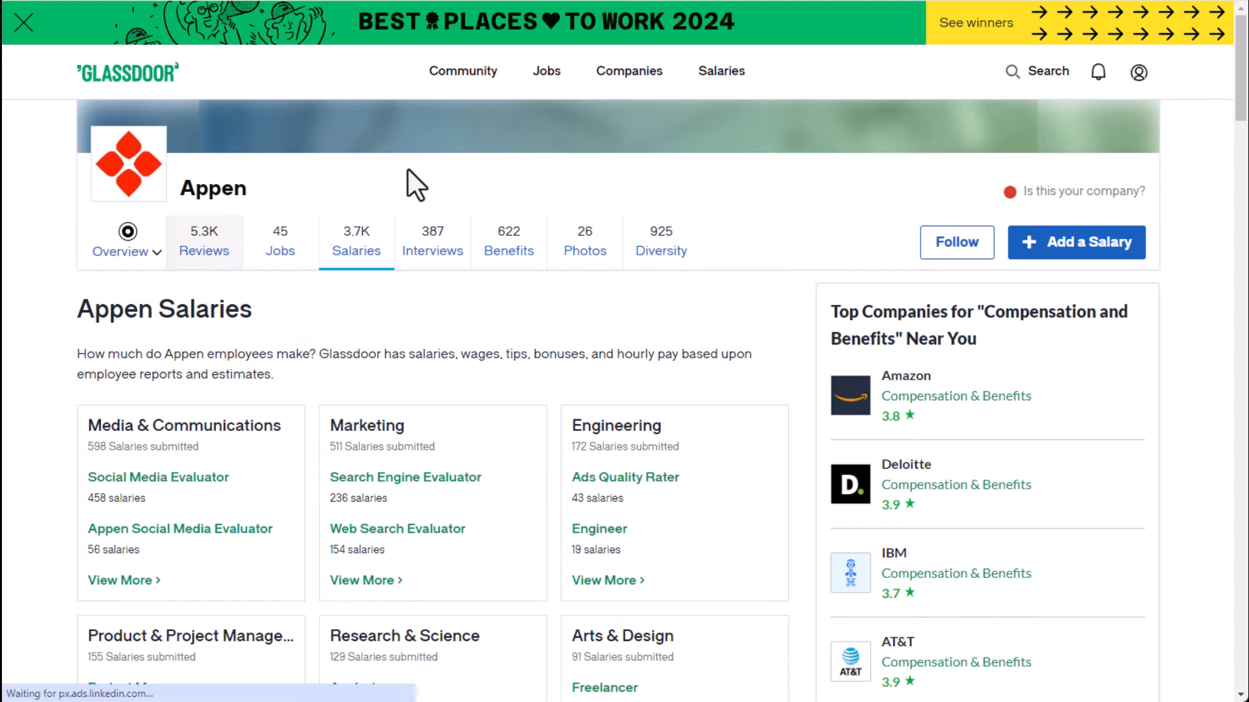
{"action": "left_click", "coordinate": [204, 242]}
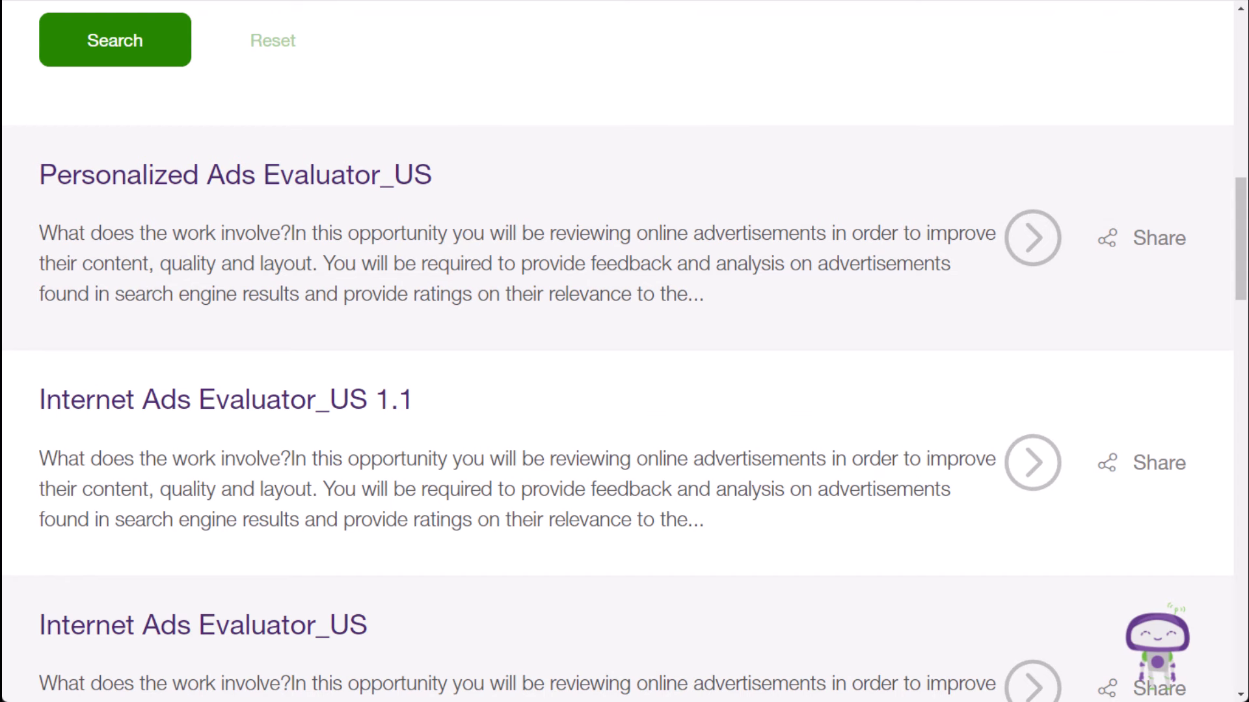
{"action": "mouse_move", "coordinate": [544, 327]}
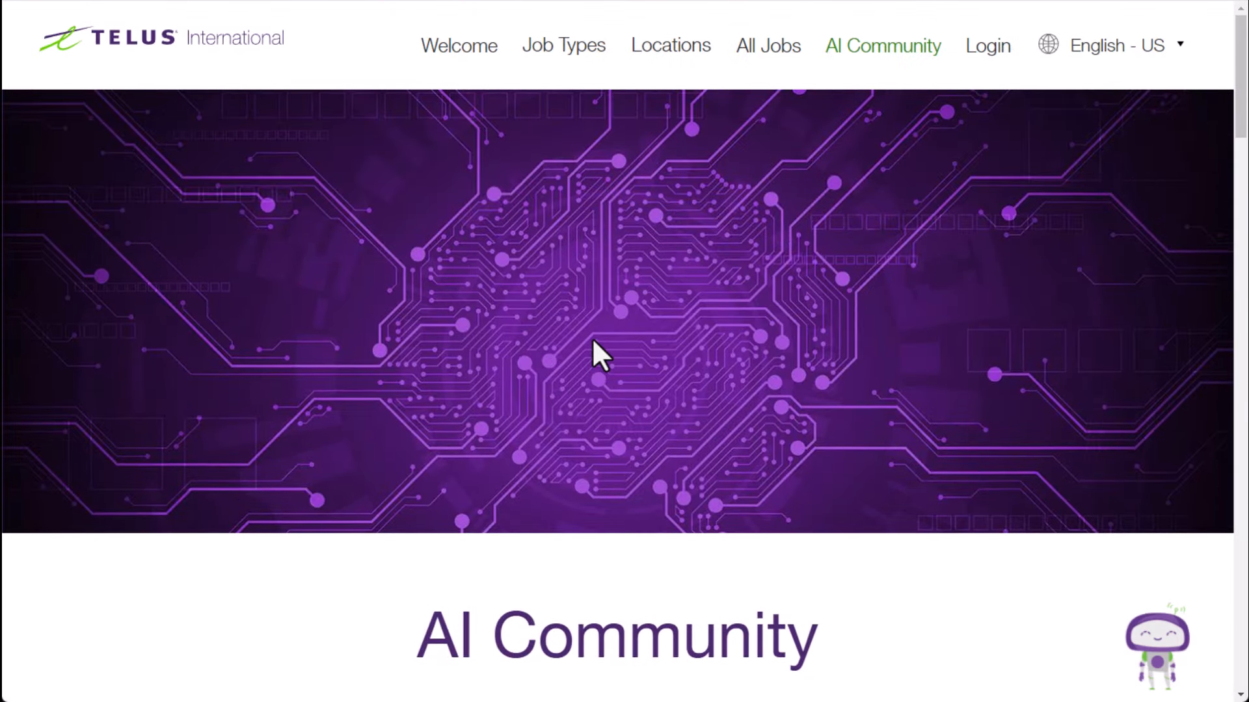
- Scroll through the TELUS AI Community evaluator and rater listings down to the pagination
{"action": "scroll", "scroll_direction": "down", "scroll_amount": 3}
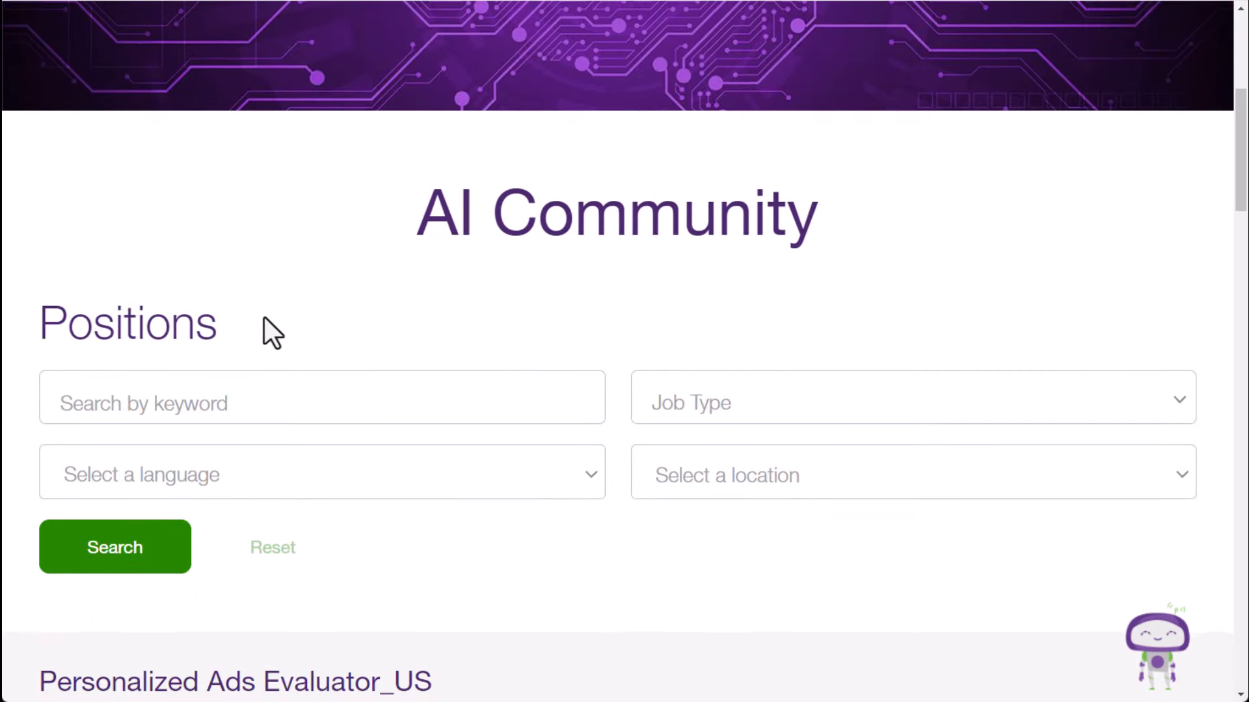
{"action": "scroll", "scroll_direction": "down", "scroll_amount": 3}
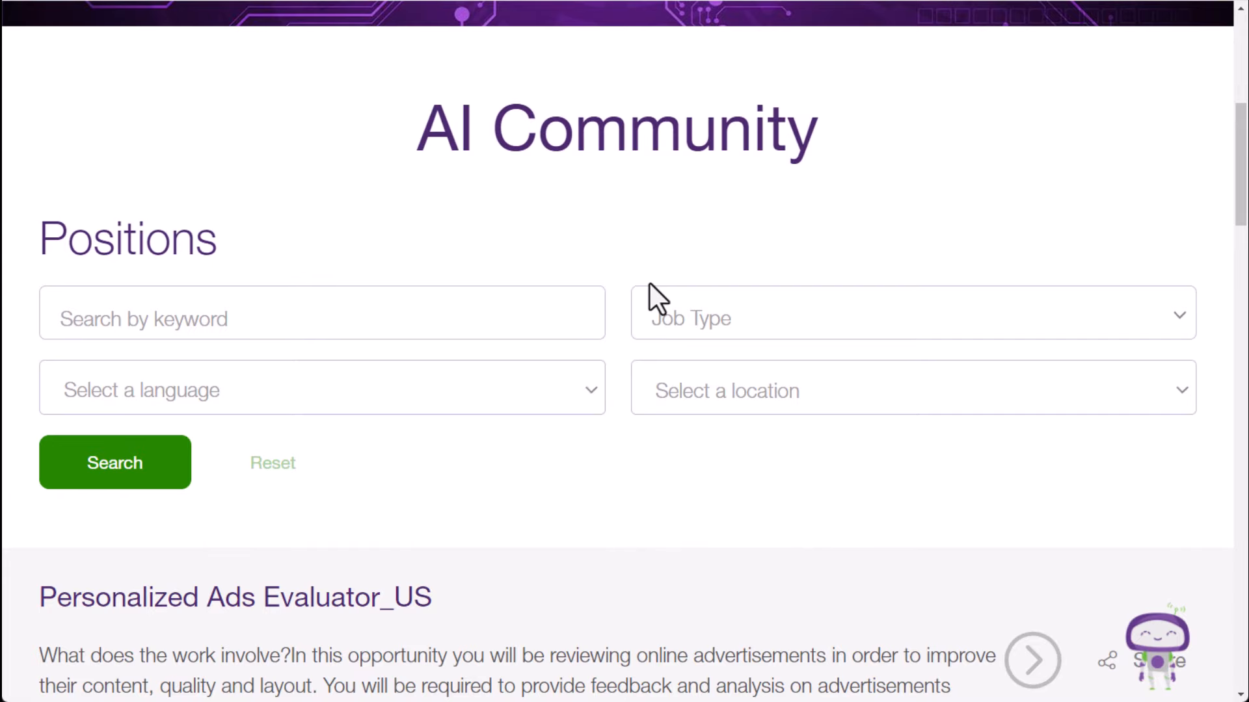
{"action": "scroll", "scroll_direction": "down", "scroll_amount": 3}
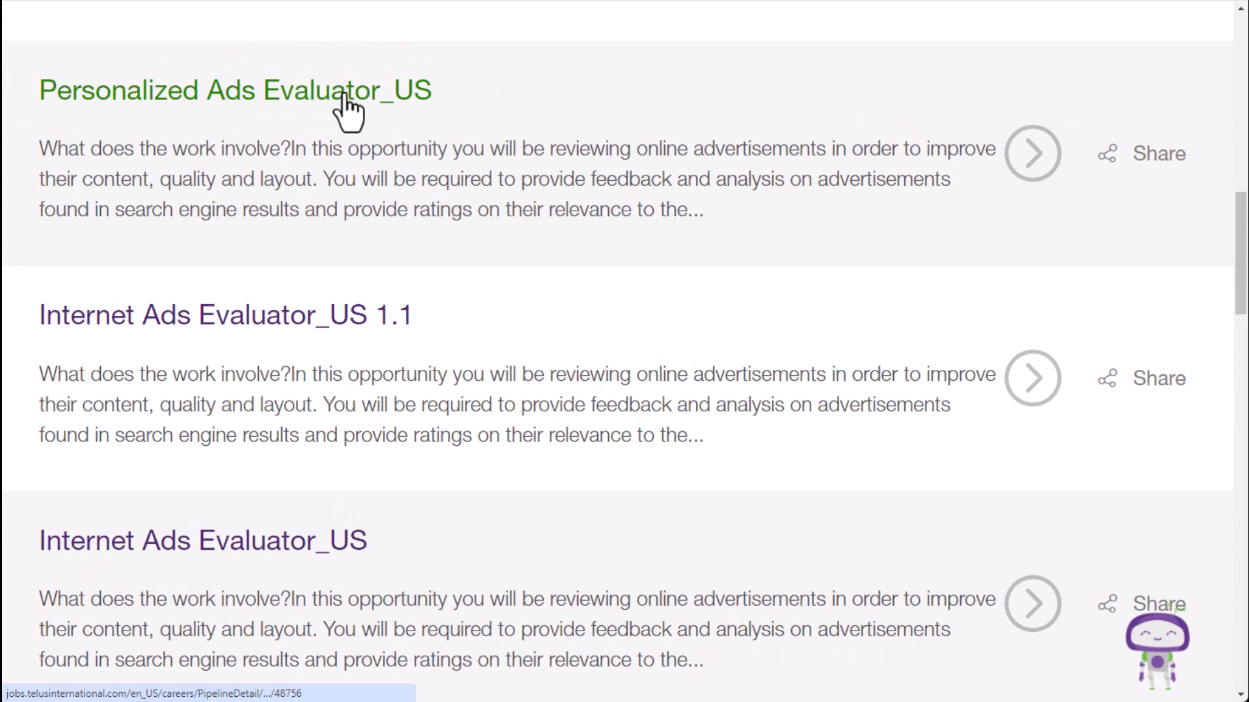
{"action": "scroll", "scroll_direction": "down", "scroll_amount": 3}
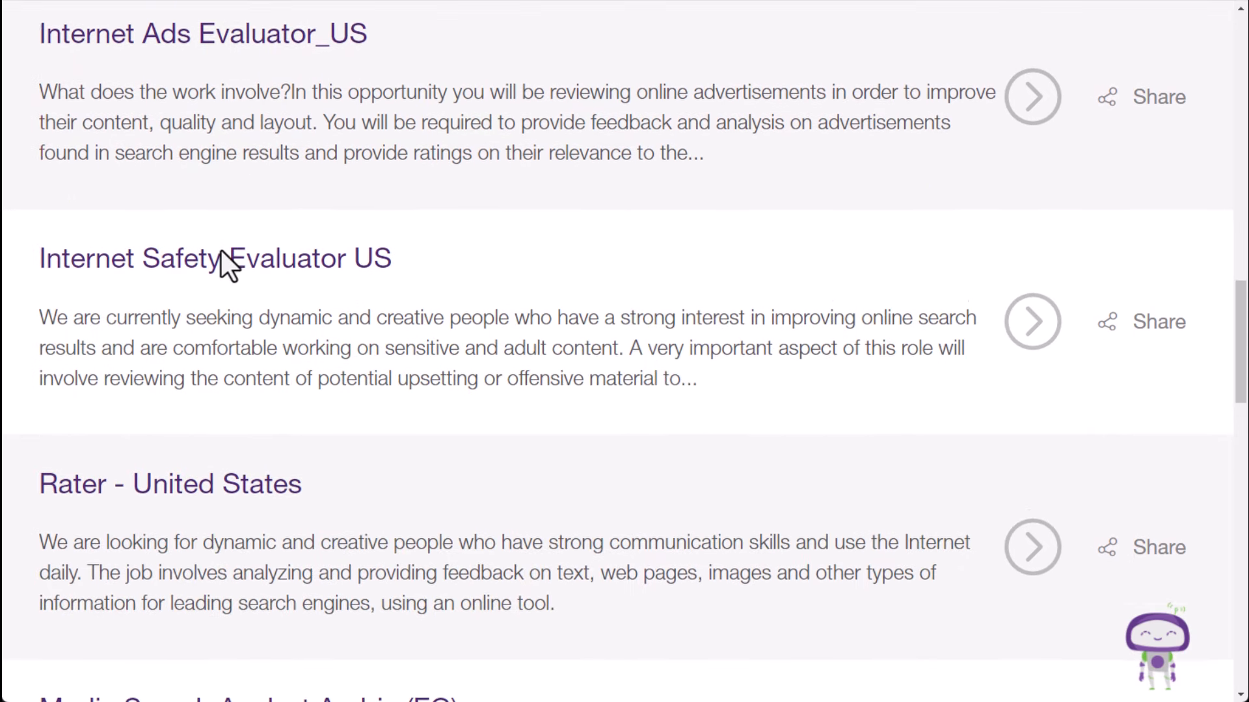
{"action": "scroll", "scroll_direction": "down", "scroll_amount": 3}
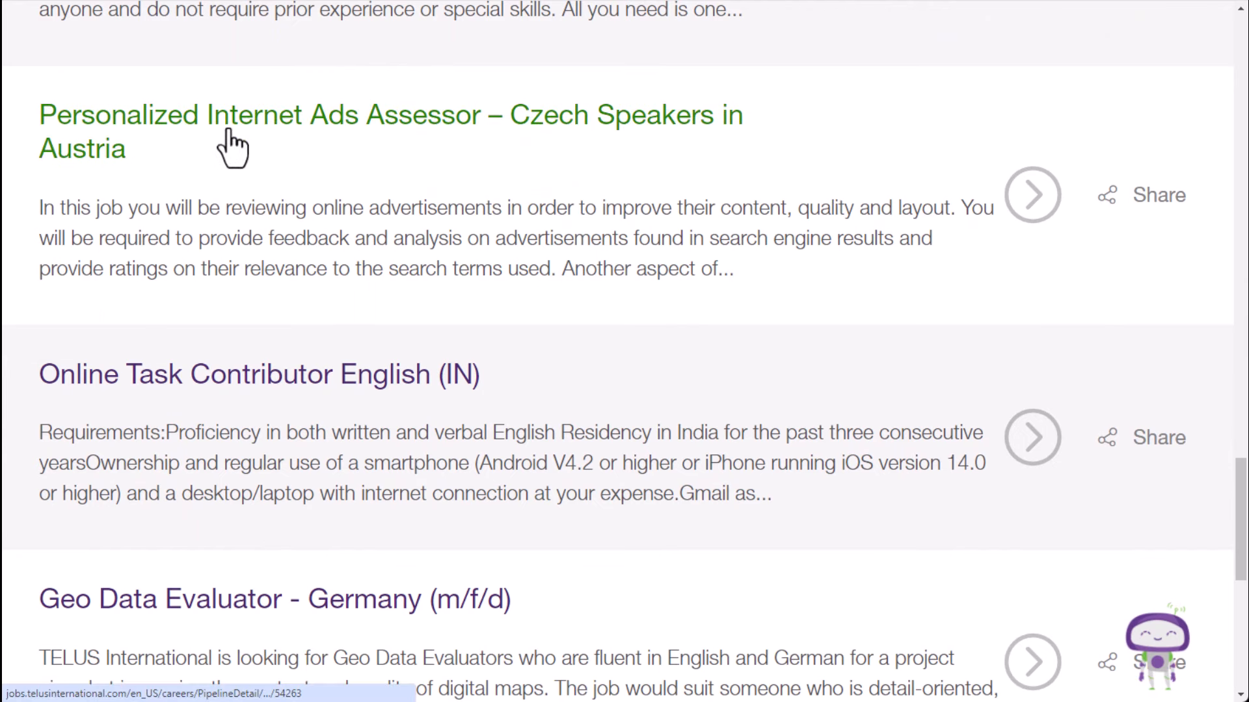
{"action": "mouse_move", "coordinate": [697, 151]}
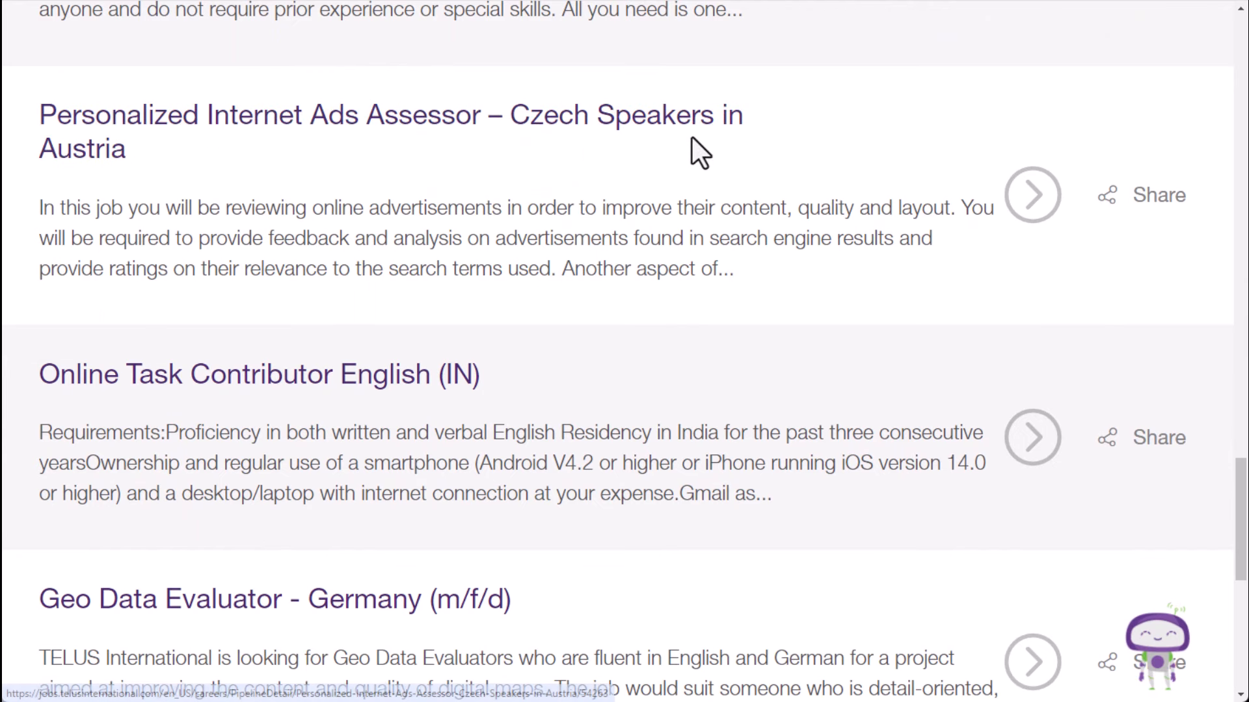
{"action": "scroll", "scroll_direction": "down", "scroll_amount": 3}
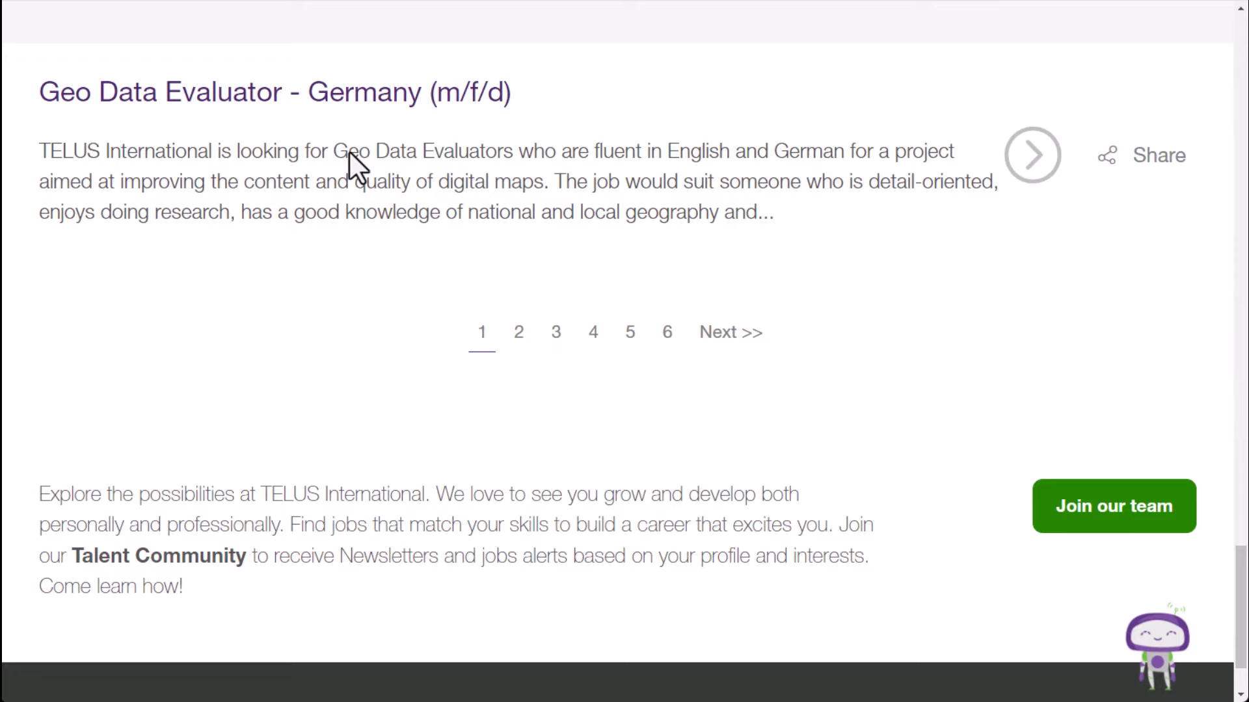
{"action": "scroll", "scroll_direction": "up", "scroll_amount": 3}
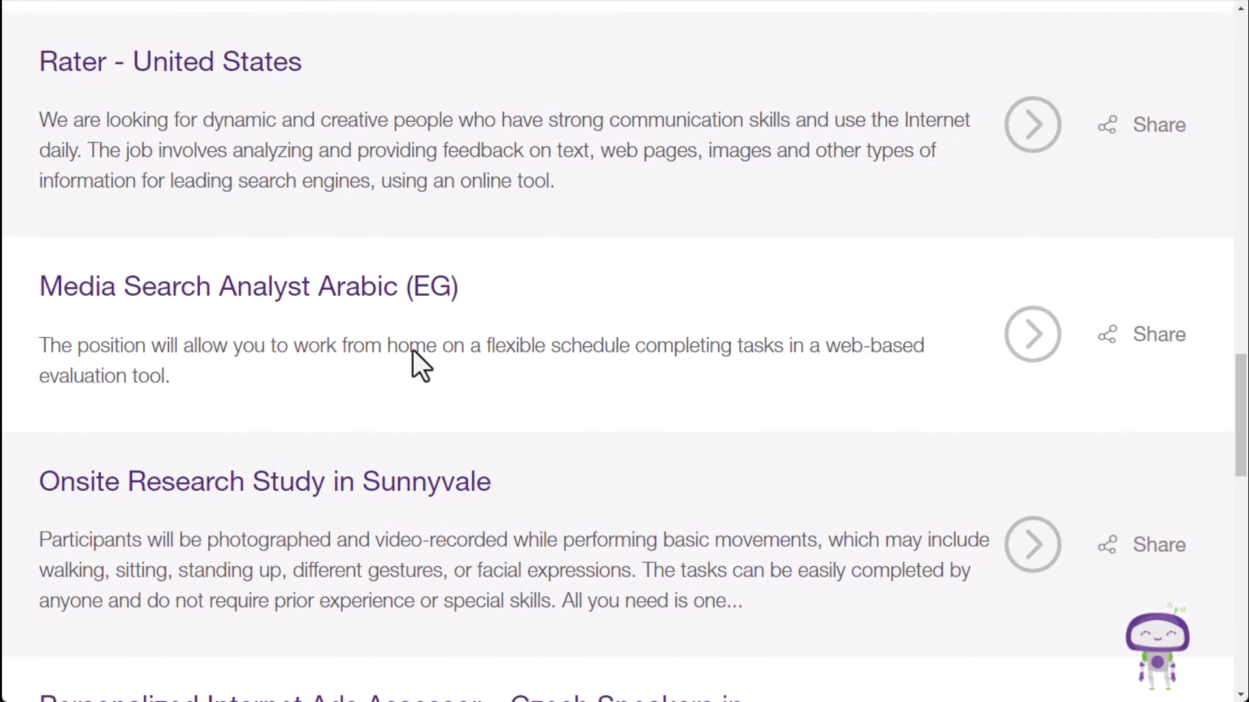
{"action": "scroll", "scroll_direction": "down", "scroll_amount": 3}
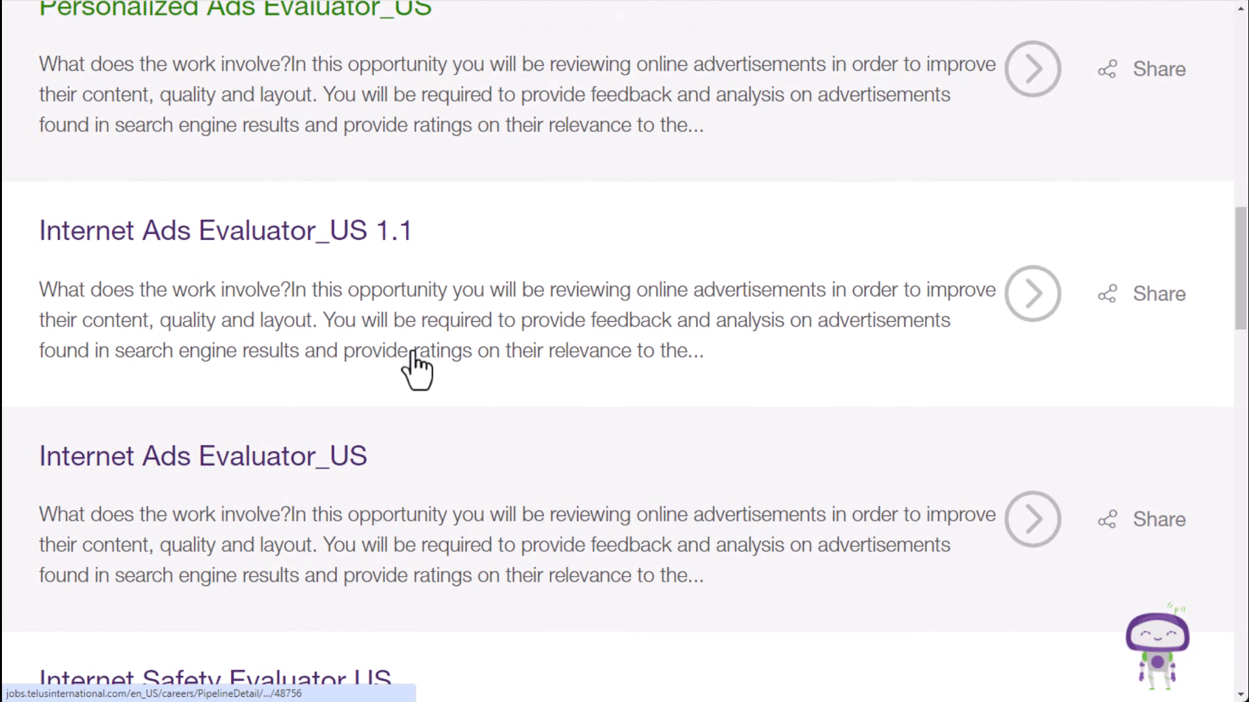
{"action": "scroll", "scroll_direction": "up", "scroll_amount": 3}
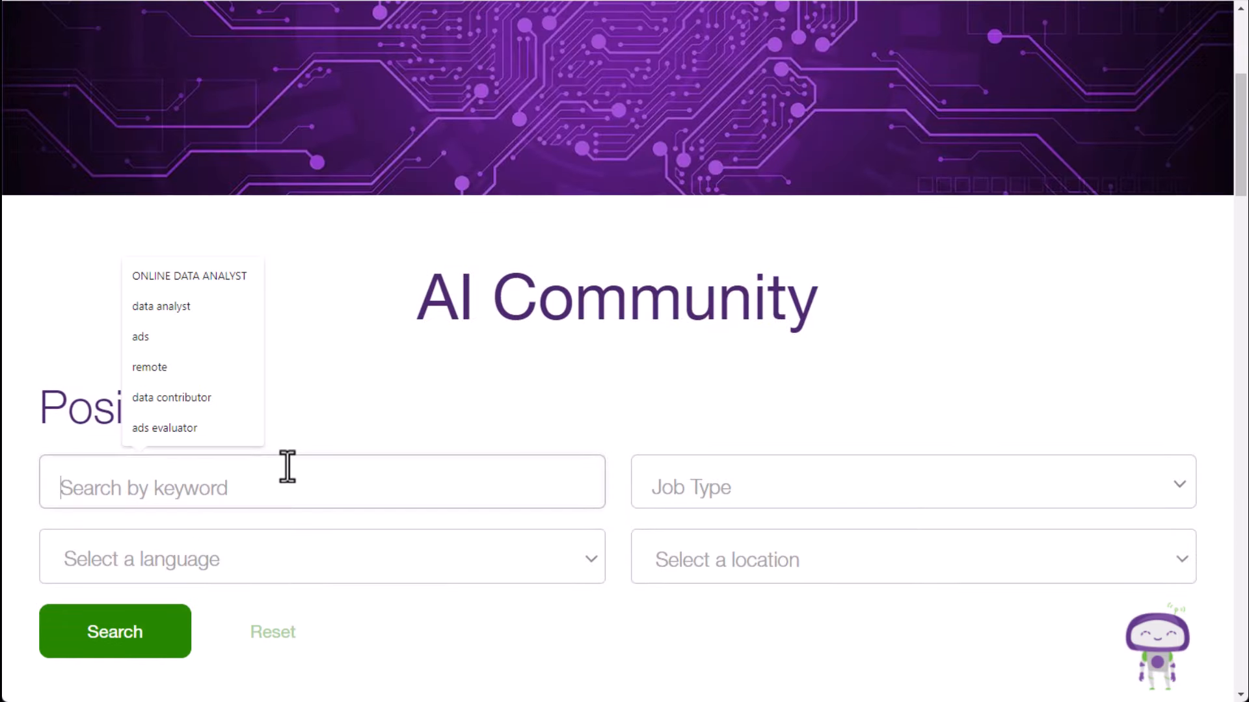
- Search TELUS AI Community positions for keyword 'ads' and browse the Personalized Internet Ads Assessor results
{"action": "left_click", "coordinate": [141, 336]}
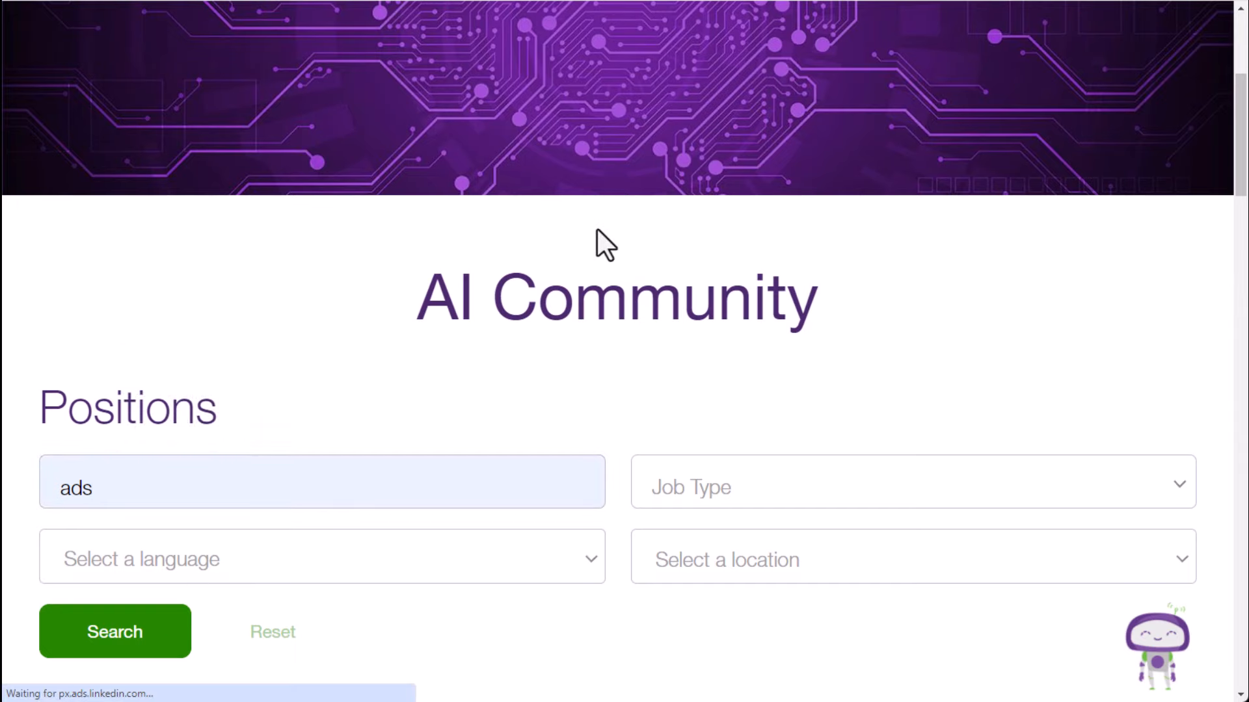
{"action": "left_click", "coordinate": [115, 633]}
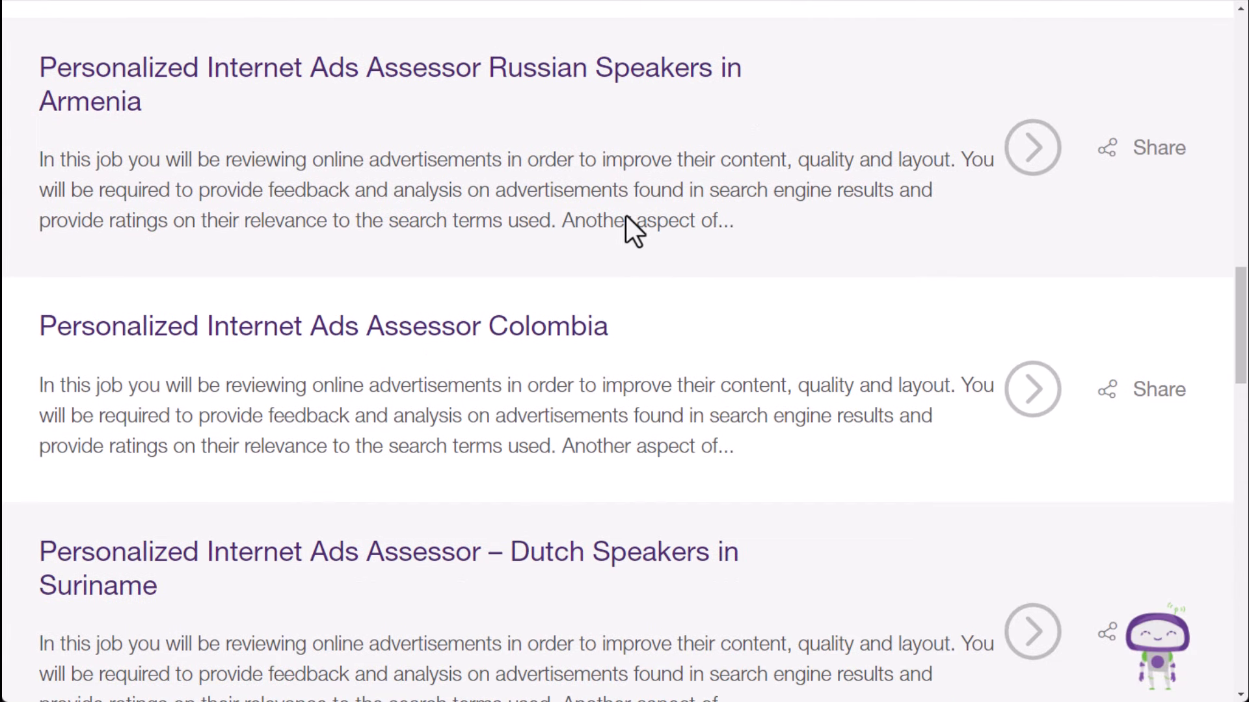
{"action": "scroll", "scroll_direction": "down", "scroll_amount": 3}
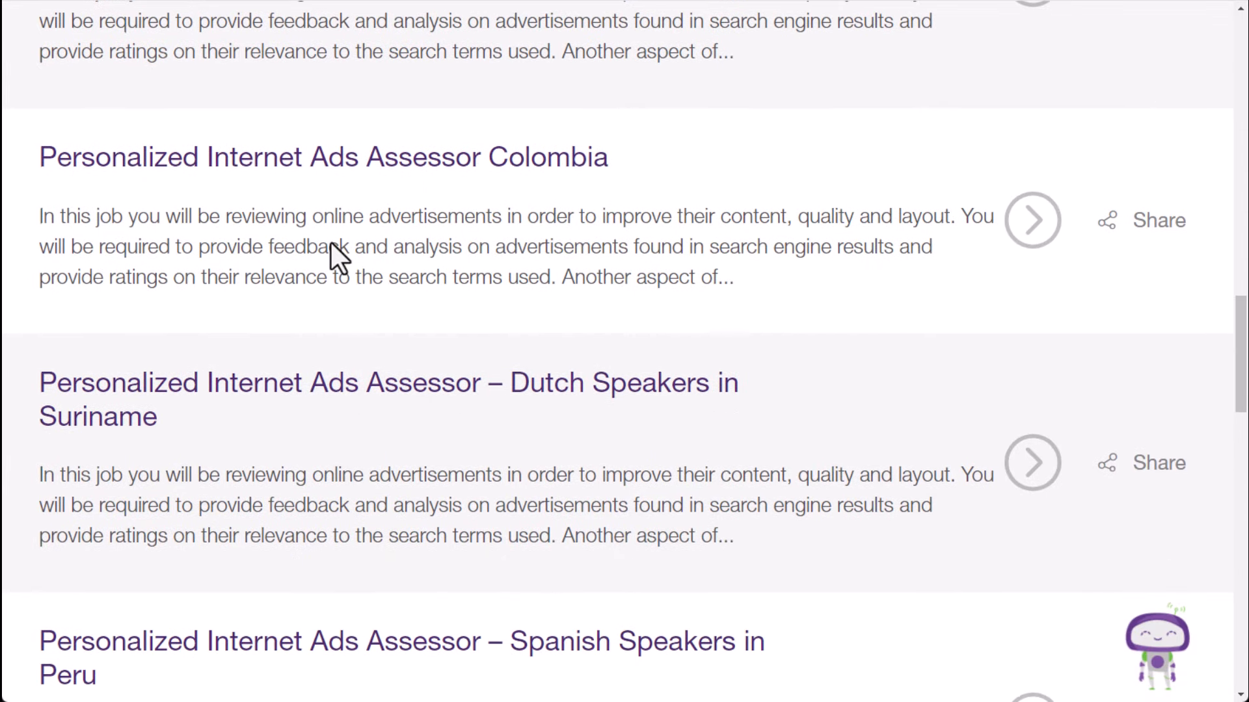
{"action": "scroll", "scroll_direction": "down", "scroll_amount": 3}
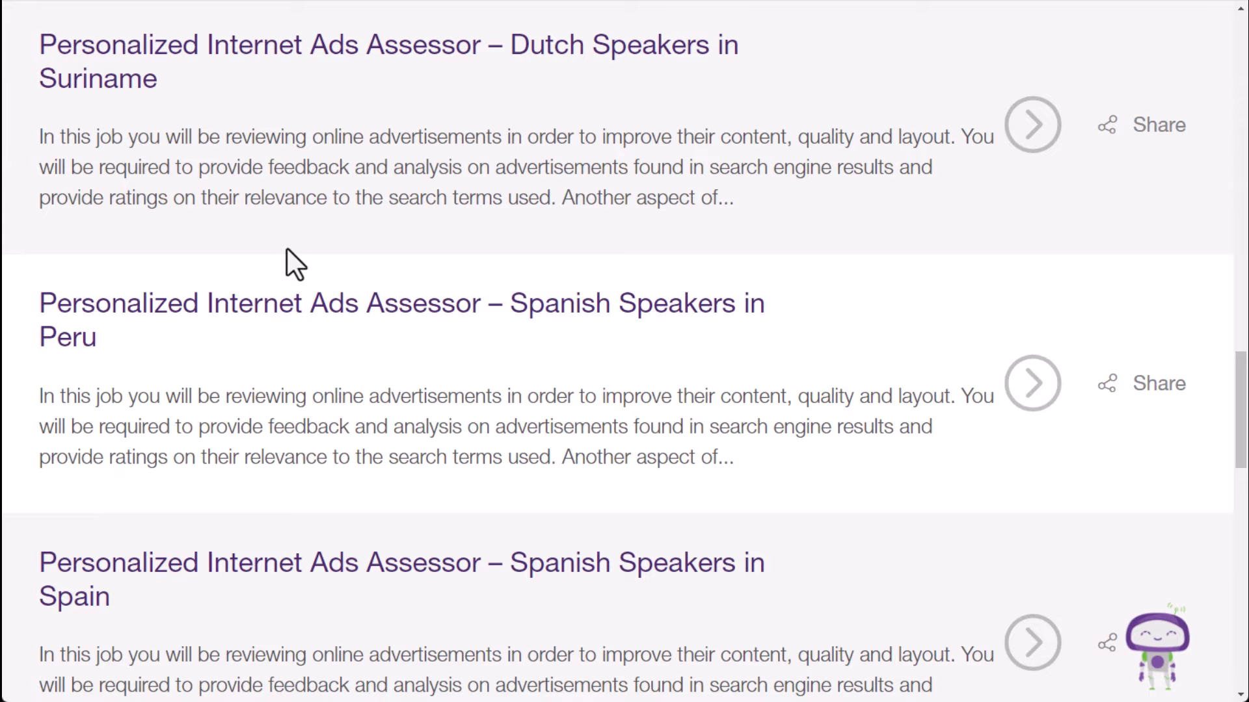
{"action": "scroll", "scroll_direction": "down", "scroll_amount": 3}
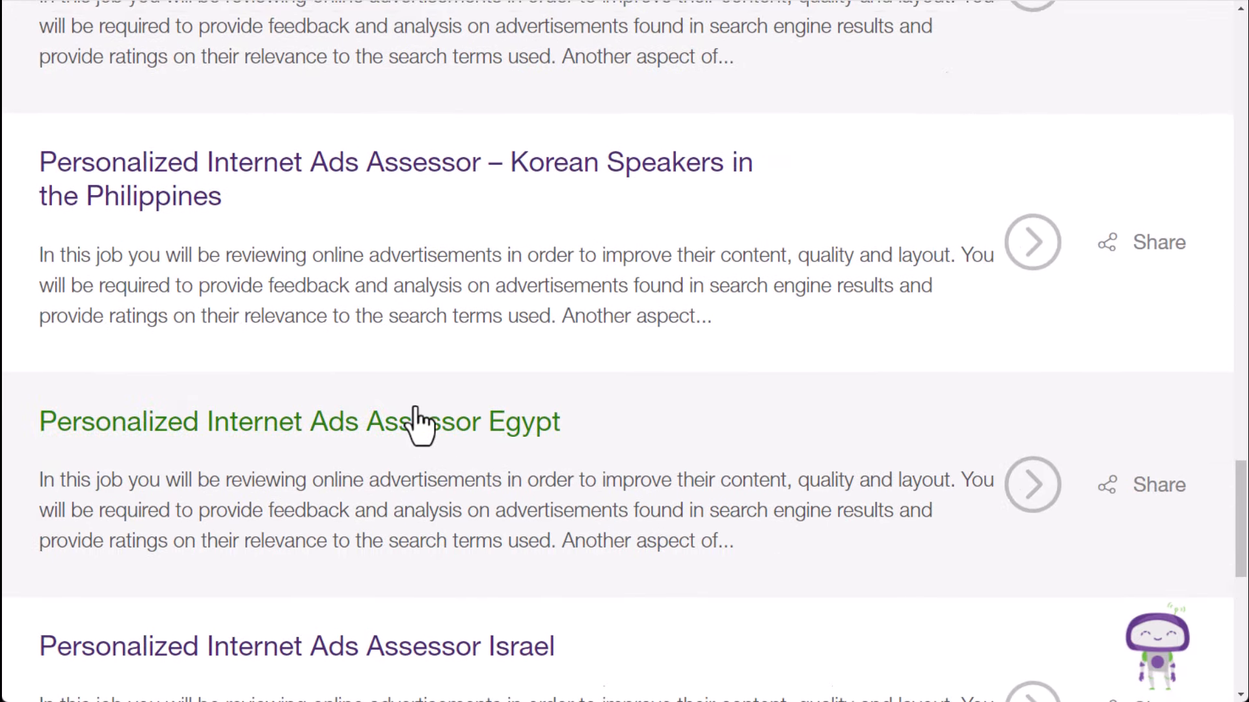
{"action": "scroll", "scroll_direction": "up", "scroll_amount": 3}
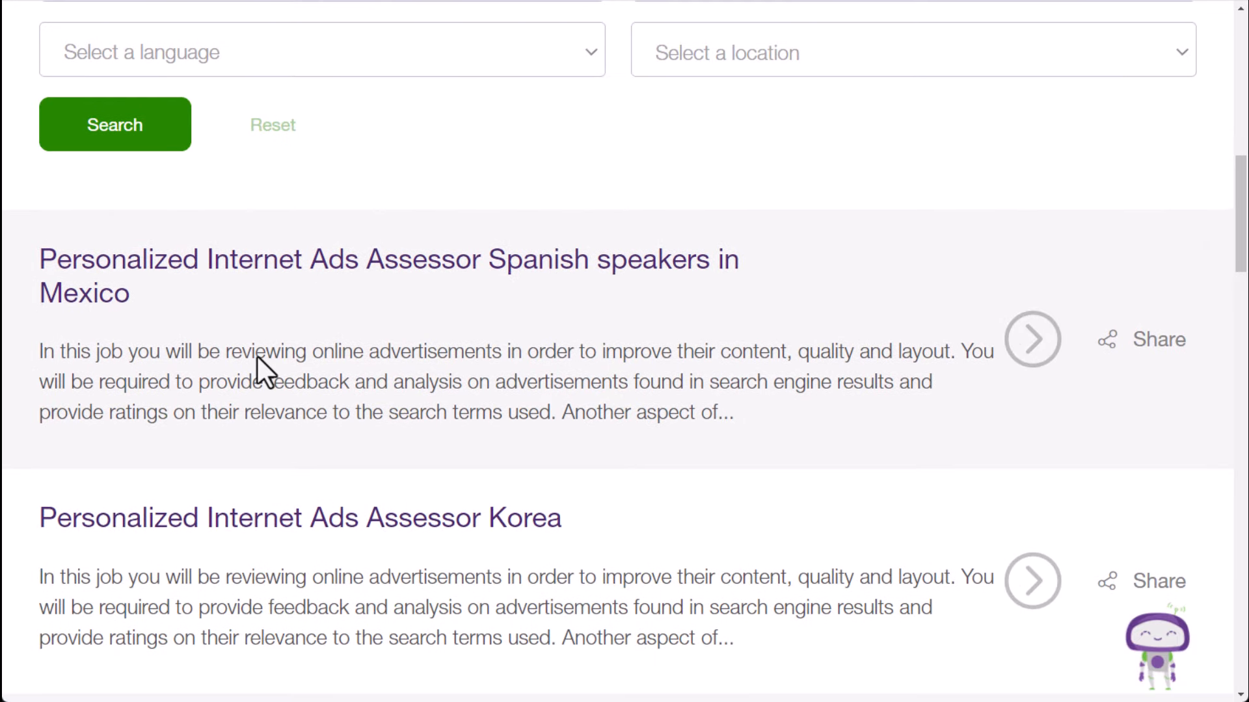
{"action": "scroll", "scroll_direction": "up", "scroll_amount": 3}
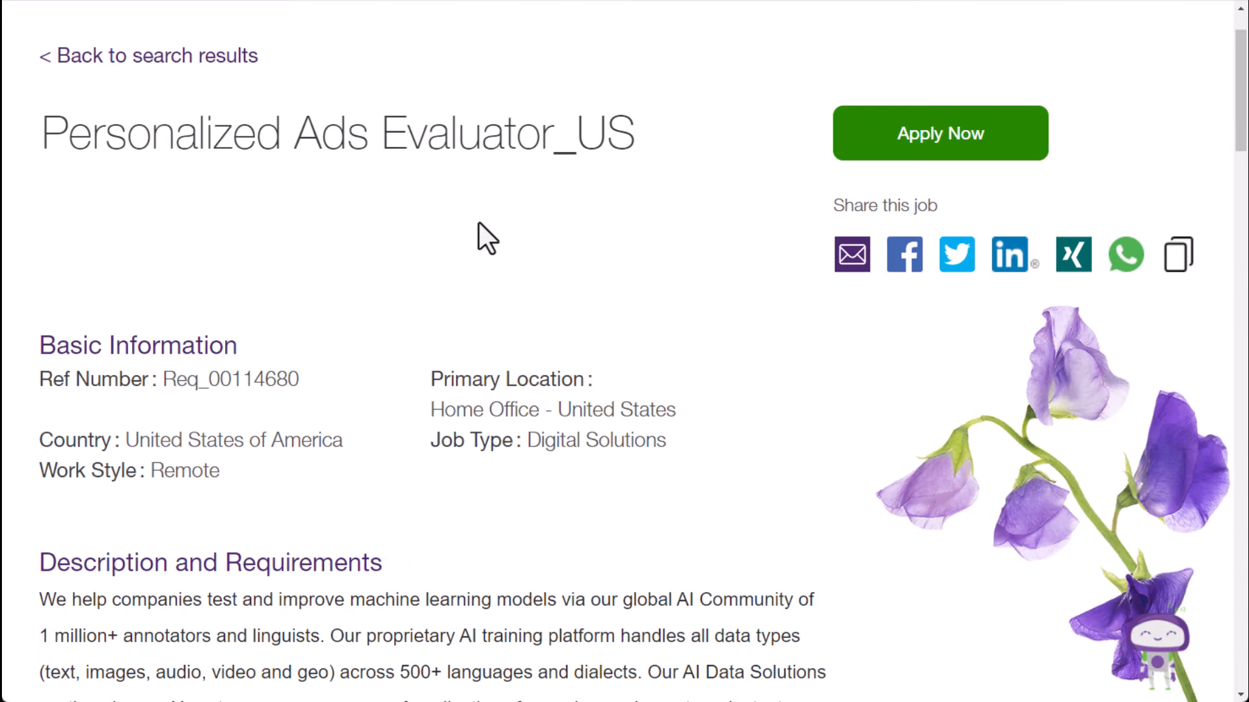
{"action": "mouse_move", "coordinate": [409, 278]}
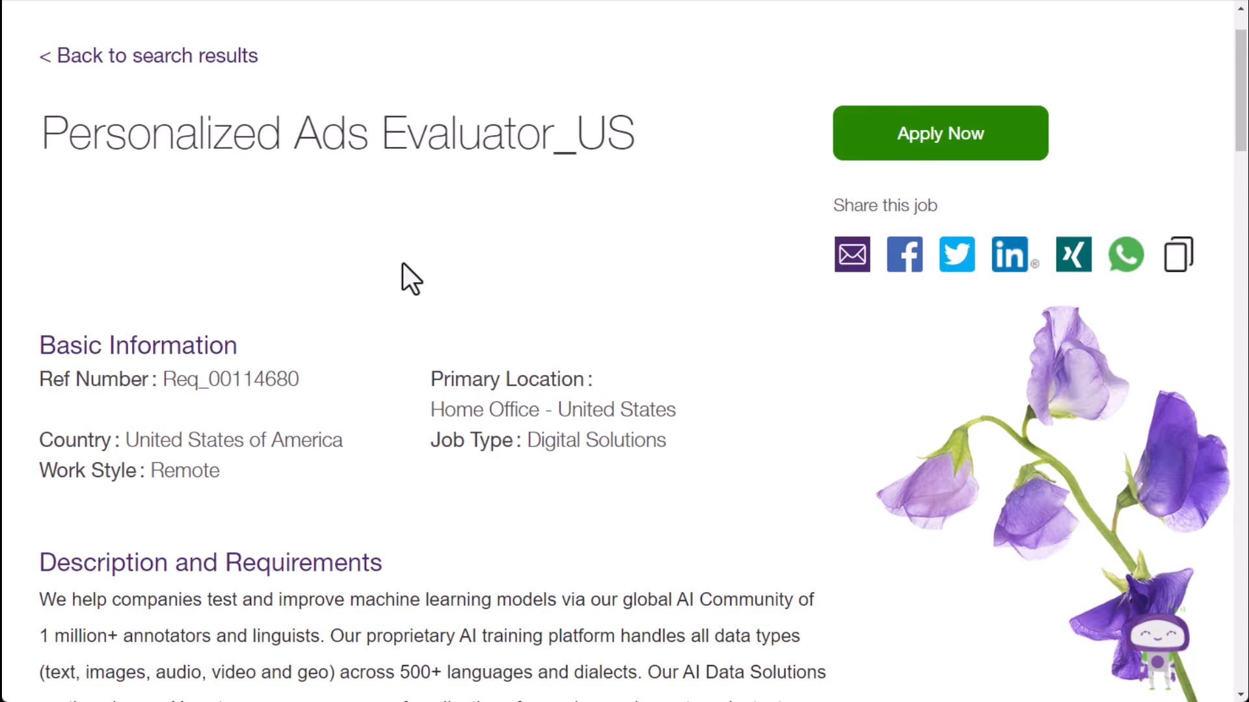
- Read down the Personalized Ads Evaluator_US posting's basic information, requirements and benefits
{"action": "scroll", "scroll_direction": "down", "scroll_amount": 3}
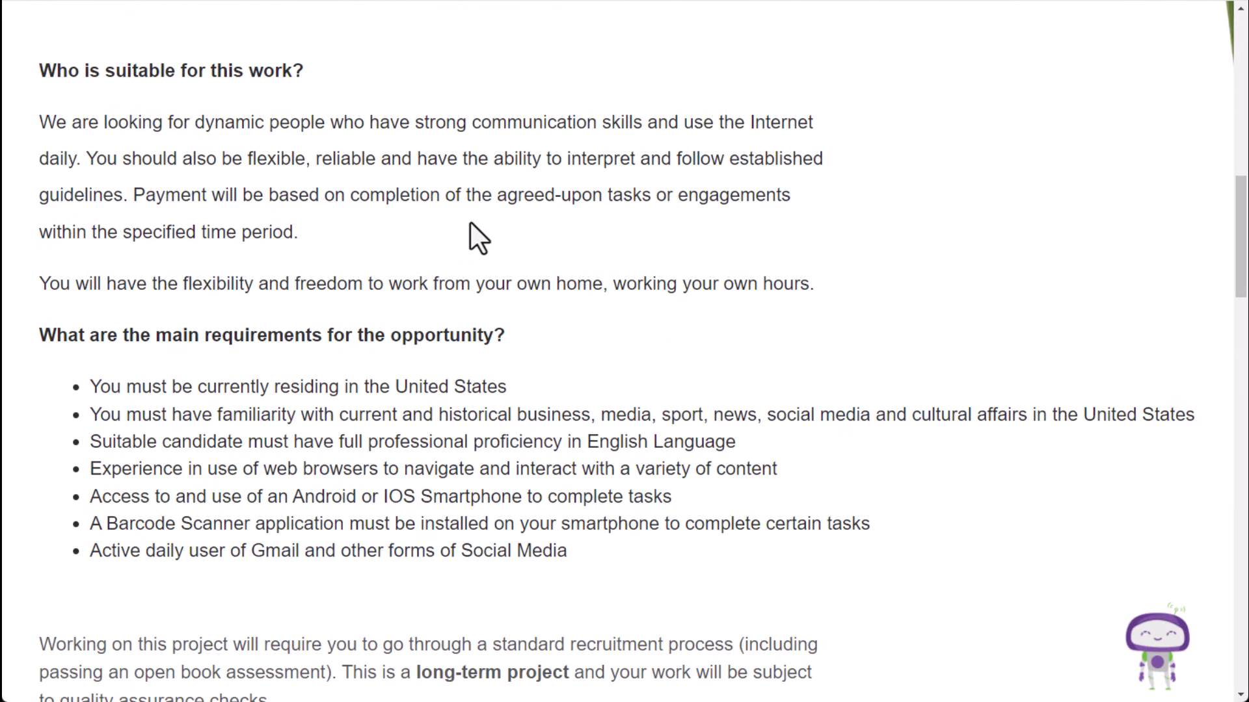
{"action": "mouse_move", "coordinate": [352, 314]}
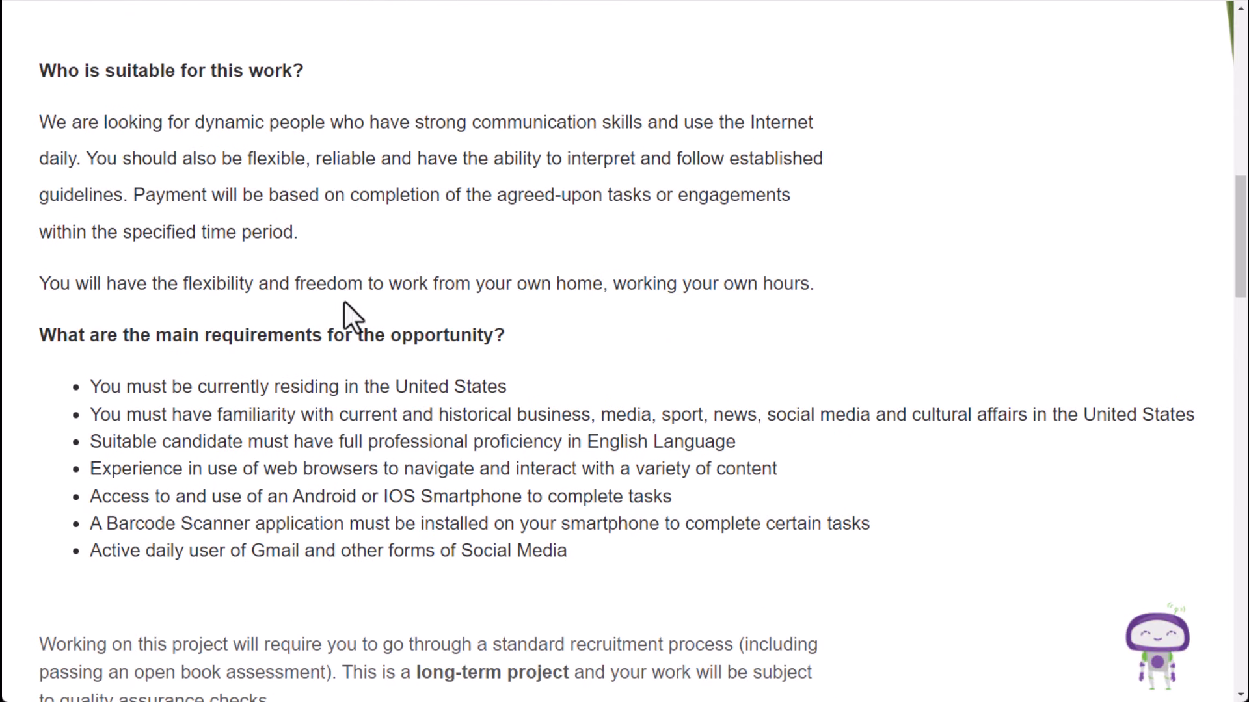
{"action": "mouse_move", "coordinate": [383, 112]}
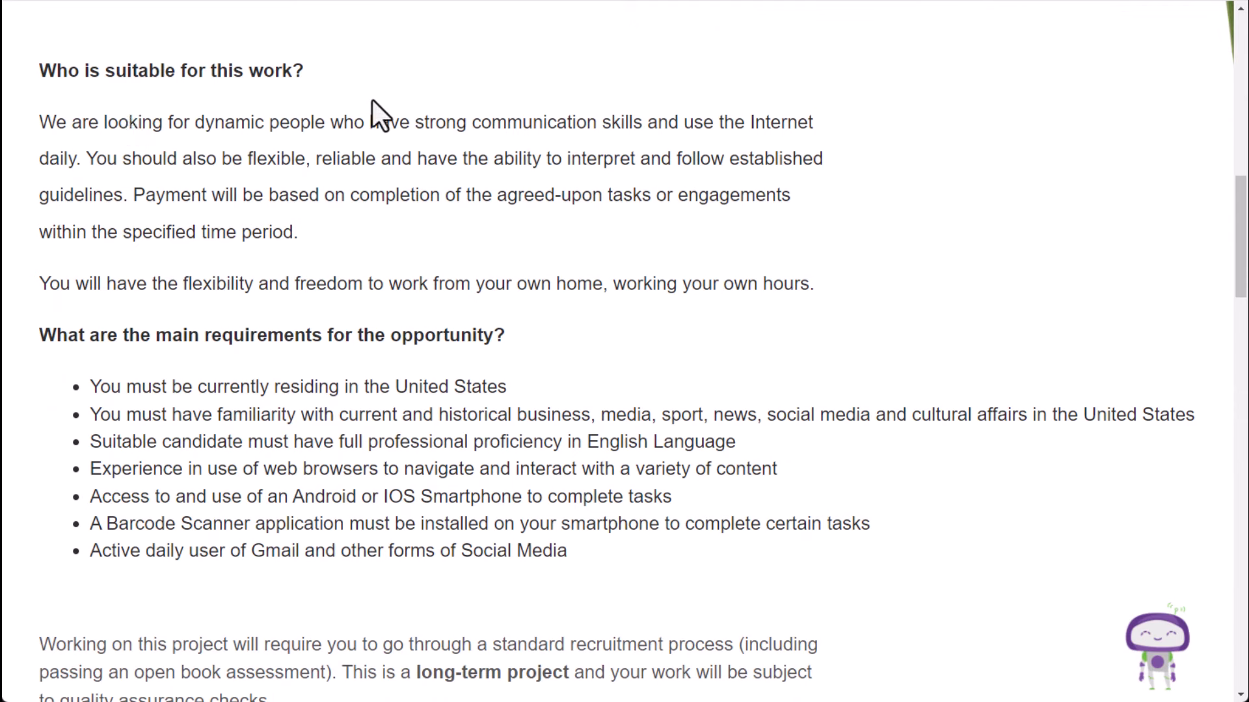
{"action": "mouse_move", "coordinate": [388, 108]}
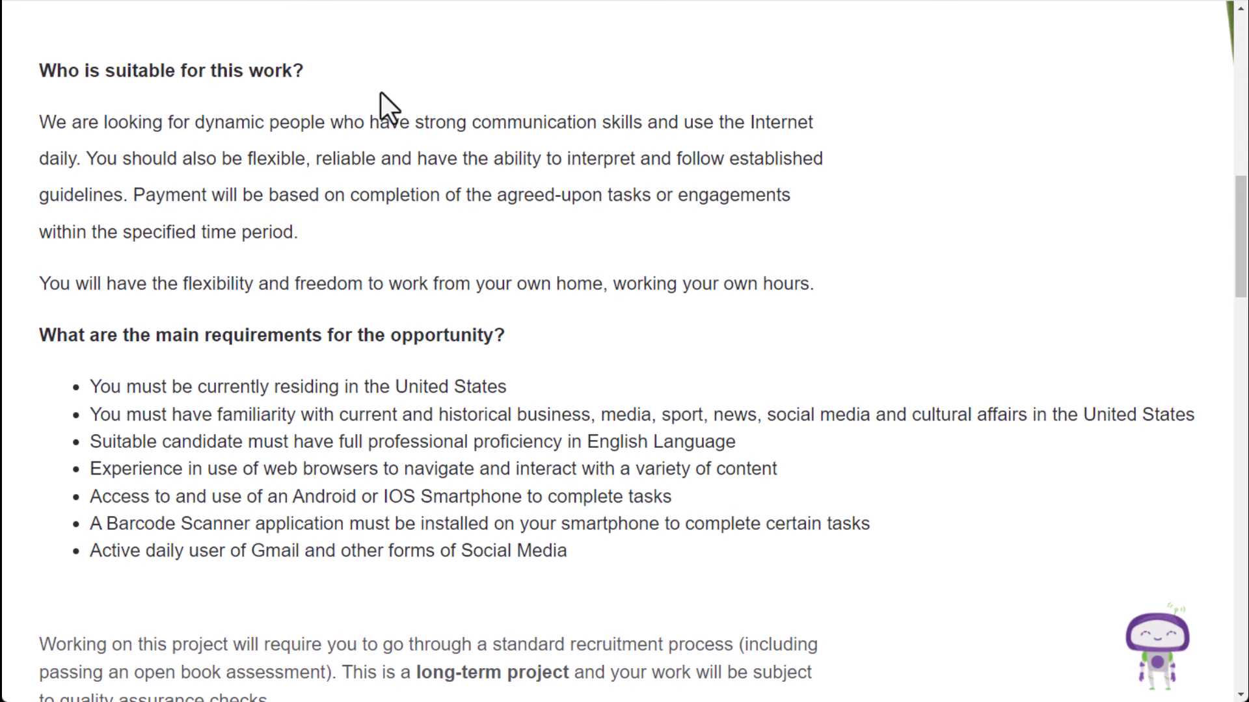
{"action": "mouse_move", "coordinate": [632, 231]}
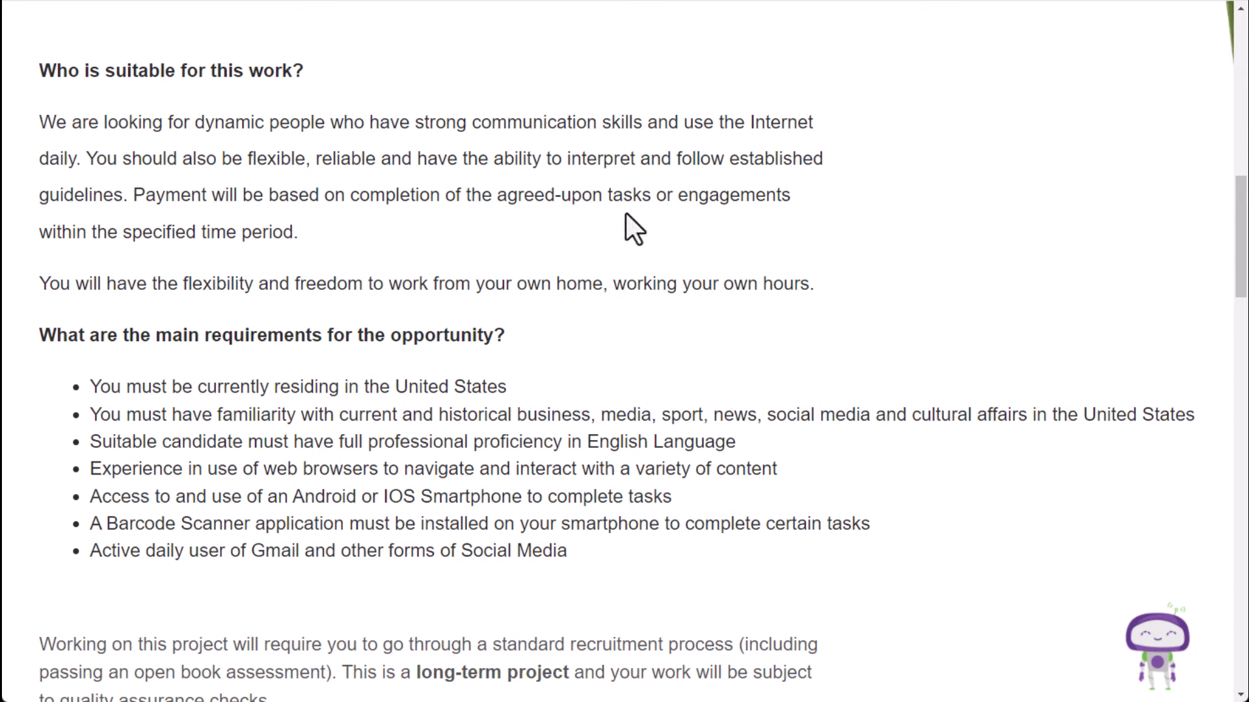
{"action": "mouse_move", "coordinate": [855, 309]}
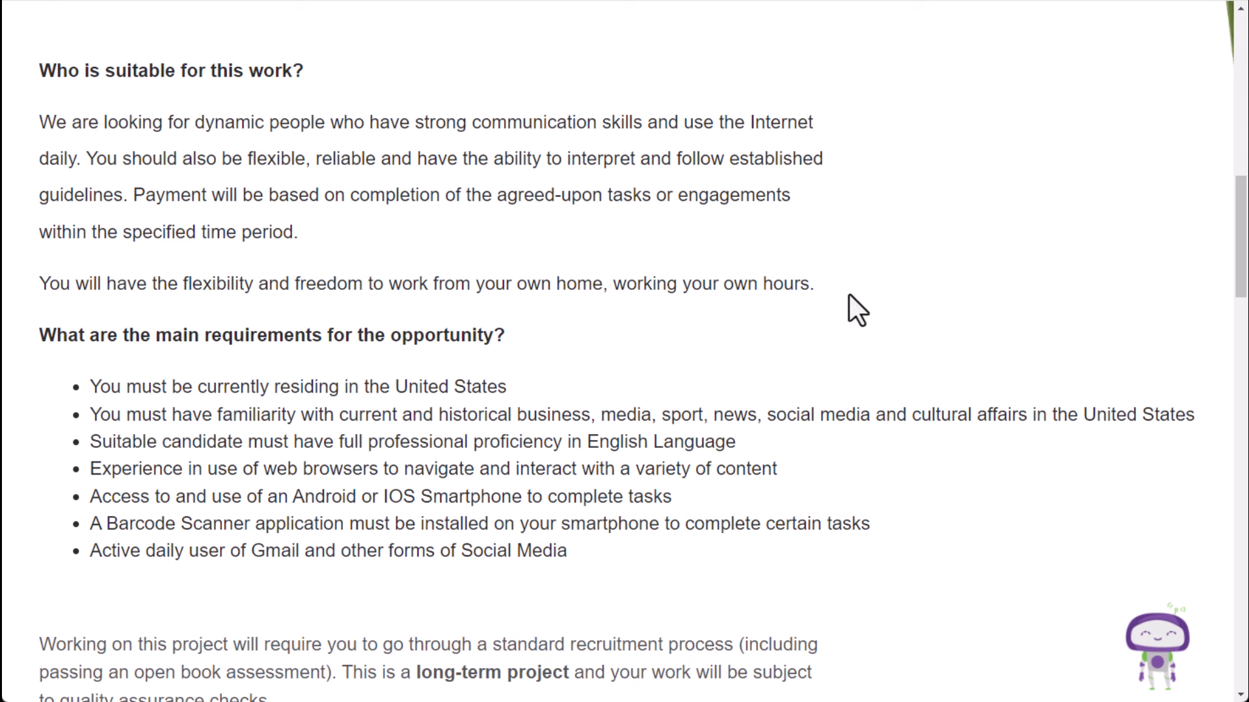
{"action": "scroll", "scroll_direction": "down", "scroll_amount": 3}
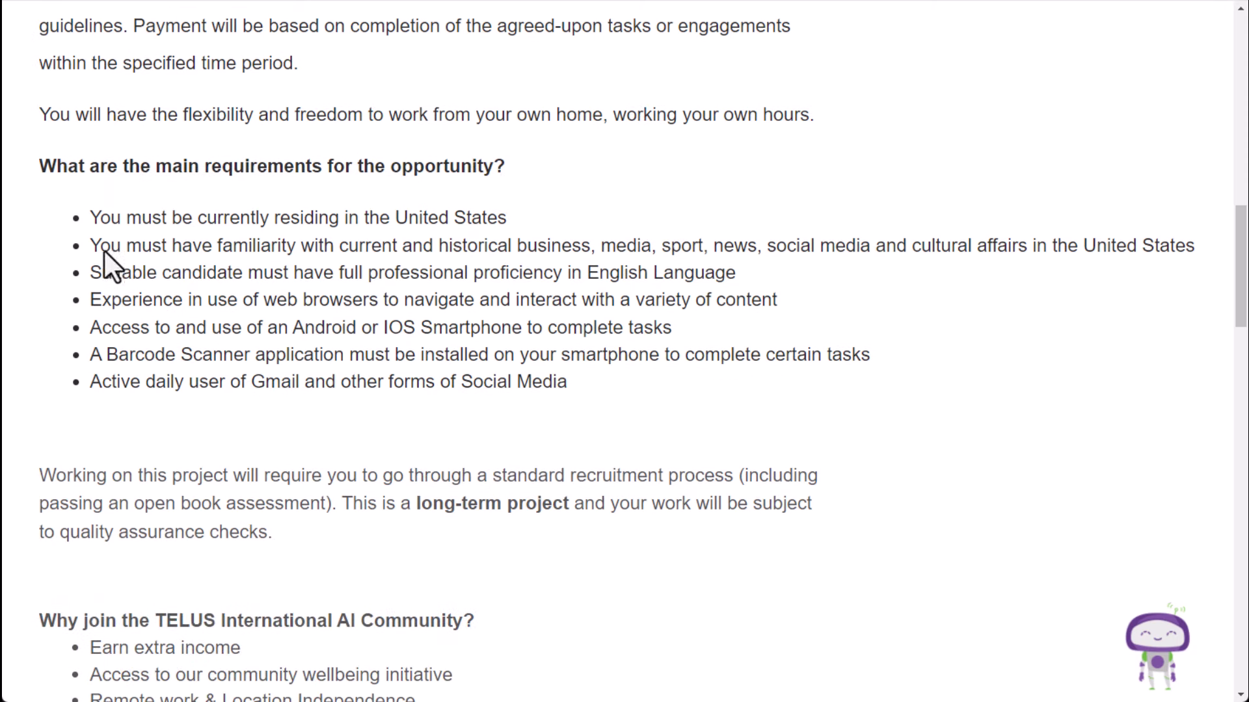
{"action": "mouse_move", "coordinate": [64, 226]}
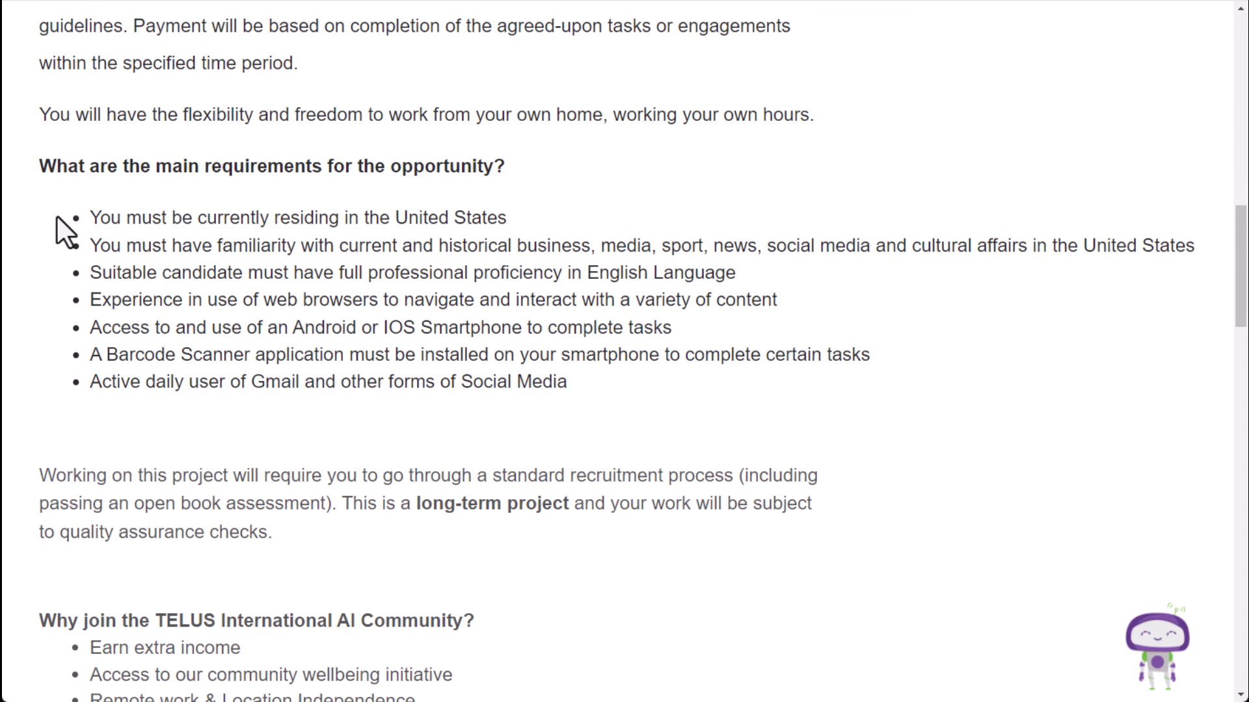
{"action": "mouse_move", "coordinate": [76, 232]}
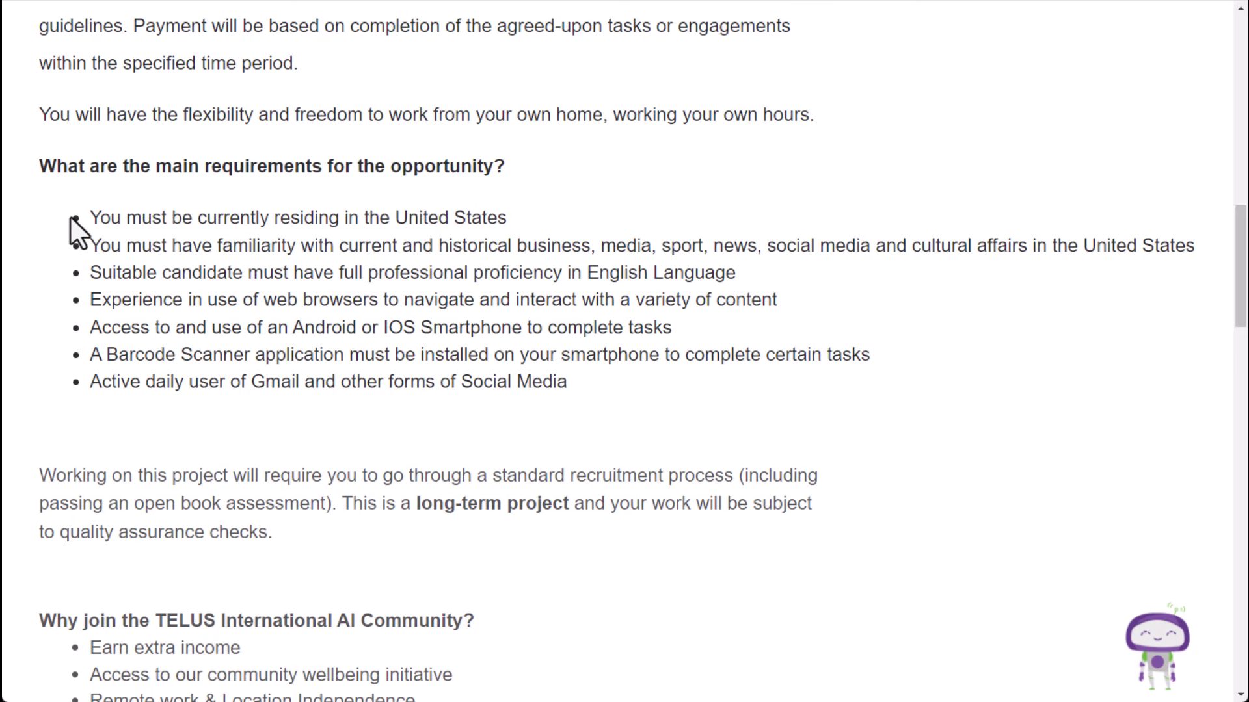
{"action": "mouse_move", "coordinate": [77, 225]}
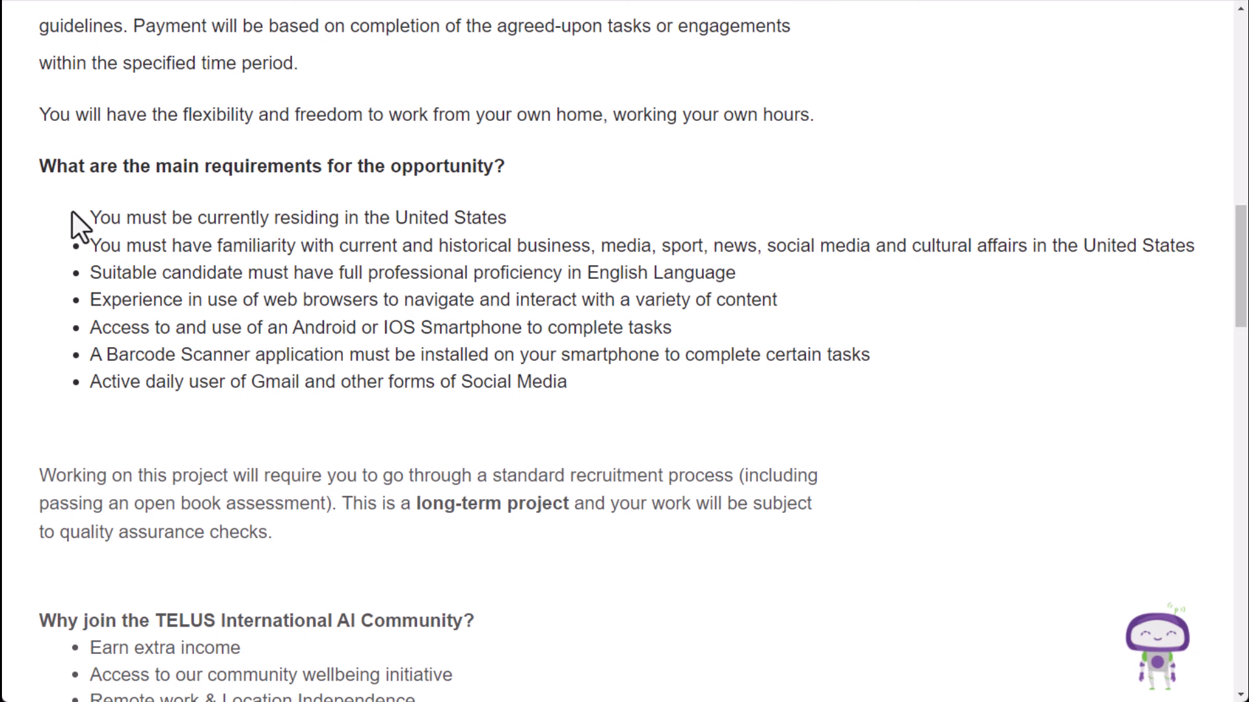
{"action": "mouse_move", "coordinate": [71, 293]}
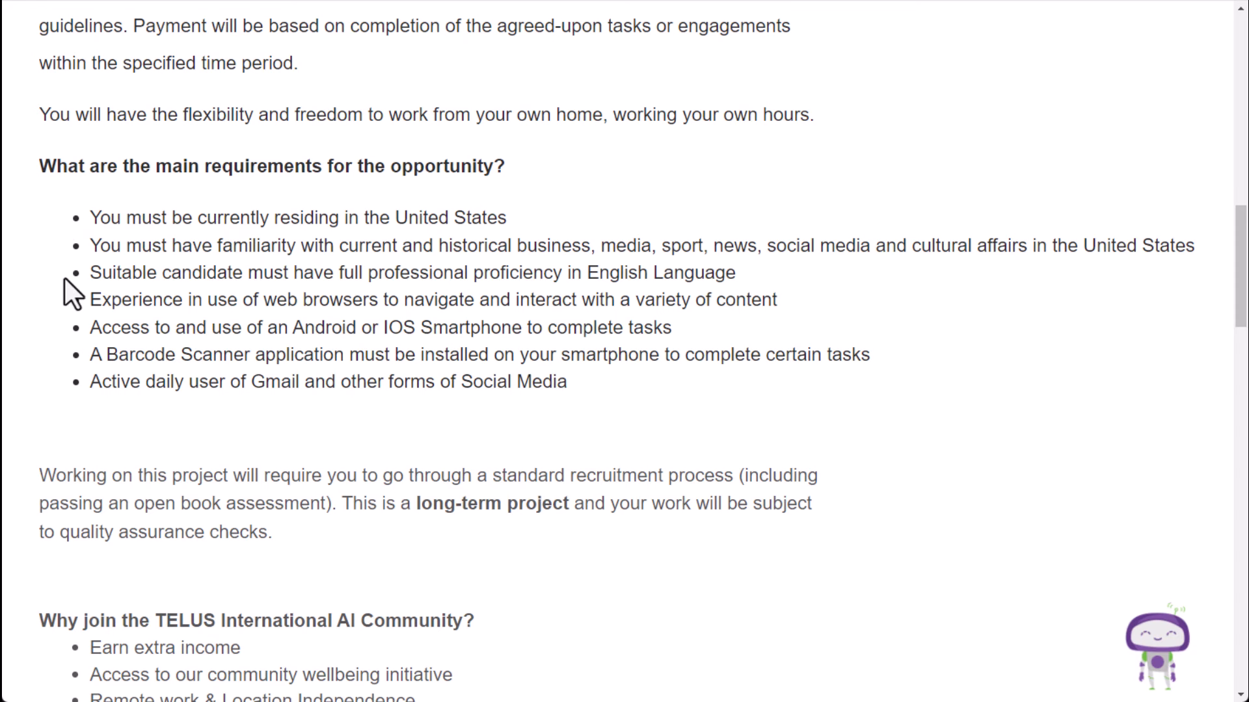
{"action": "scroll", "scroll_direction": "down", "scroll_amount": 3}
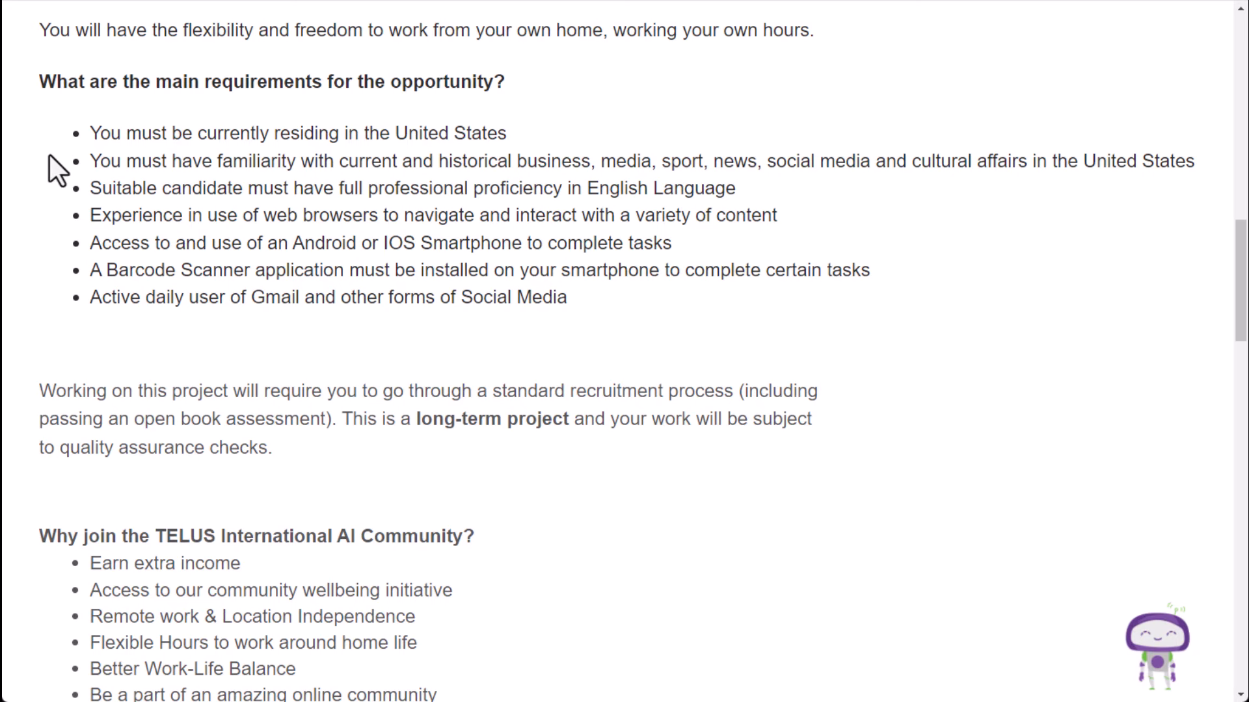
{"action": "scroll", "scroll_direction": "down", "scroll_amount": 3}
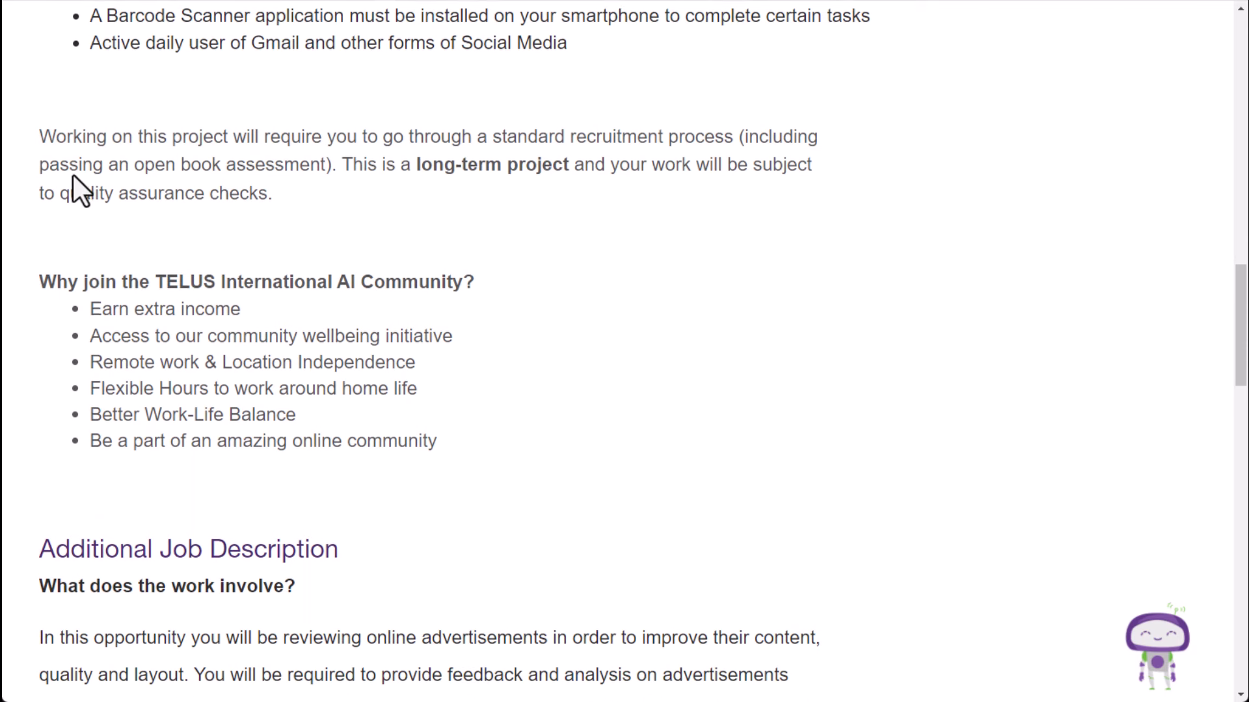
{"action": "scroll", "scroll_direction": "down", "scroll_amount": 3}
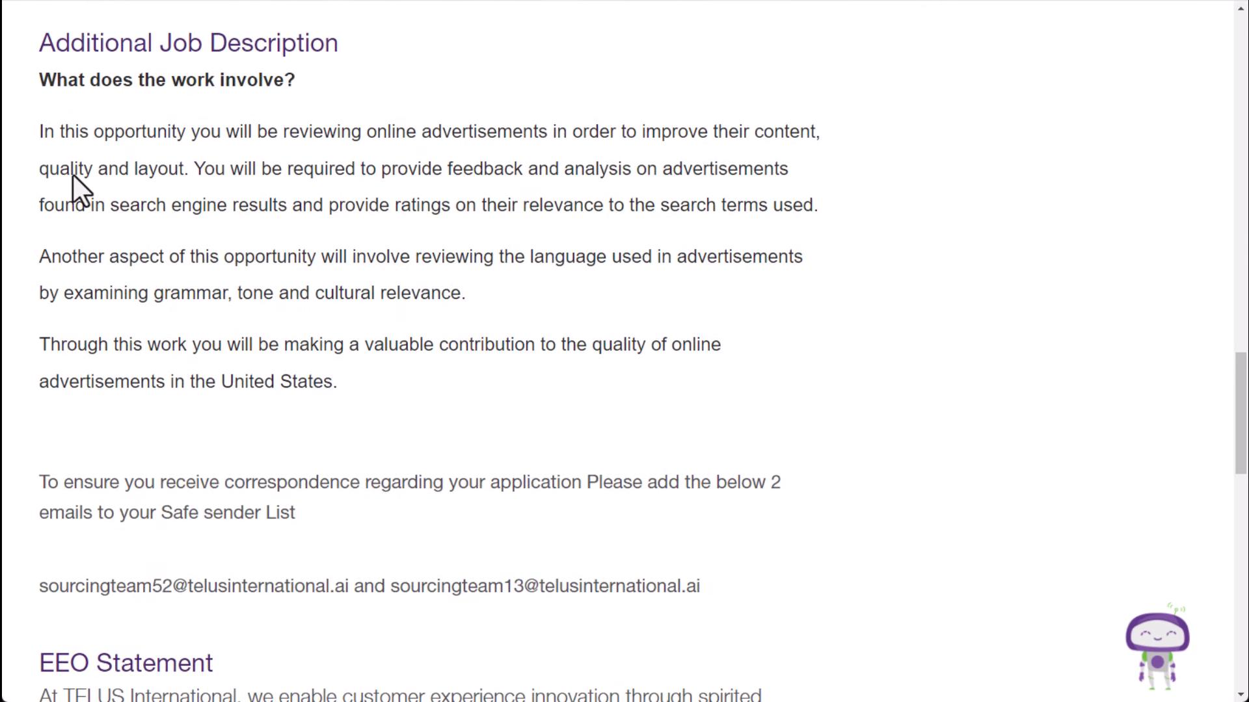
{"action": "mouse_move", "coordinate": [100, 124]}
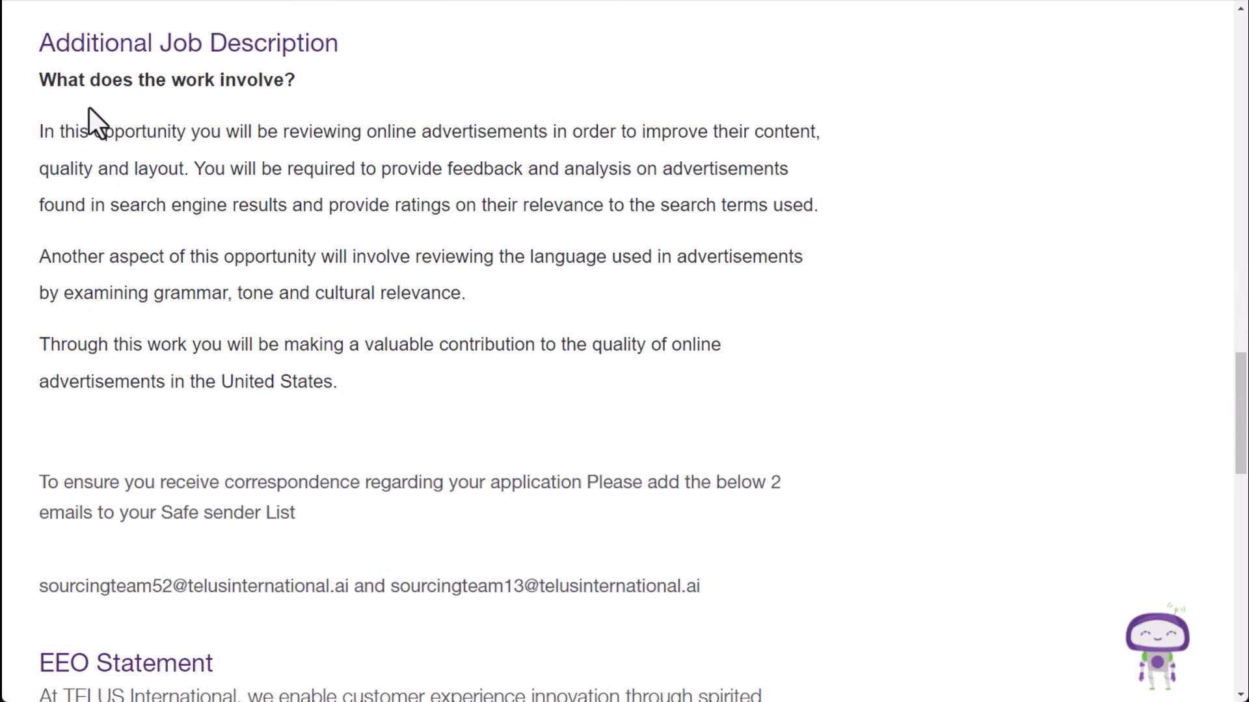
{"action": "mouse_move", "coordinate": [36, 147]}
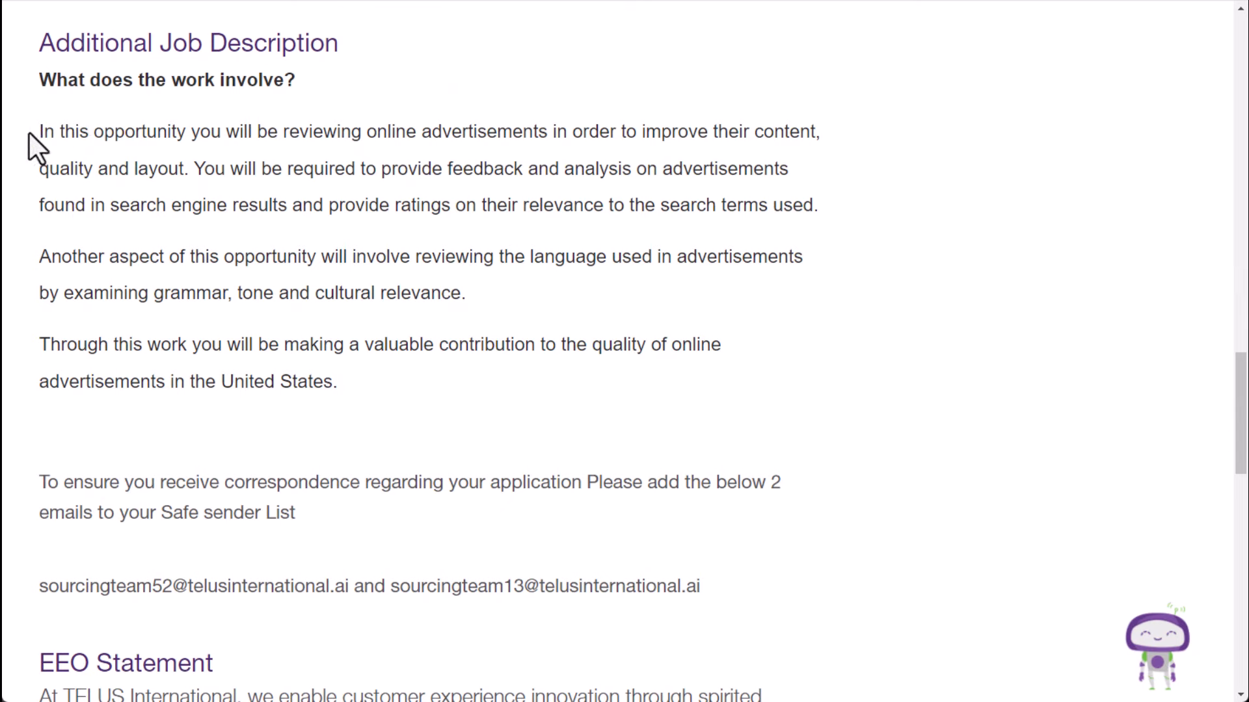
{"action": "mouse_move", "coordinate": [303, 151]}
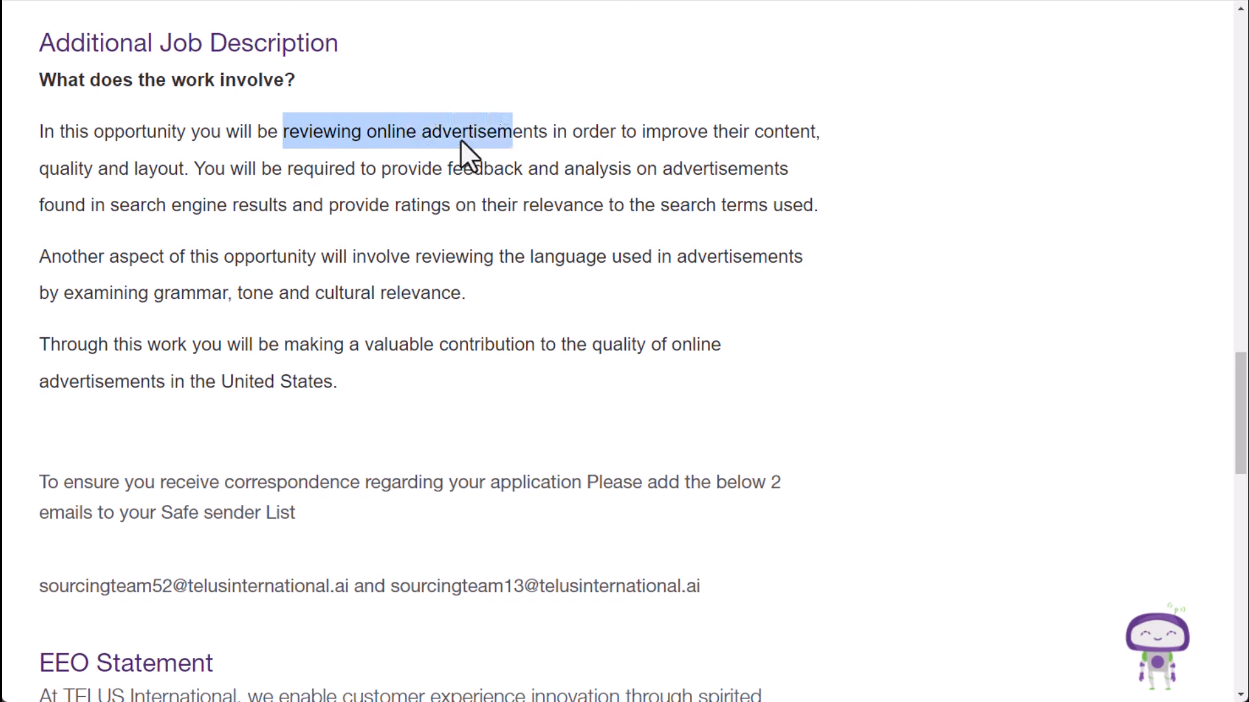
{"action": "left_click_drag", "start_coordinate": [466, 132], "coordinate": [189, 168]}
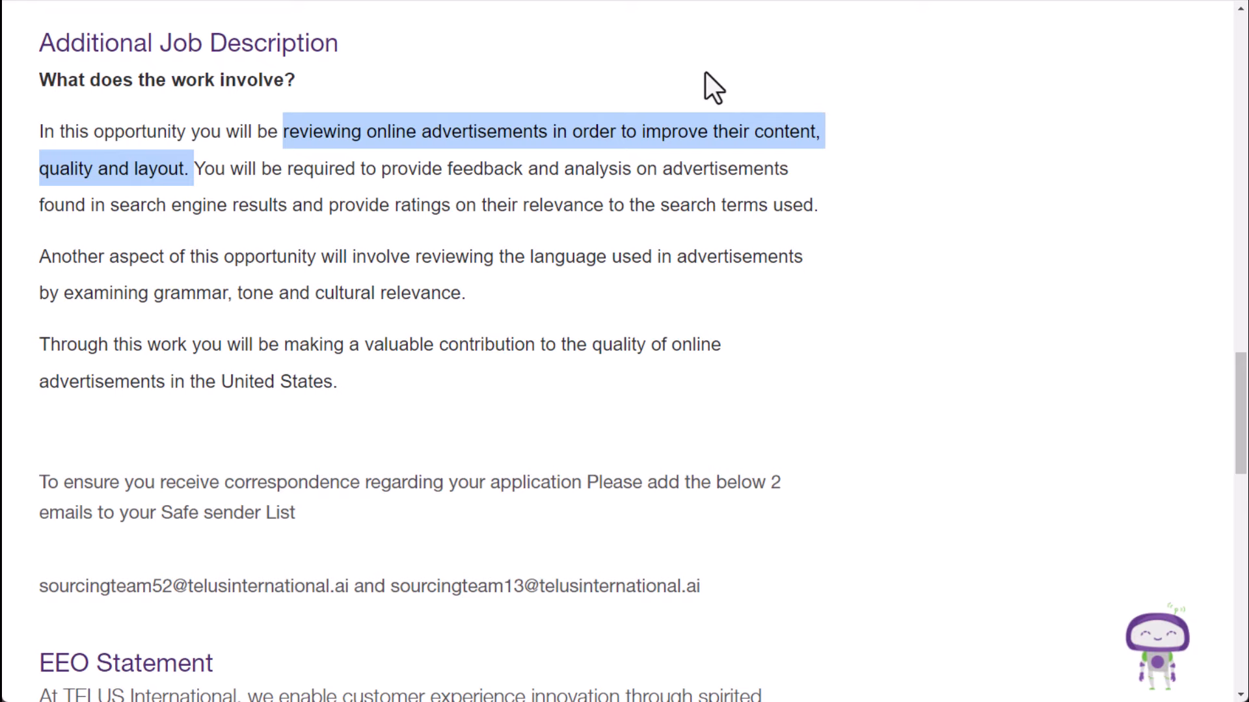
{"action": "mouse_move", "coordinate": [707, 64]}
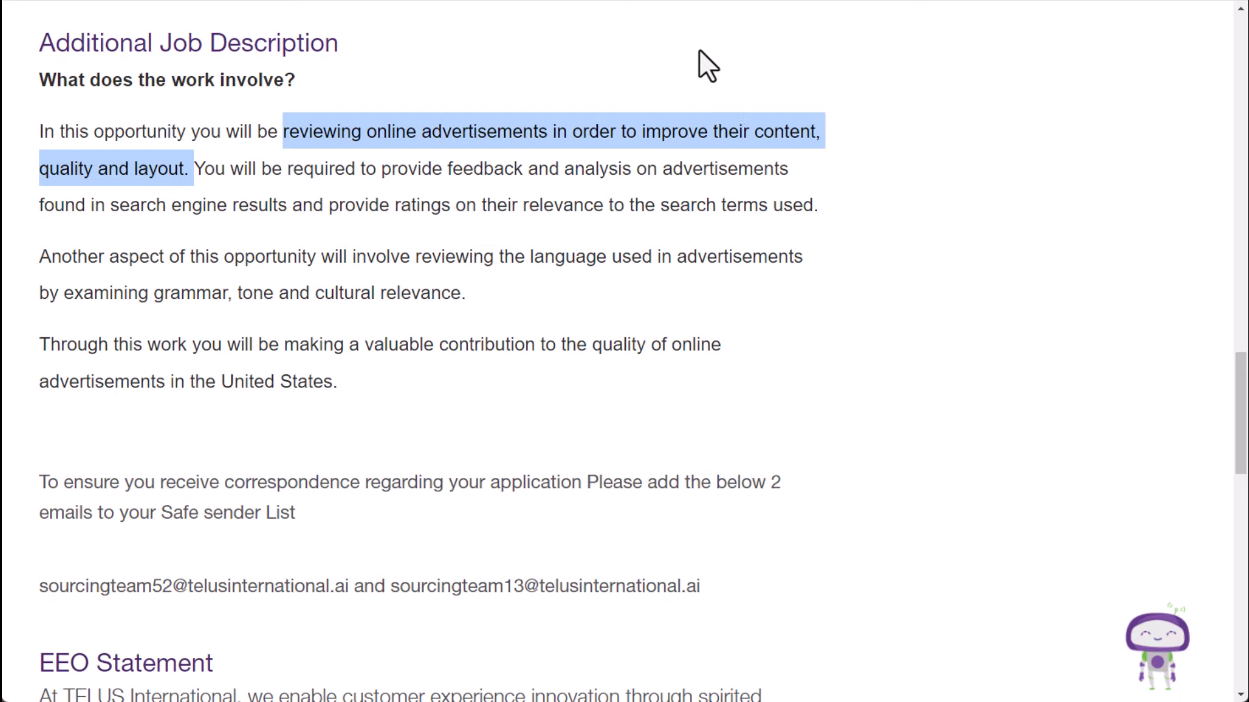
{"action": "mouse_move", "coordinate": [777, 98]}
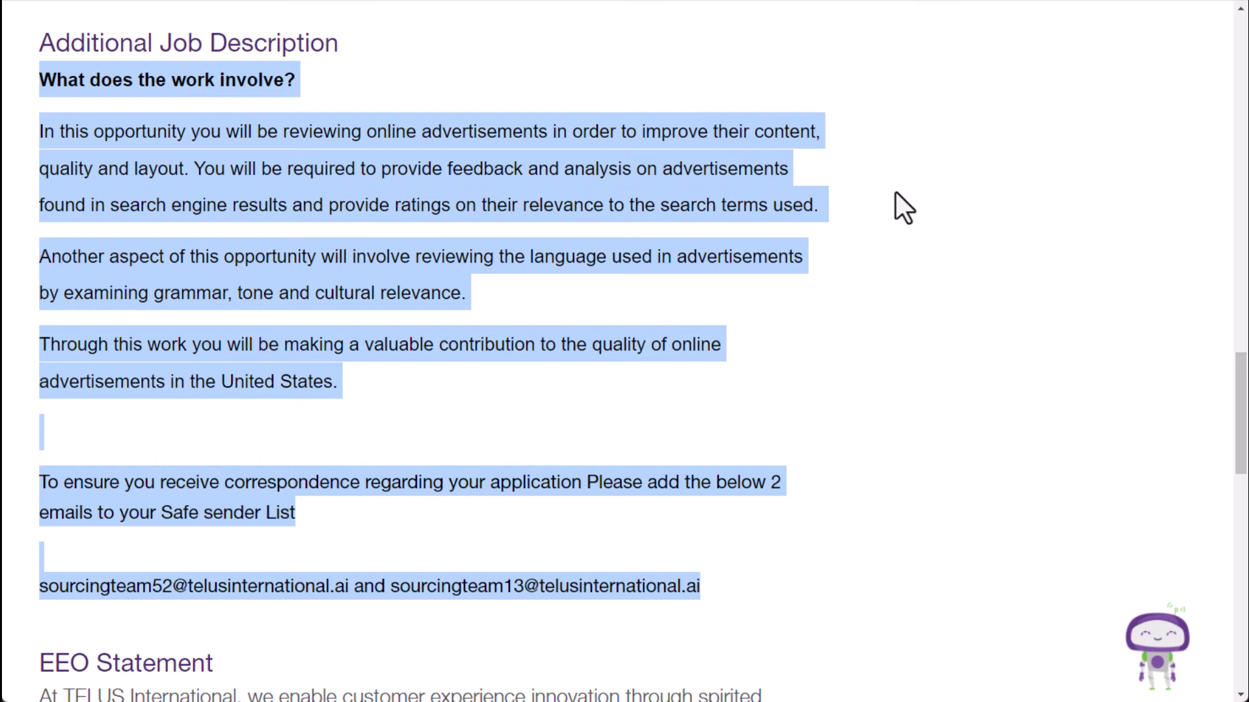
{"action": "left_click", "coordinate": [829, 219]}
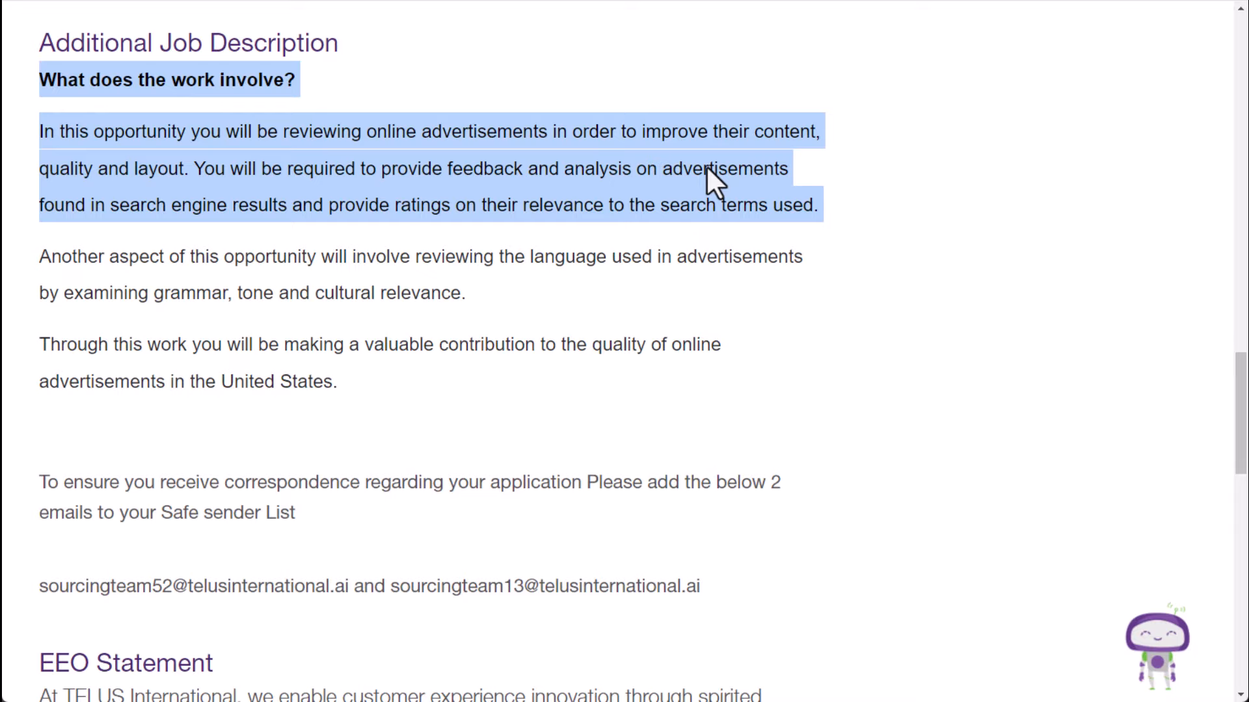
{"action": "mouse_move", "coordinate": [561, 108]}
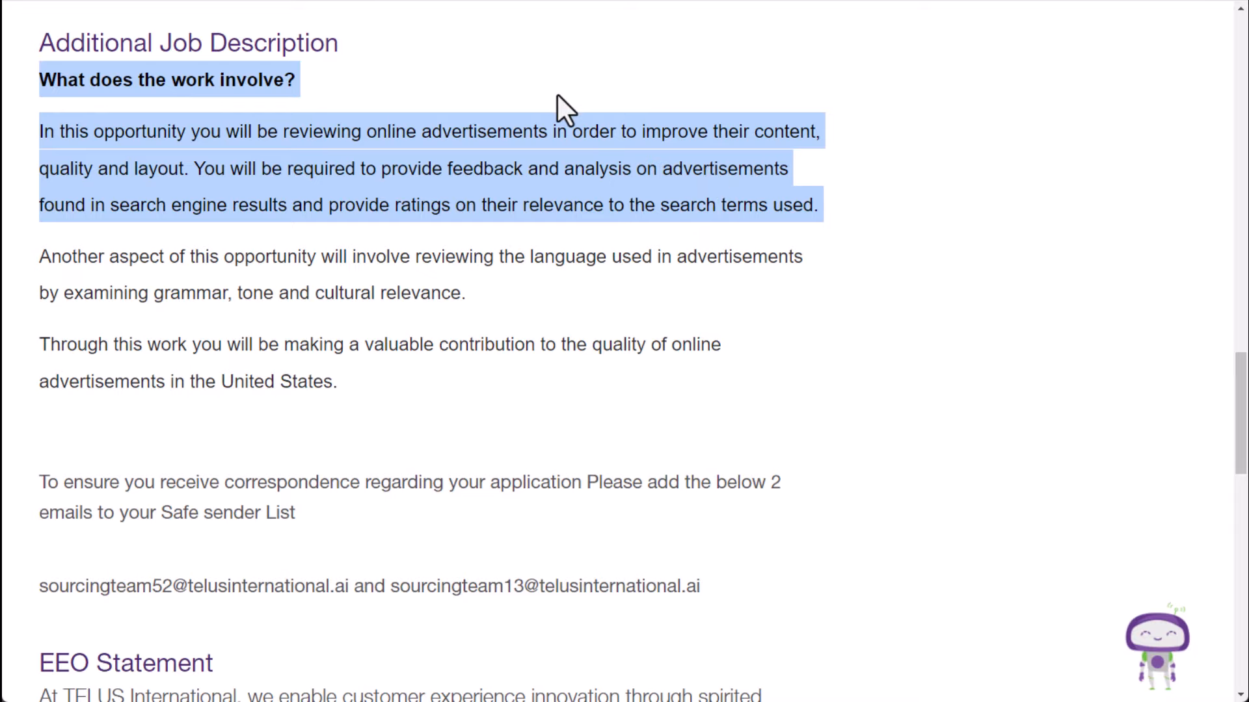
{"action": "scroll", "scroll_direction": "up", "scroll_amount": 3}
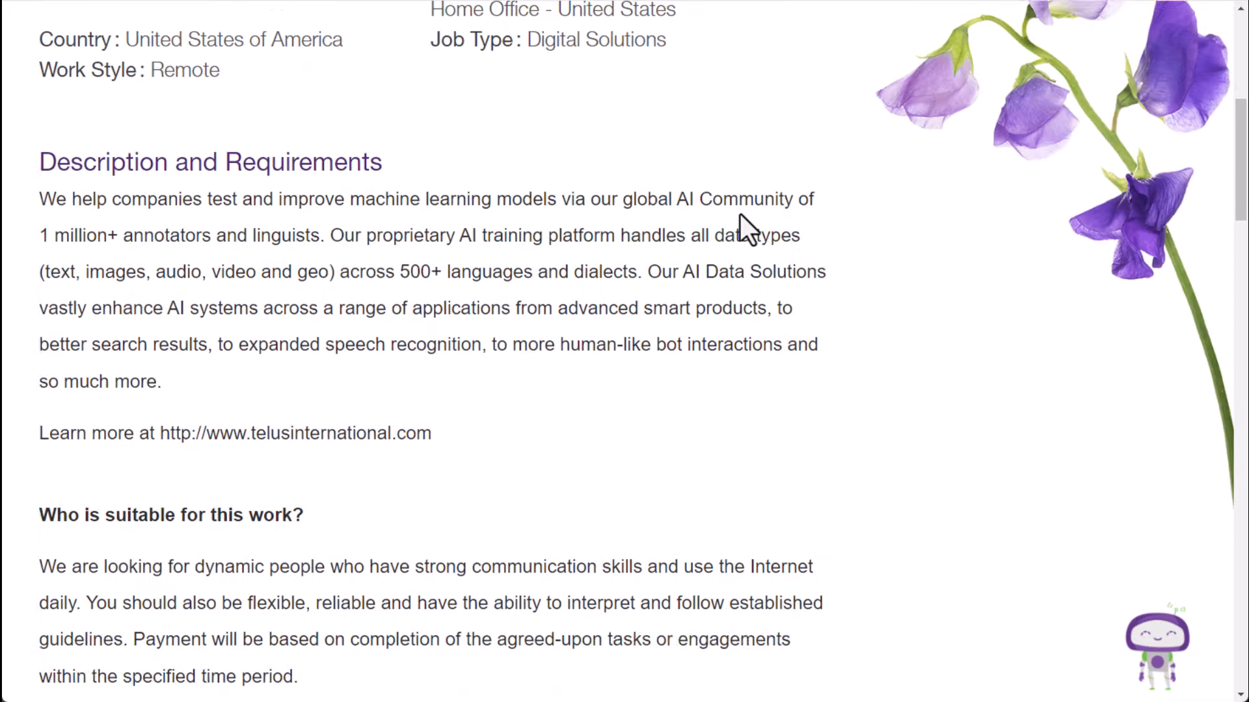
{"action": "scroll", "scroll_direction": "up", "scroll_amount": 3}
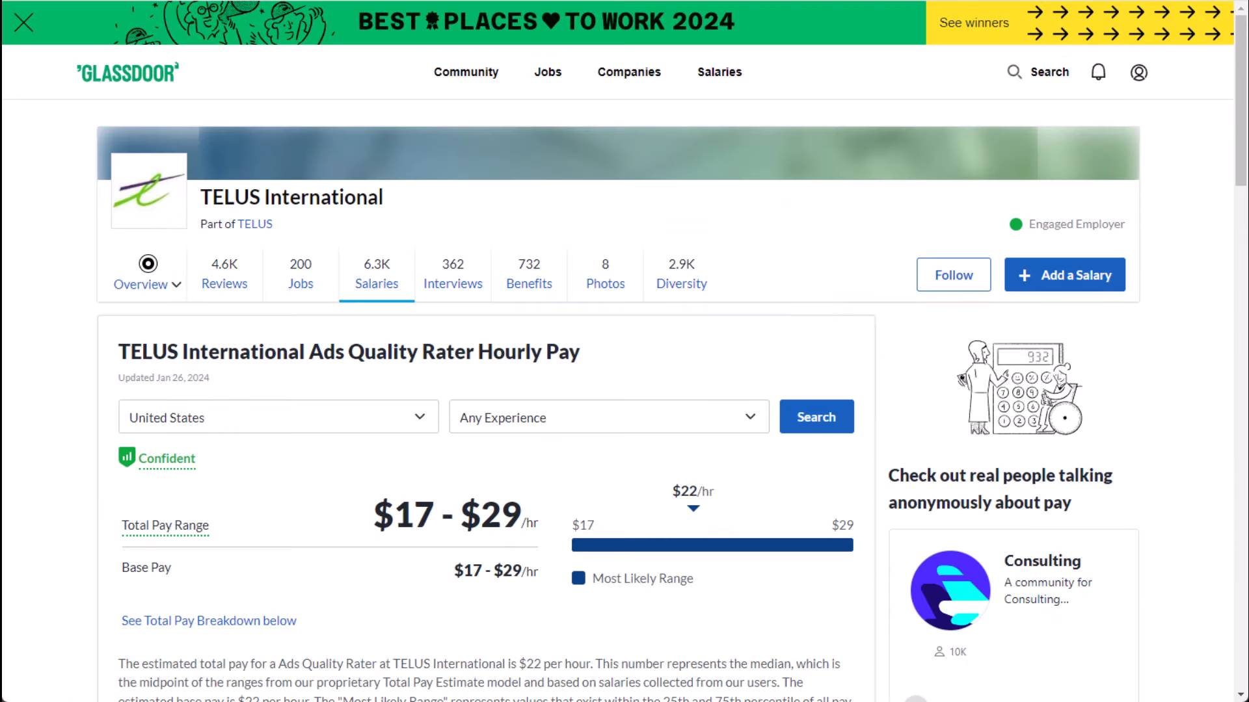
- Review TELUS's Glassdoor Ads Quality Rater $17–$29/hr pay section and scroll back to the top
{"action": "scroll", "scroll_direction": "down", "scroll_amount": 3}
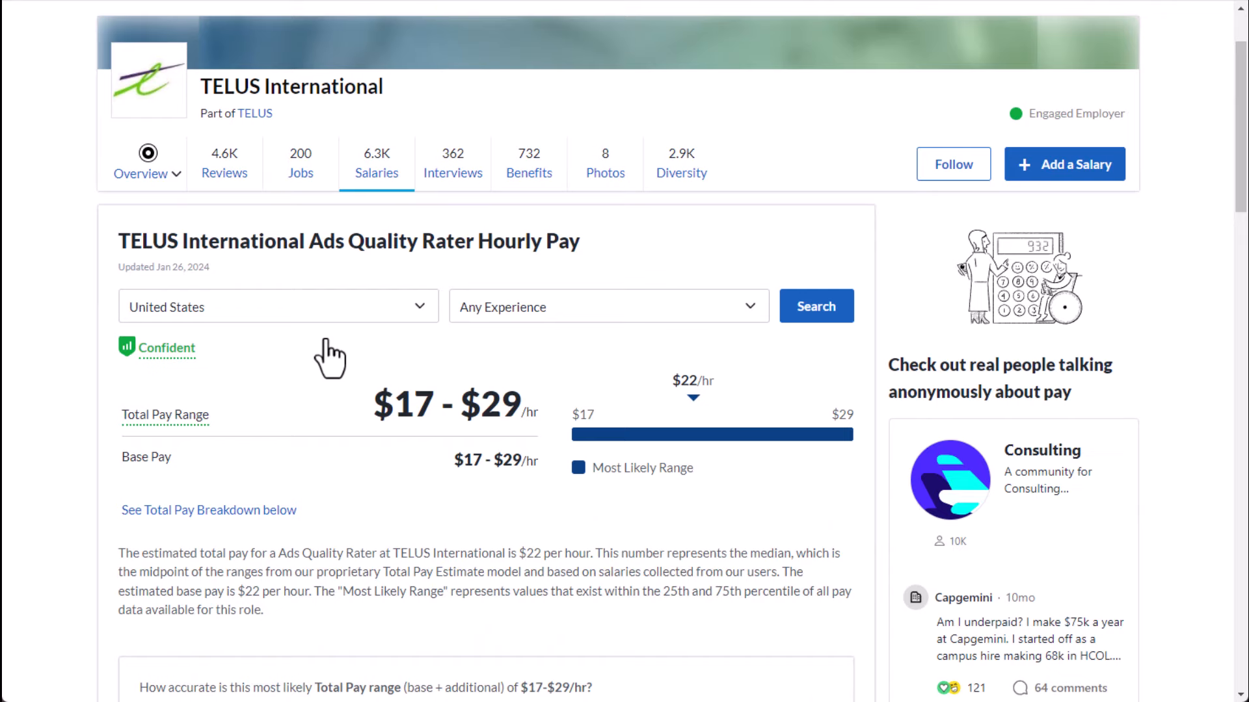
{"action": "scroll", "scroll_direction": "down", "scroll_amount": 3}
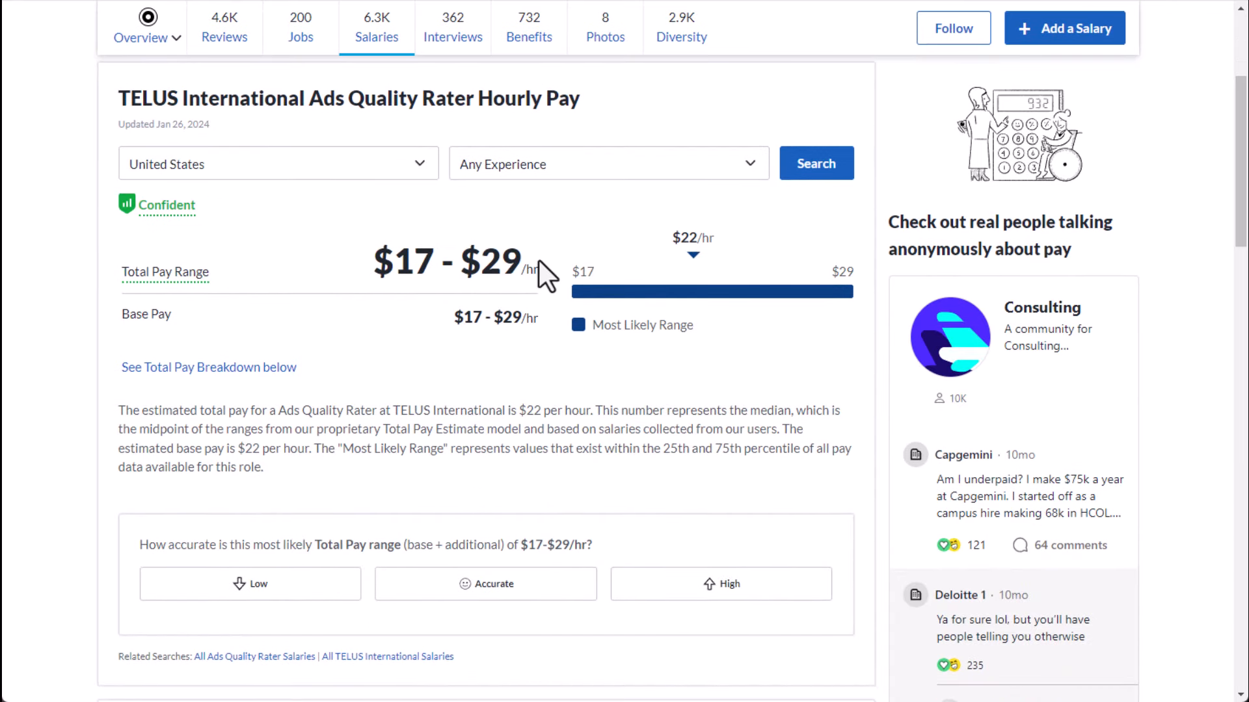
{"action": "mouse_move", "coordinate": [562, 275]}
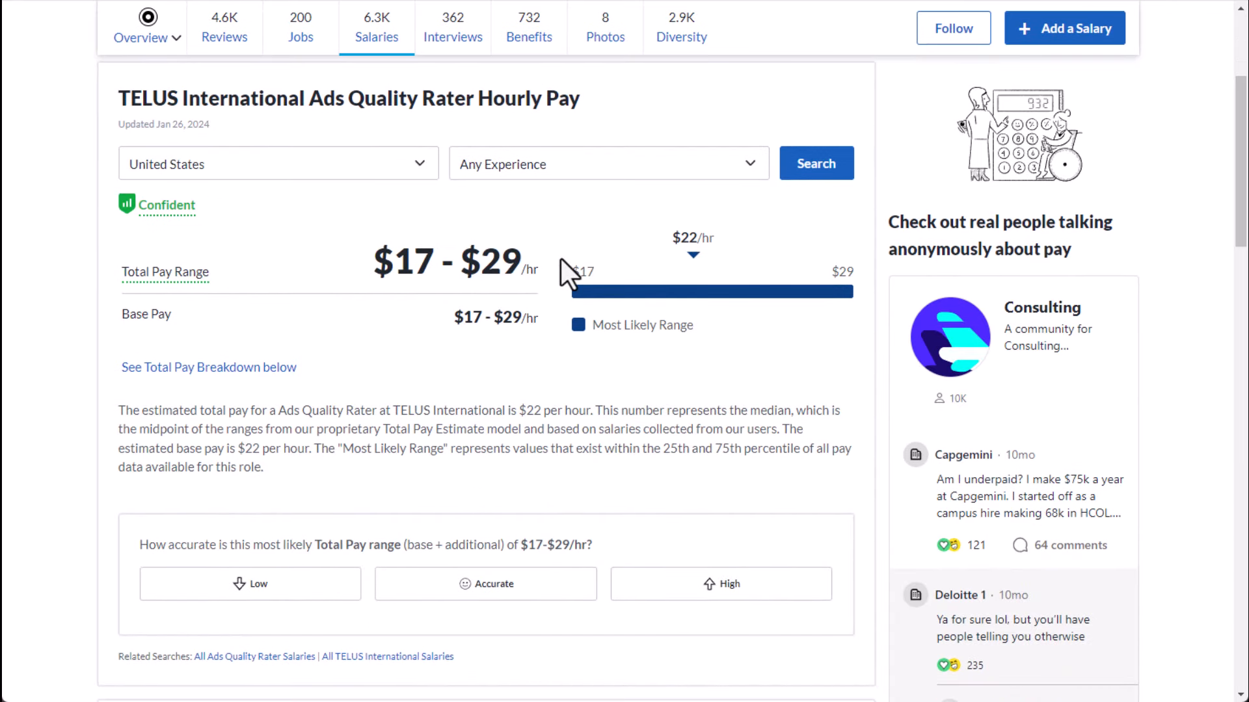
{"action": "mouse_move", "coordinate": [499, 261]}
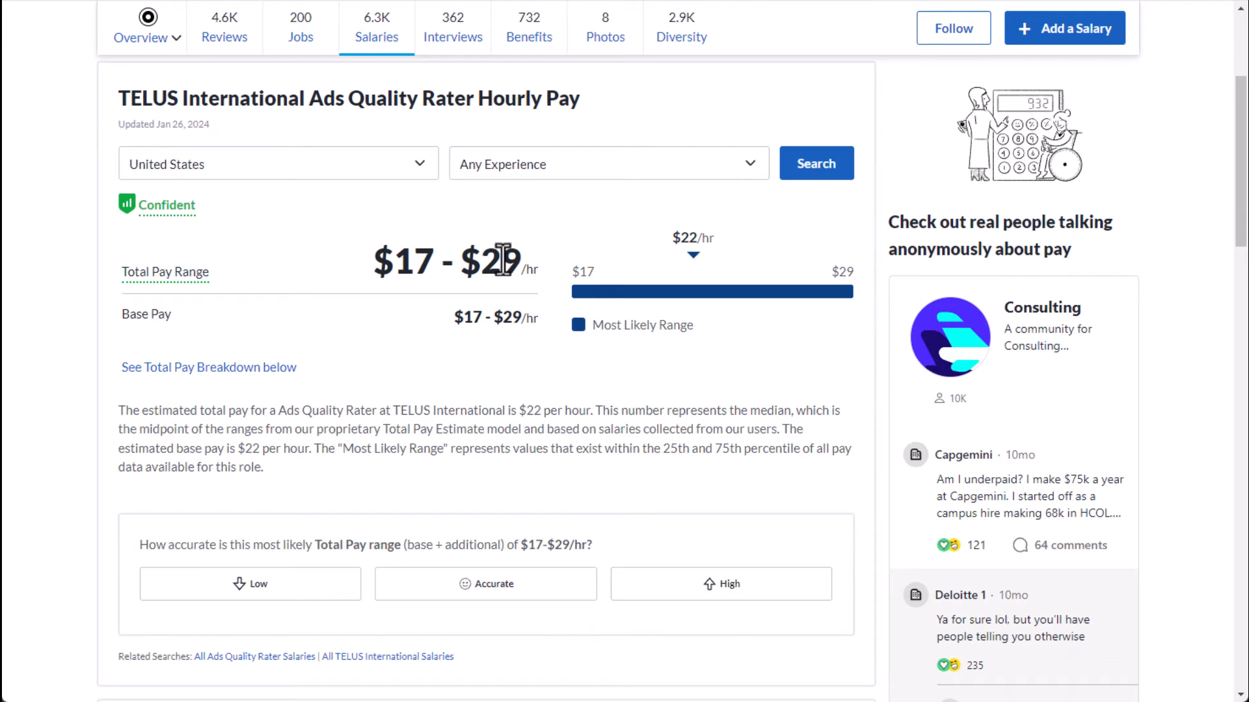
{"action": "mouse_move", "coordinate": [480, 329]}
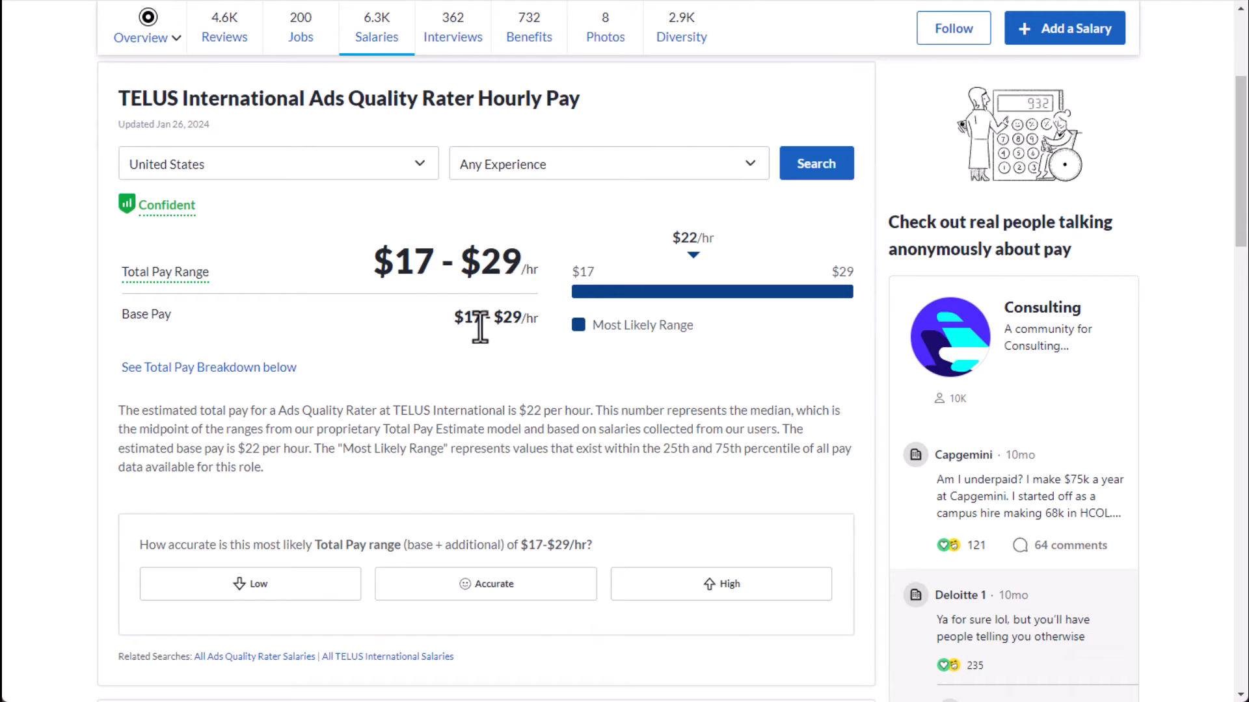
{"action": "scroll", "scroll_direction": "up", "scroll_amount": 3}
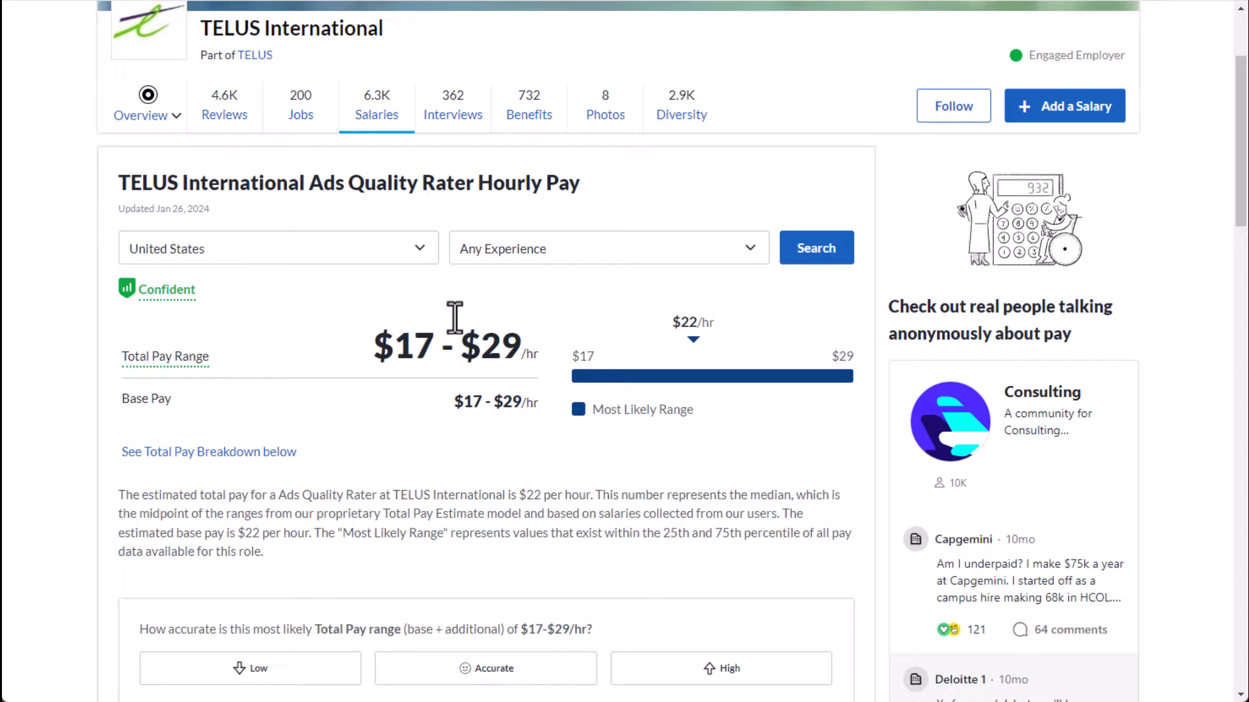
{"action": "scroll", "scroll_direction": "up", "scroll_amount": 3}
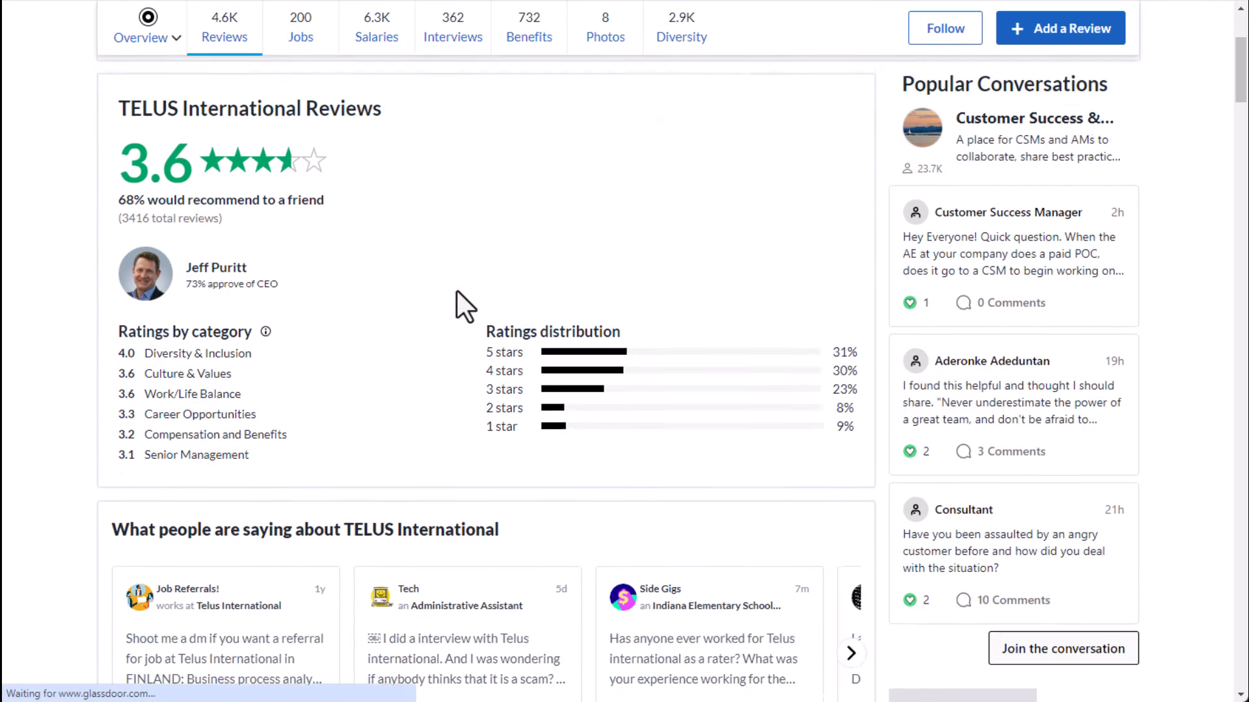
{"action": "scroll", "scroll_direction": "up", "scroll_amount": 3}
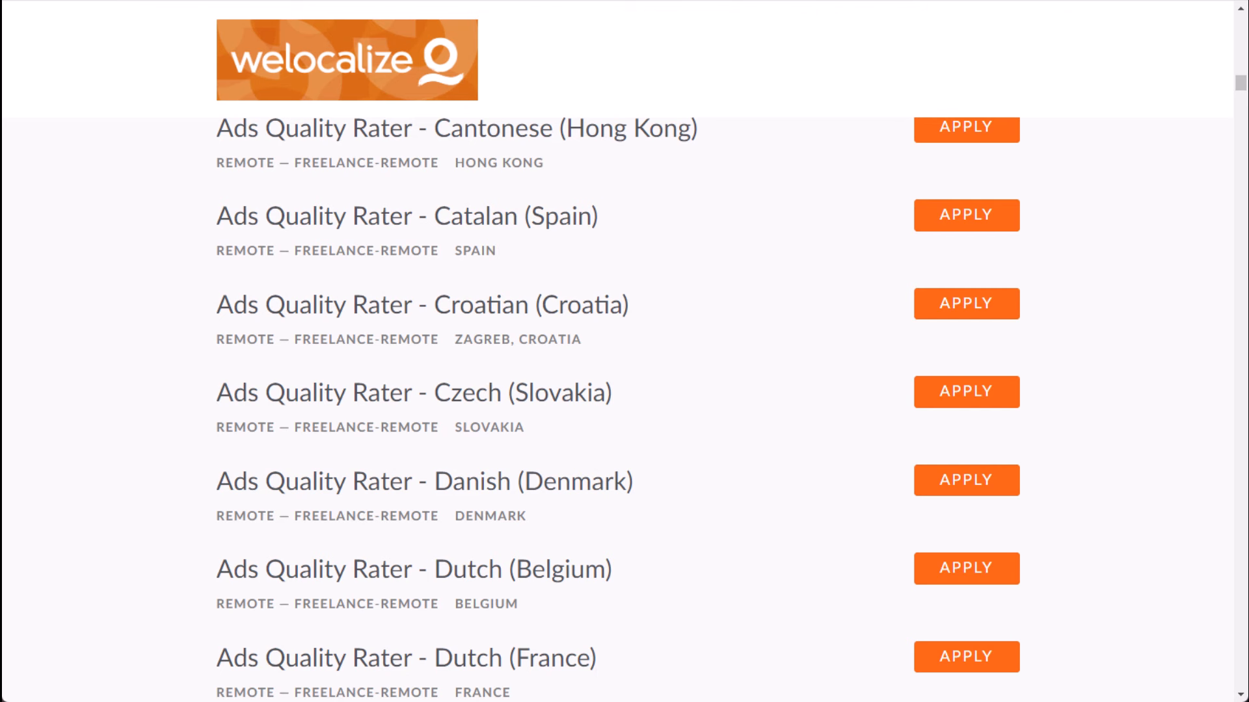
- Browse the Welocalize job list and open the Ads Quality Rater - English (US) posting
{"action": "scroll", "scroll_direction": "up", "scroll_amount": 3}
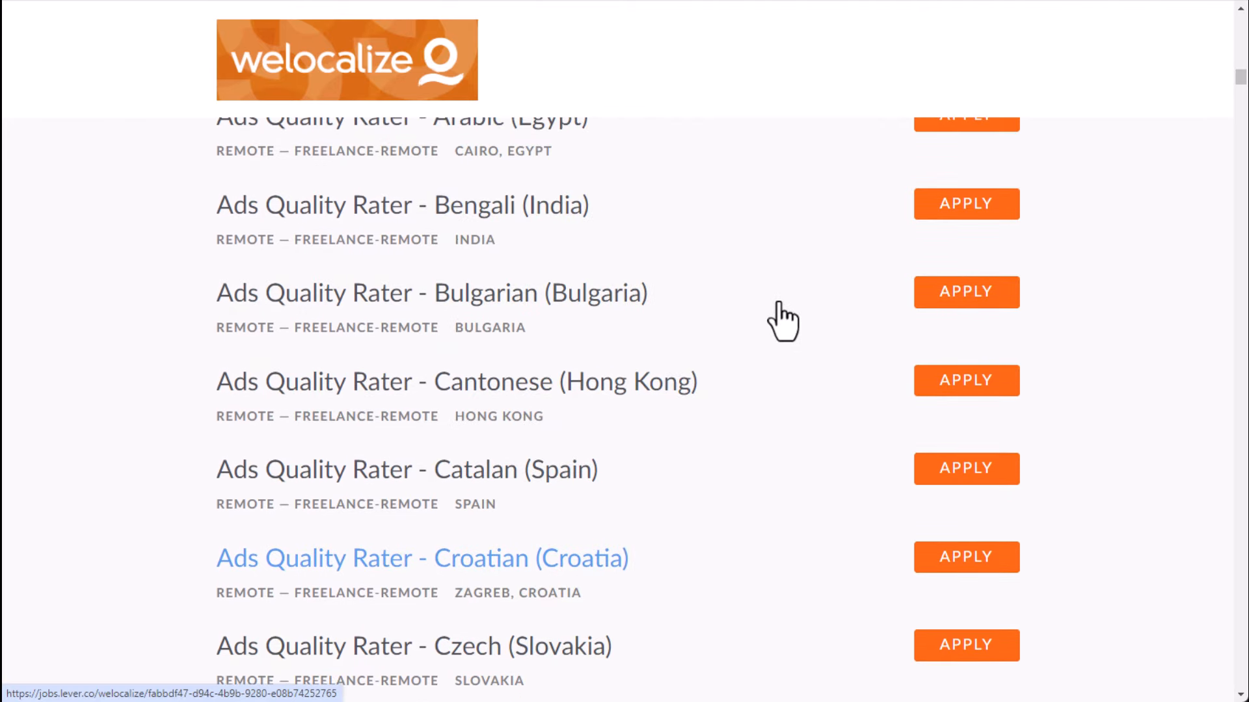
{"action": "mouse_move", "coordinate": [731, 263]}
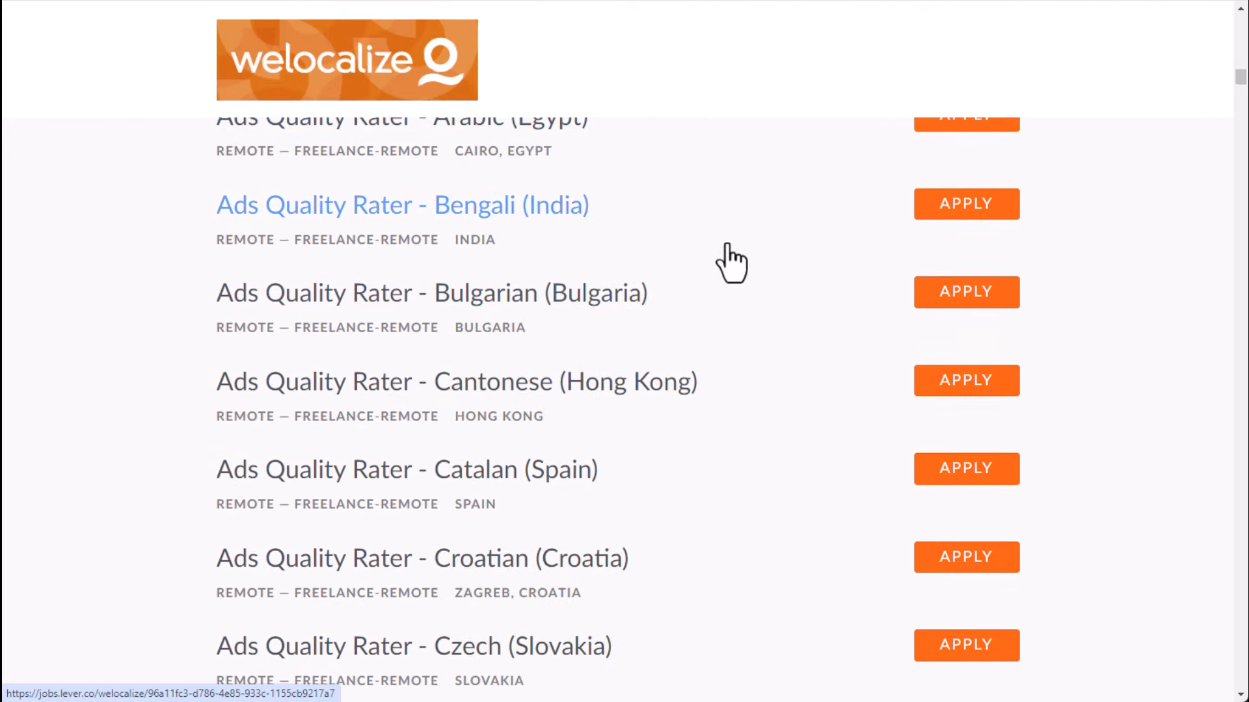
{"action": "scroll", "scroll_direction": "down", "scroll_amount": 3}
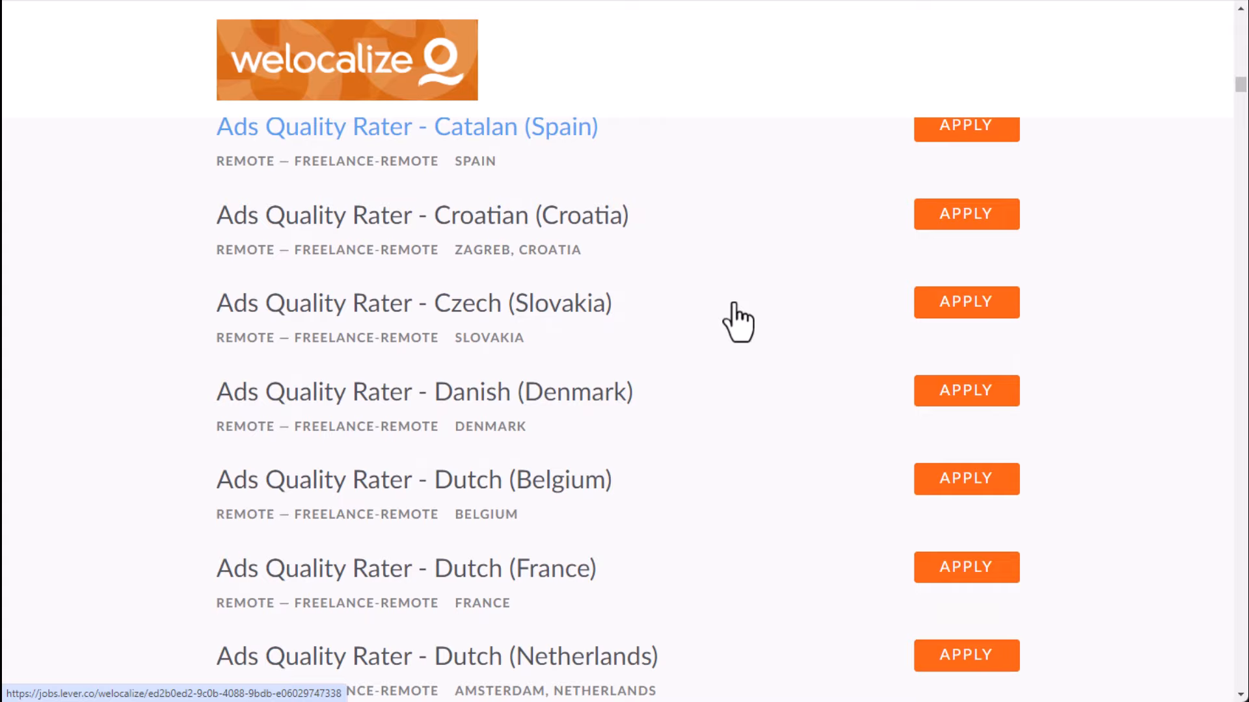
{"action": "scroll", "scroll_direction": "down", "scroll_amount": 3}
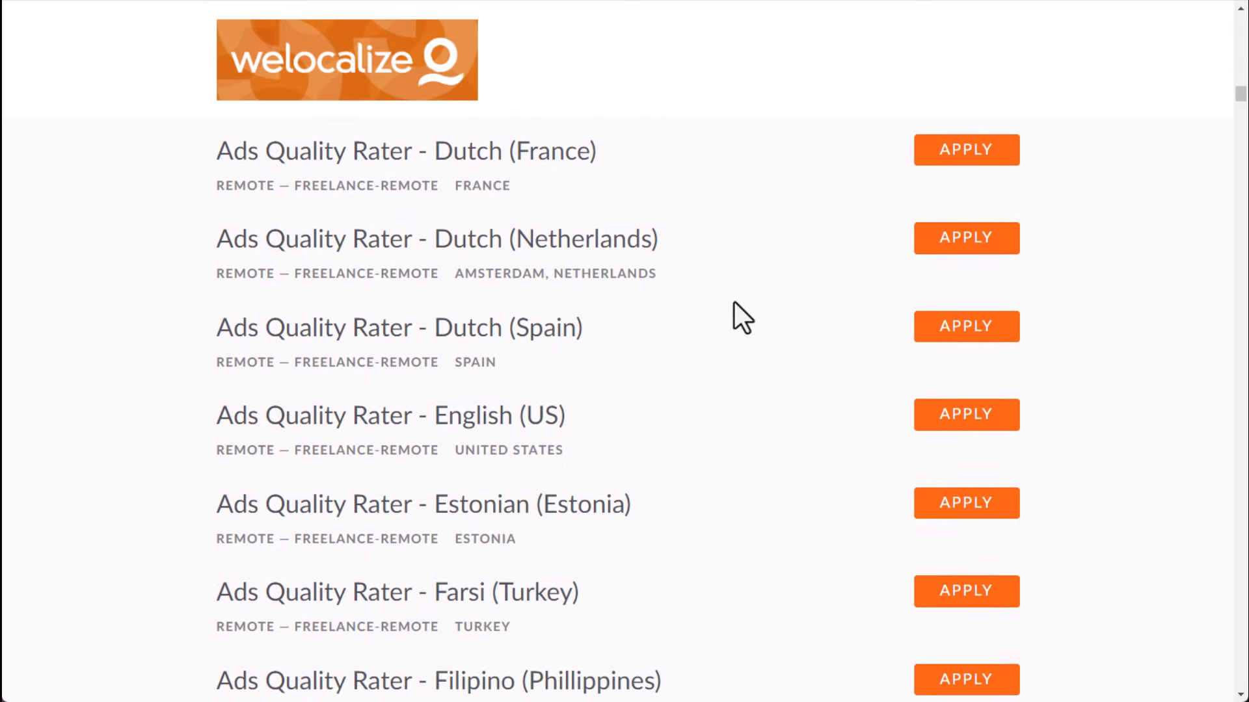
{"action": "mouse_move", "coordinate": [398, 326]}
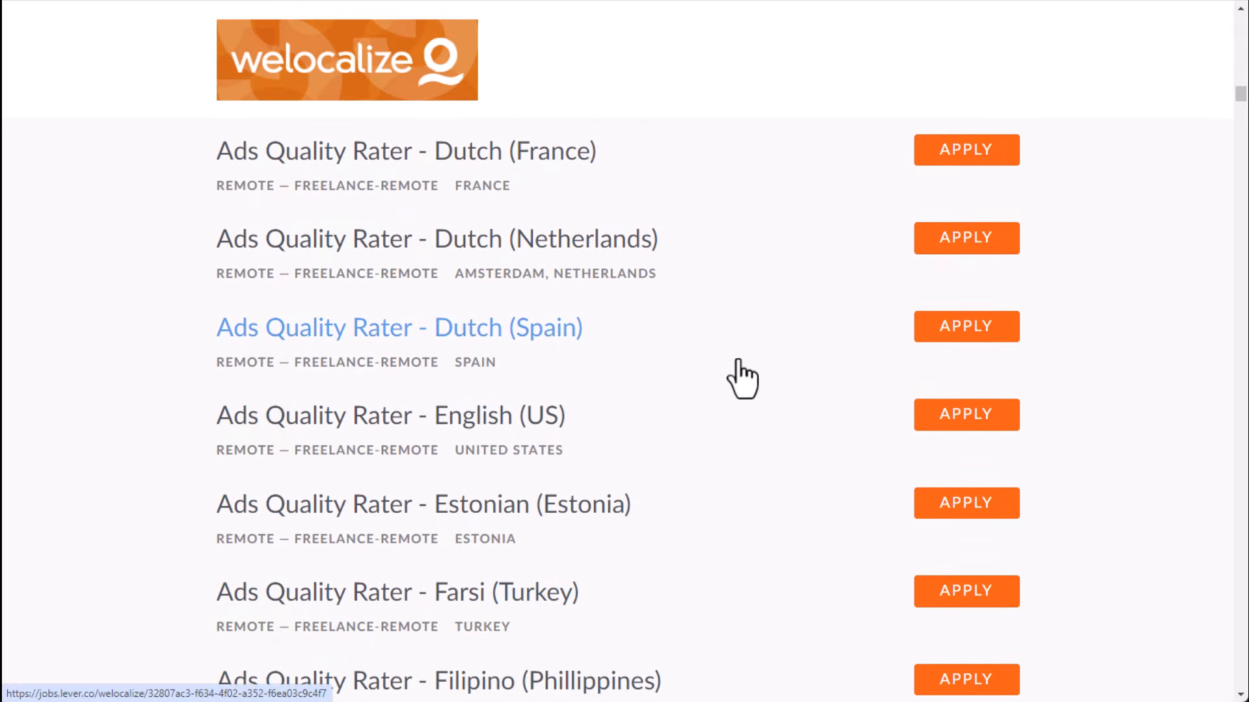
{"action": "scroll", "scroll_direction": "down", "scroll_amount": 3}
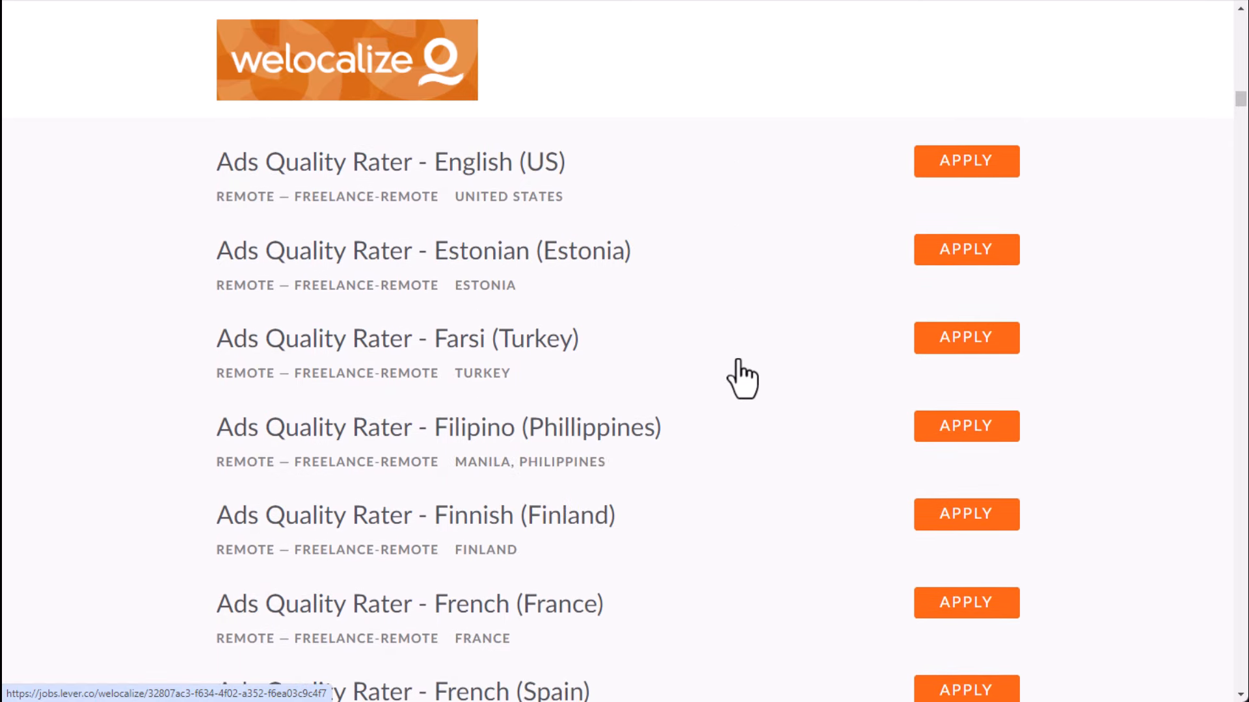
{"action": "scroll", "scroll_direction": "up", "scroll_amount": 3}
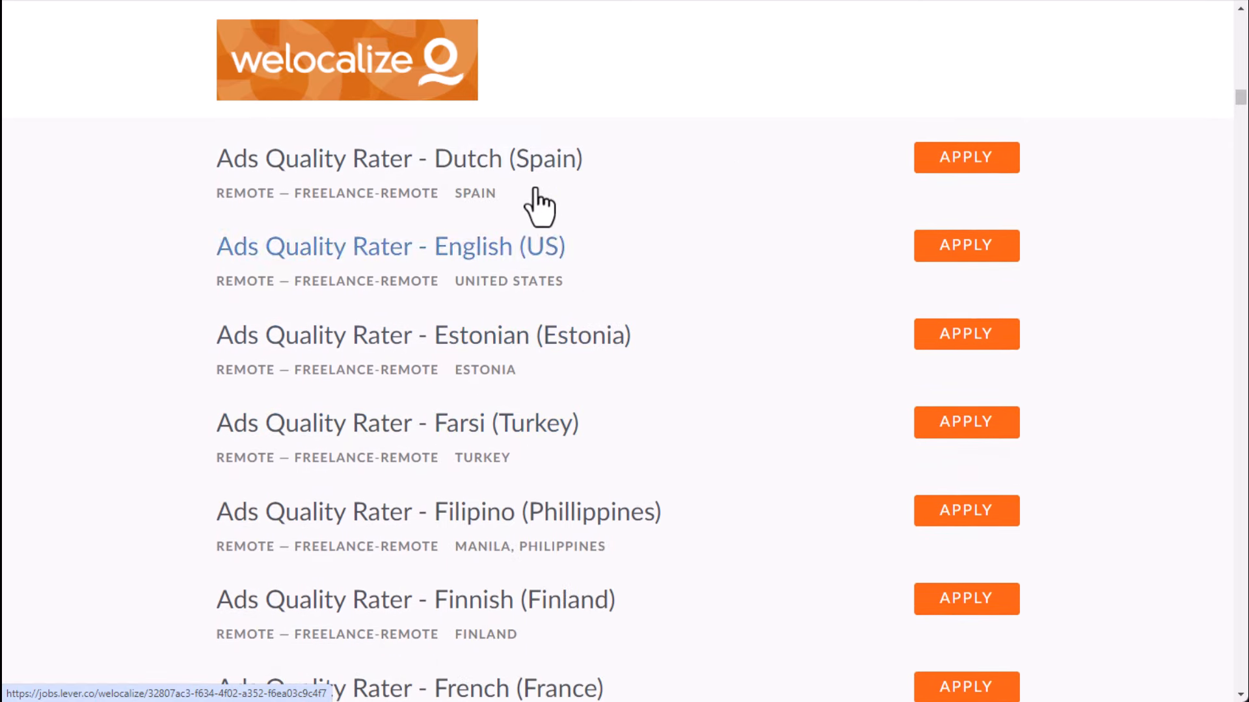
{"action": "mouse_move", "coordinate": [744, 398]}
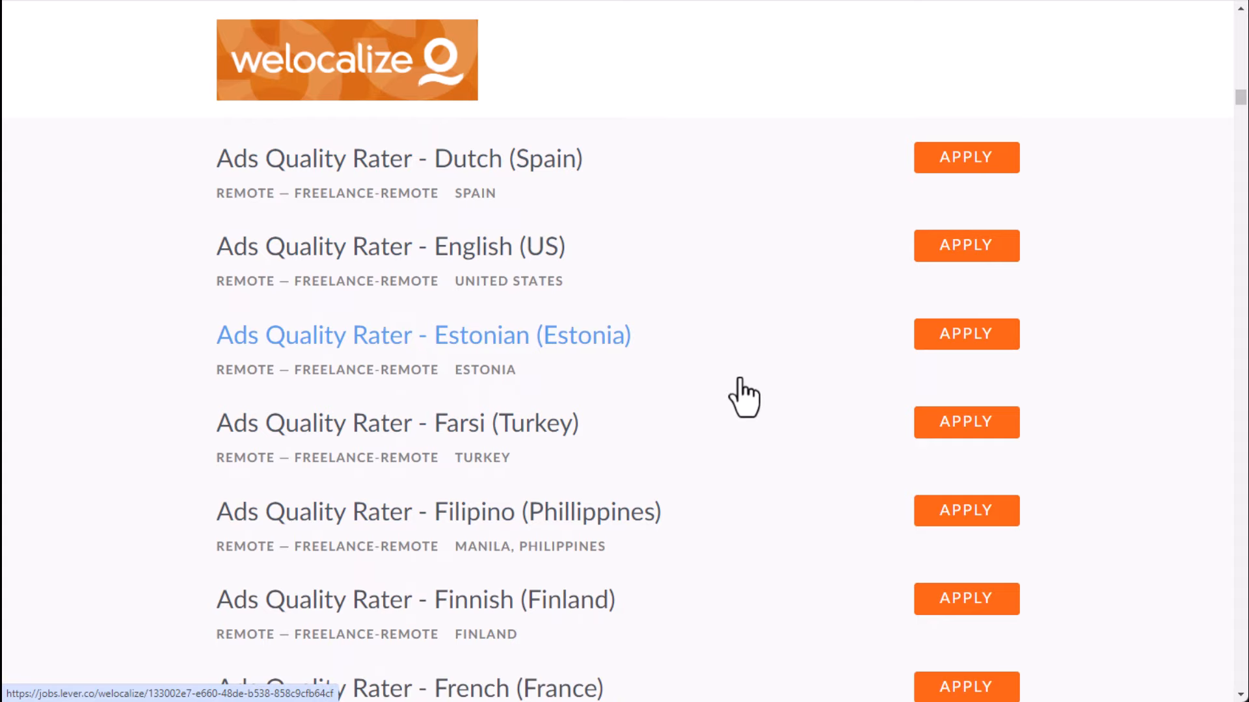
{"action": "mouse_move", "coordinate": [382, 219]}
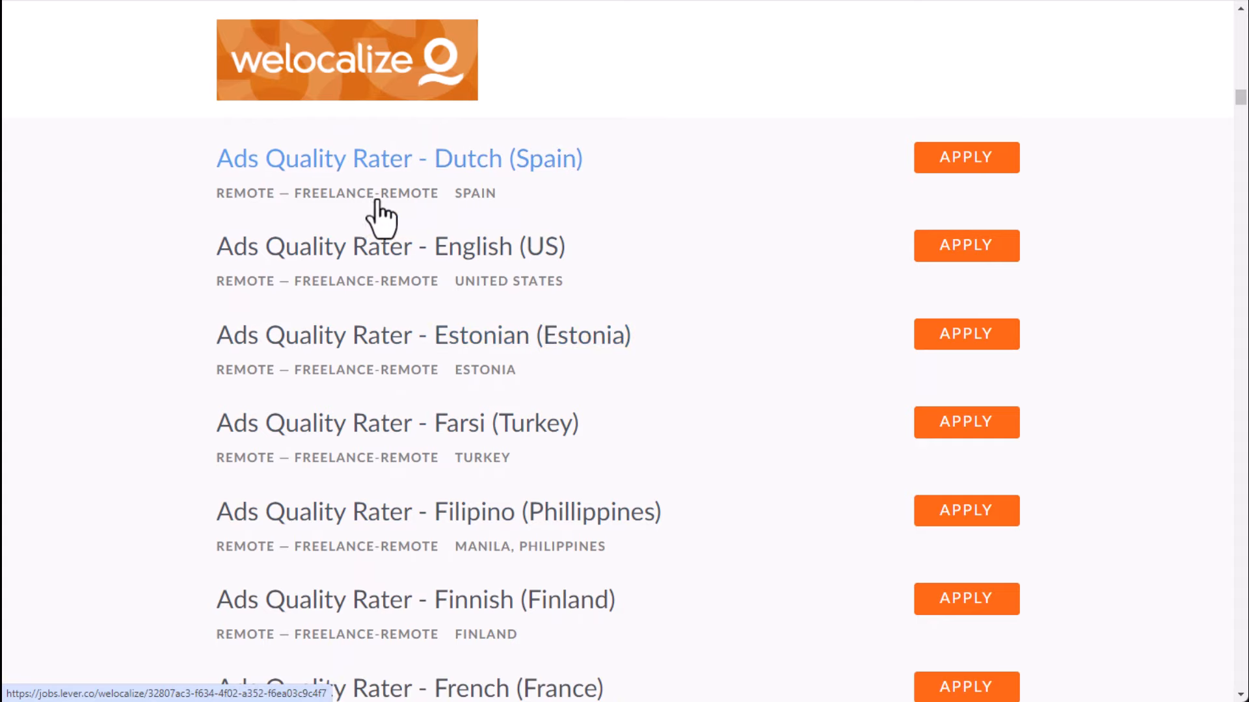
{"action": "mouse_move", "coordinate": [315, 263]}
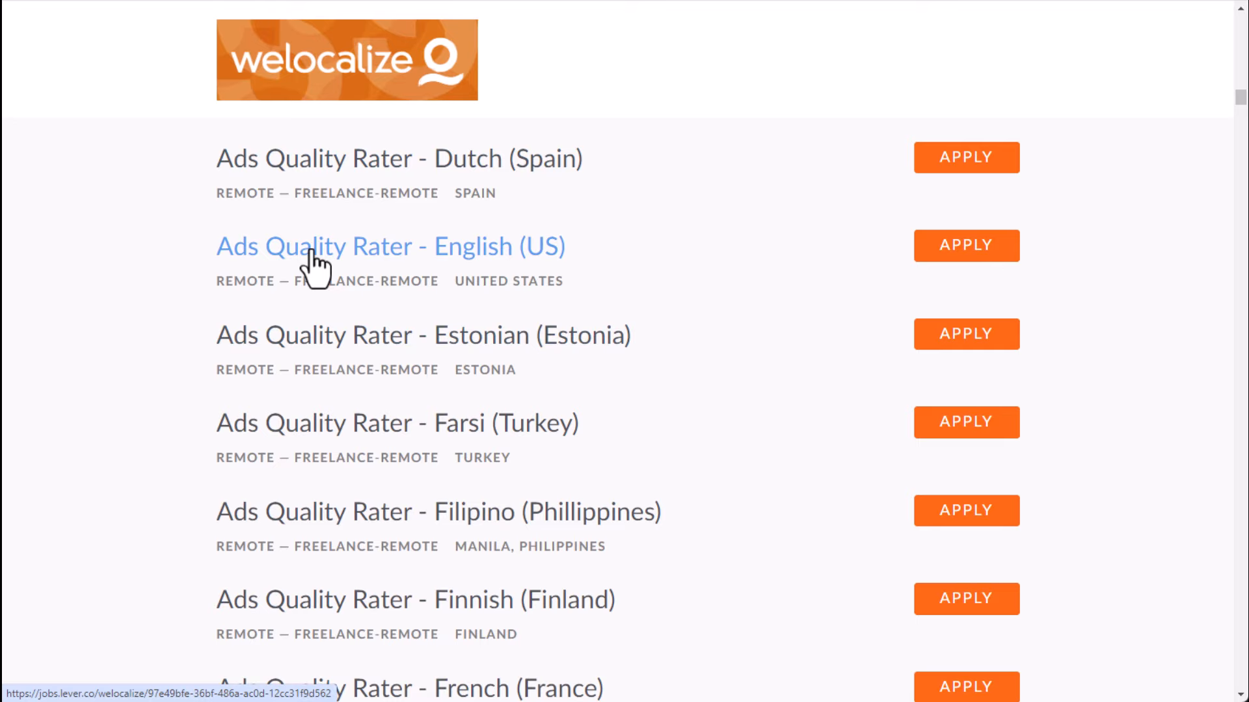
{"action": "mouse_move", "coordinate": [390, 157]}
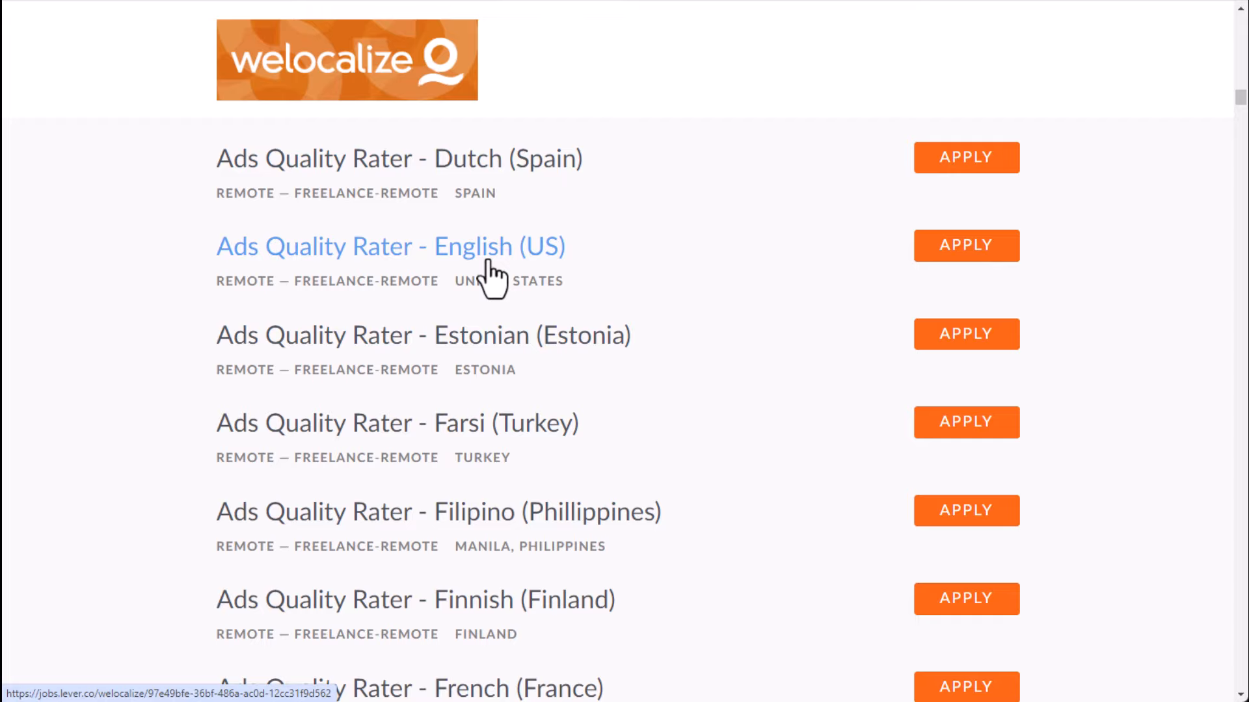
{"action": "scroll", "scroll_direction": "up", "scroll_amount": 3}
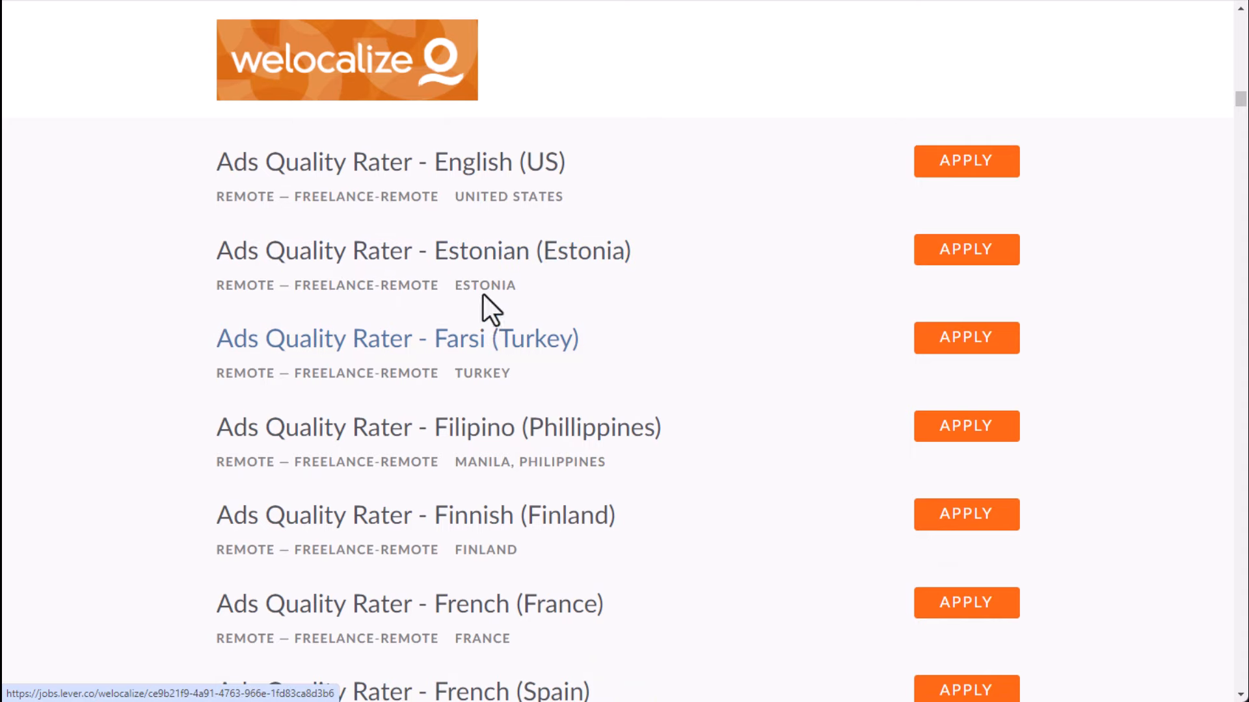
{"action": "left_click", "coordinate": [389, 162]}
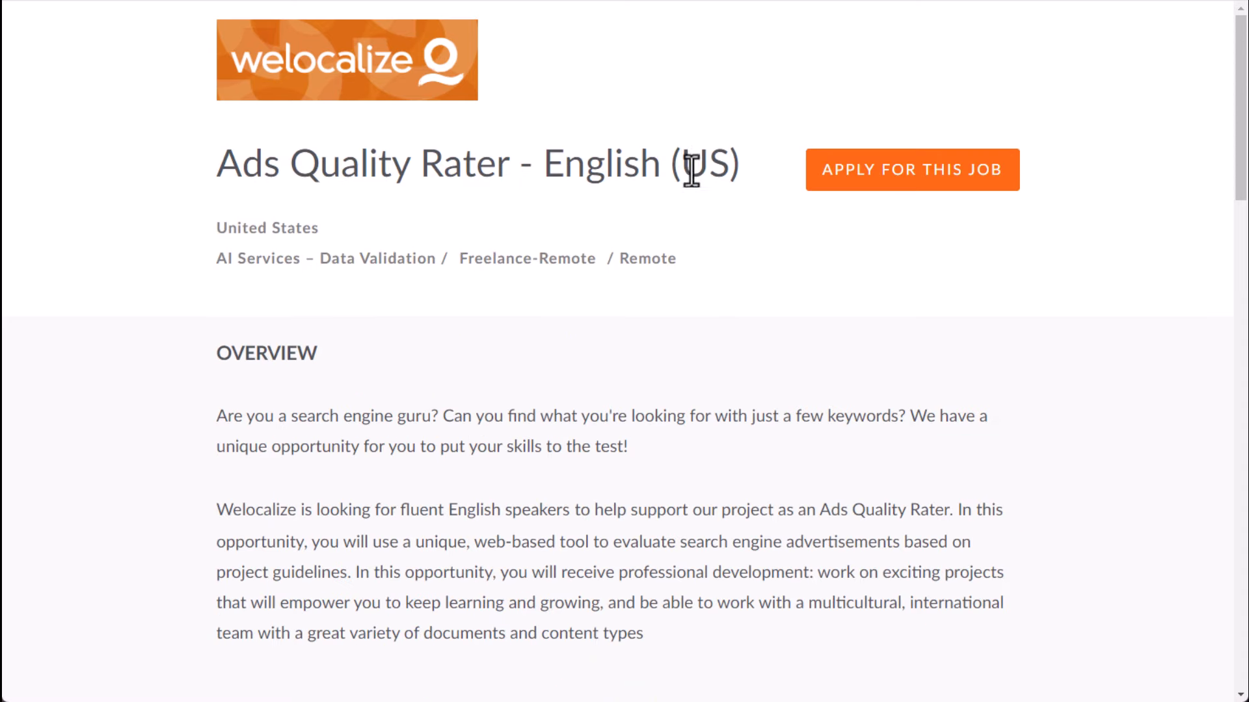
{"action": "scroll", "scroll_direction": "down", "scroll_amount": 3}
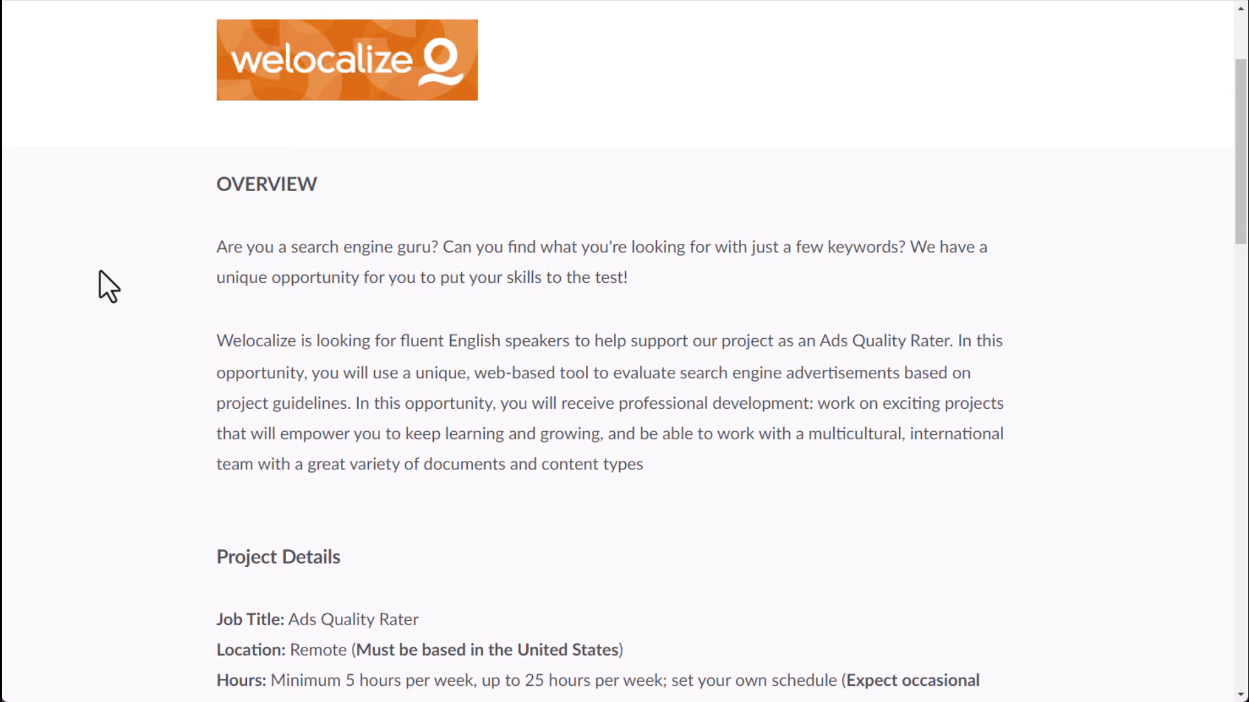
{"action": "scroll", "scroll_direction": "down", "scroll_amount": 3}
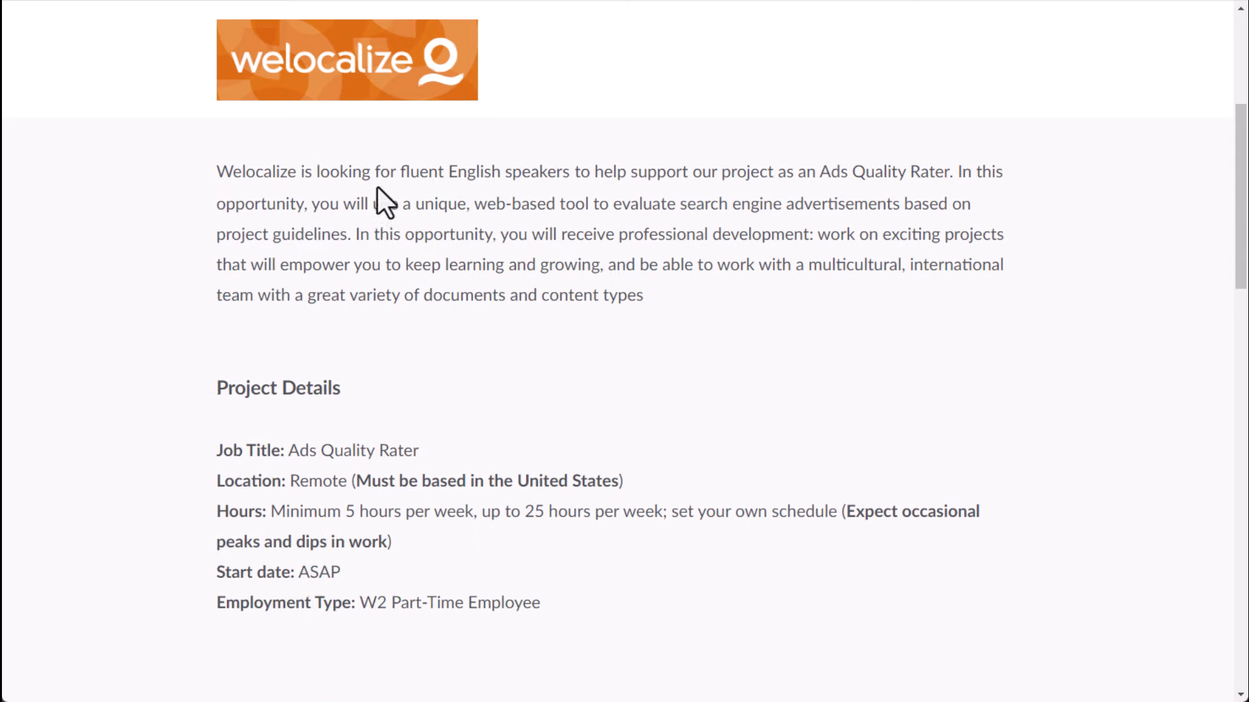
{"action": "left_click_drag", "start_coordinate": [399, 171], "coordinate": [562, 172]}
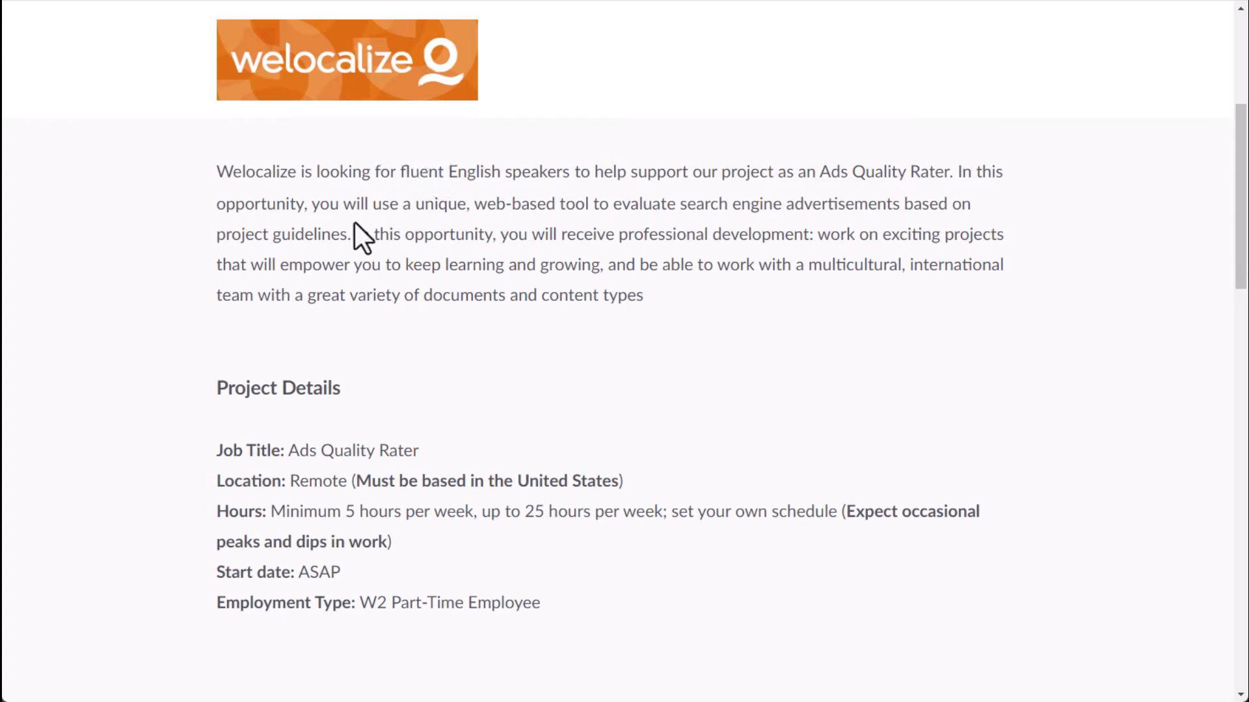
{"action": "left_click_drag", "start_coordinate": [318, 203], "coordinate": [354, 234]}
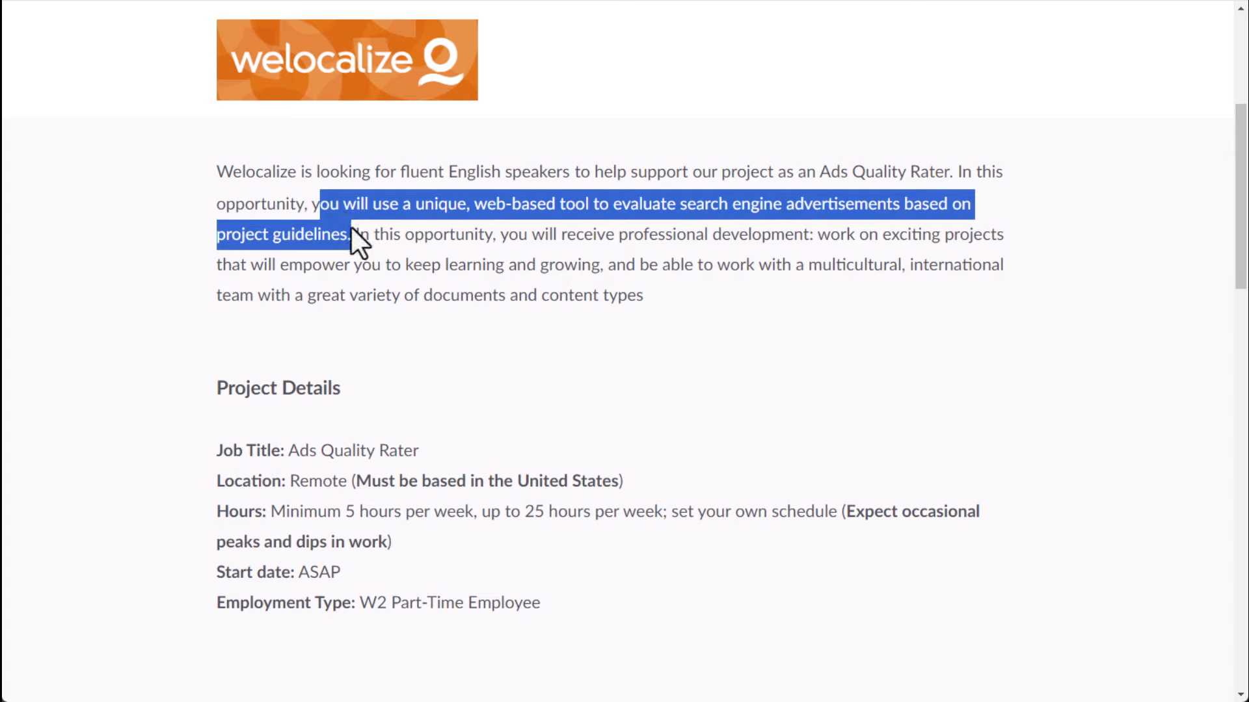
{"action": "mouse_move", "coordinate": [93, 328]}
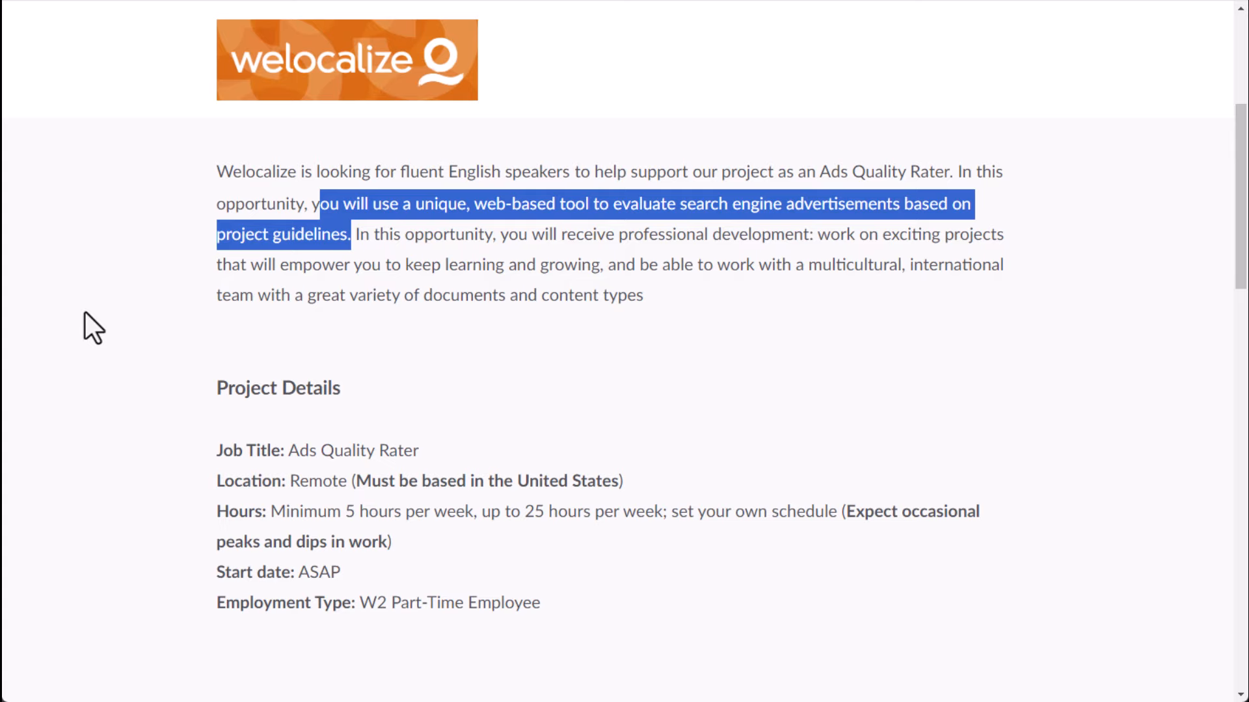
{"action": "mouse_move", "coordinate": [86, 311]}
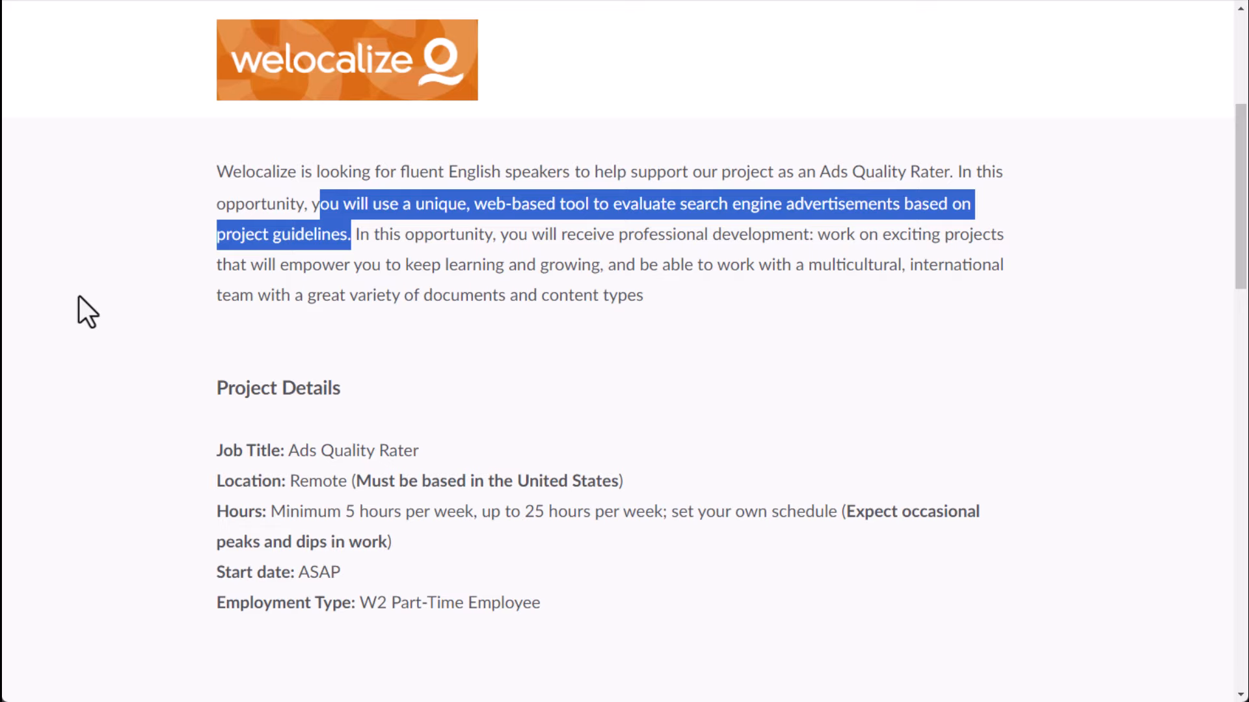
{"action": "scroll", "scroll_direction": "down", "scroll_amount": 3}
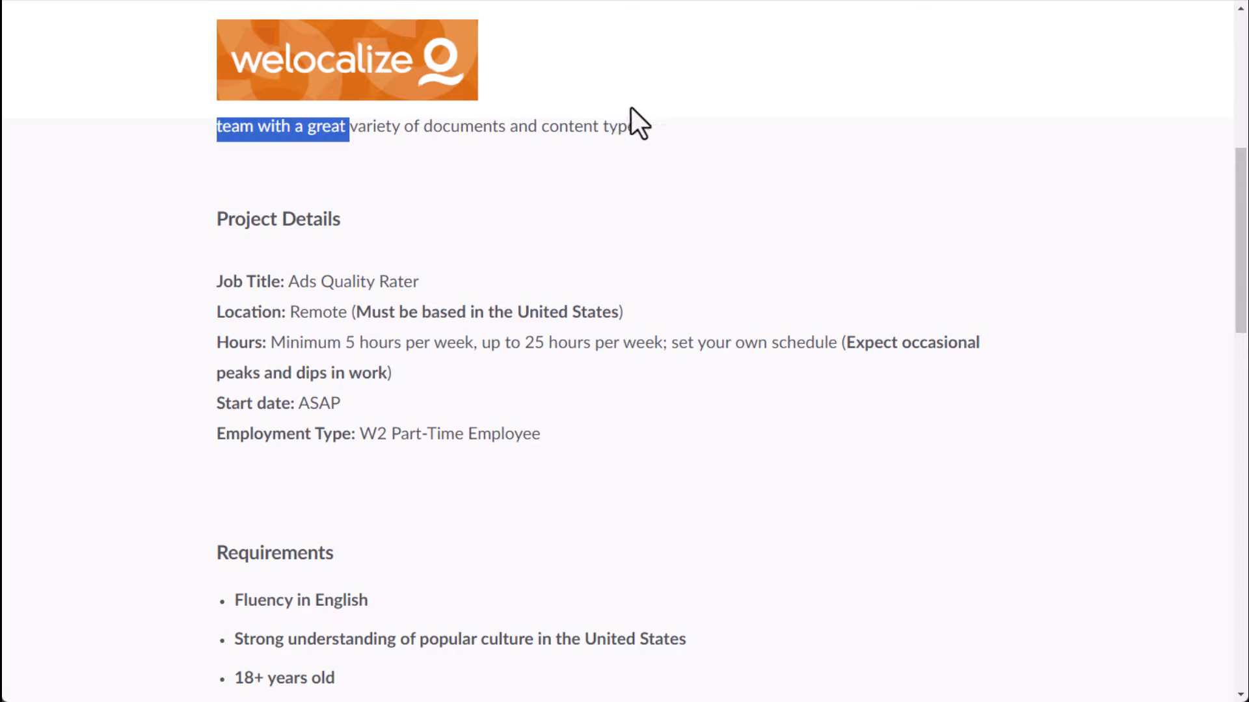
{"action": "scroll", "scroll_direction": "down", "scroll_amount": 3}
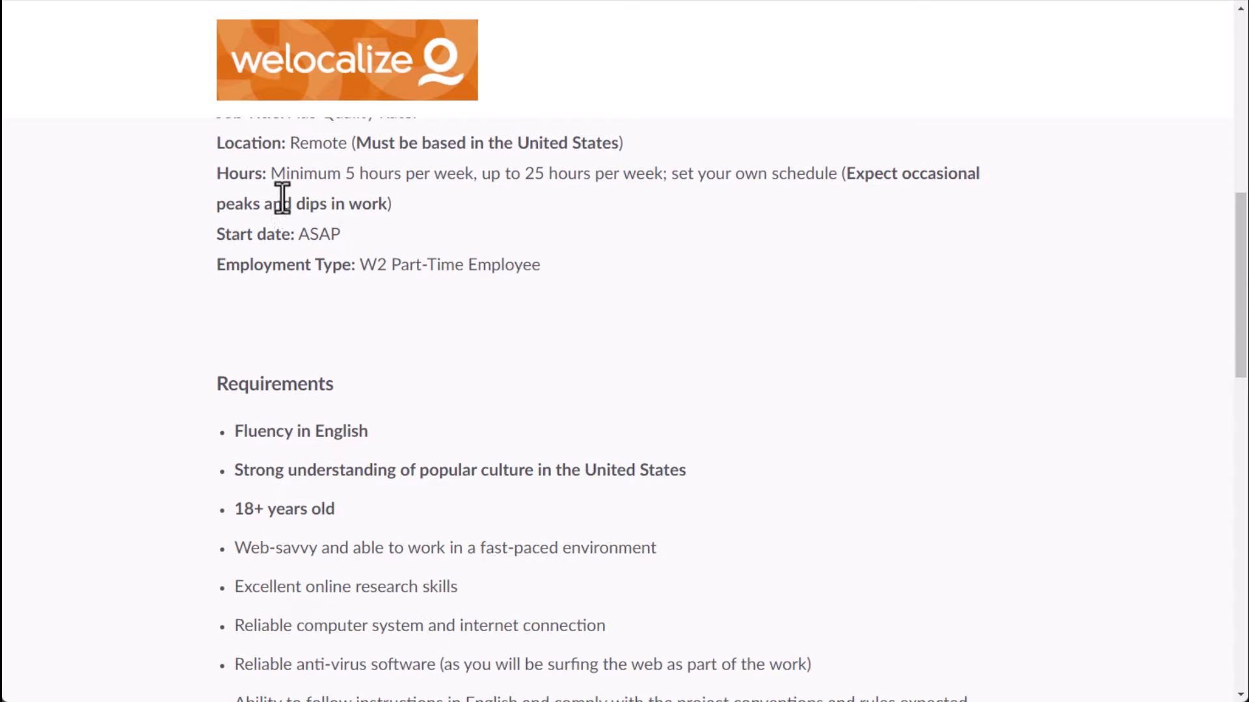
{"action": "mouse_move", "coordinate": [650, 211]}
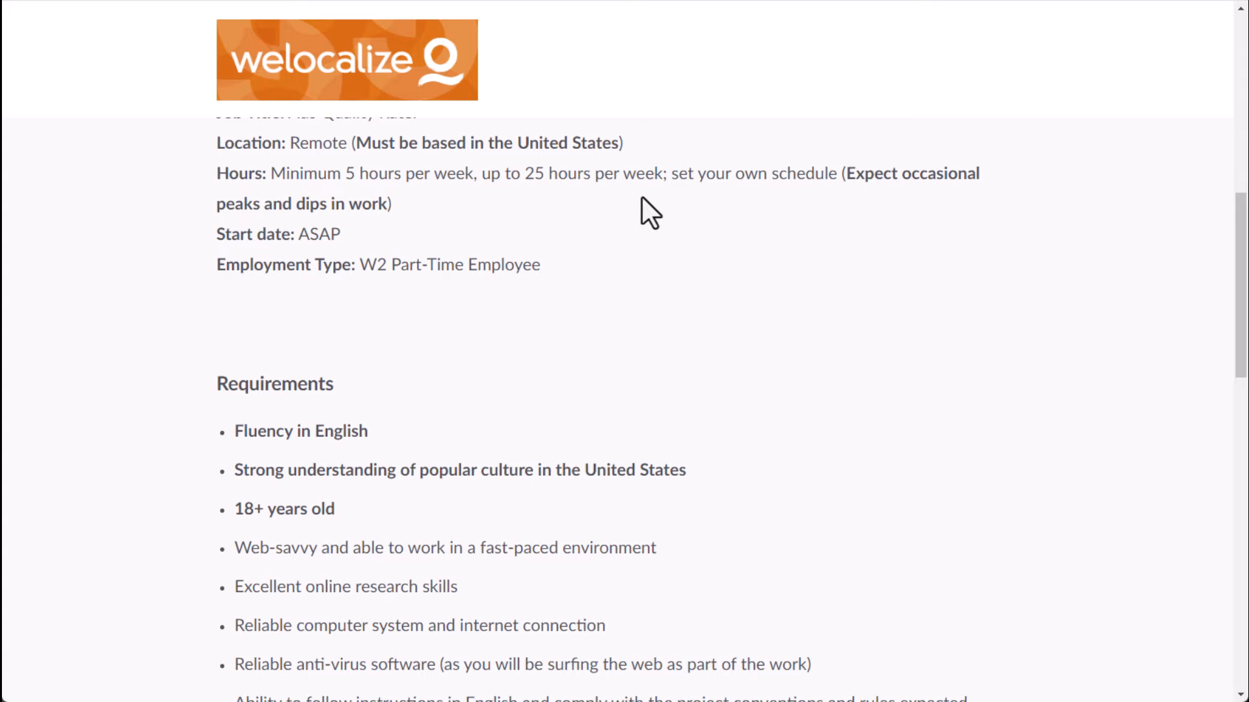
{"action": "scroll", "scroll_direction": "up", "scroll_amount": 3}
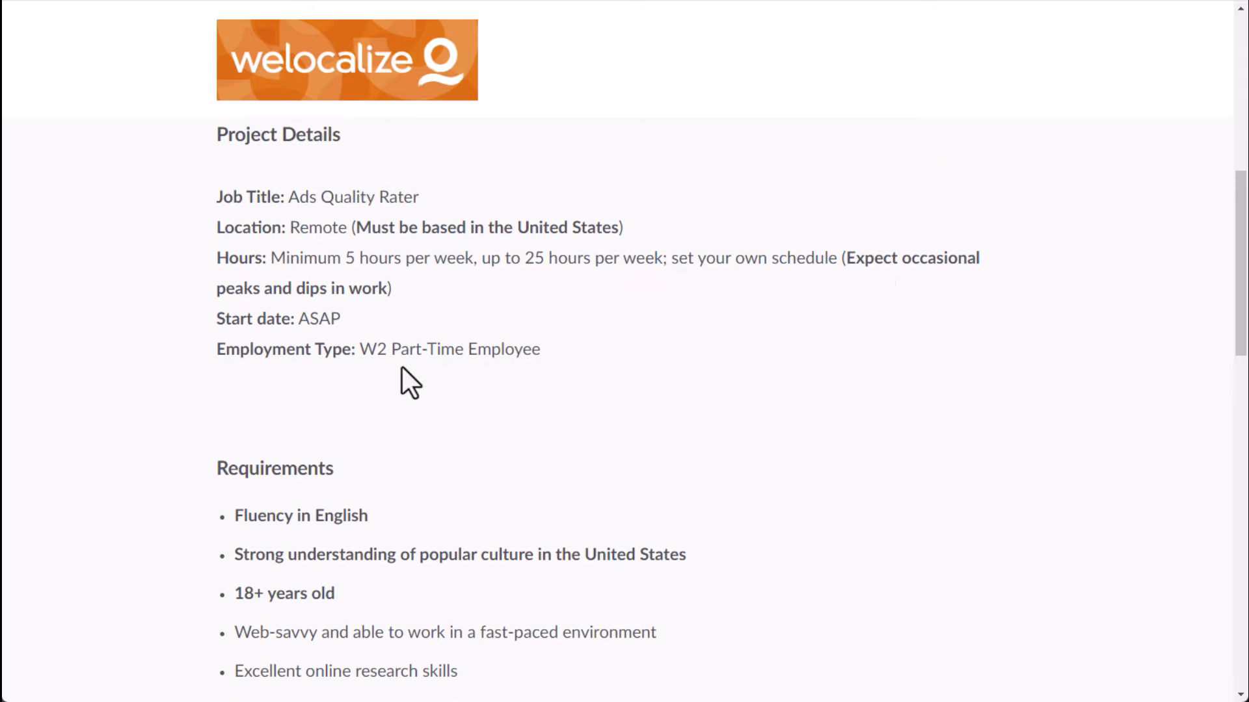
{"action": "double_click", "coordinate": [318, 319]}
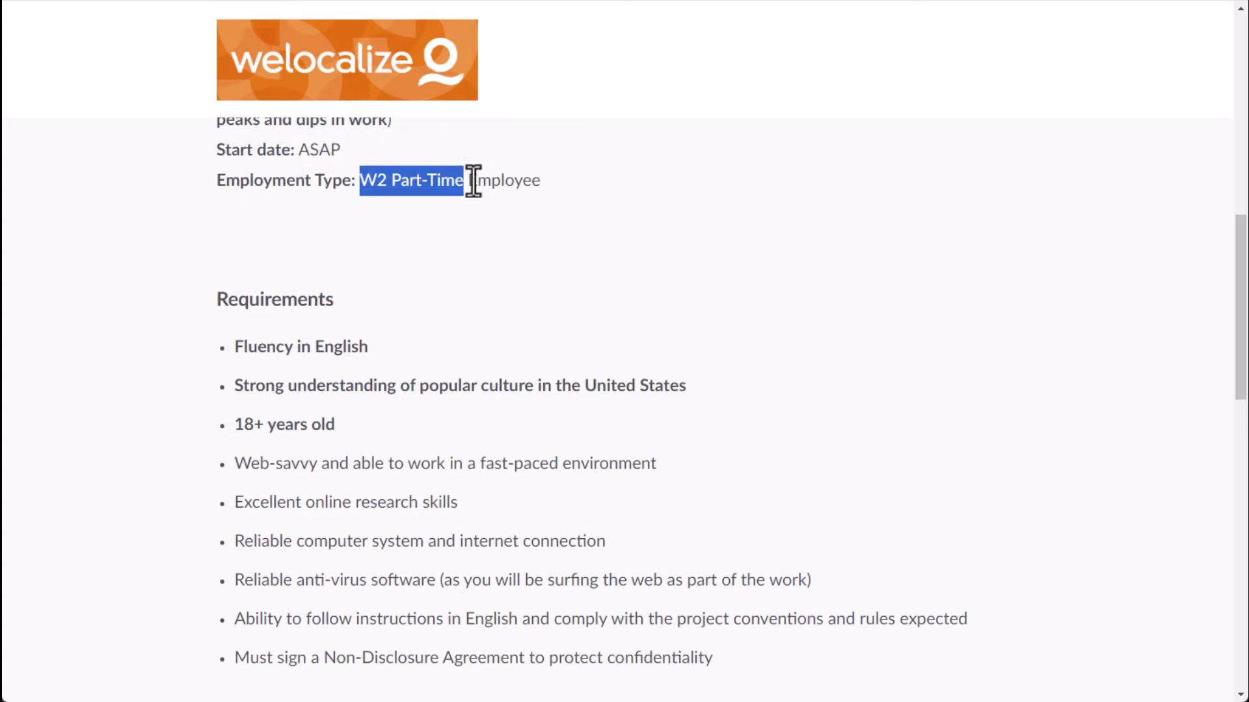
{"action": "scroll", "scroll_direction": "down", "scroll_amount": 3}
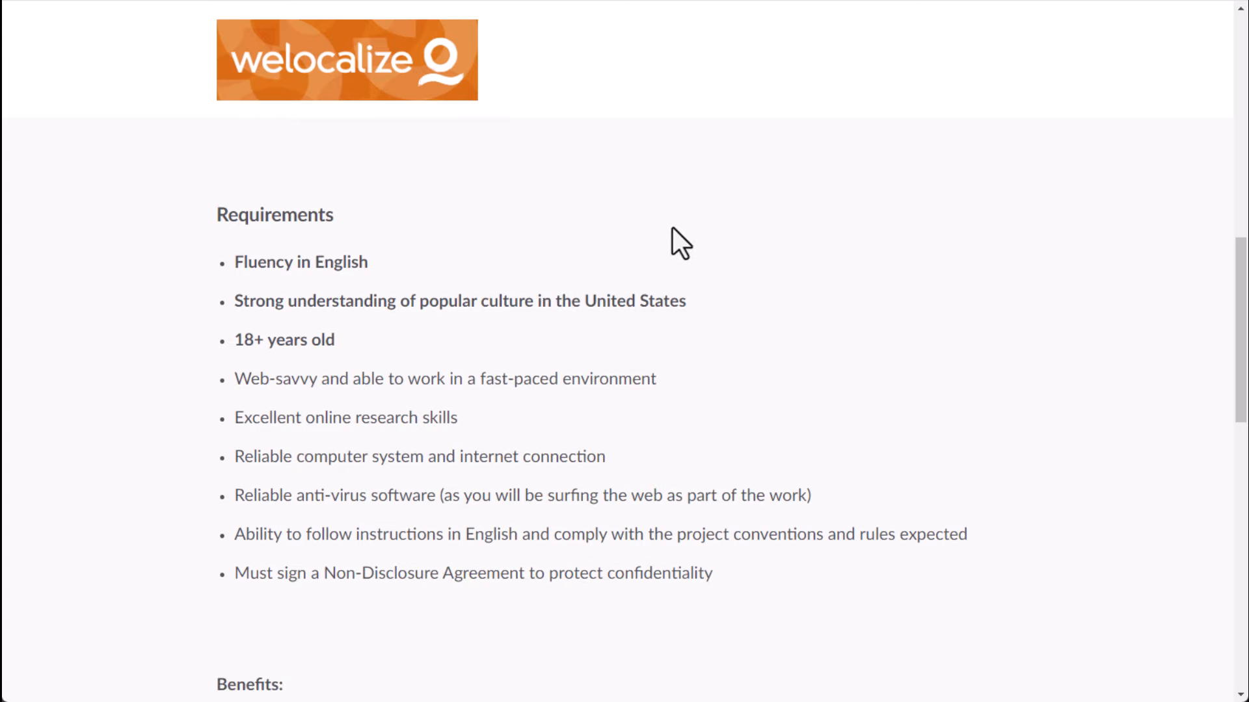
- Read the English (US) posting's requirements, benefits and insurance list, then scroll back up
{"action": "scroll", "scroll_direction": "down", "scroll_amount": 3}
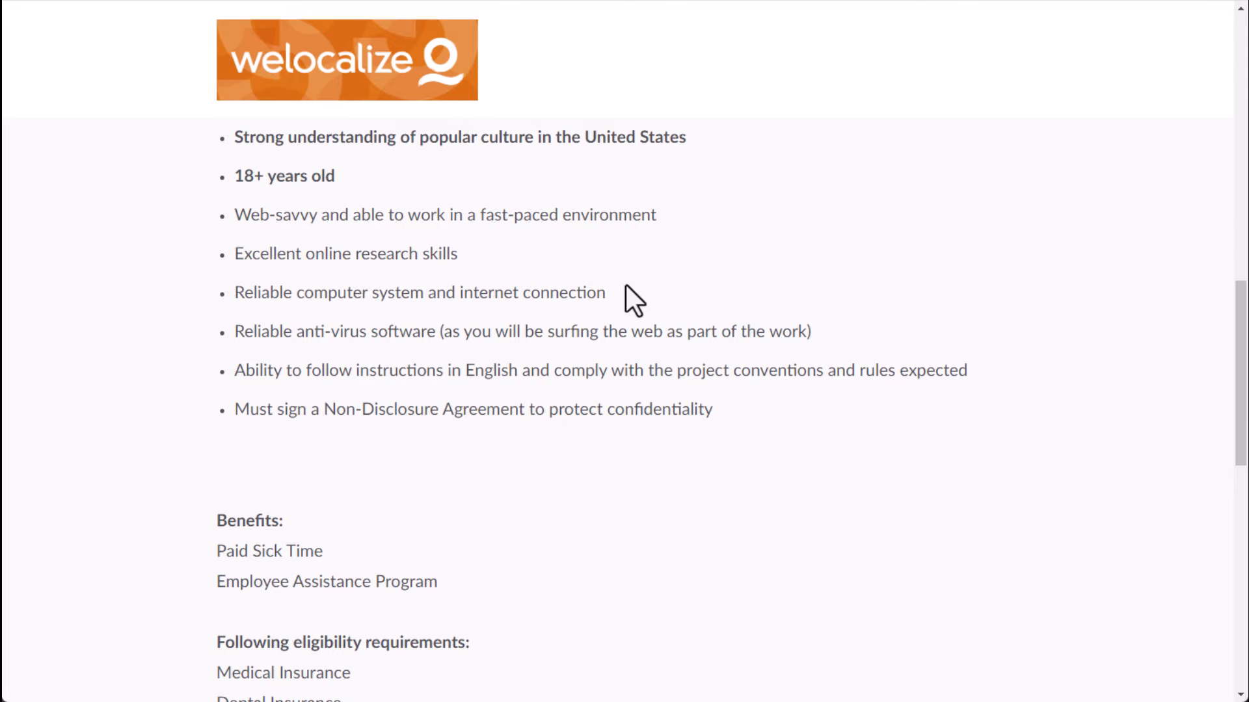
{"action": "scroll", "scroll_direction": "up", "scroll_amount": 3}
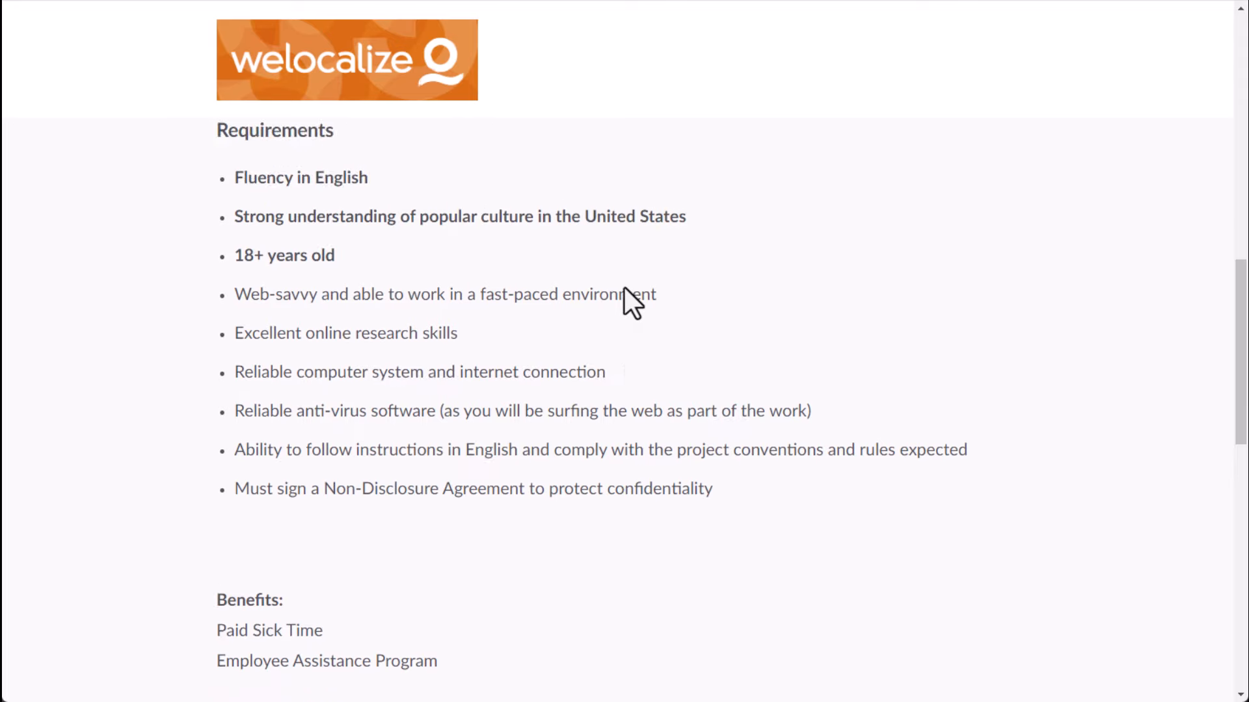
{"action": "mouse_move", "coordinate": [435, 334]}
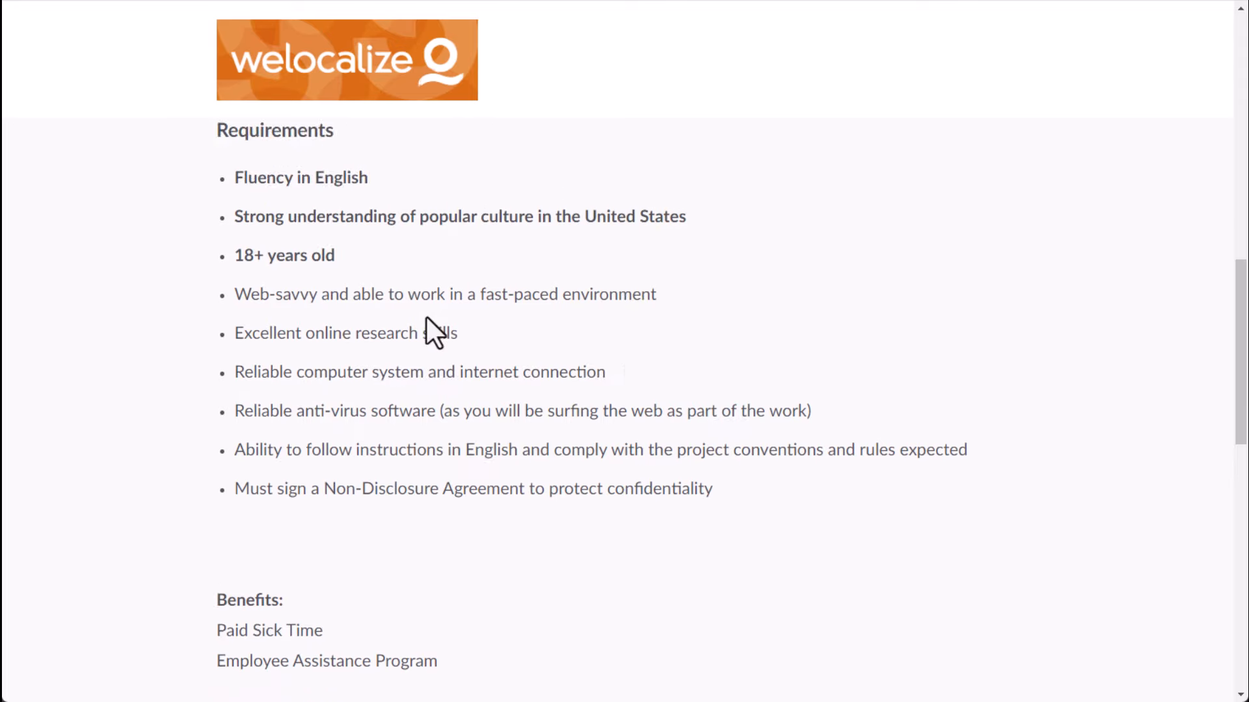
{"action": "mouse_move", "coordinate": [236, 136]}
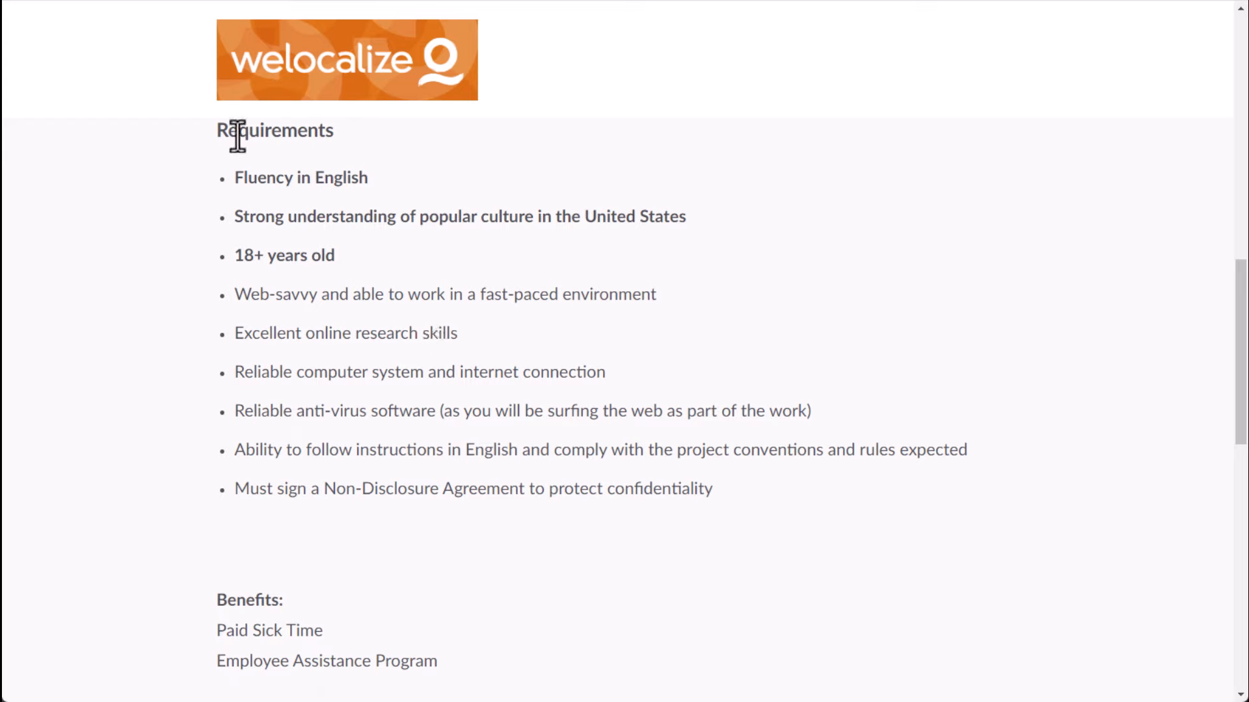
{"action": "mouse_move", "coordinate": [232, 141]}
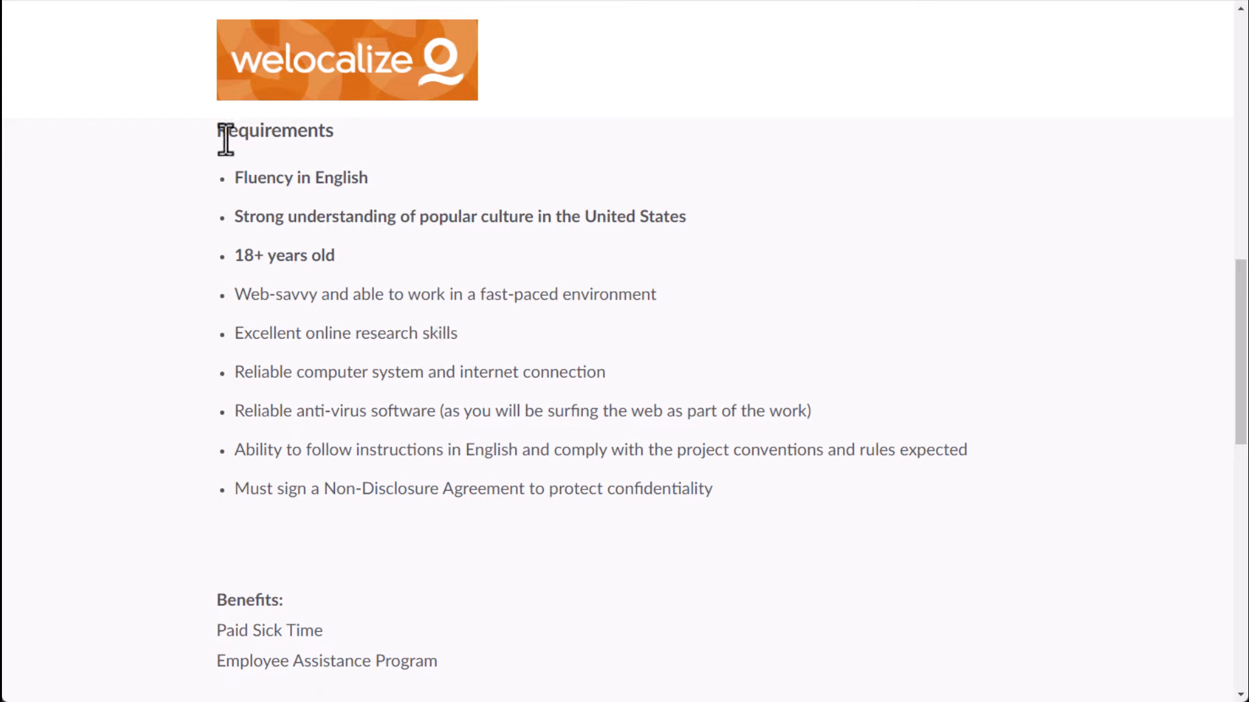
{"action": "mouse_move", "coordinate": [422, 191]}
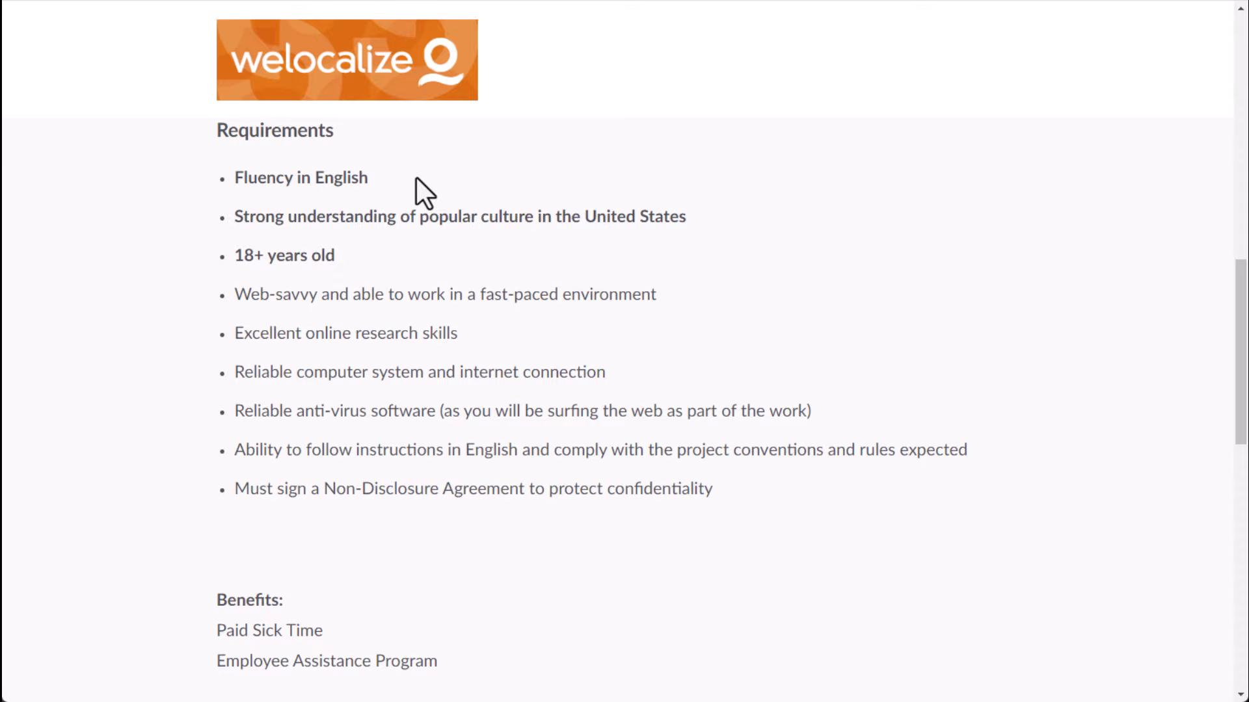
{"action": "mouse_move", "coordinate": [421, 172]}
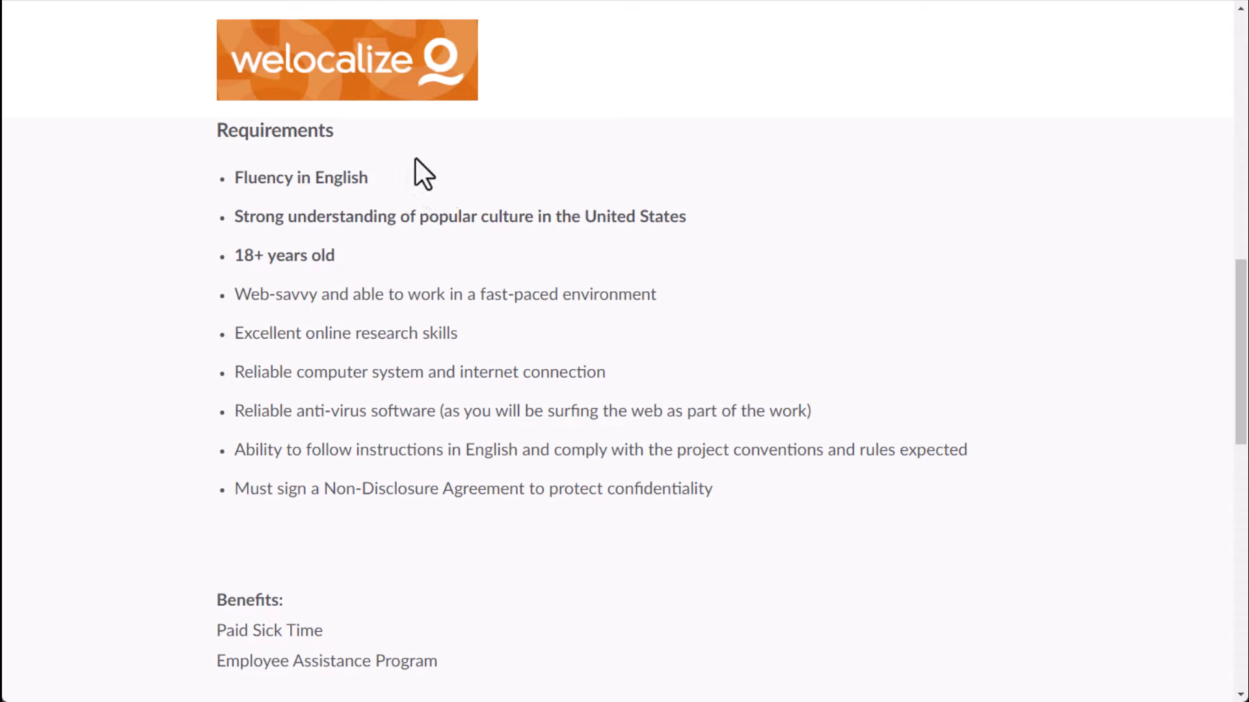
{"action": "mouse_move", "coordinate": [885, 184]}
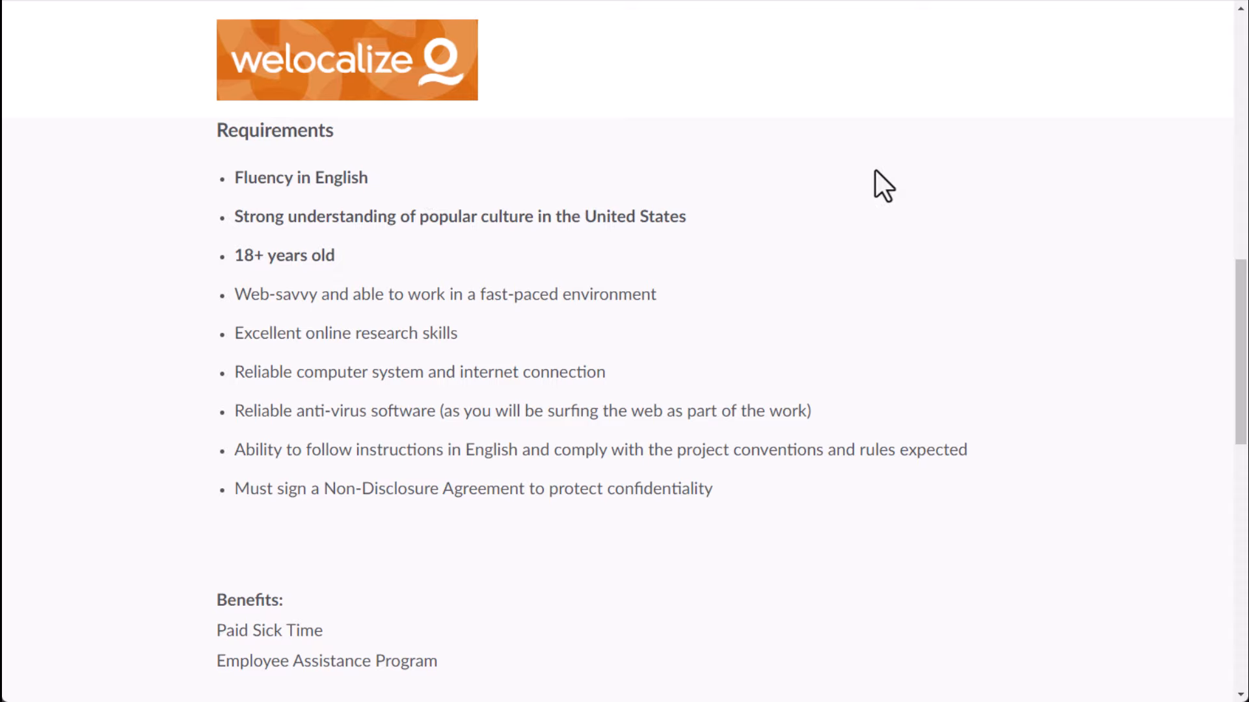
{"action": "mouse_move", "coordinate": [239, 261]}
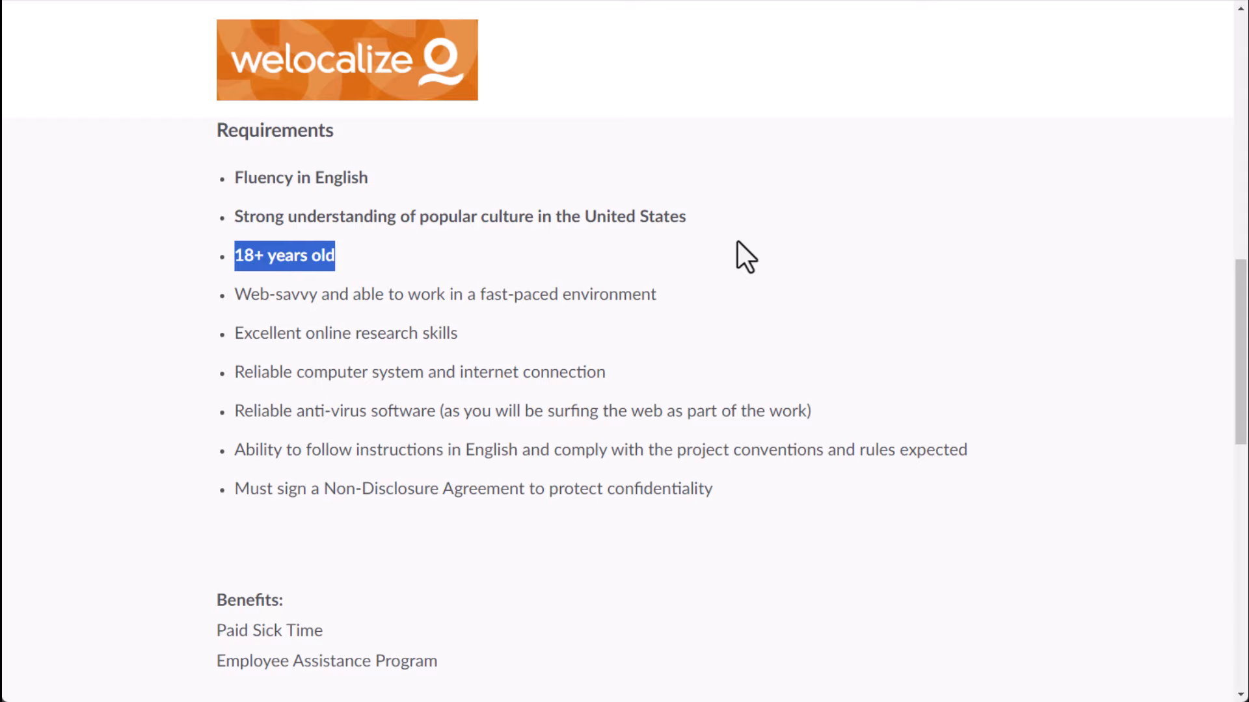
{"action": "mouse_move", "coordinate": [747, 263]}
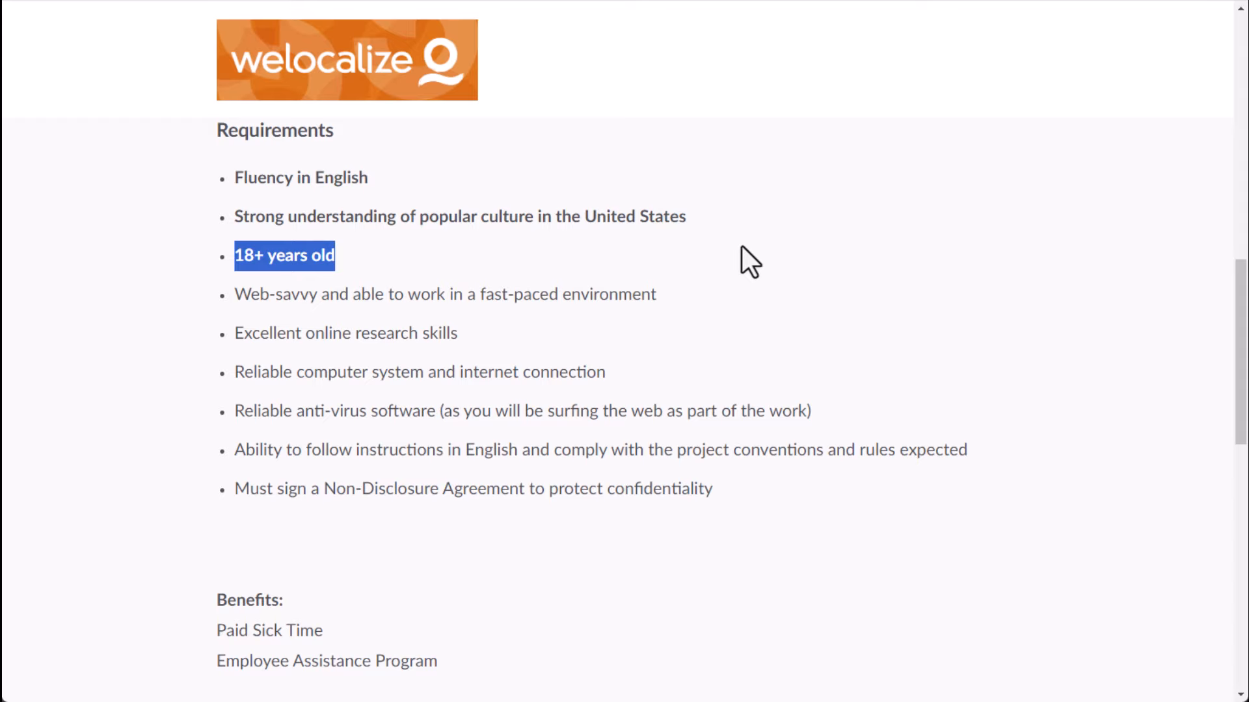
{"action": "scroll", "scroll_direction": "down", "scroll_amount": 3}
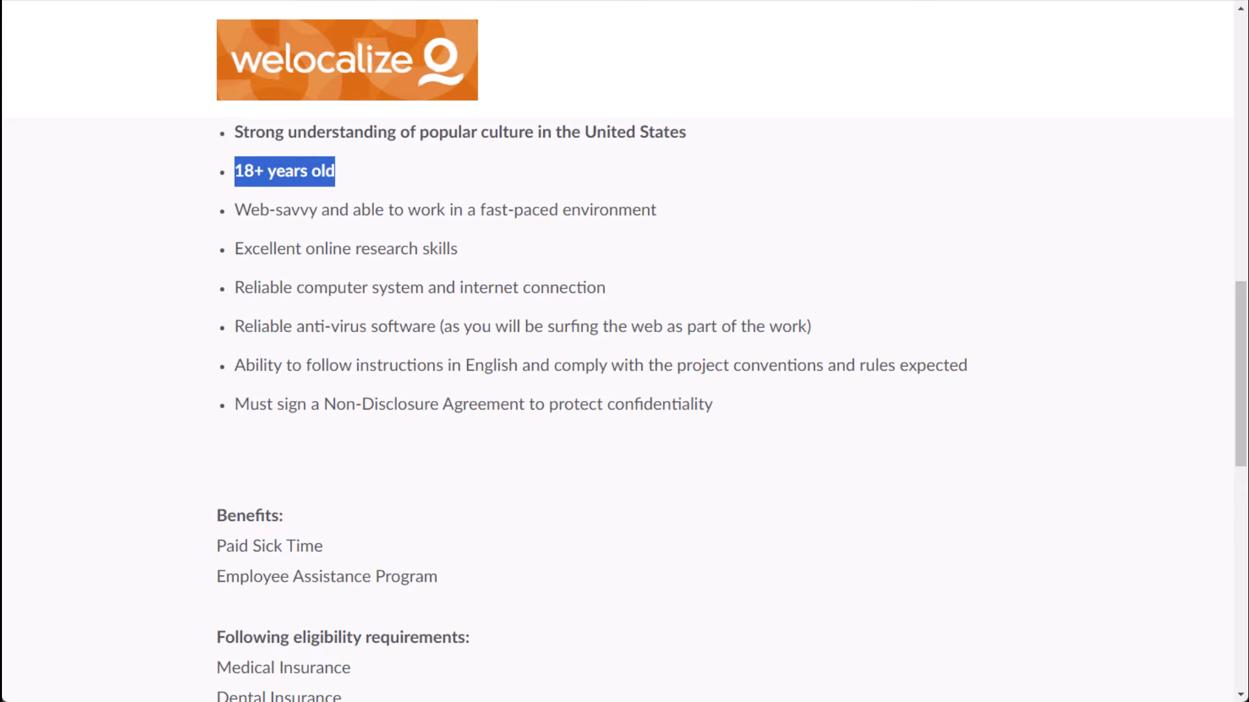
{"action": "mouse_move", "coordinate": [363, 317]}
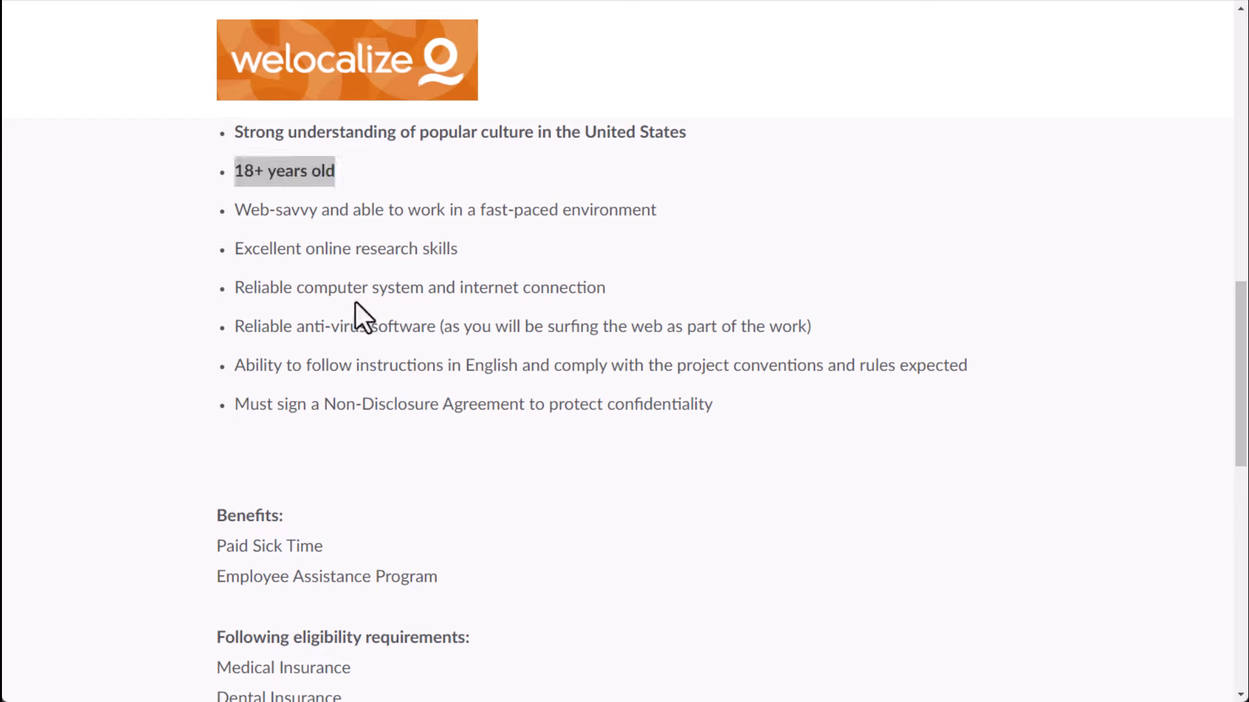
{"action": "mouse_move", "coordinate": [239, 289]}
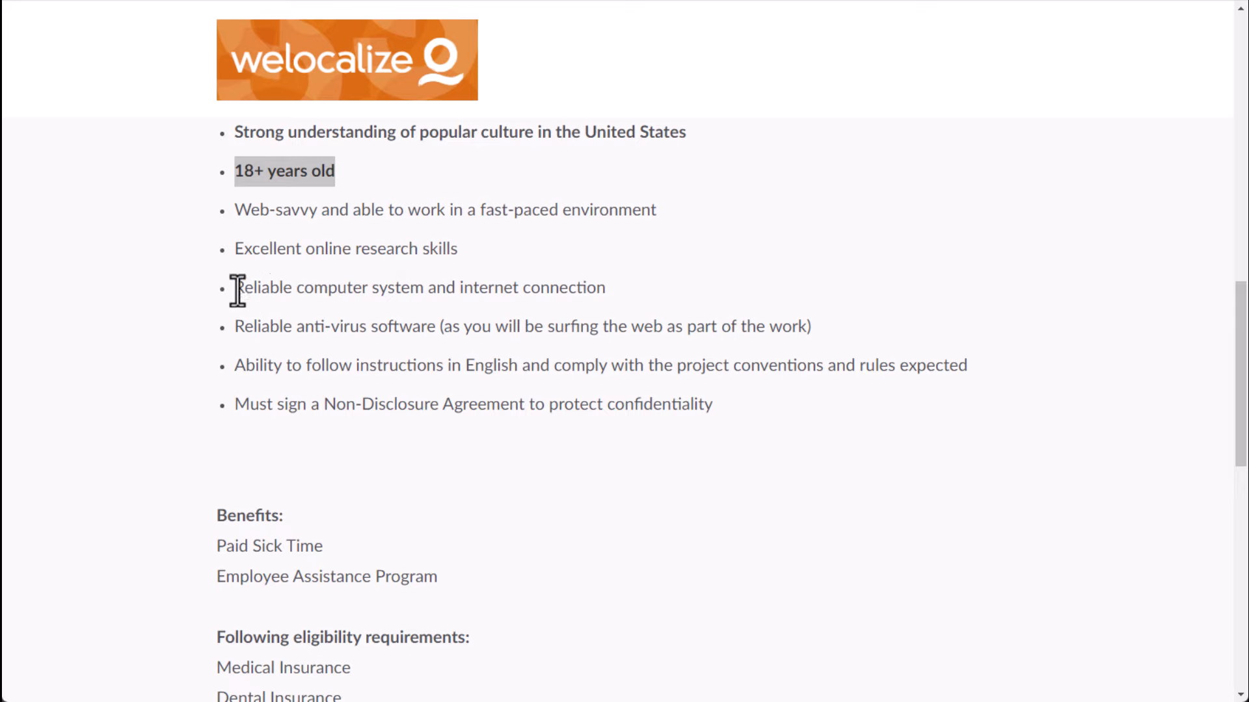
{"action": "scroll", "scroll_direction": "down", "scroll_amount": 3}
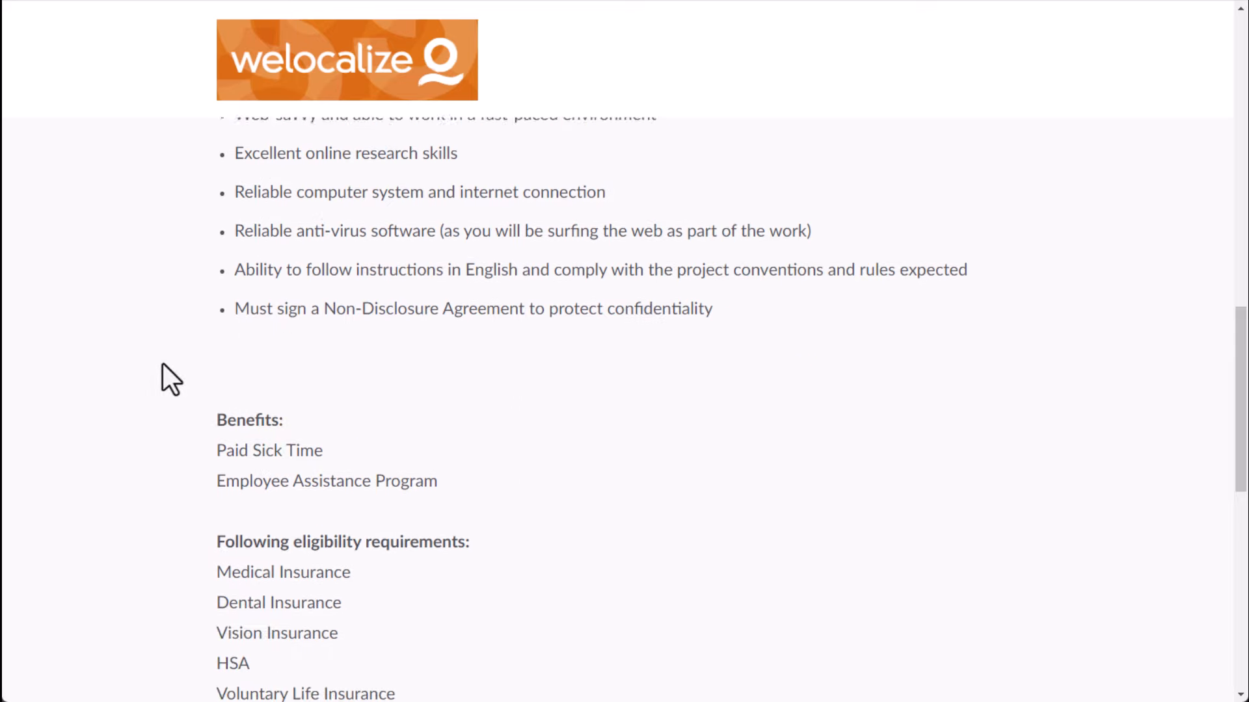
{"action": "scroll", "scroll_direction": "down", "scroll_amount": 3}
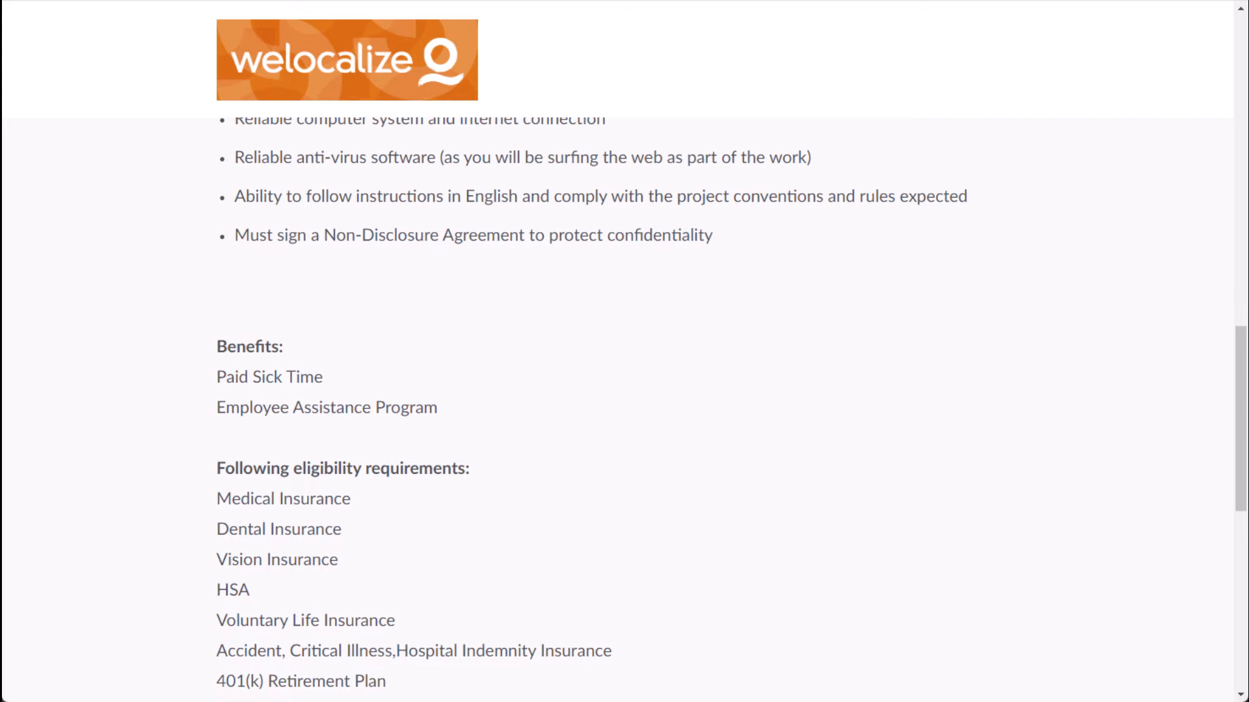
{"action": "scroll", "scroll_direction": "down", "scroll_amount": 3}
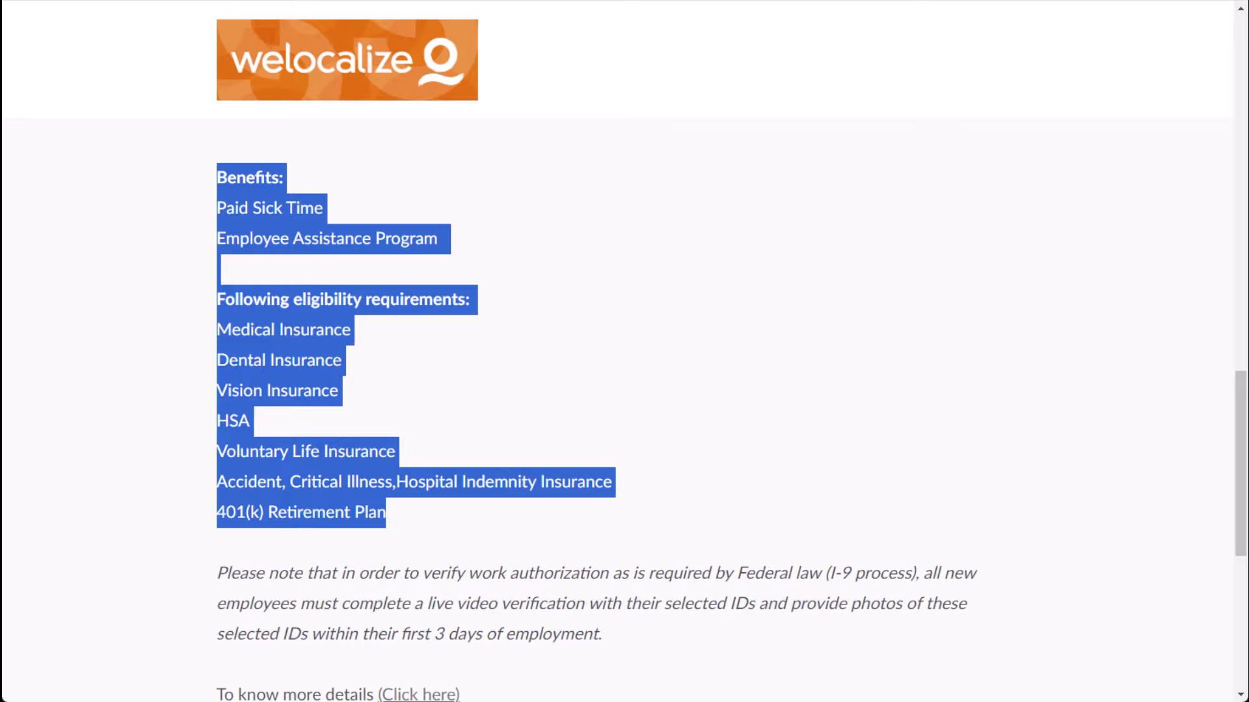
{"action": "scroll", "scroll_direction": "up", "scroll_amount": 3}
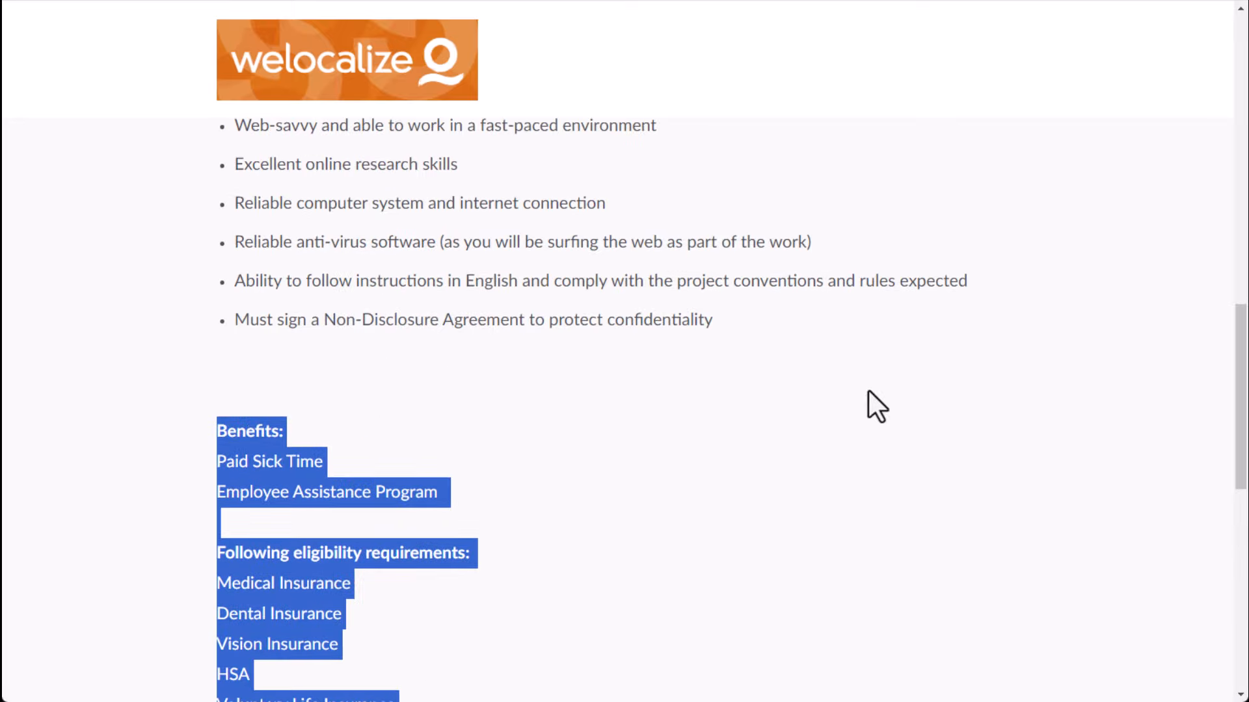
{"action": "scroll", "scroll_direction": "up", "scroll_amount": 3}
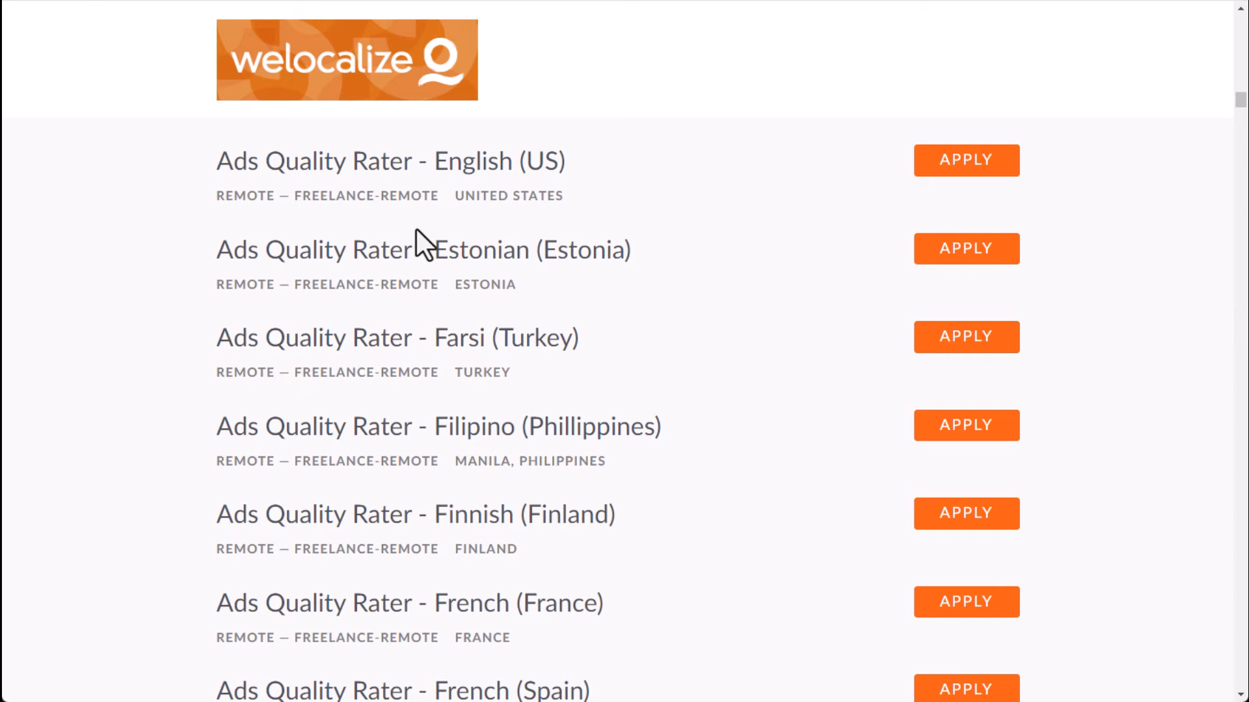
- Scroll the French (France) Ads Quality Rater posting and open a US-based Welocalize posting
{"action": "scroll", "scroll_direction": "down", "scroll_amount": 3}
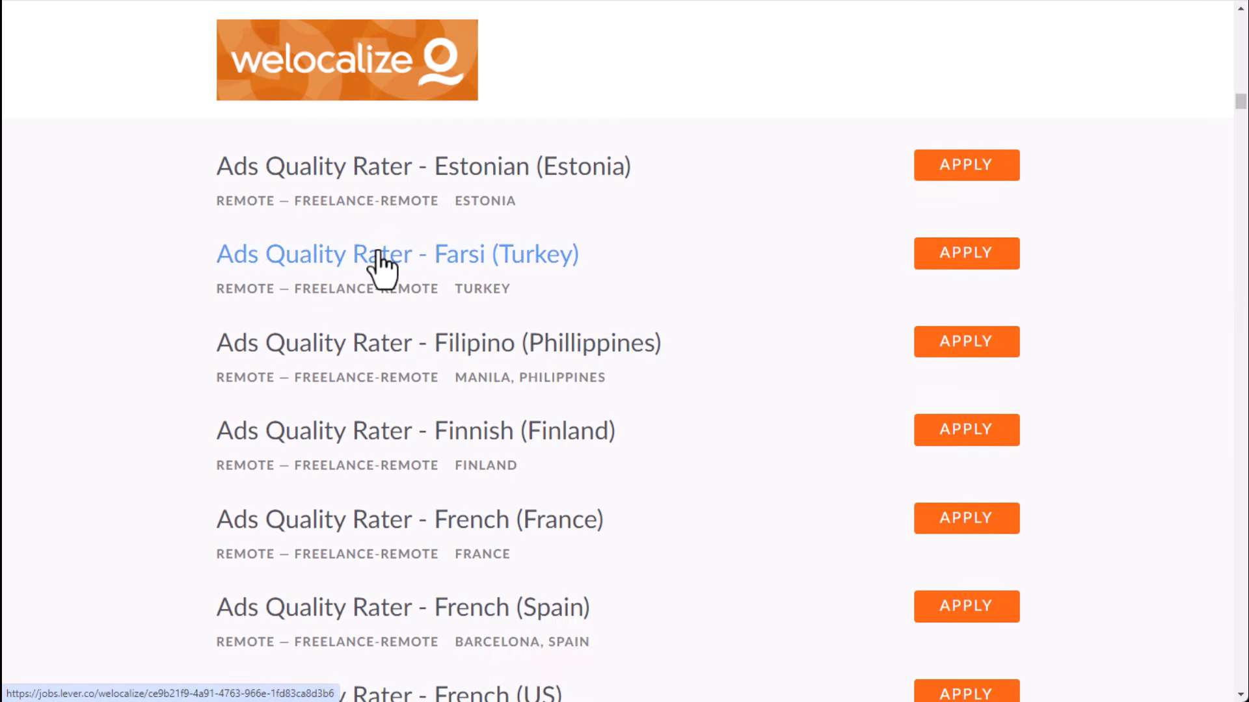
{"action": "scroll", "scroll_direction": "down", "scroll_amount": 3}
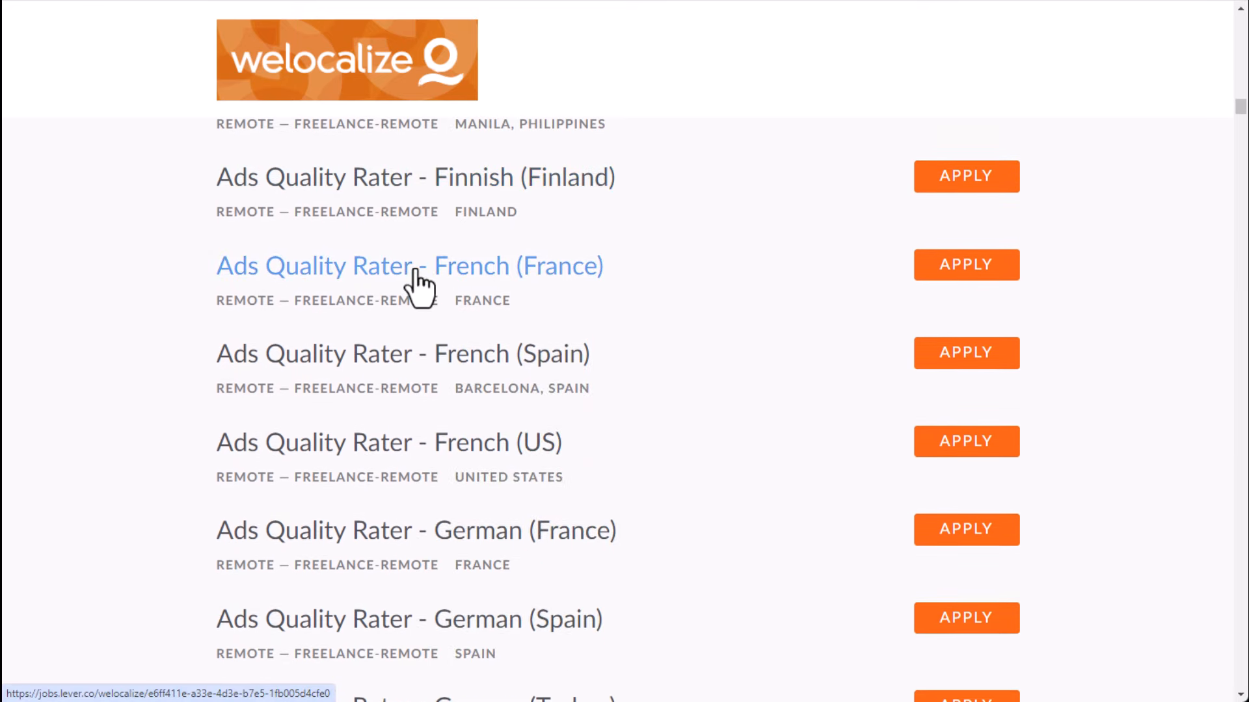
{"action": "left_click", "coordinate": [409, 265]}
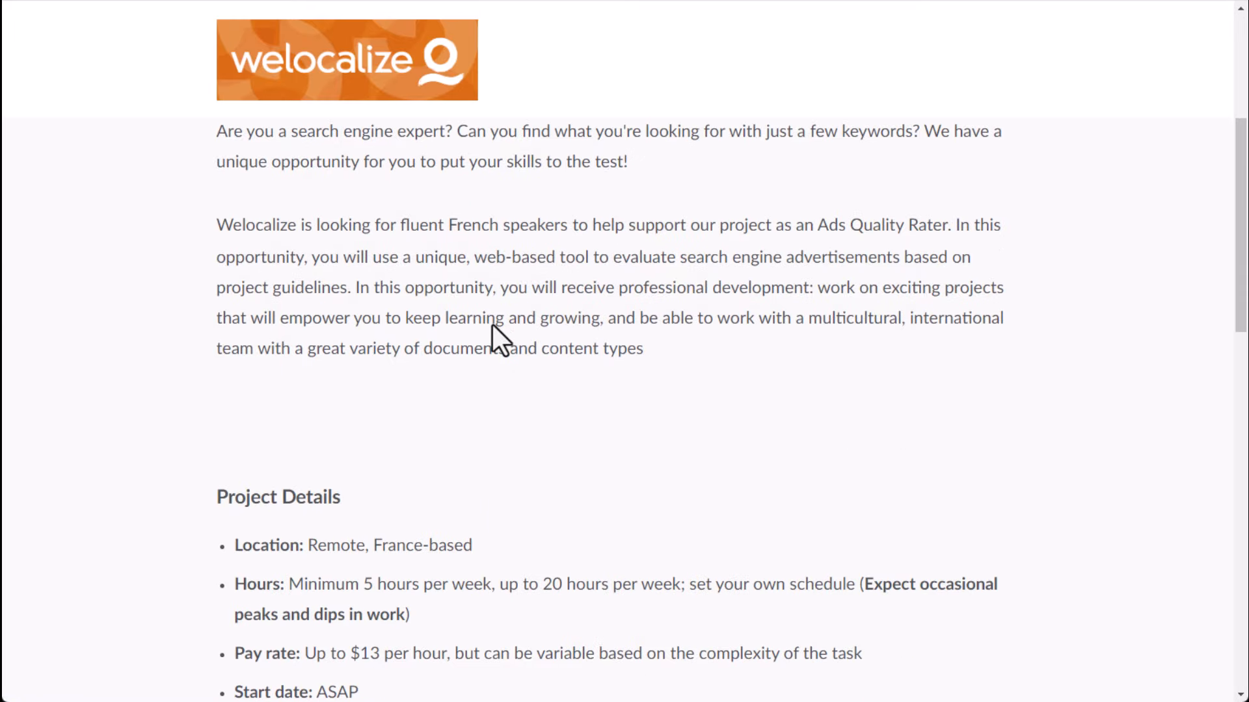
- Scroll to the US posting's insurance and 401(k) benefits and highlight its Freelancer employment type
{"action": "scroll", "scroll_direction": "down", "scroll_amount": 3}
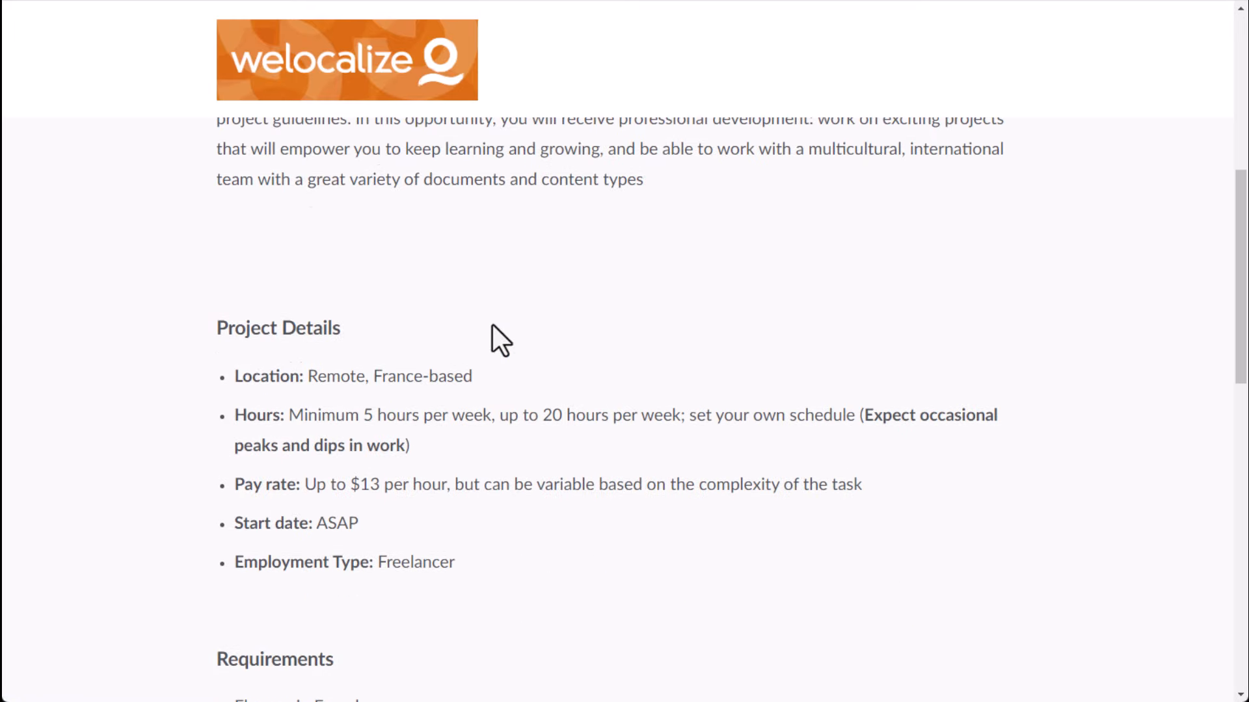
{"action": "scroll", "scroll_direction": "down", "scroll_amount": 3}
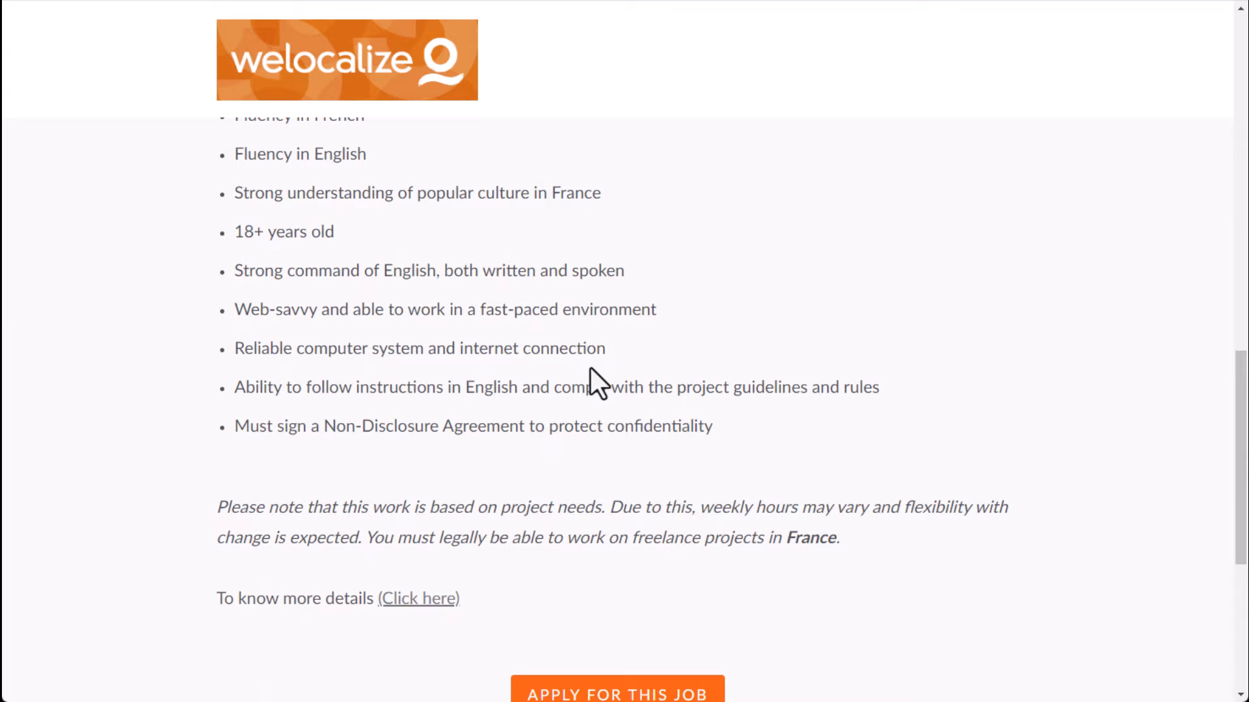
{"action": "scroll", "scroll_direction": "down", "scroll_amount": 3}
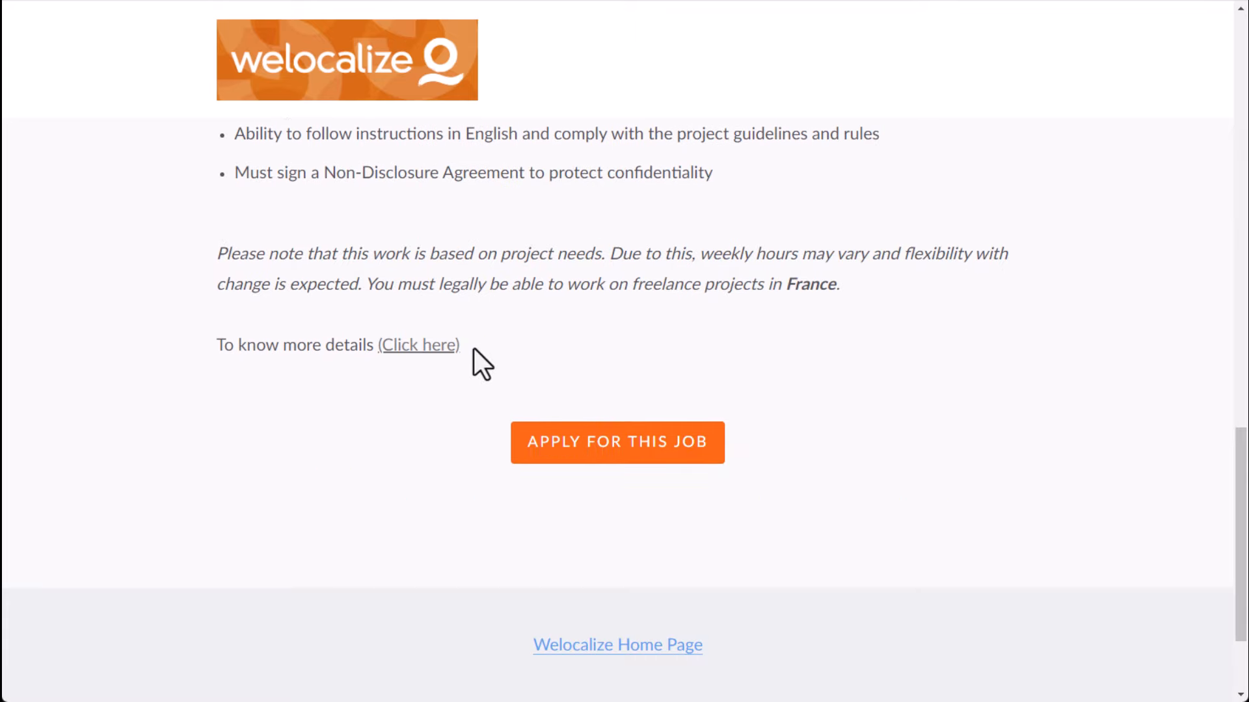
{"action": "scroll", "scroll_direction": "up", "scroll_amount": 3}
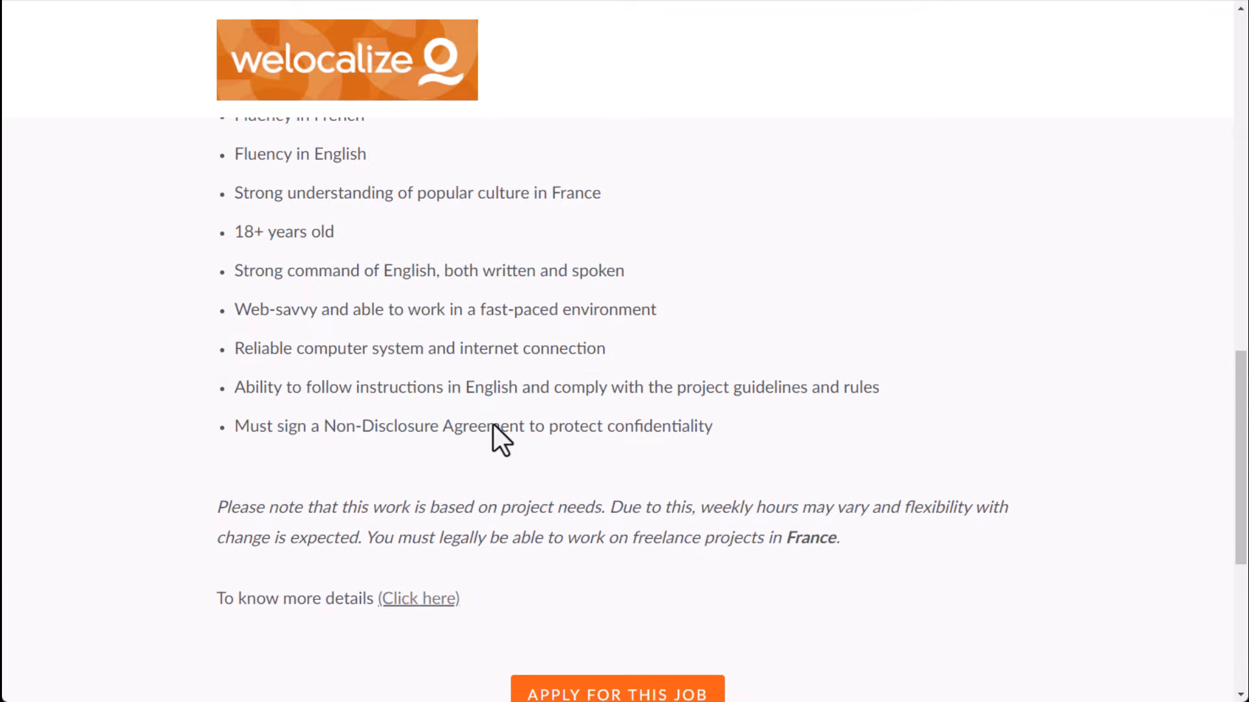
{"action": "scroll", "scroll_direction": "up", "scroll_amount": 3}
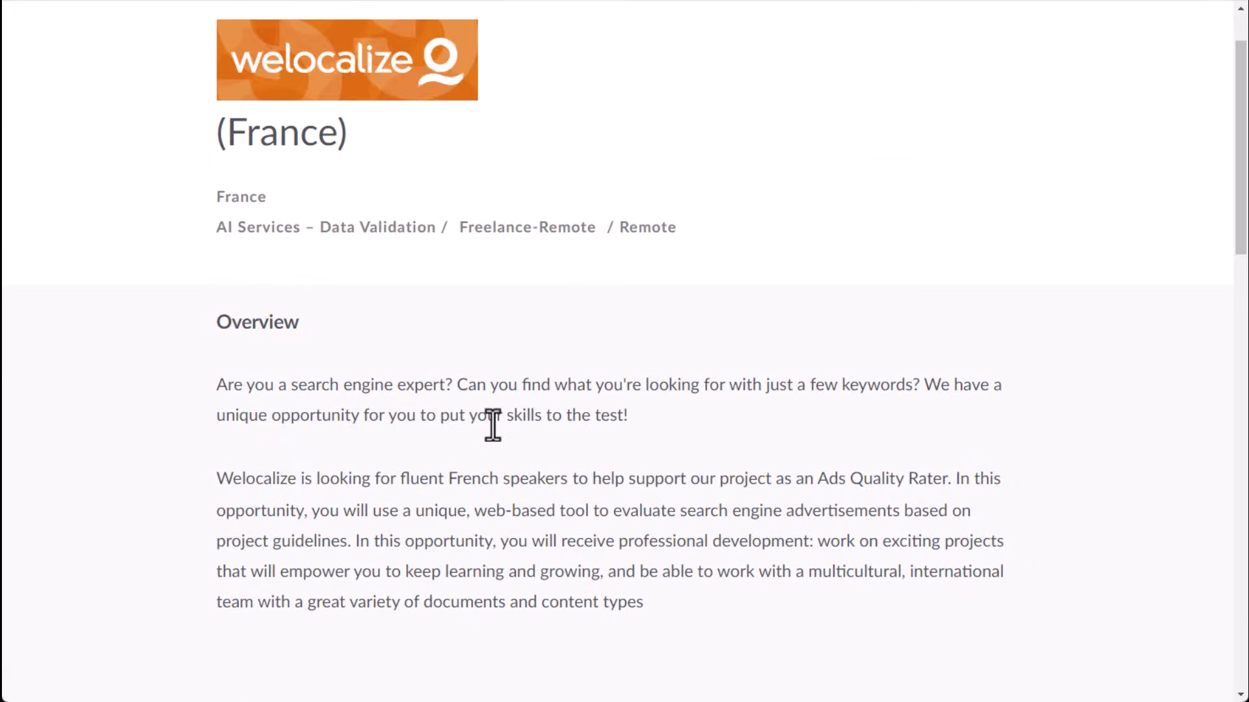
{"action": "scroll", "scroll_direction": "down", "scroll_amount": 3}
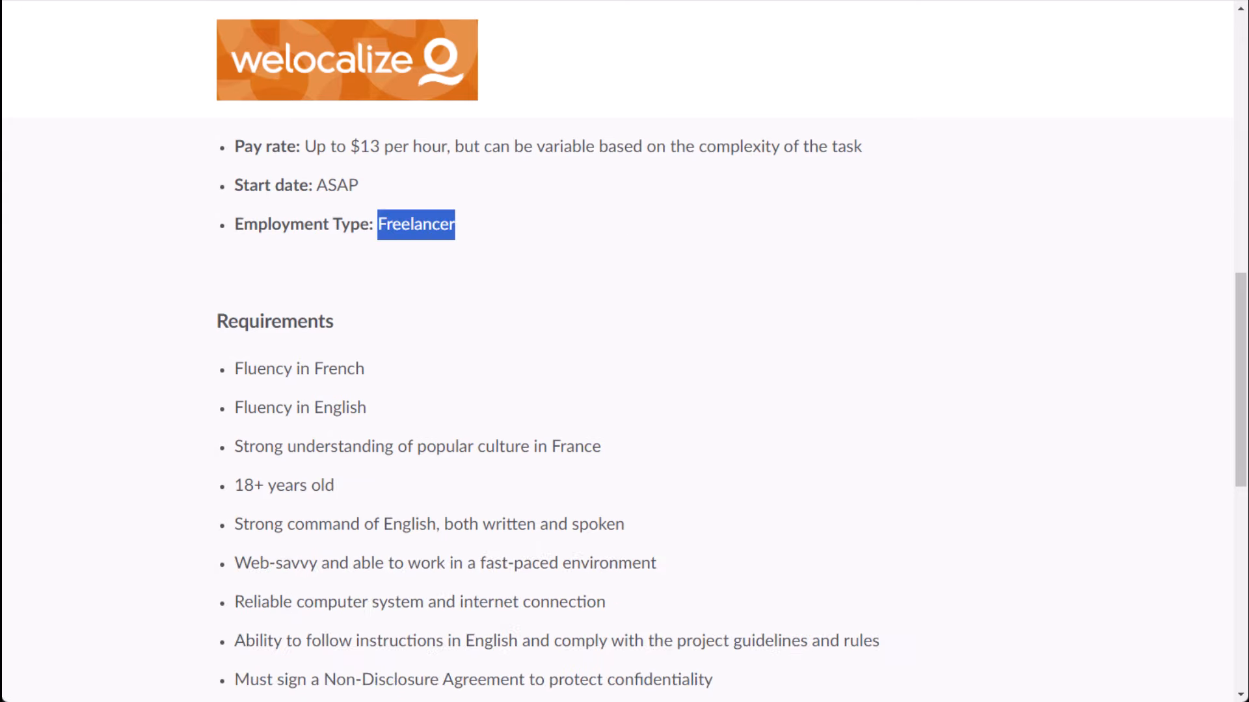
{"action": "double_click", "coordinate": [300, 407]}
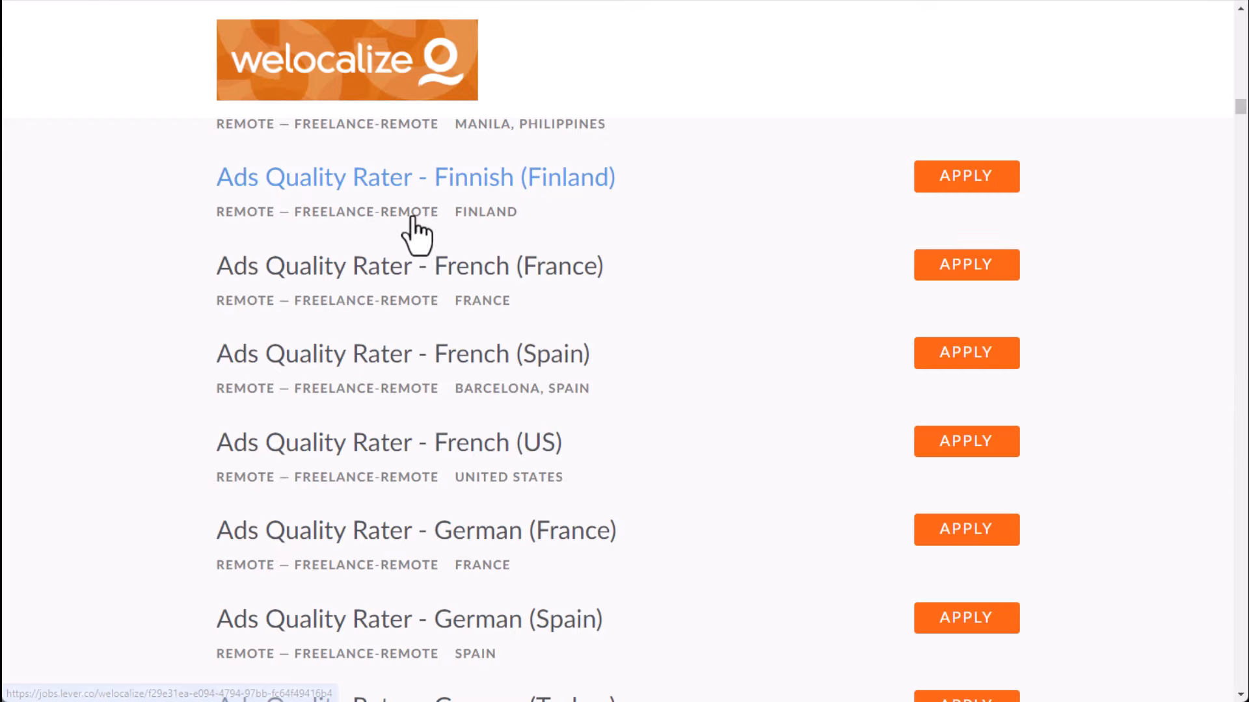
{"action": "mouse_move", "coordinate": [430, 481]}
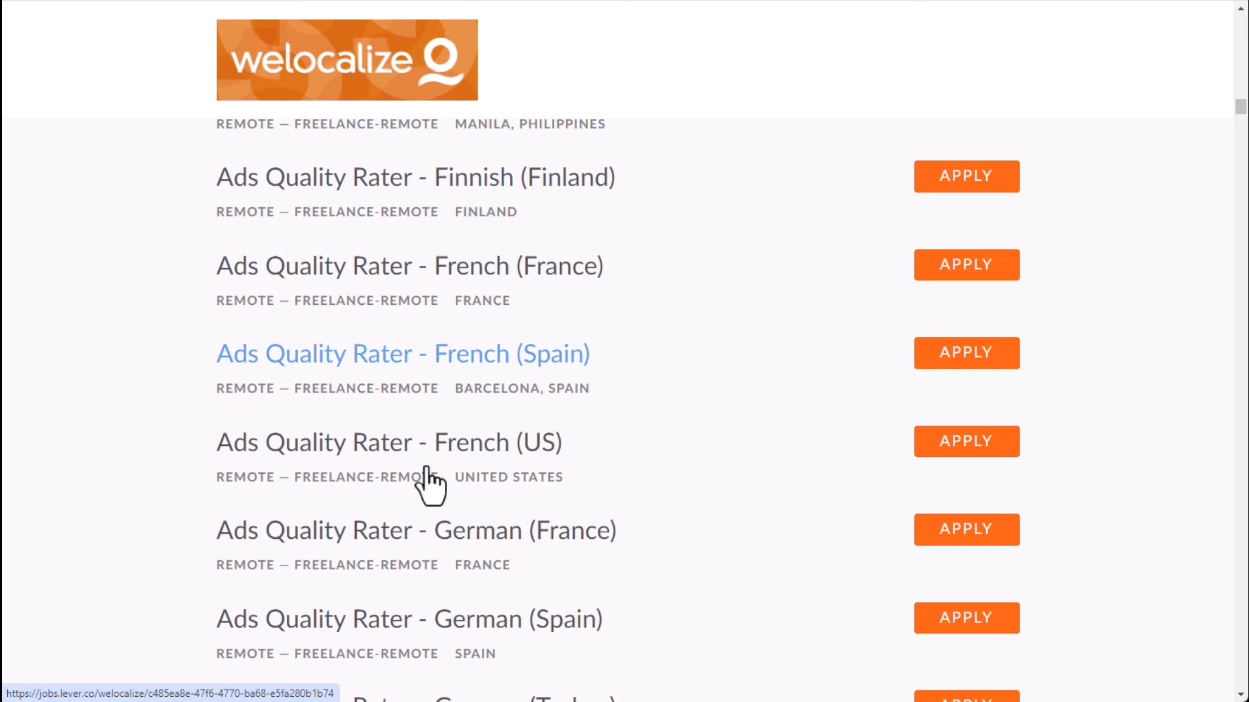
{"action": "scroll", "scroll_direction": "up", "scroll_amount": 3}
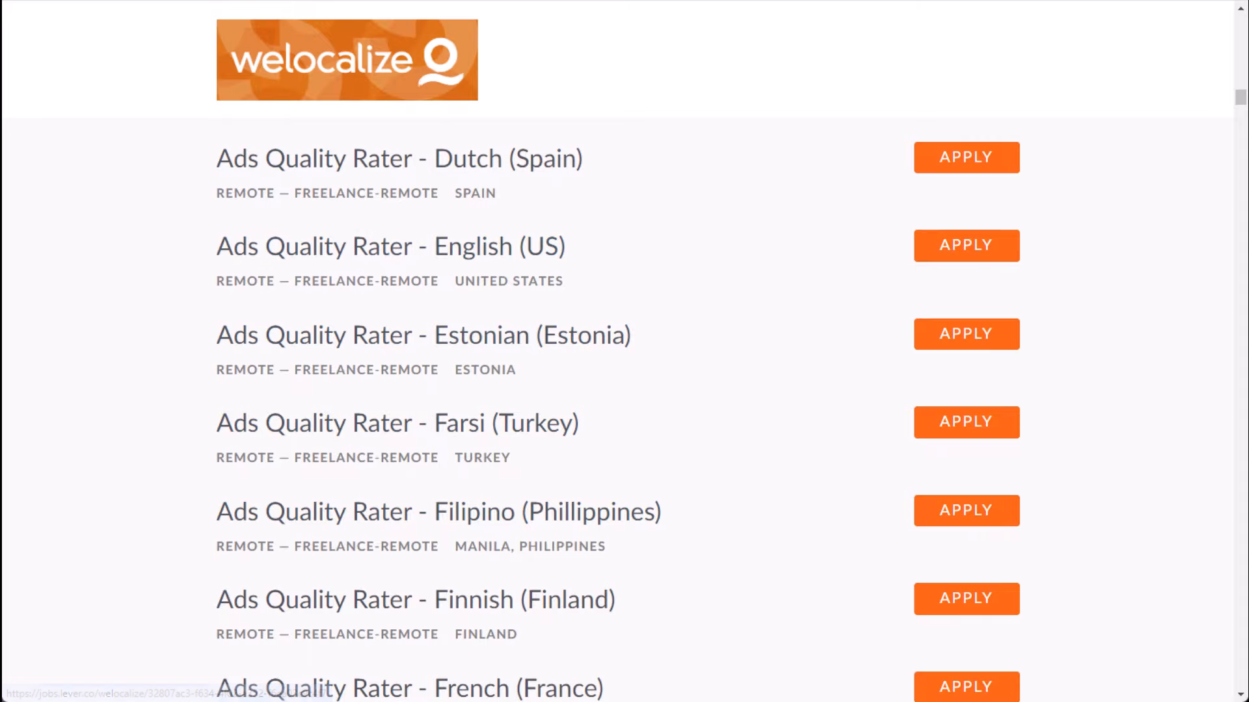
{"action": "mouse_move", "coordinate": [899, 223]}
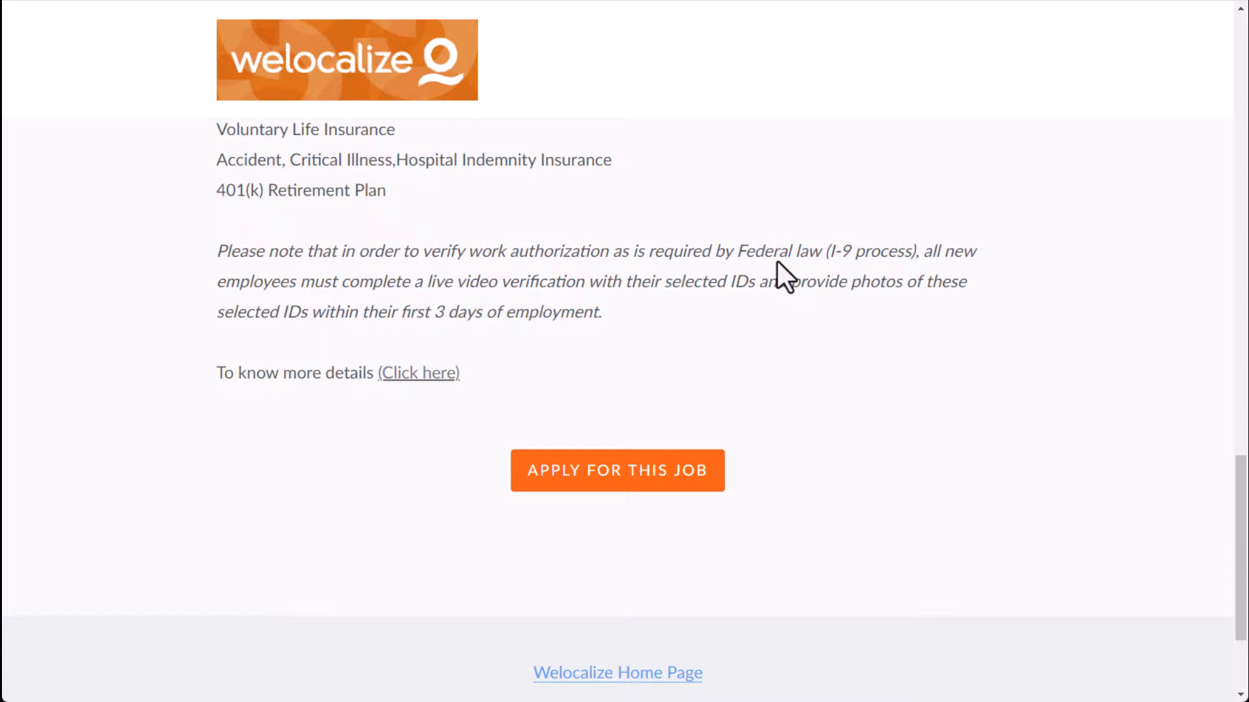
- Start the US posting's application and highlight its $15 USD/hour project compensation rate
{"action": "left_click", "coordinate": [616, 469]}
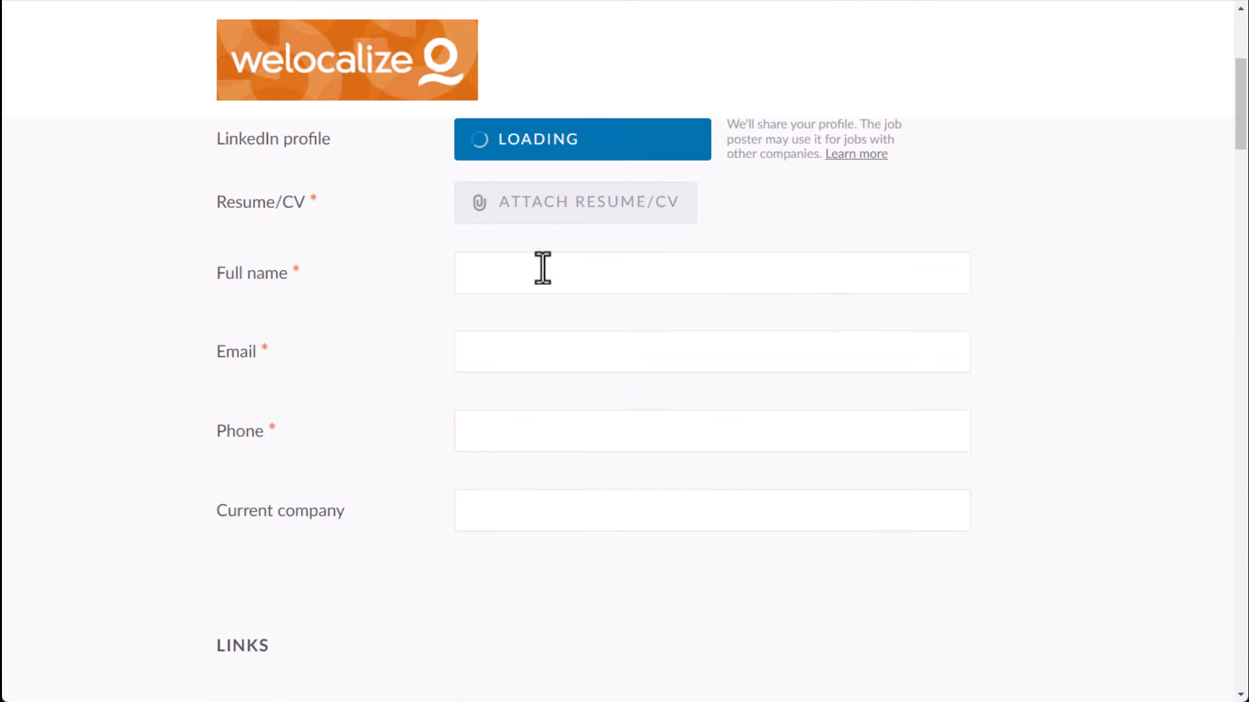
{"action": "scroll", "scroll_direction": "down", "scroll_amount": 3}
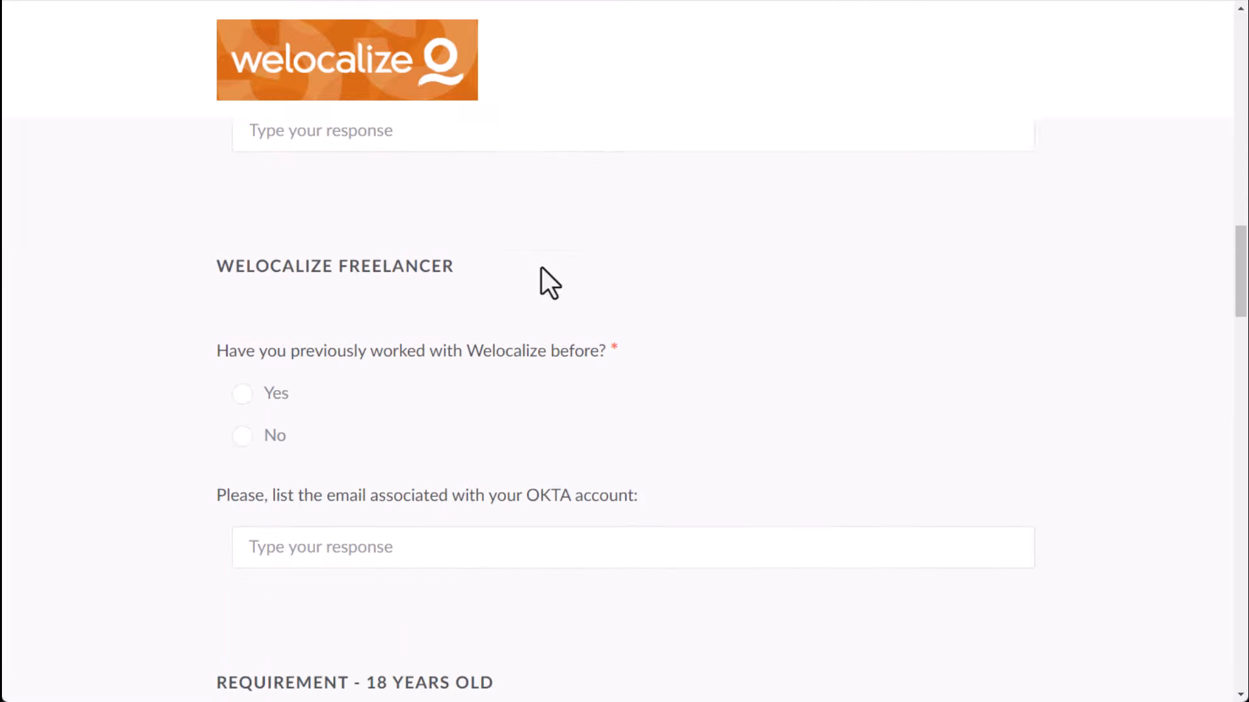
{"action": "scroll", "scroll_direction": "down", "scroll_amount": 3}
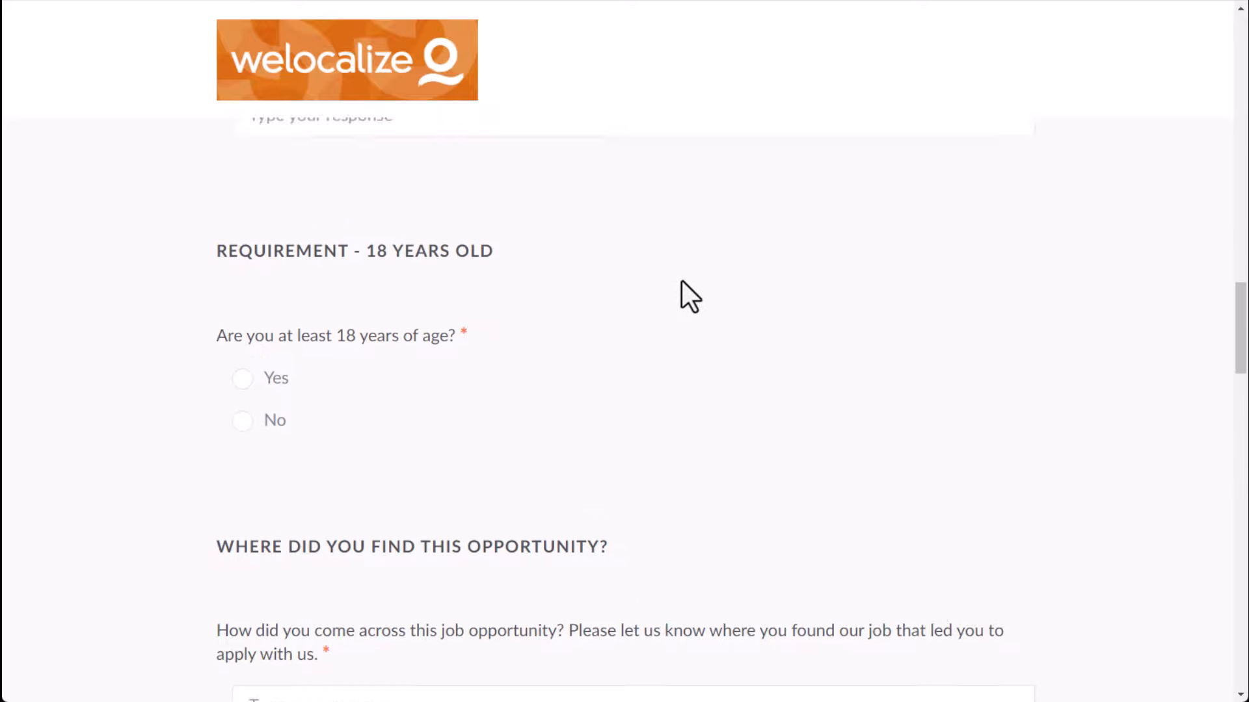
{"action": "scroll", "scroll_direction": "down", "scroll_amount": 3}
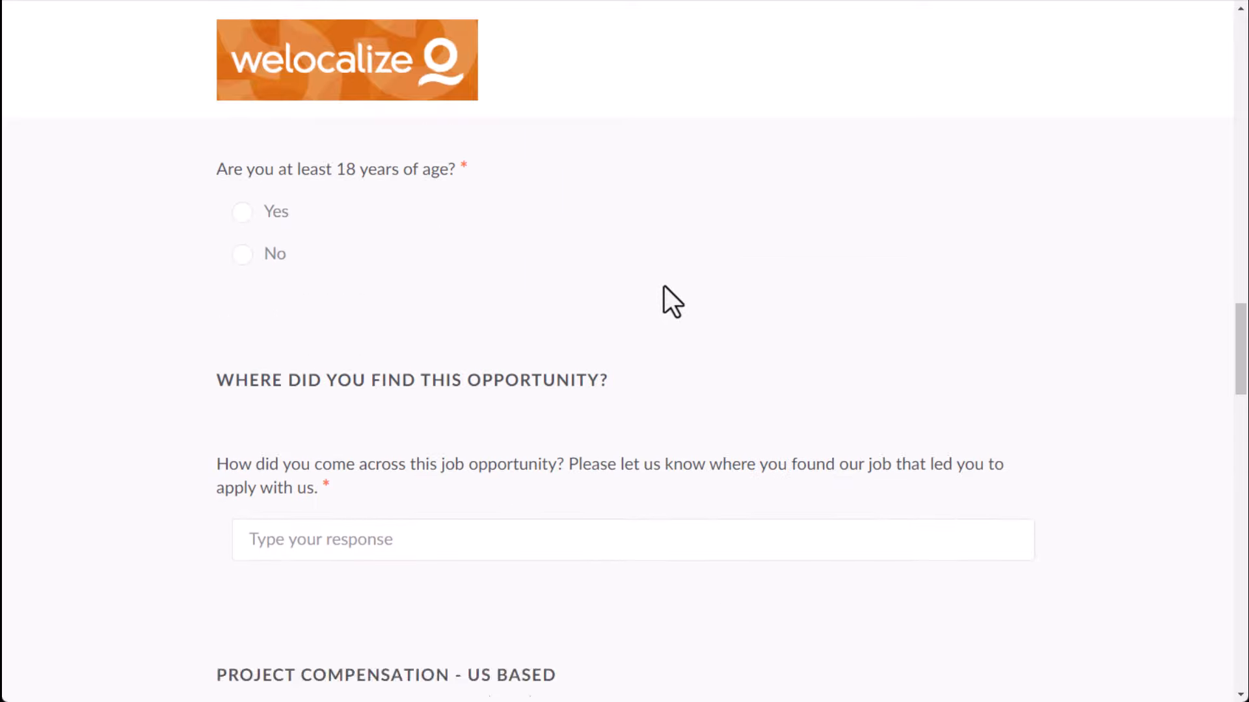
{"action": "scroll", "scroll_direction": "down", "scroll_amount": 3}
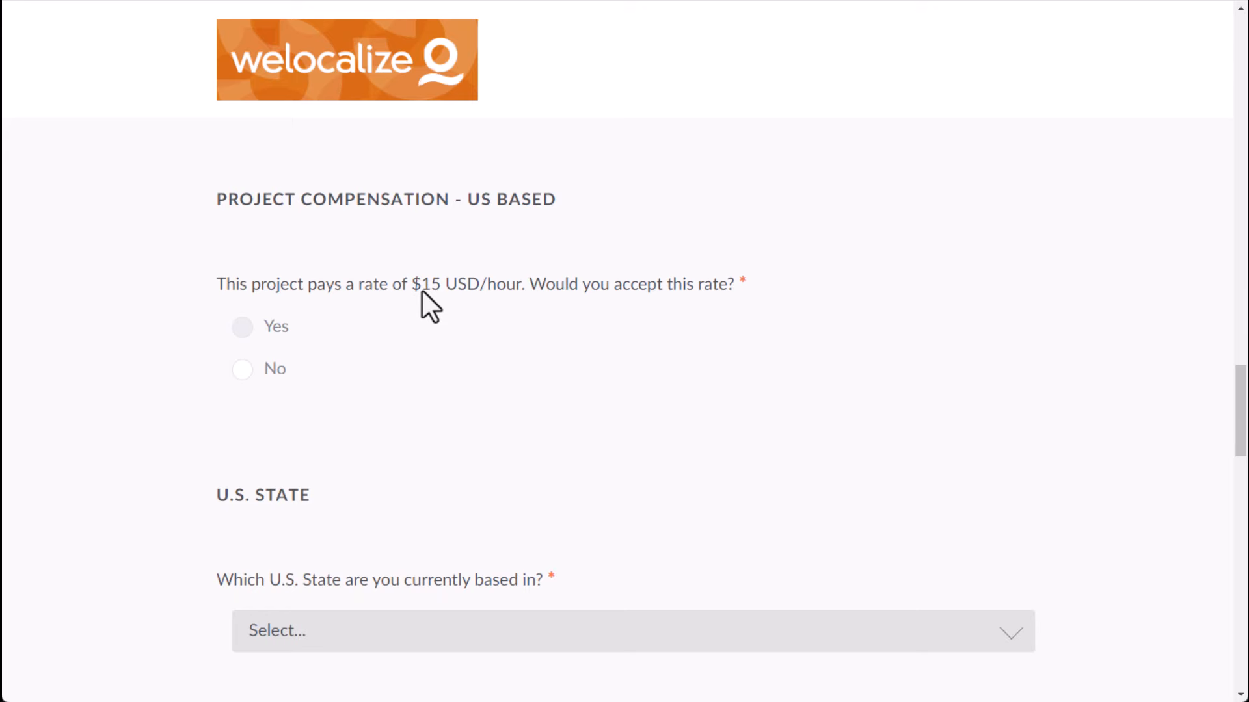
{"action": "double_click", "coordinate": [467, 285]}
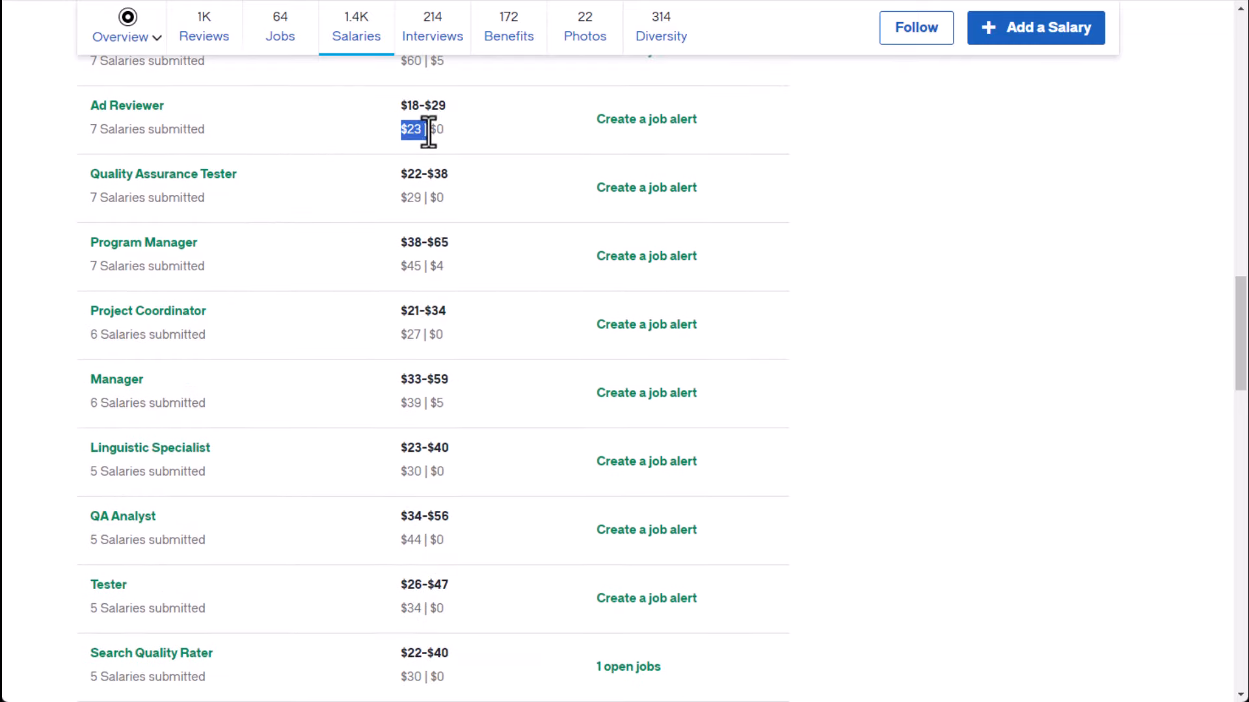
{"action": "scroll", "scroll_direction": "down", "scroll_amount": 3}
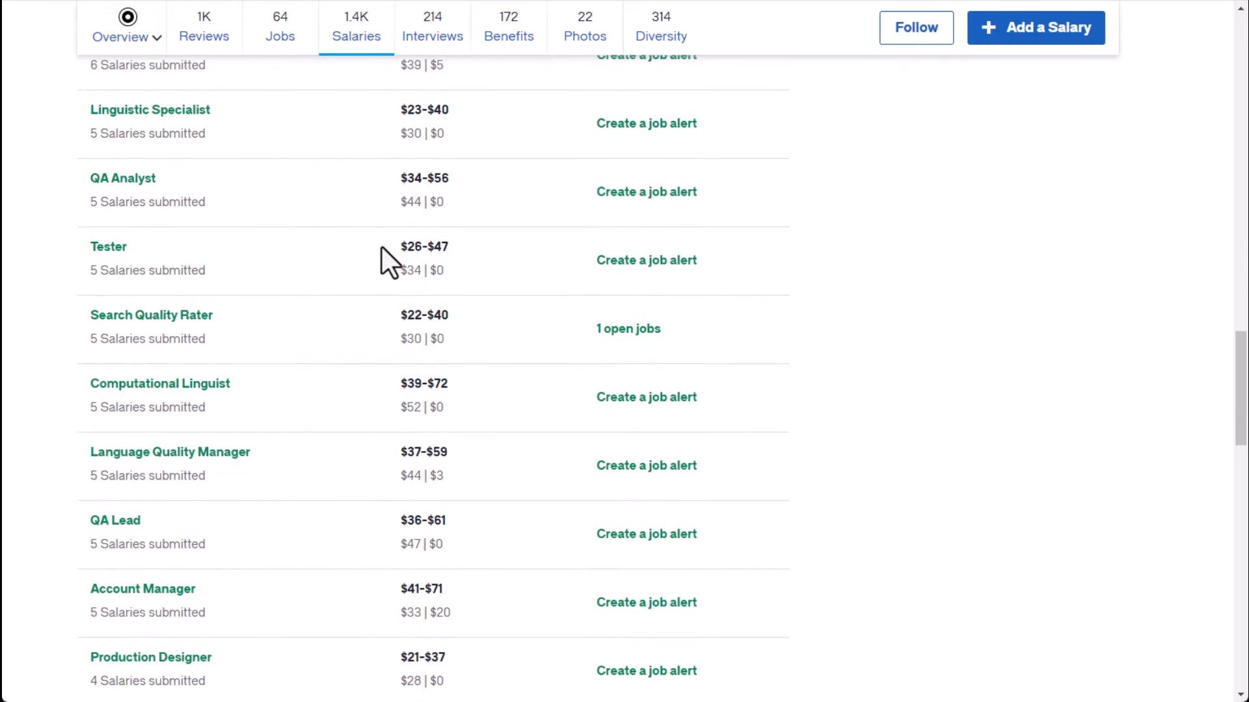
{"action": "scroll", "scroll_direction": "down", "scroll_amount": 3}
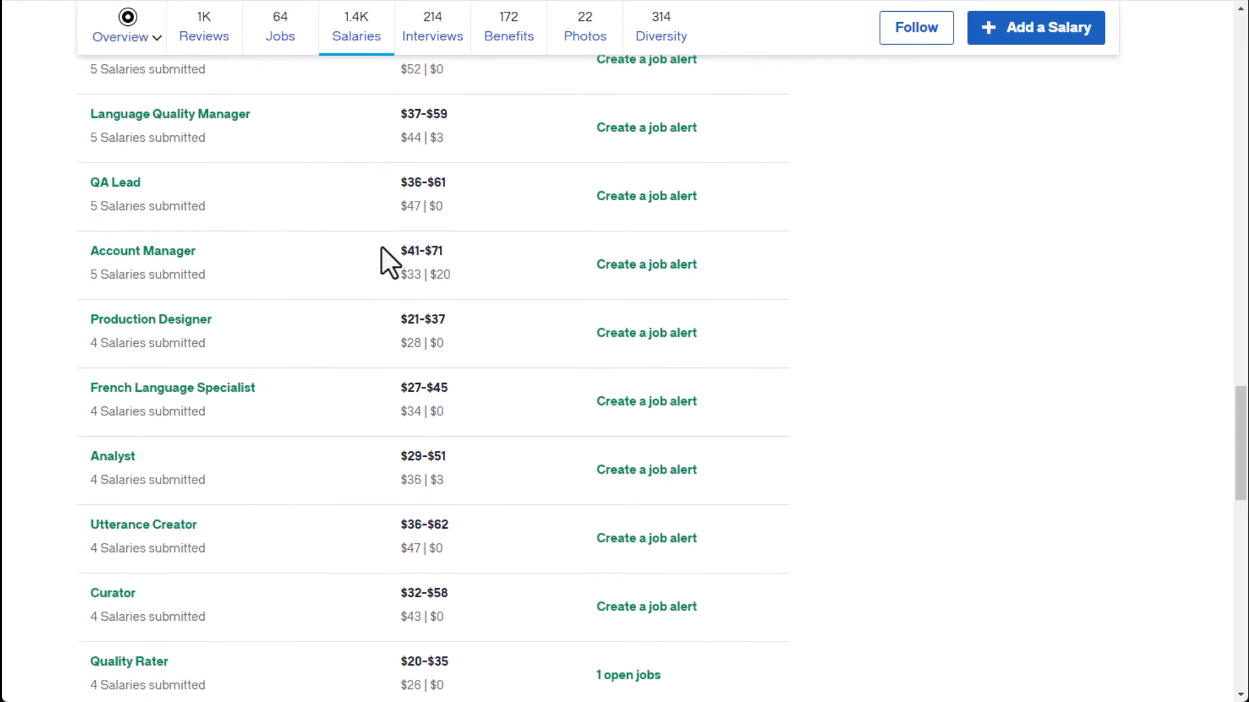
{"action": "scroll", "scroll_direction": "down", "scroll_amount": 3}
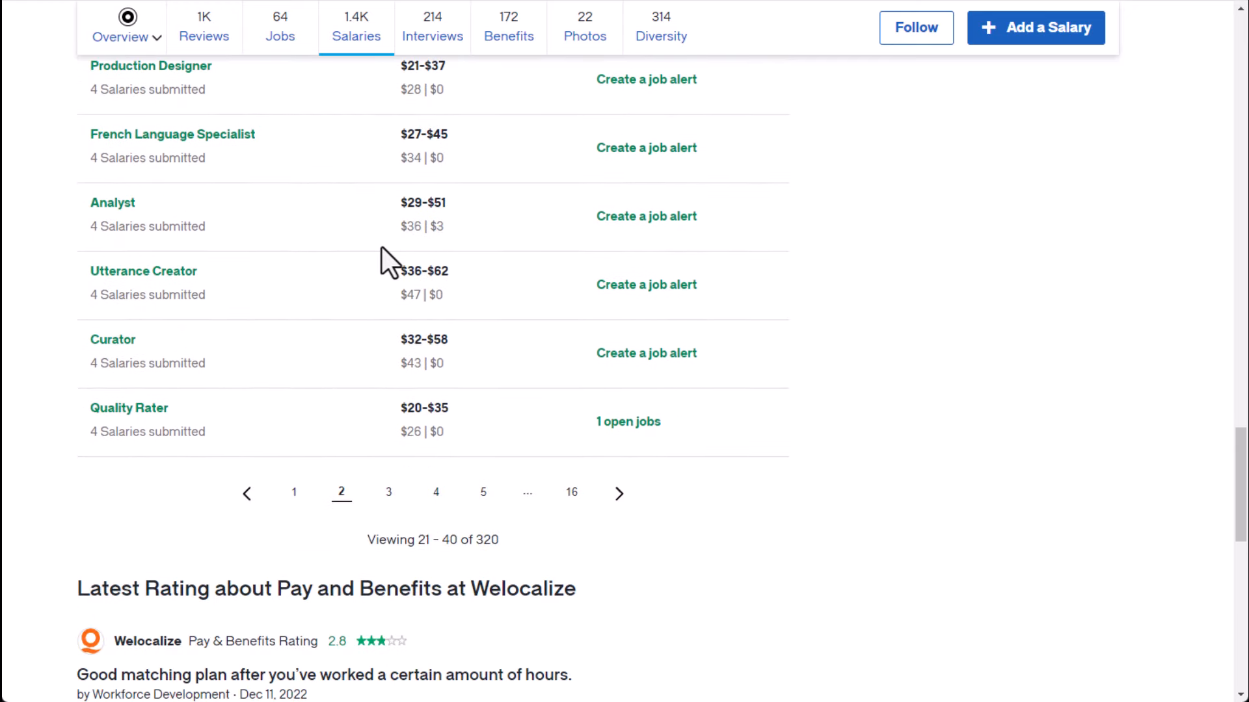
{"action": "scroll", "scroll_direction": "down", "scroll_amount": 3}
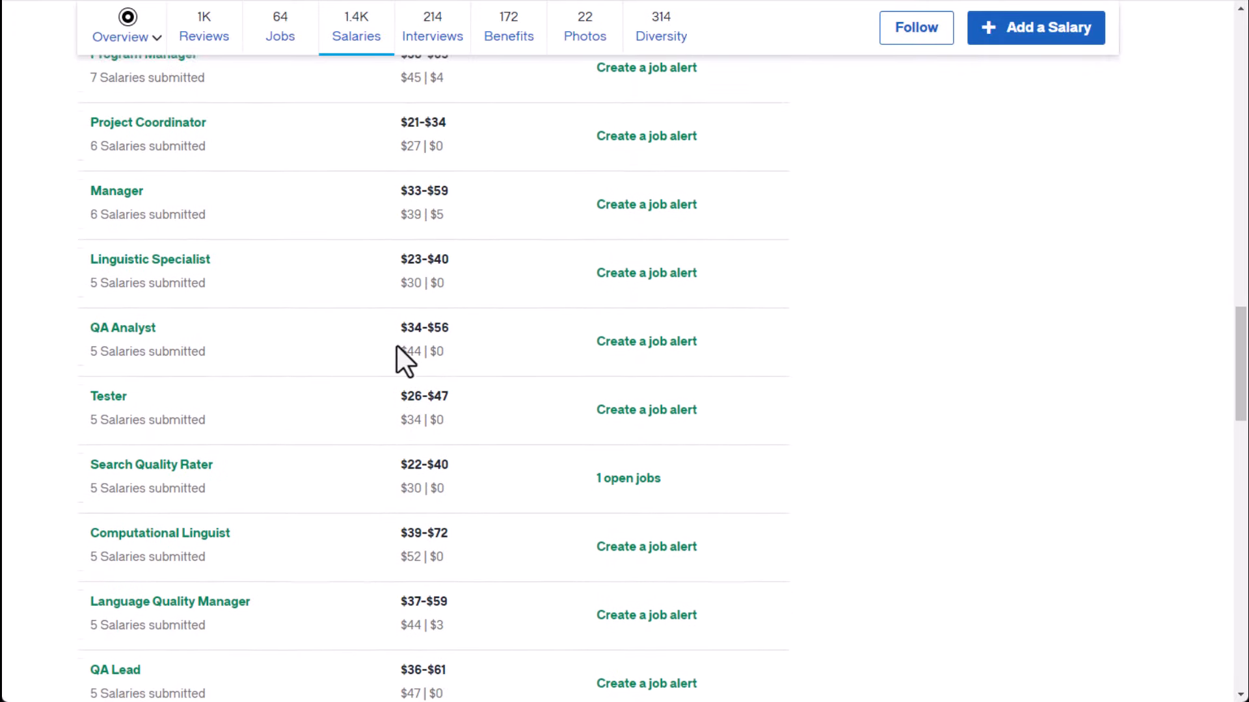
{"action": "scroll", "scroll_direction": "up", "scroll_amount": 3}
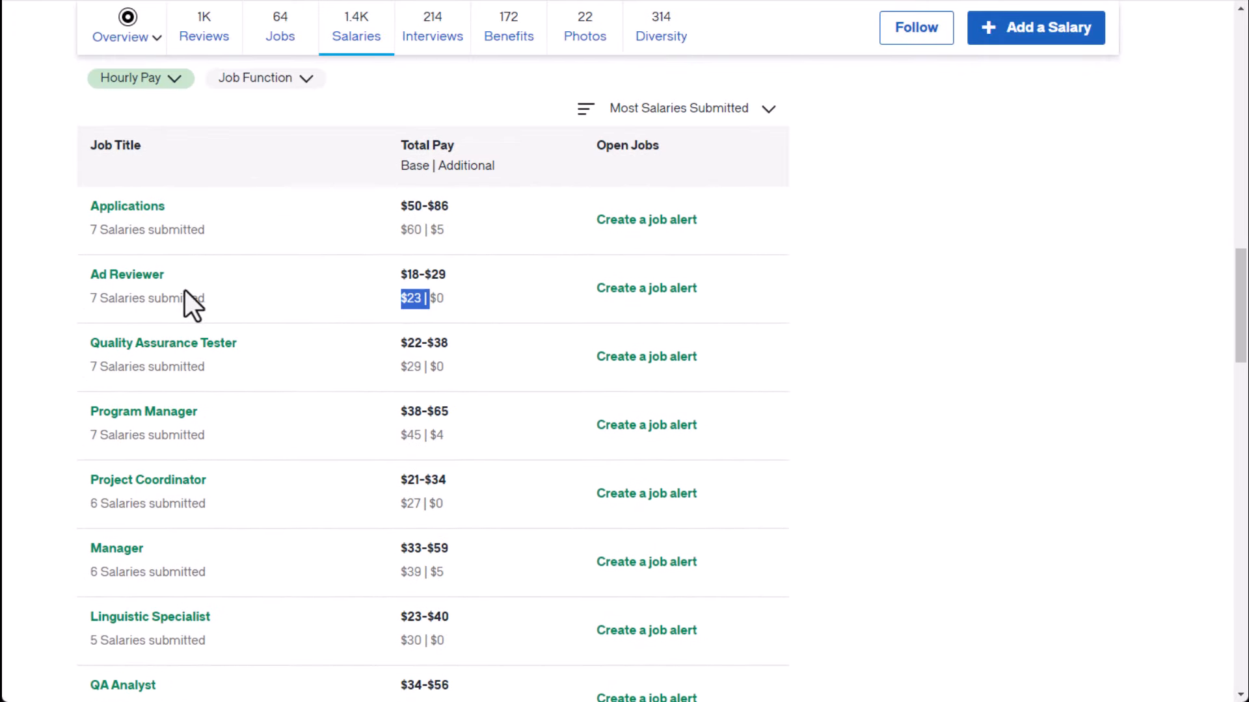
{"action": "scroll", "scroll_direction": "down", "scroll_amount": 3}
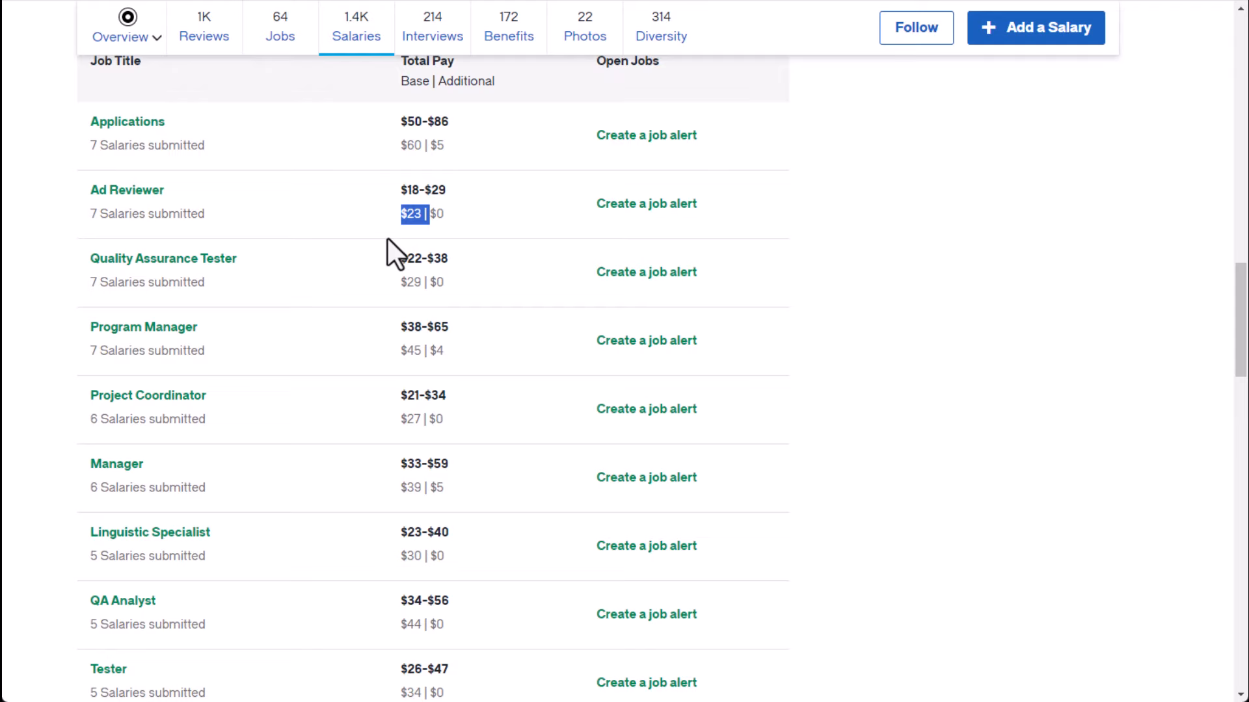
{"action": "mouse_move", "coordinate": [365, 215]}
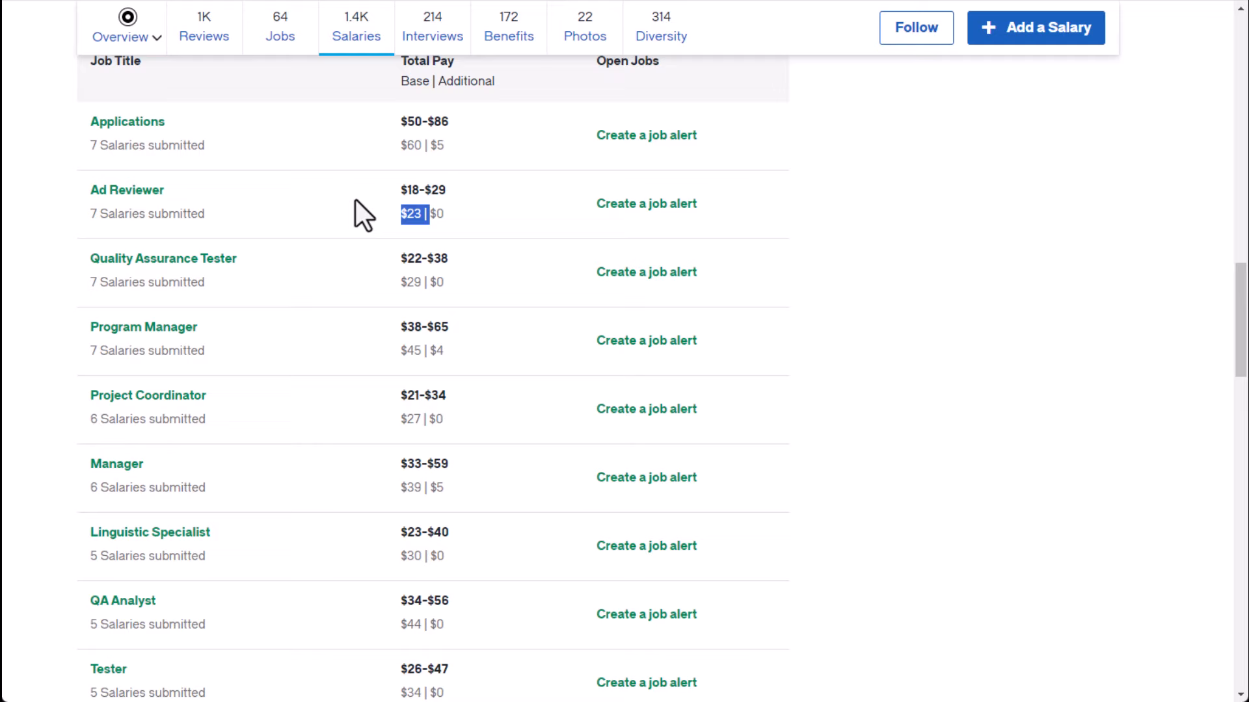
{"action": "mouse_move", "coordinate": [413, 221]}
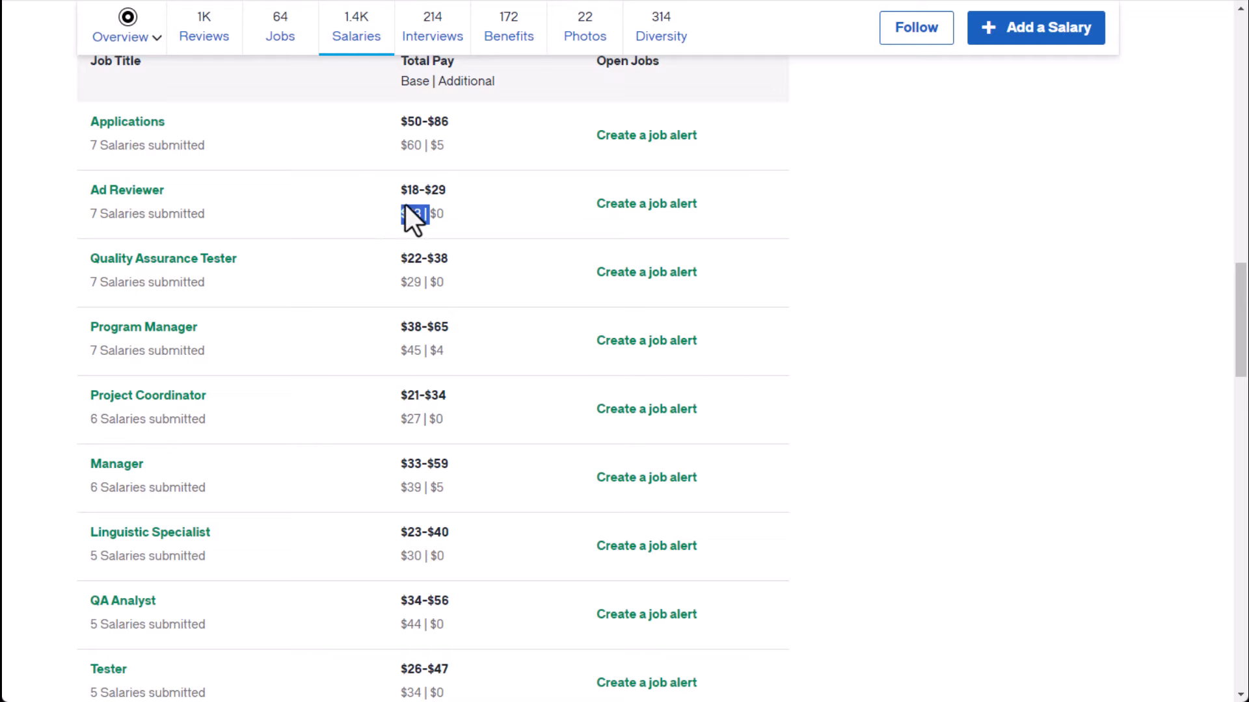
{"action": "double_click", "coordinate": [412, 213]}
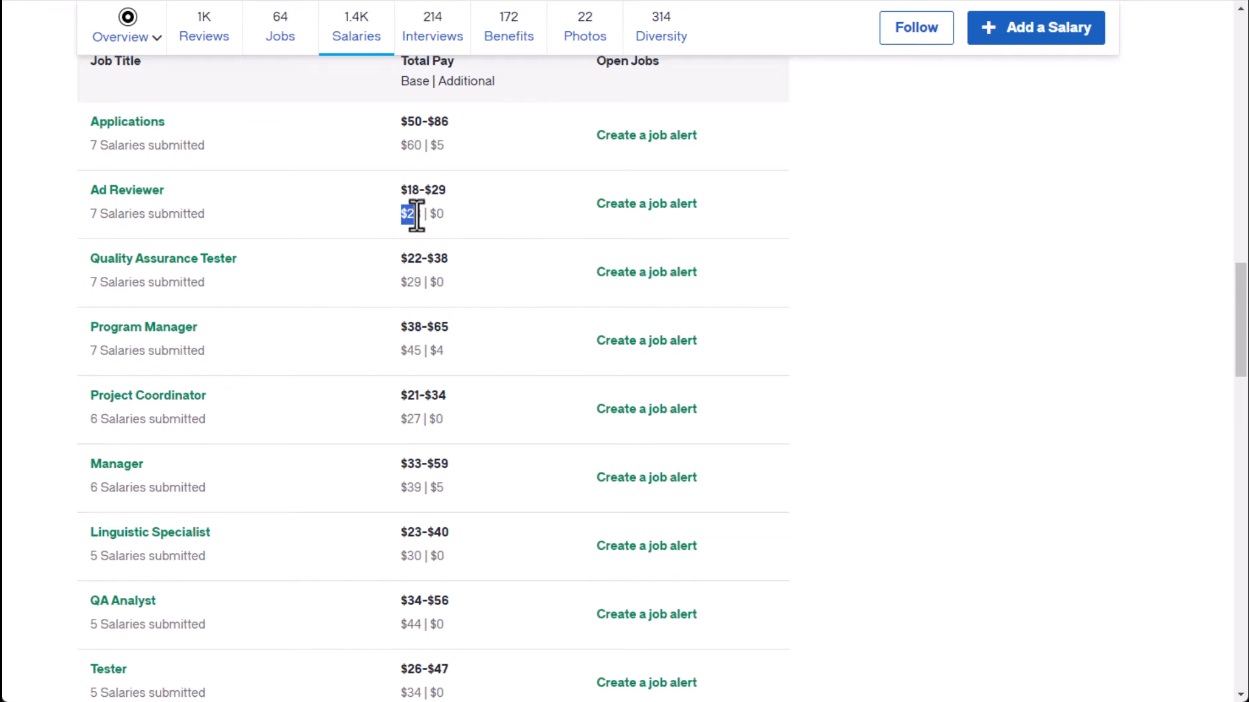
{"action": "scroll", "scroll_direction": "up", "scroll_amount": 3}
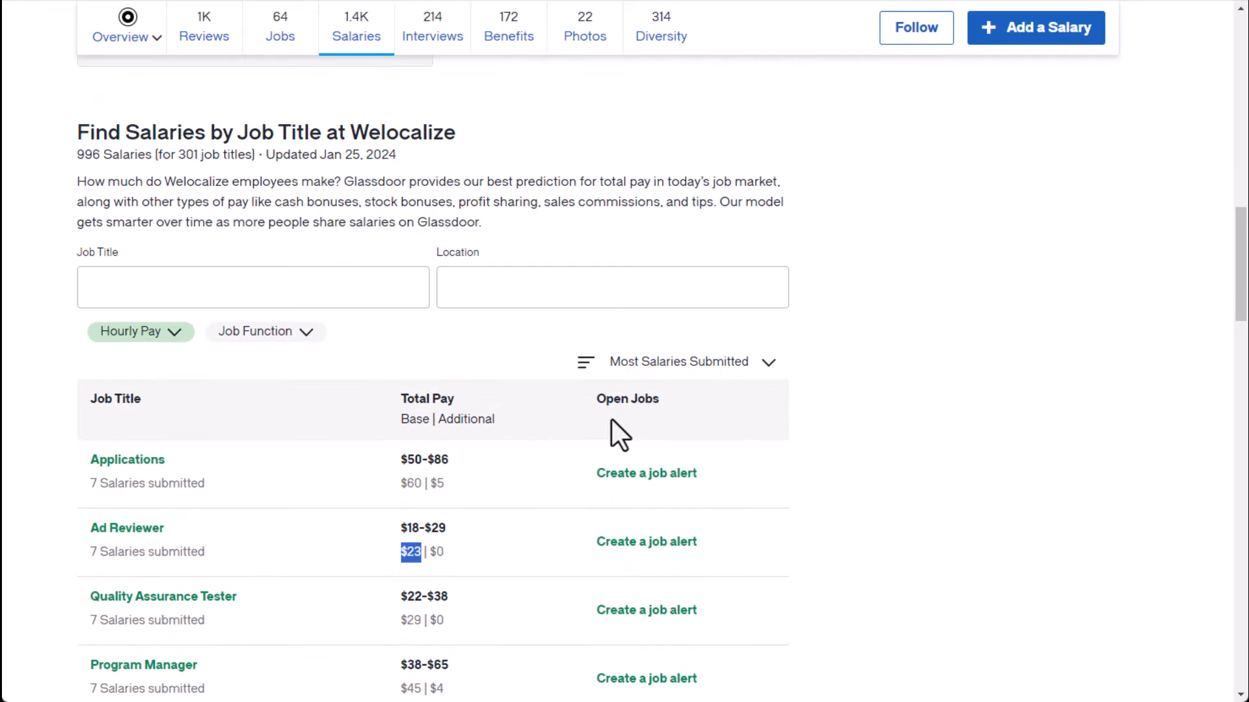
{"action": "scroll", "scroll_direction": "down", "scroll_amount": 3}
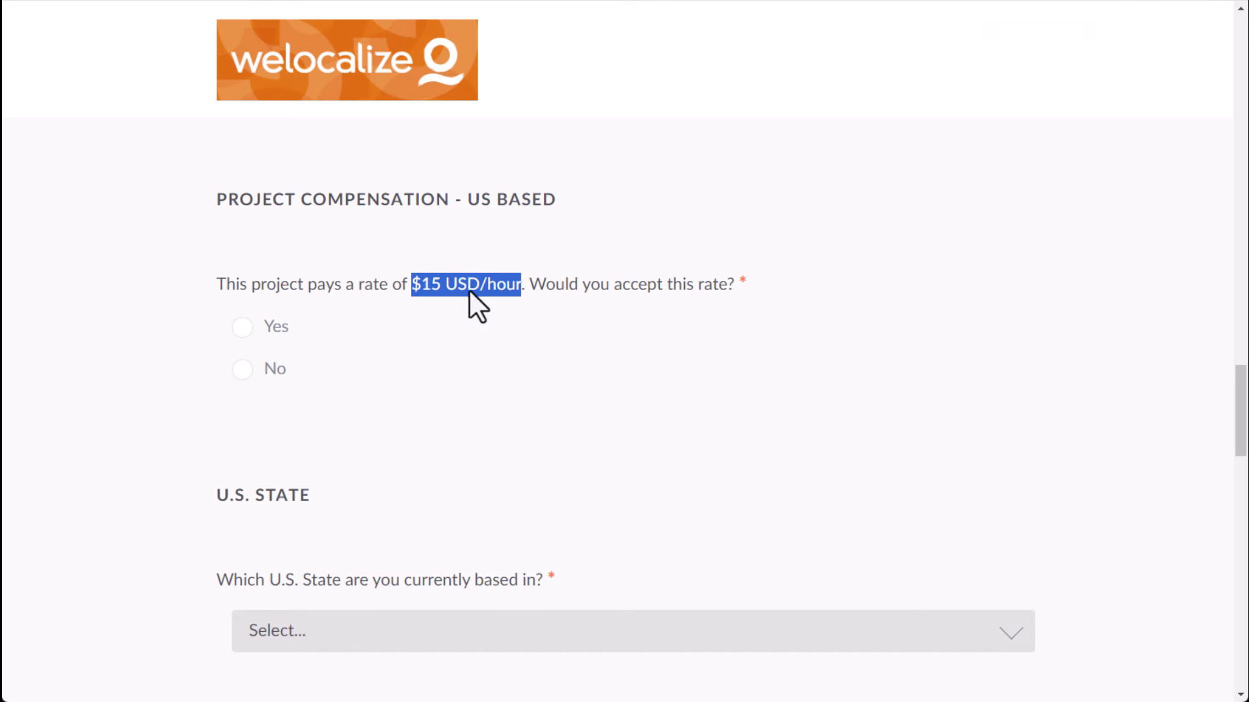
{"action": "scroll", "scroll_direction": "down", "scroll_amount": 3}
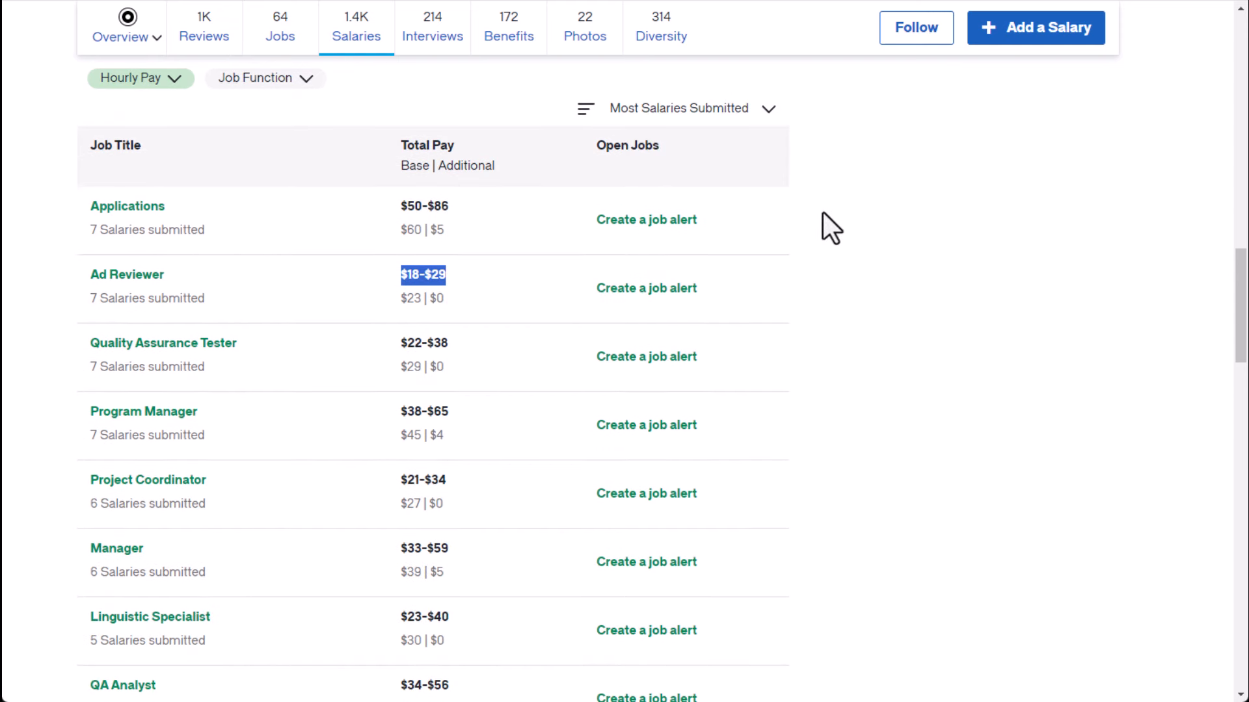
{"action": "mouse_move", "coordinate": [728, 277]}
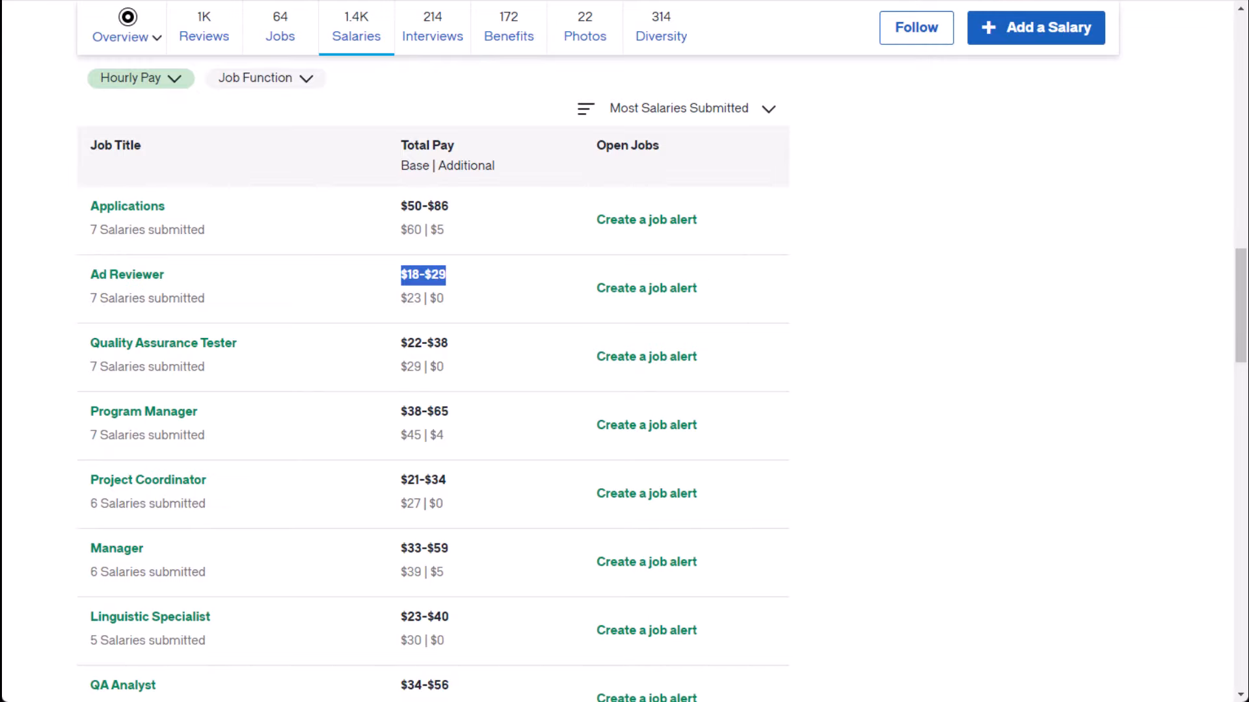
{"action": "scroll", "scroll_direction": "up", "scroll_amount": 3}
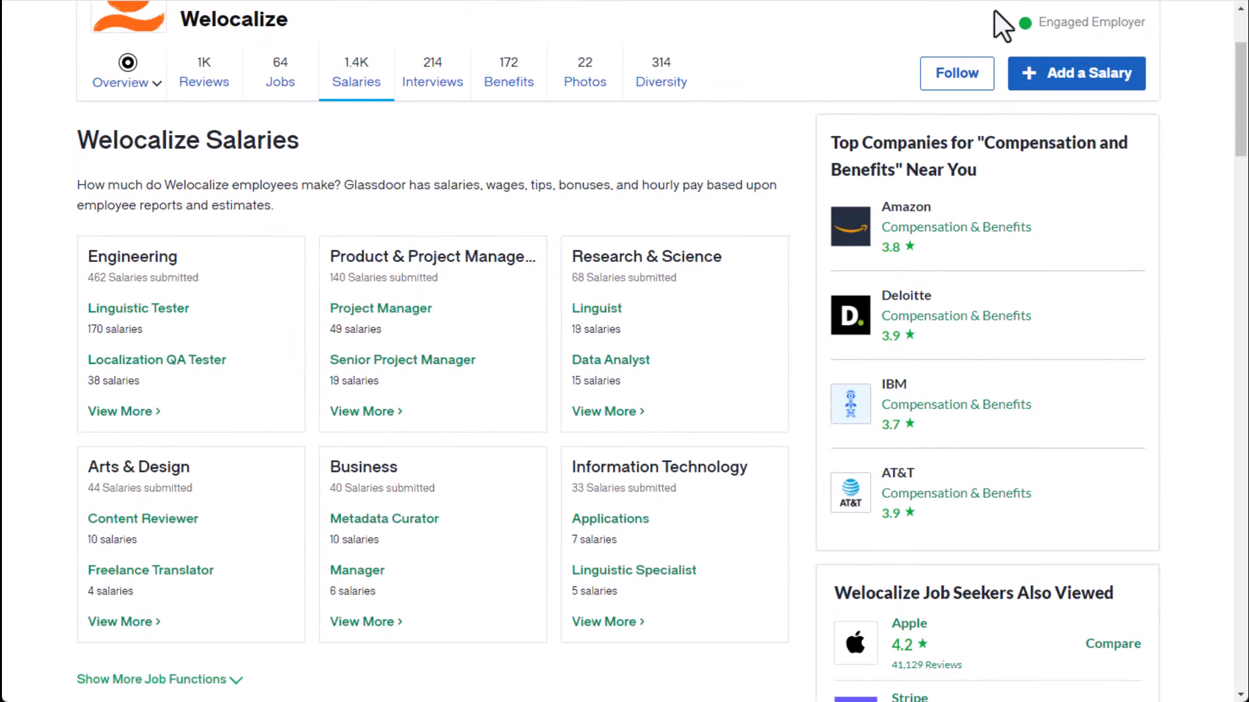